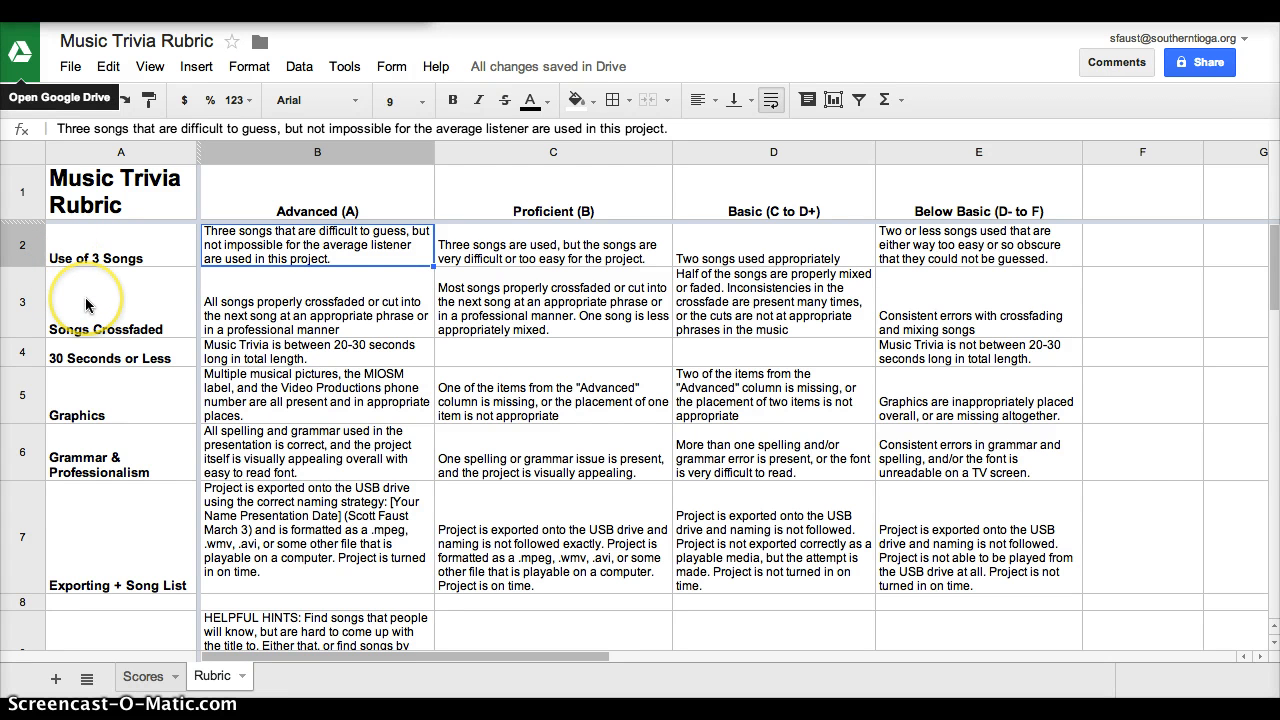
pyautogui.moveTo(108, 272)
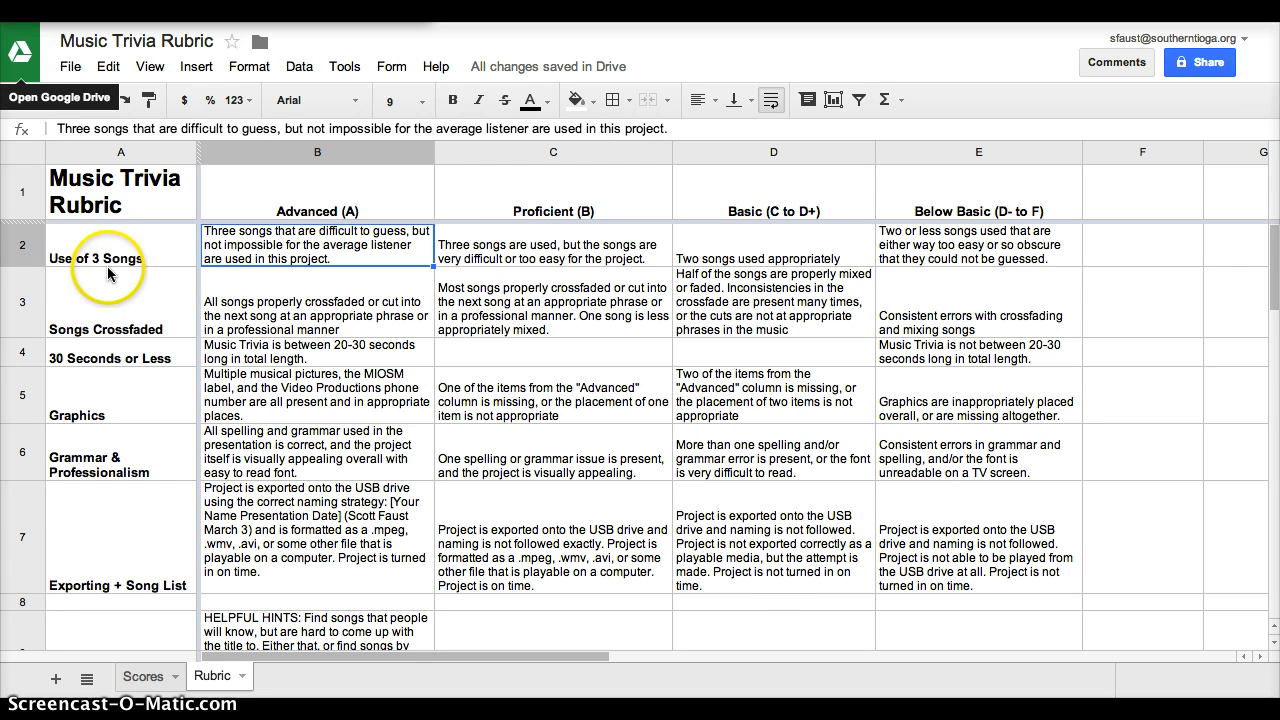
pyautogui.moveTo(164, 350)
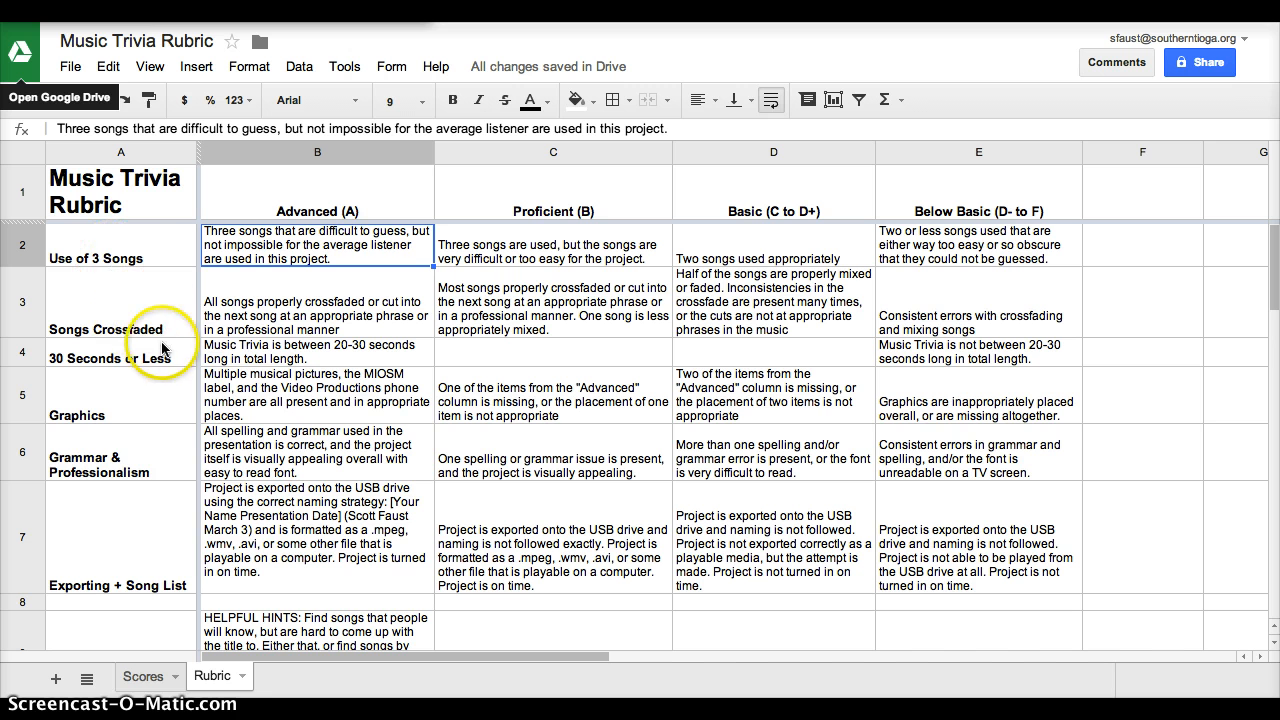
pyautogui.moveTo(222, 324)
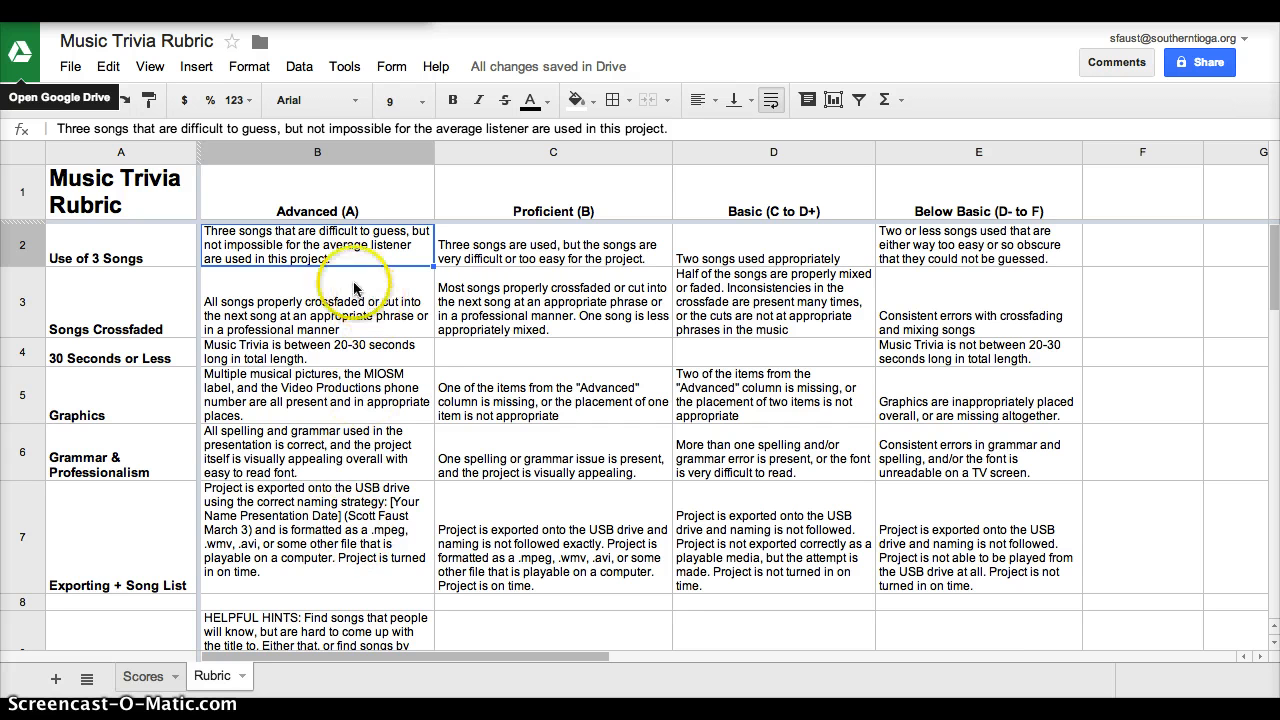
pyautogui.moveTo(450, 388)
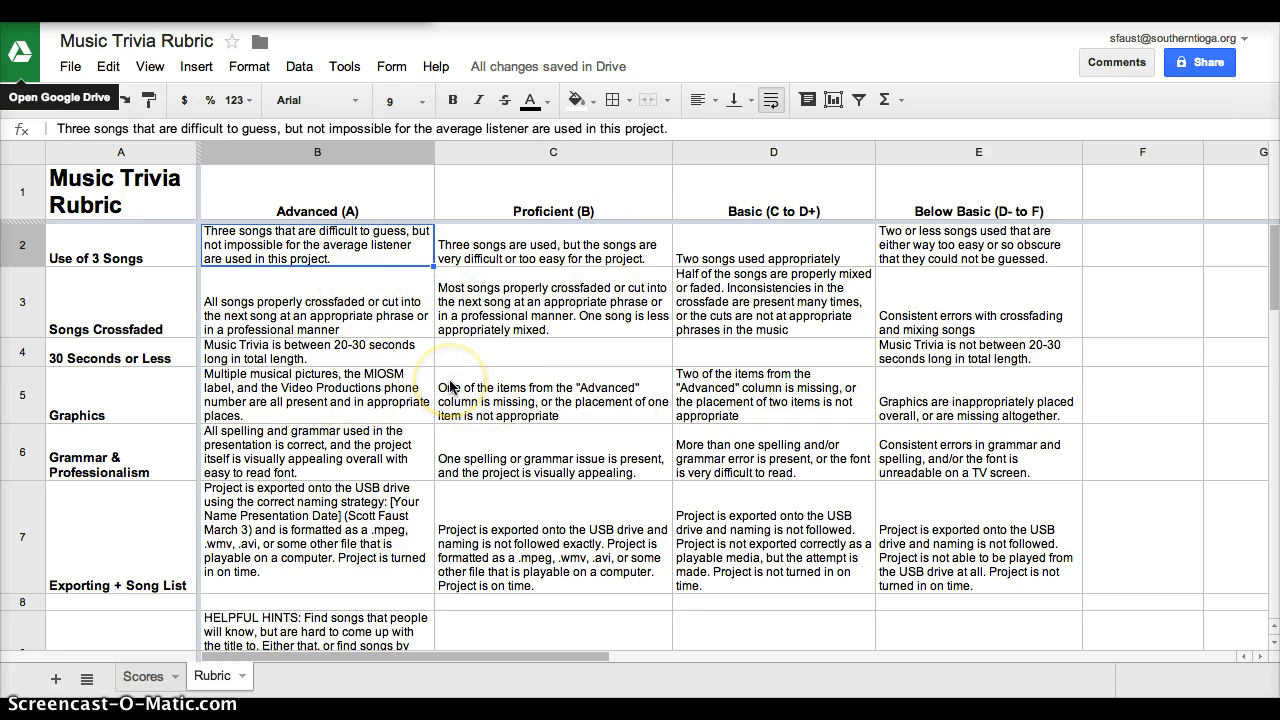
pyautogui.moveTo(176, 264)
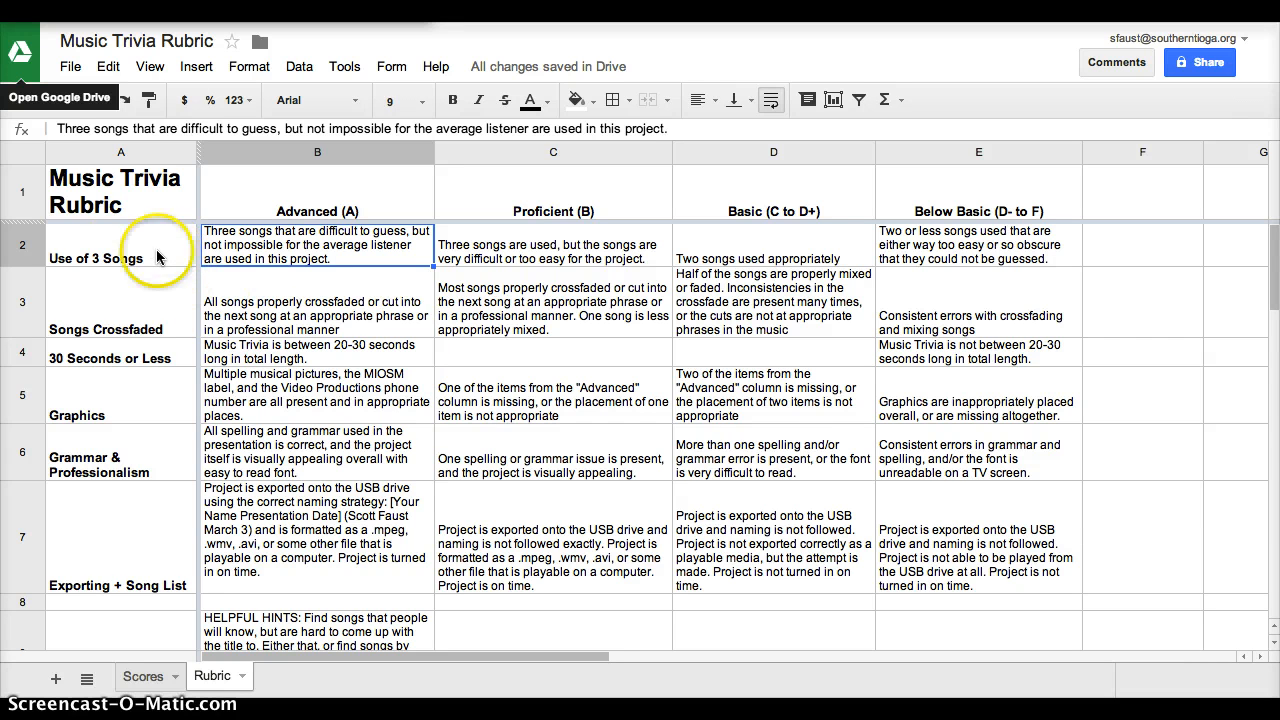
pyautogui.moveTo(136, 334)
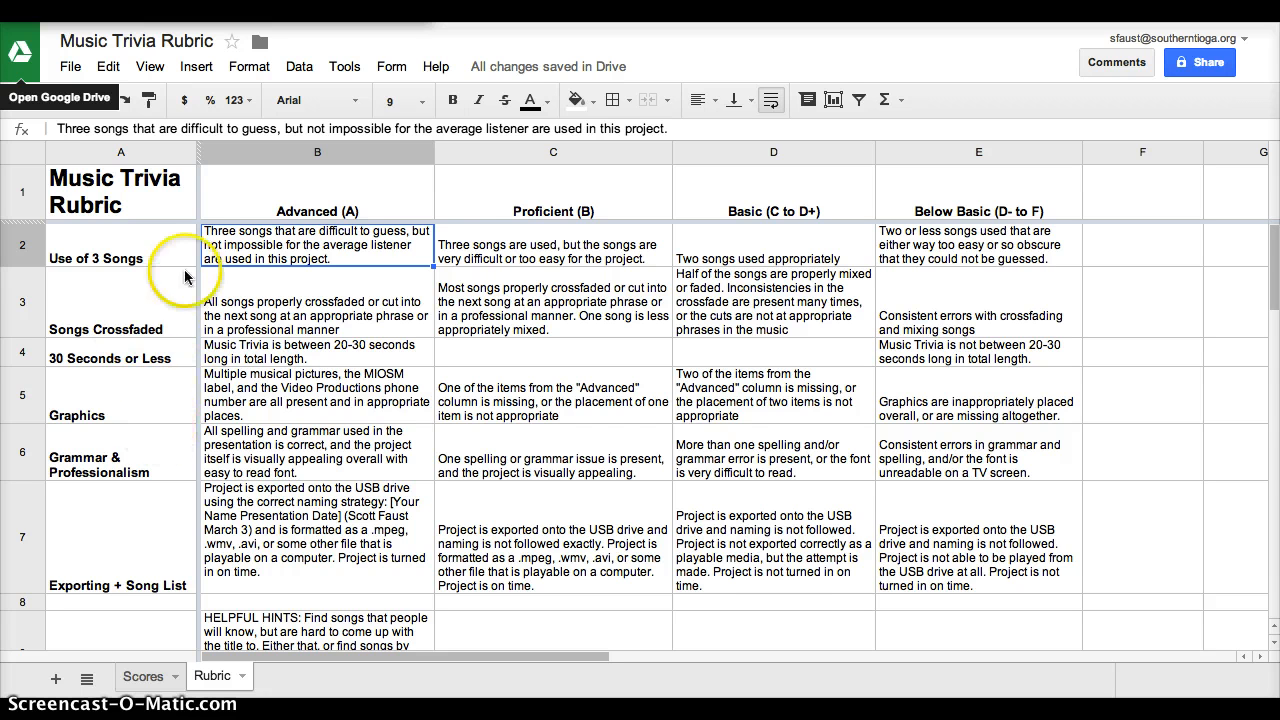
pyautogui.moveTo(196, 238)
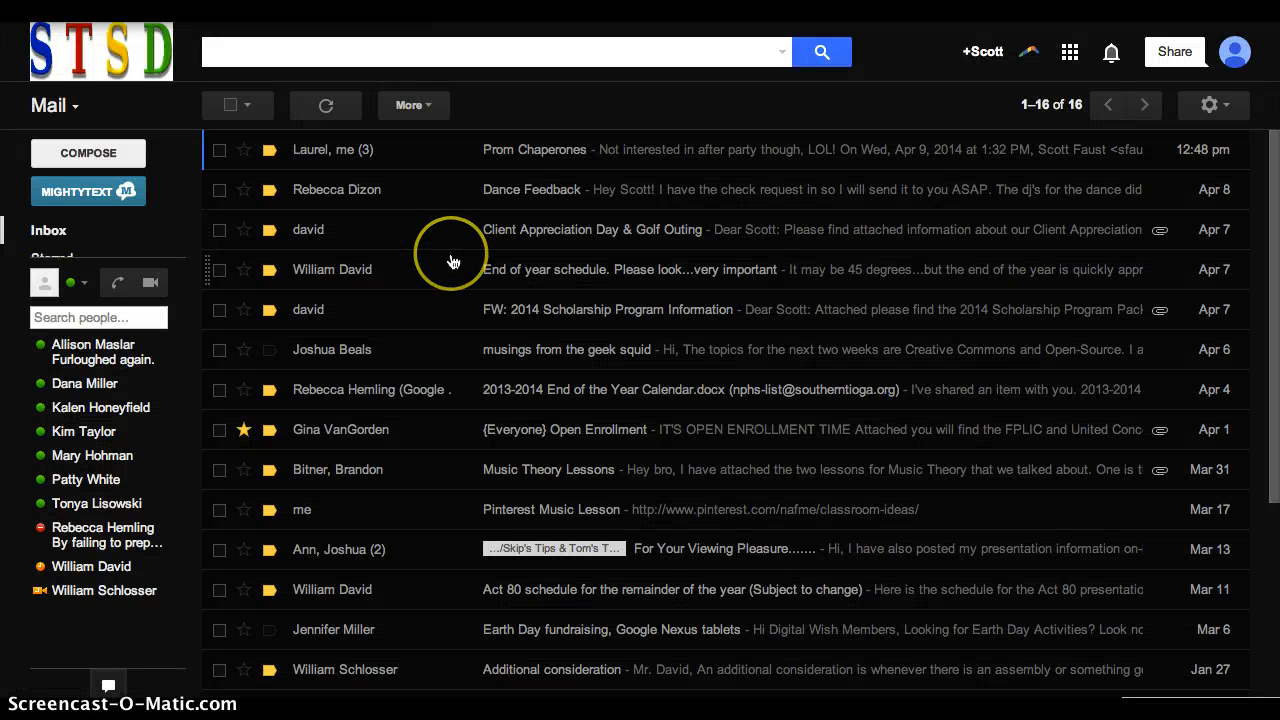
pyautogui.moveTo(816, 148)
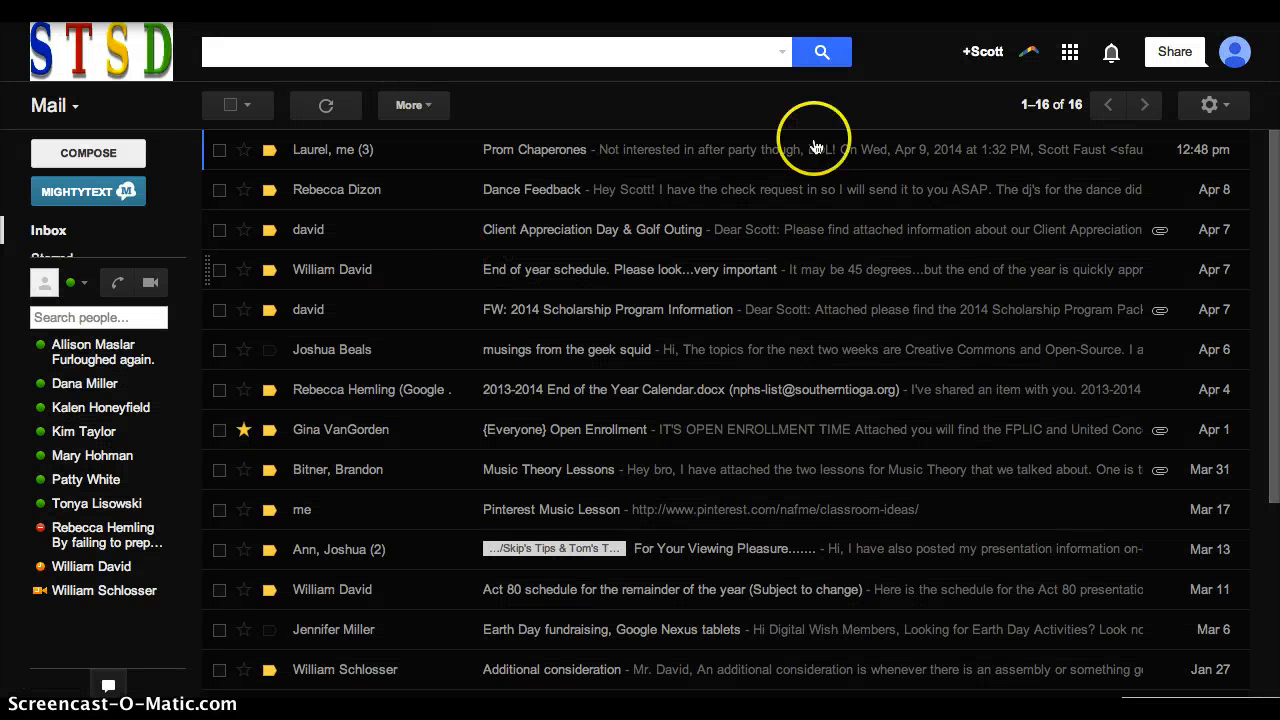
pyautogui.moveTo(1068, 52)
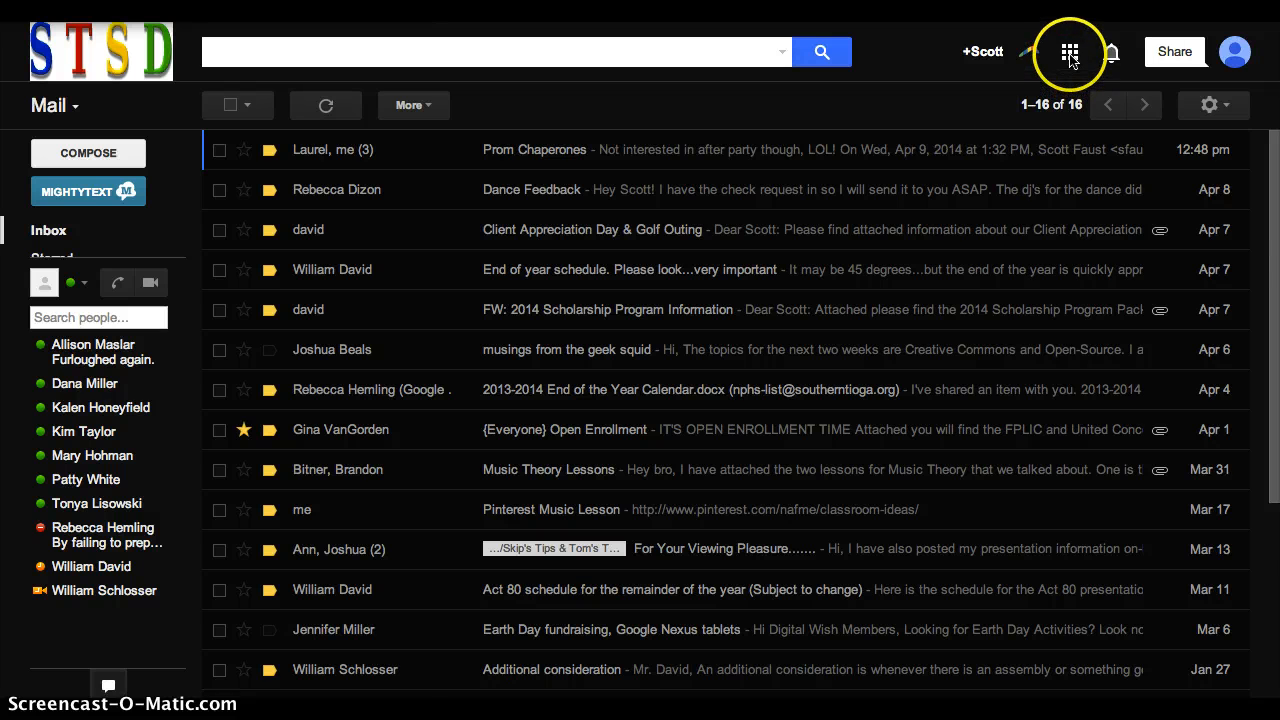
# Switch from Gmail to Google Drive via the Google apps grid.
pyautogui.click(1068, 52)
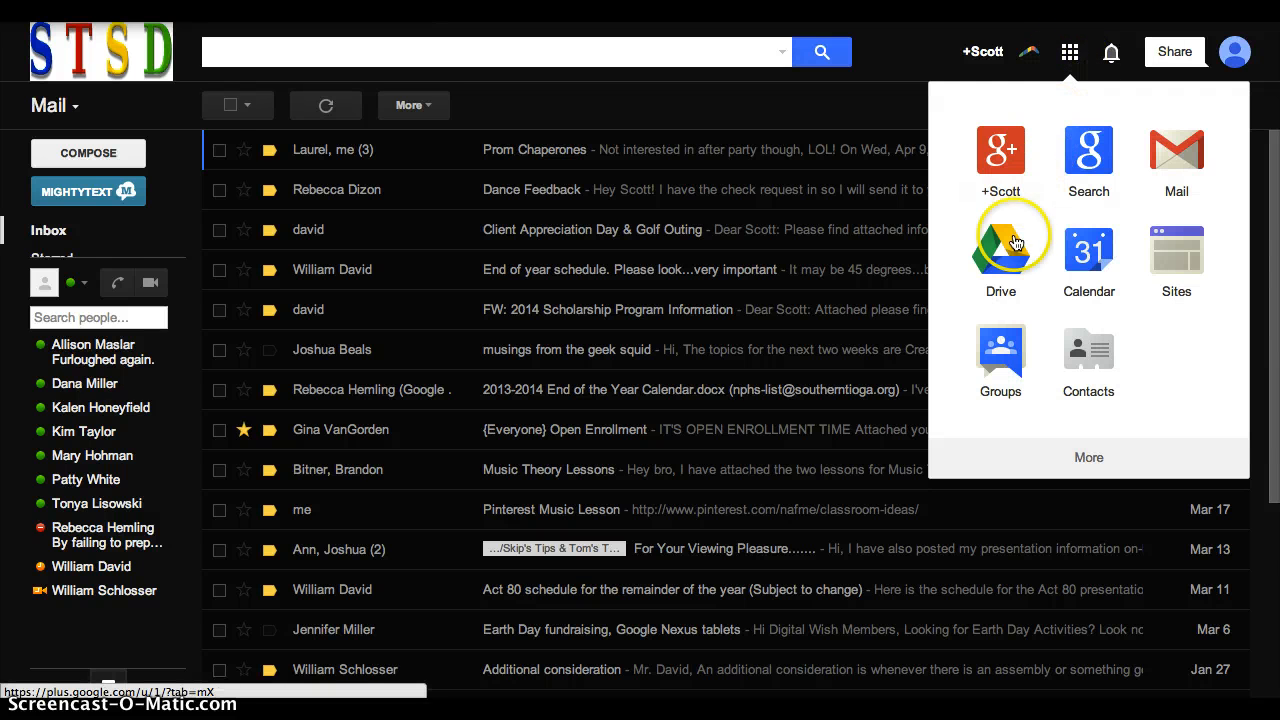
pyautogui.click(1000, 240)
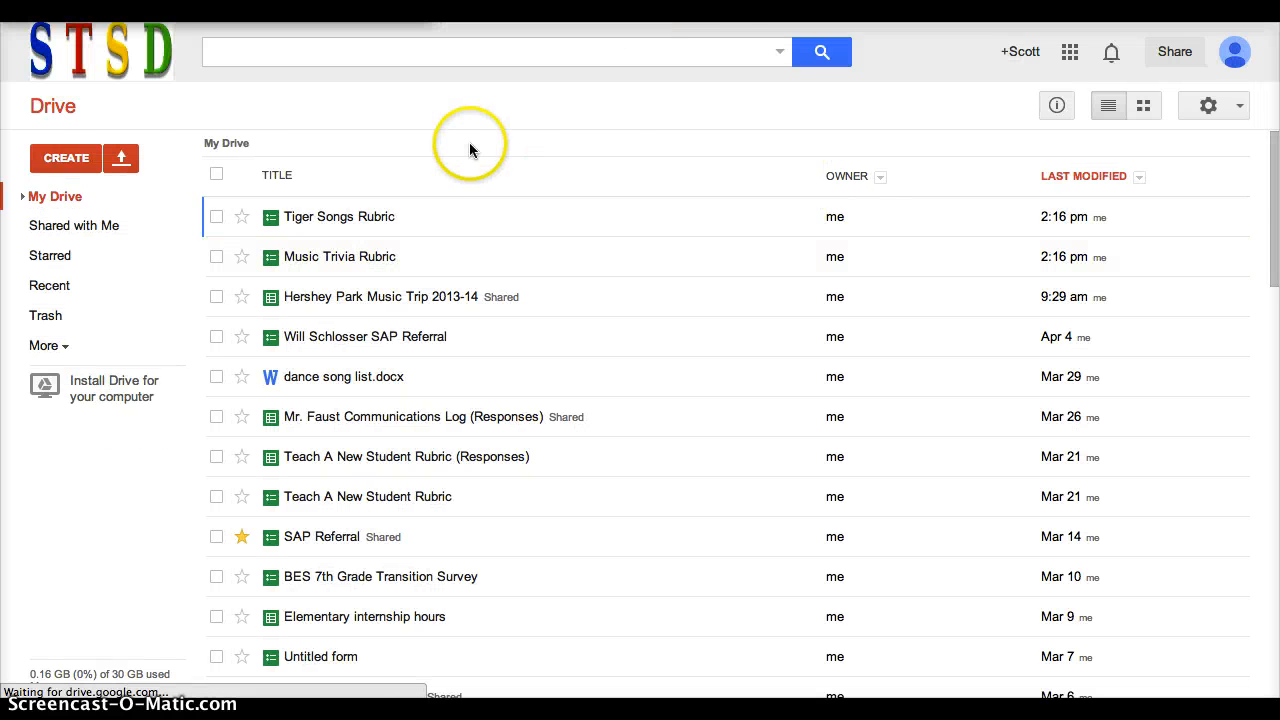
pyautogui.moveTo(242, 228)
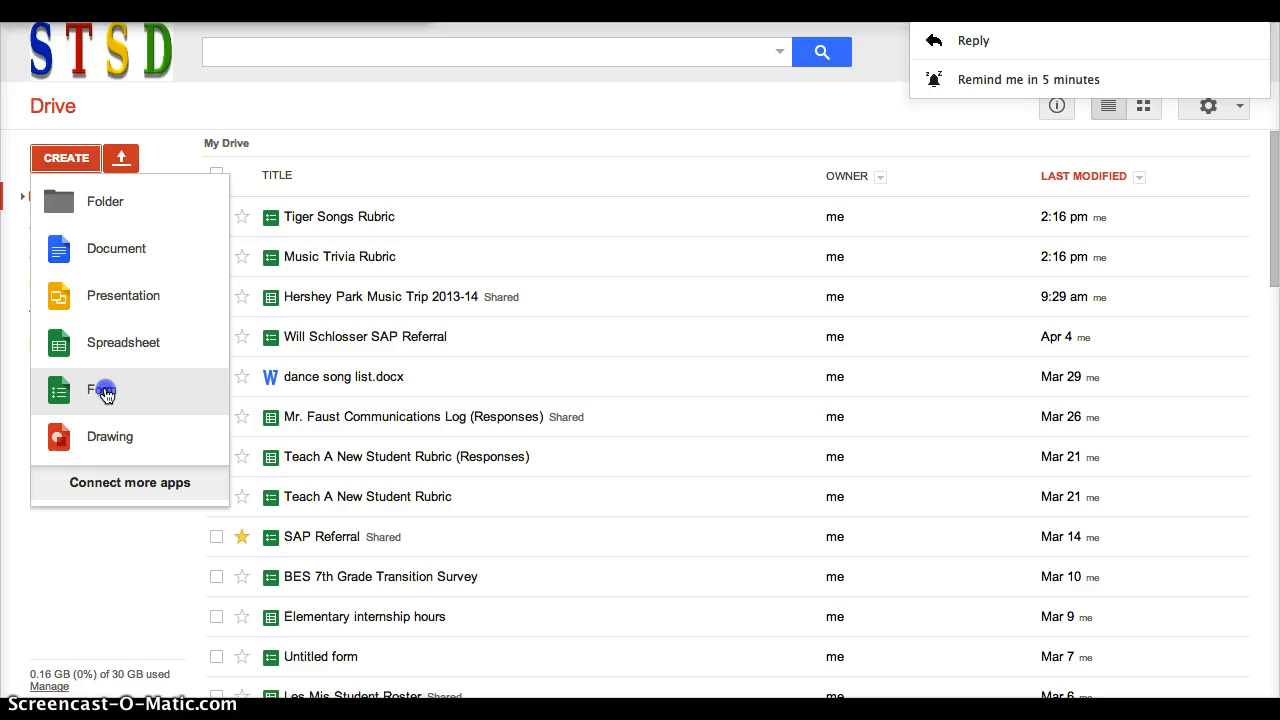
# Create a new blank form from Drive's CREATE menu.
pyautogui.click(110, 390)
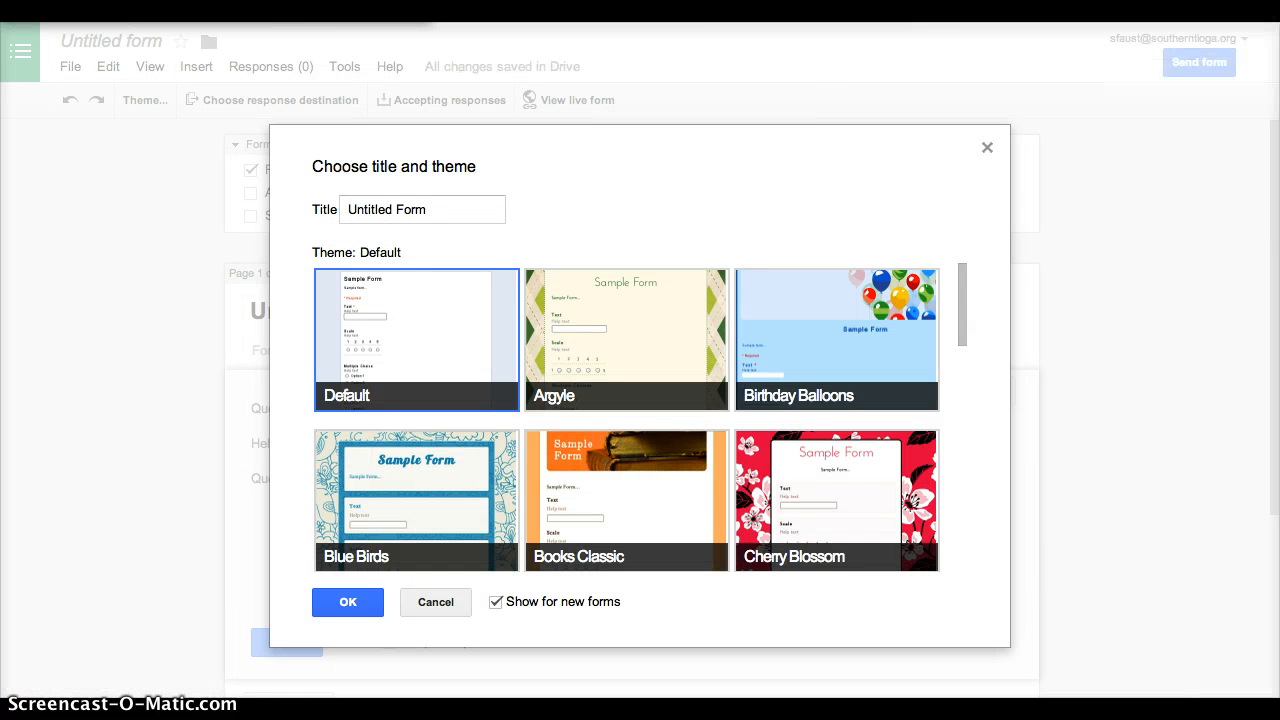
pyautogui.moveTo(248, 252)
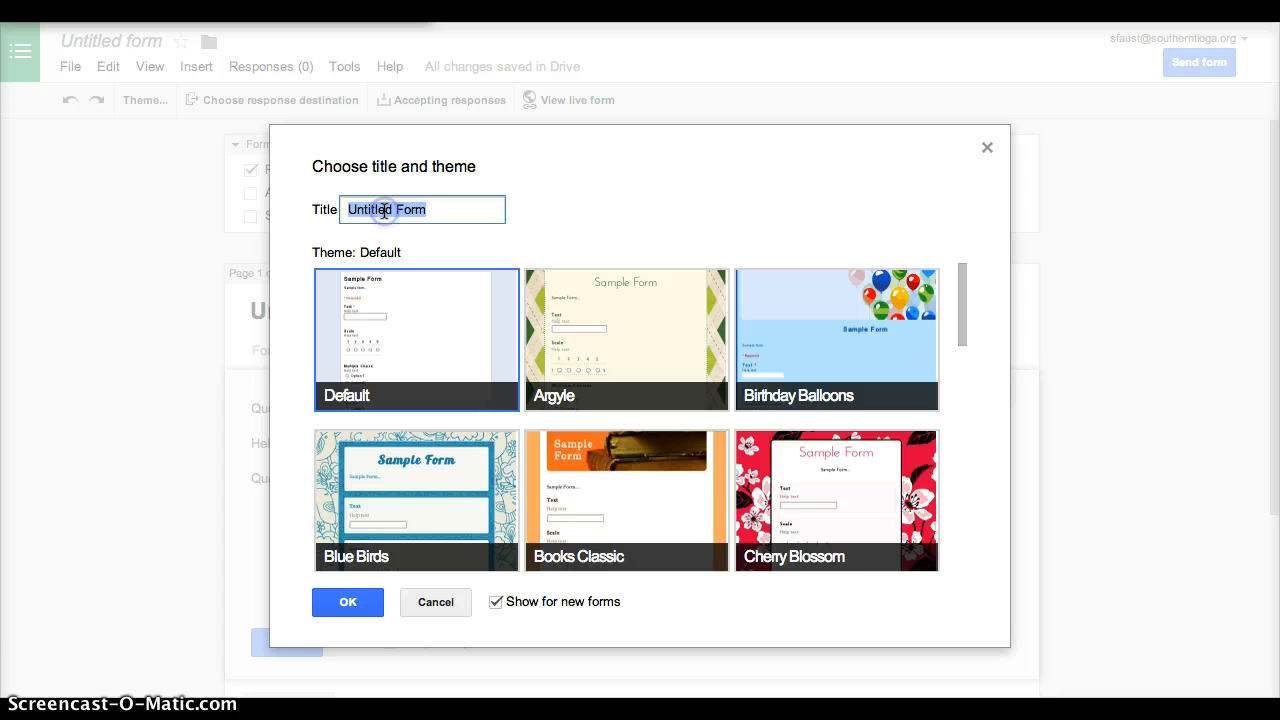
# Title the new form 'Test Rubric' and confirm with the Default theme.
pyautogui.write('Test F')
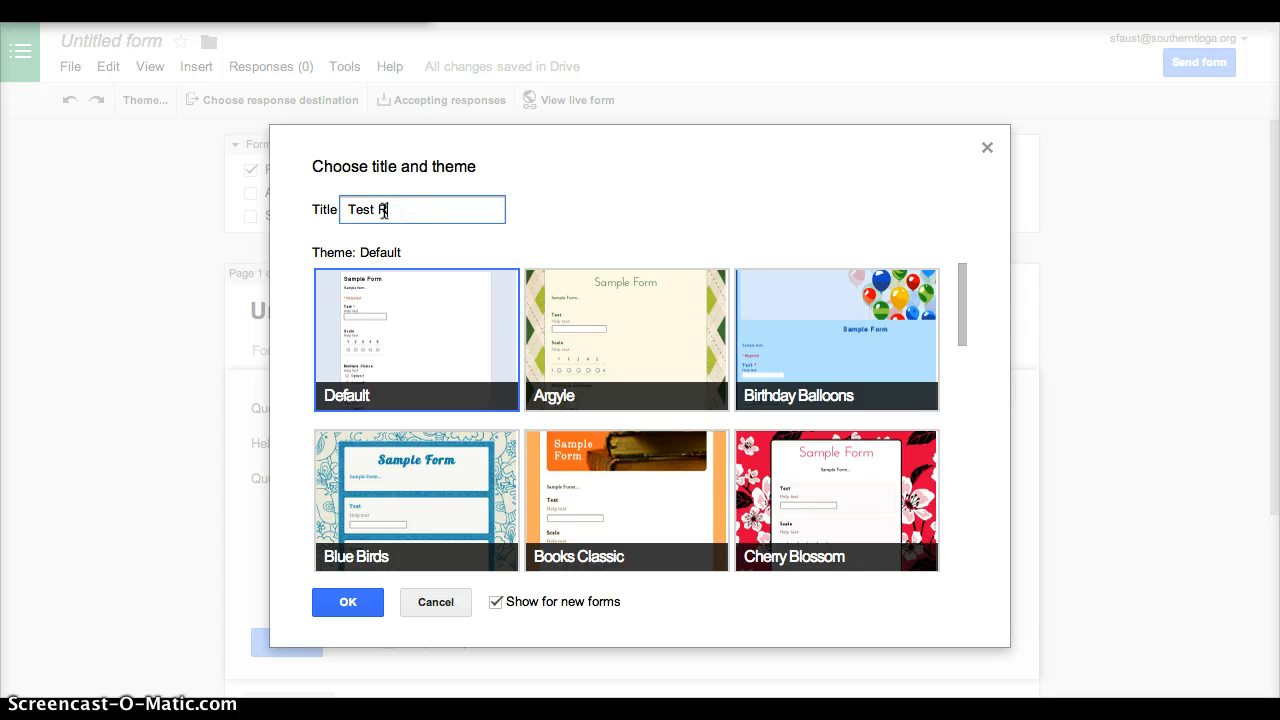
pyautogui.write('Rubric')
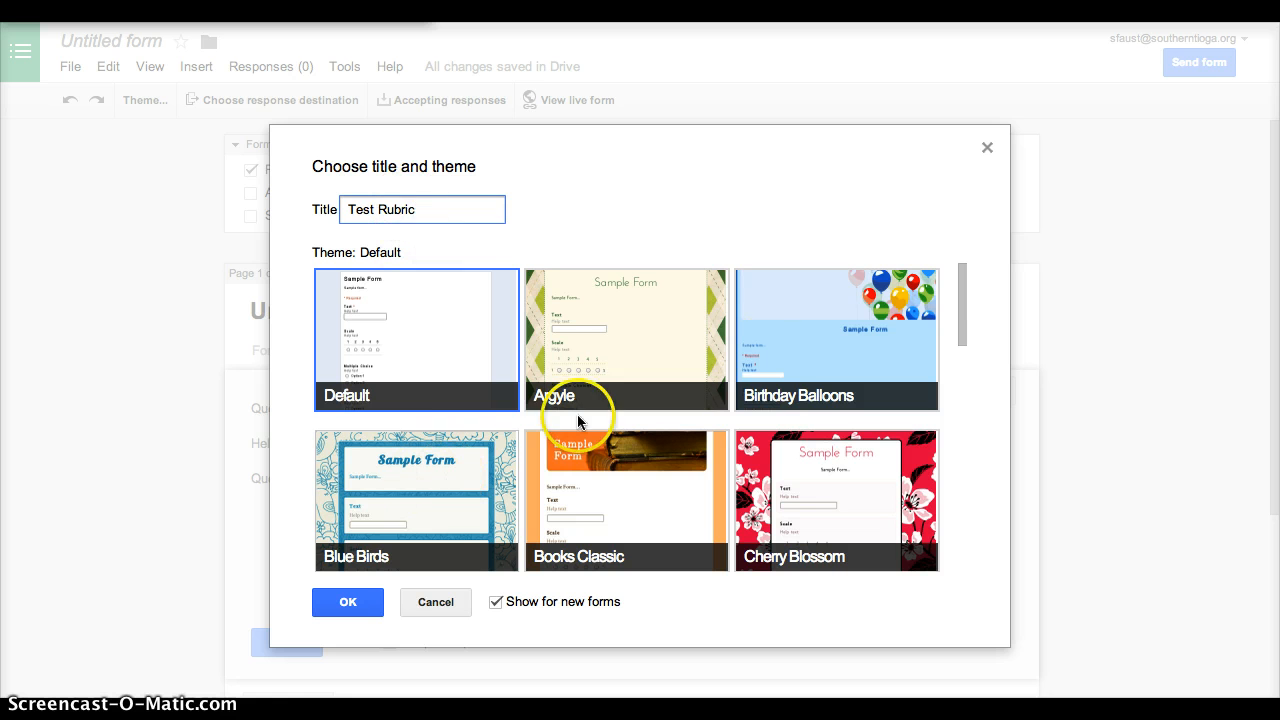
pyautogui.moveTo(588, 418)
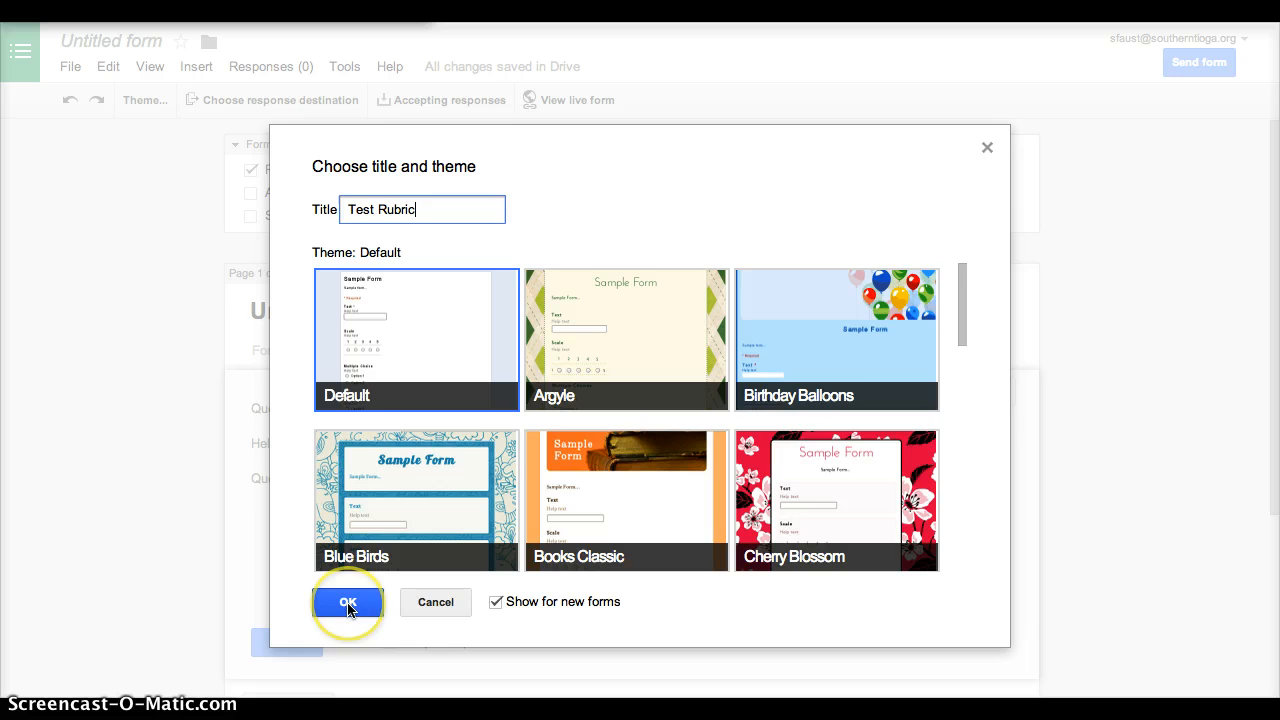
pyautogui.click(348, 602)
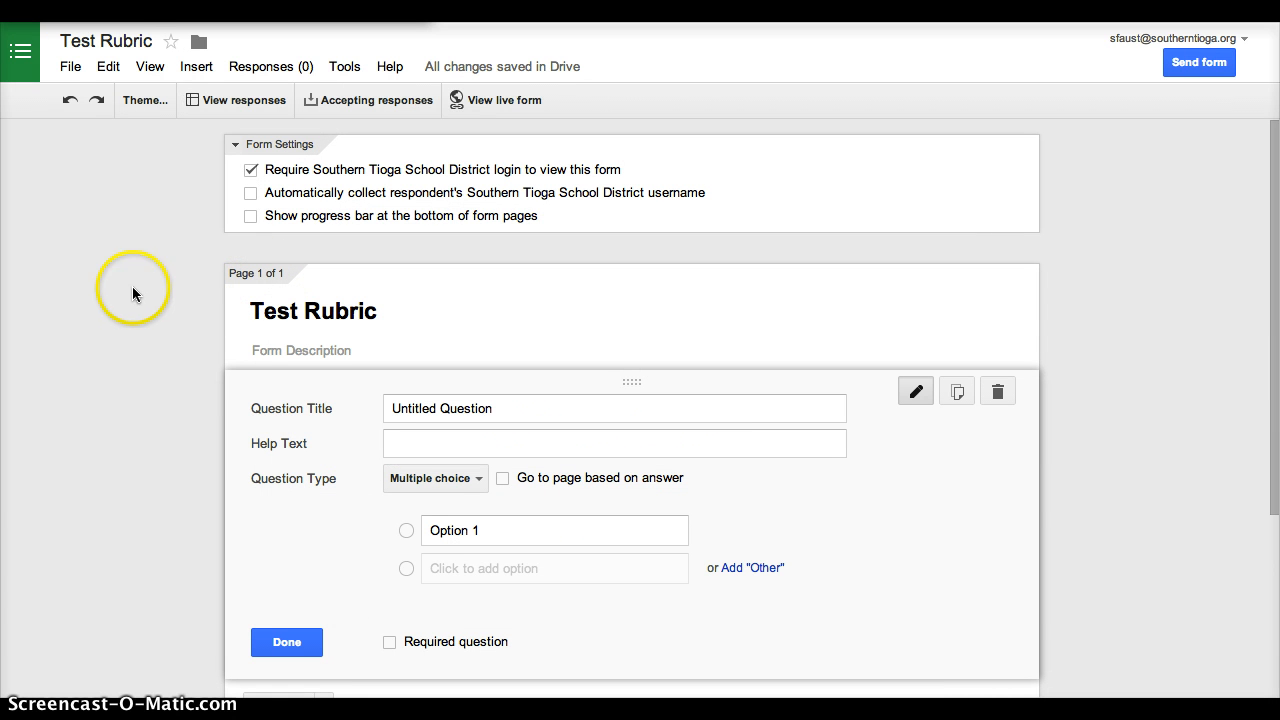
pyautogui.moveTo(236, 206)
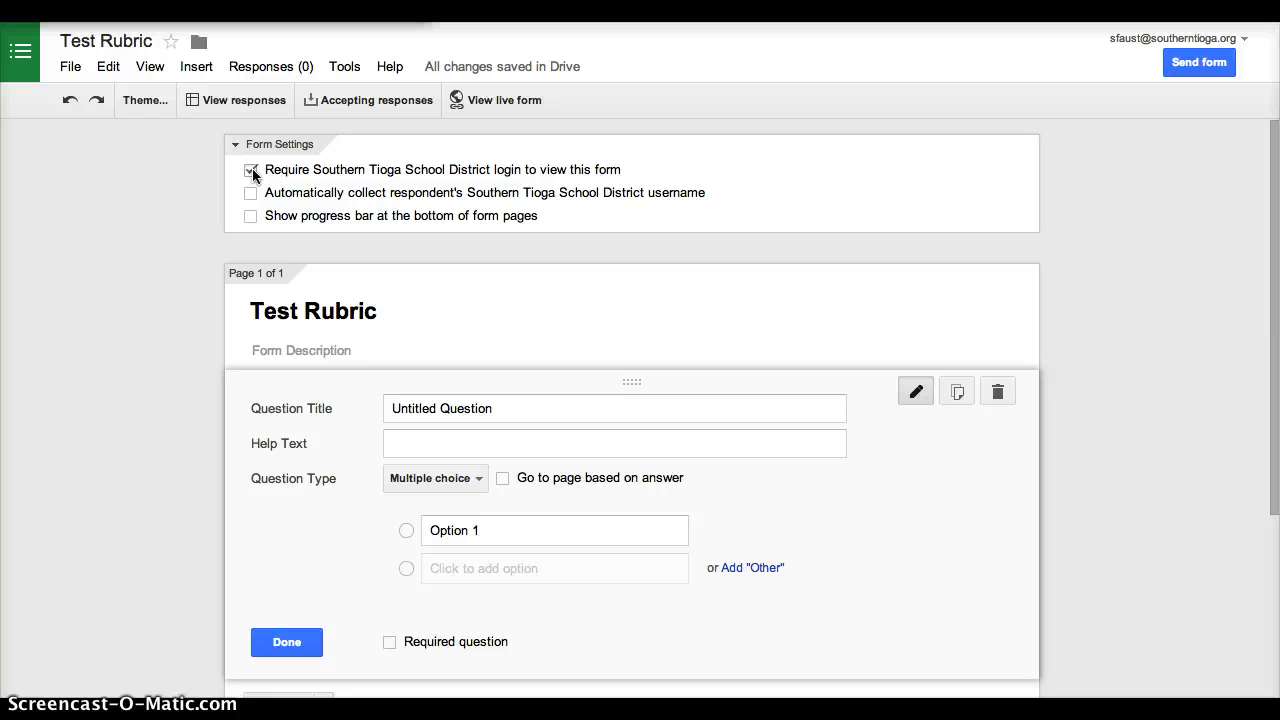
# Turn off the Southern Tioga School District login requirement and confirm the change.
pyautogui.click(252, 168)
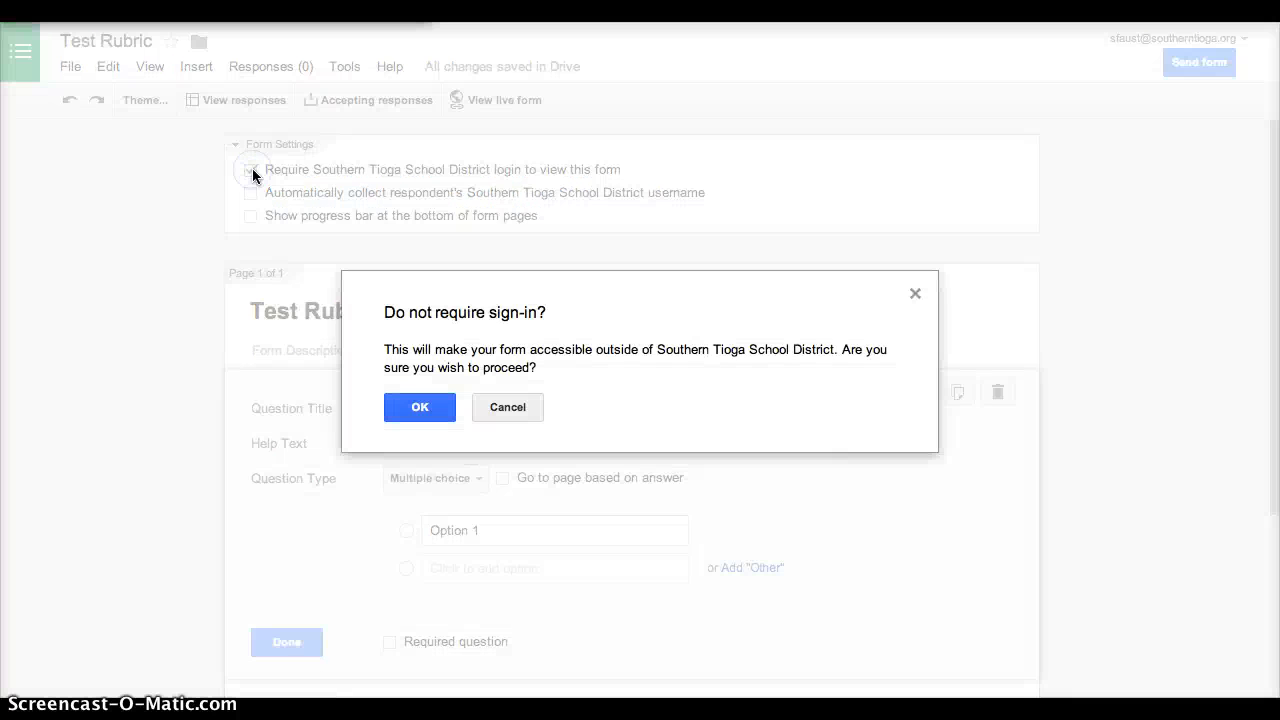
pyautogui.click(420, 408)
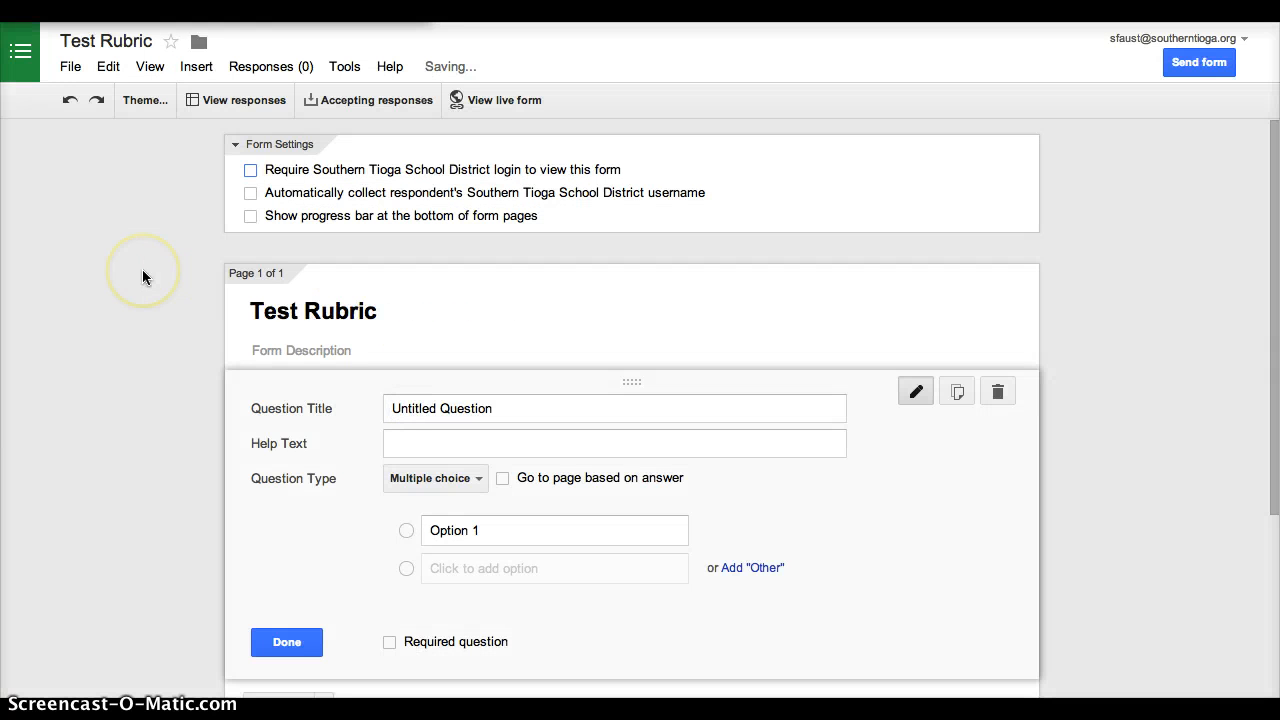
pyautogui.scroll(-3)
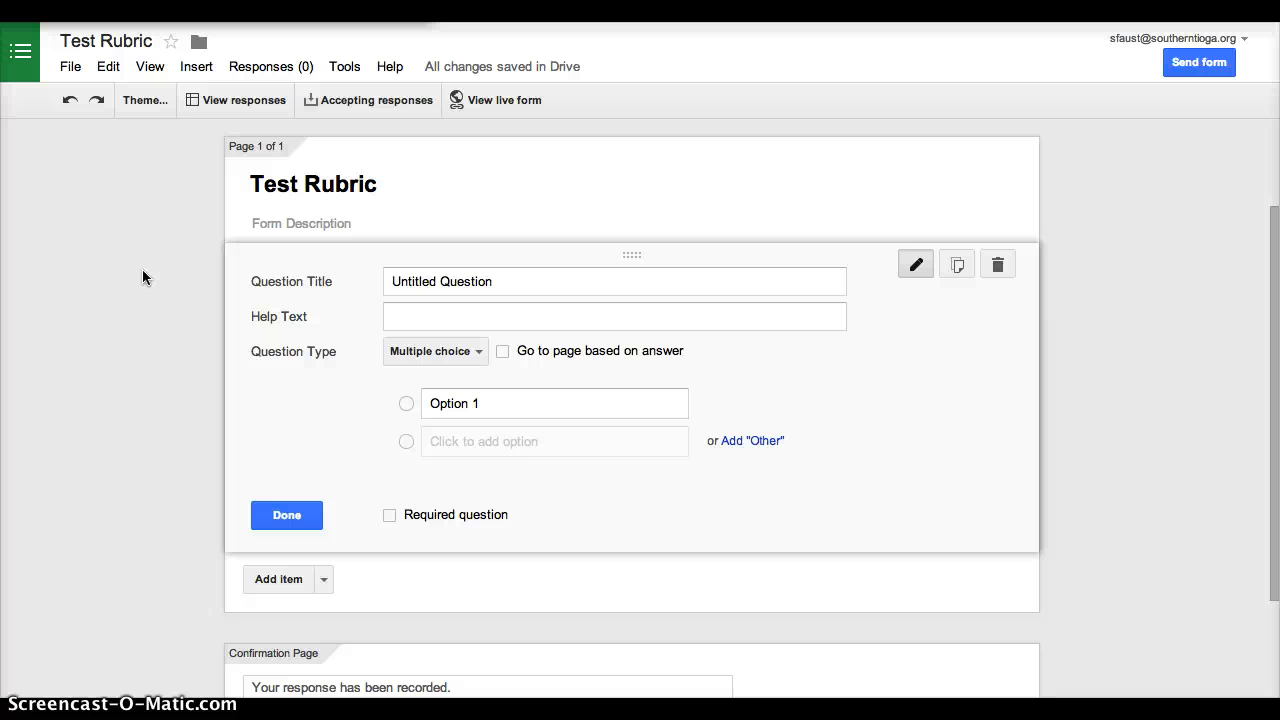
pyautogui.moveTo(630, 108)
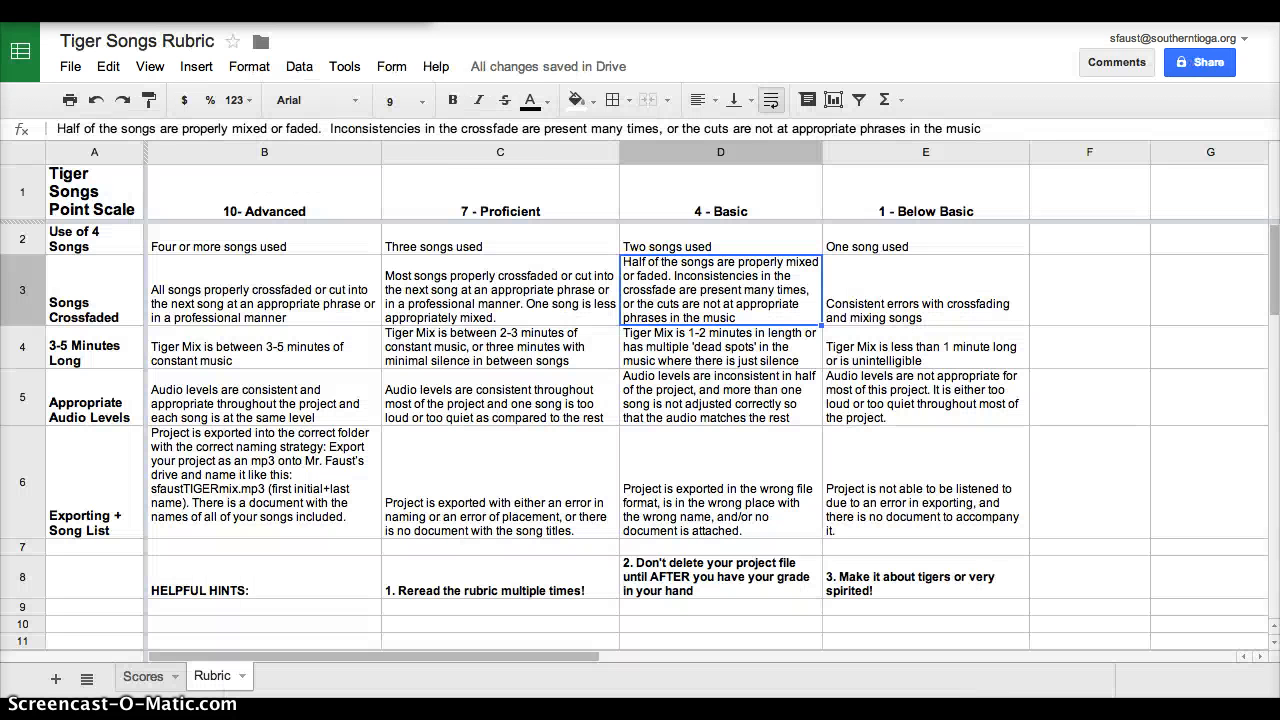
pyautogui.moveTo(288, 228)
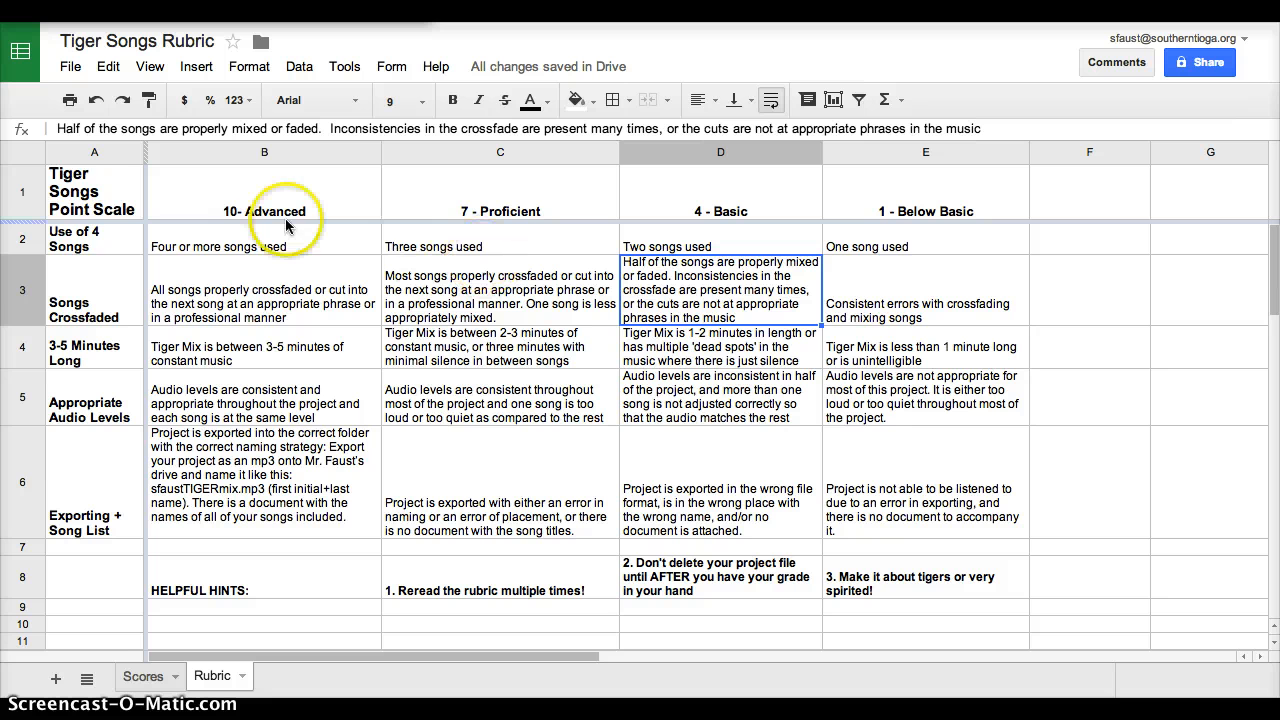
pyautogui.moveTo(448, 222)
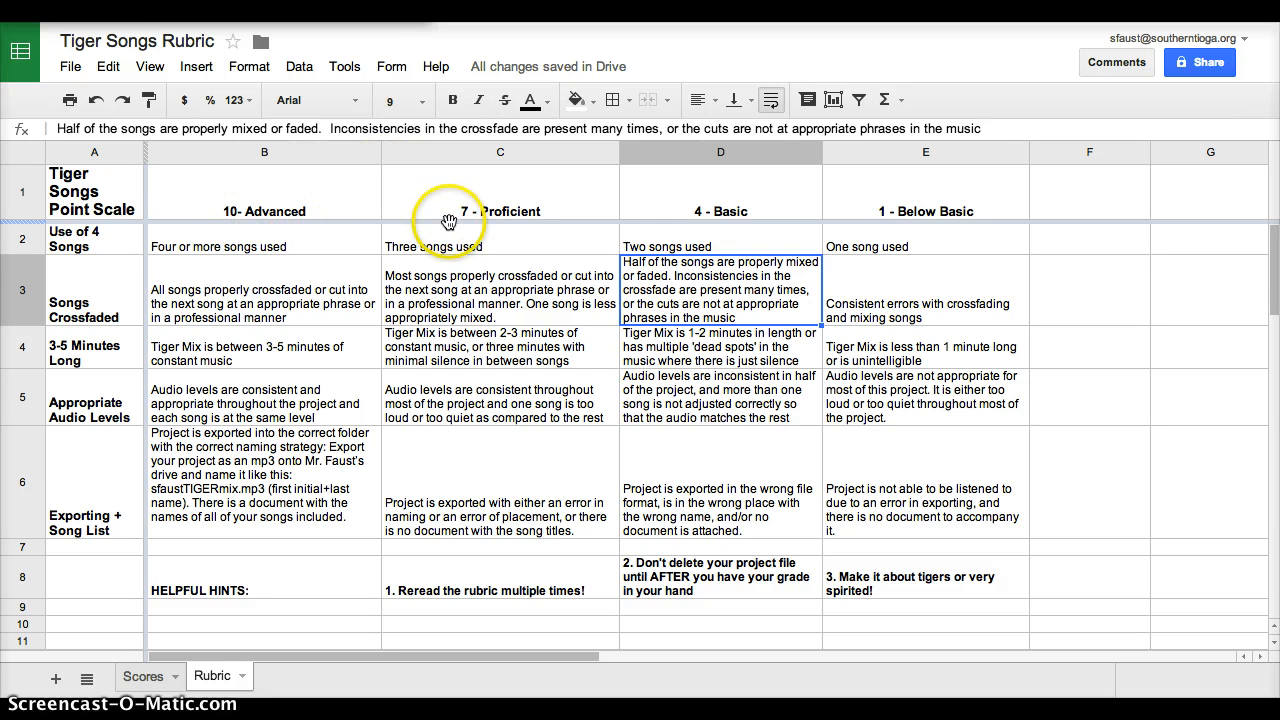
pyautogui.moveTo(896, 212)
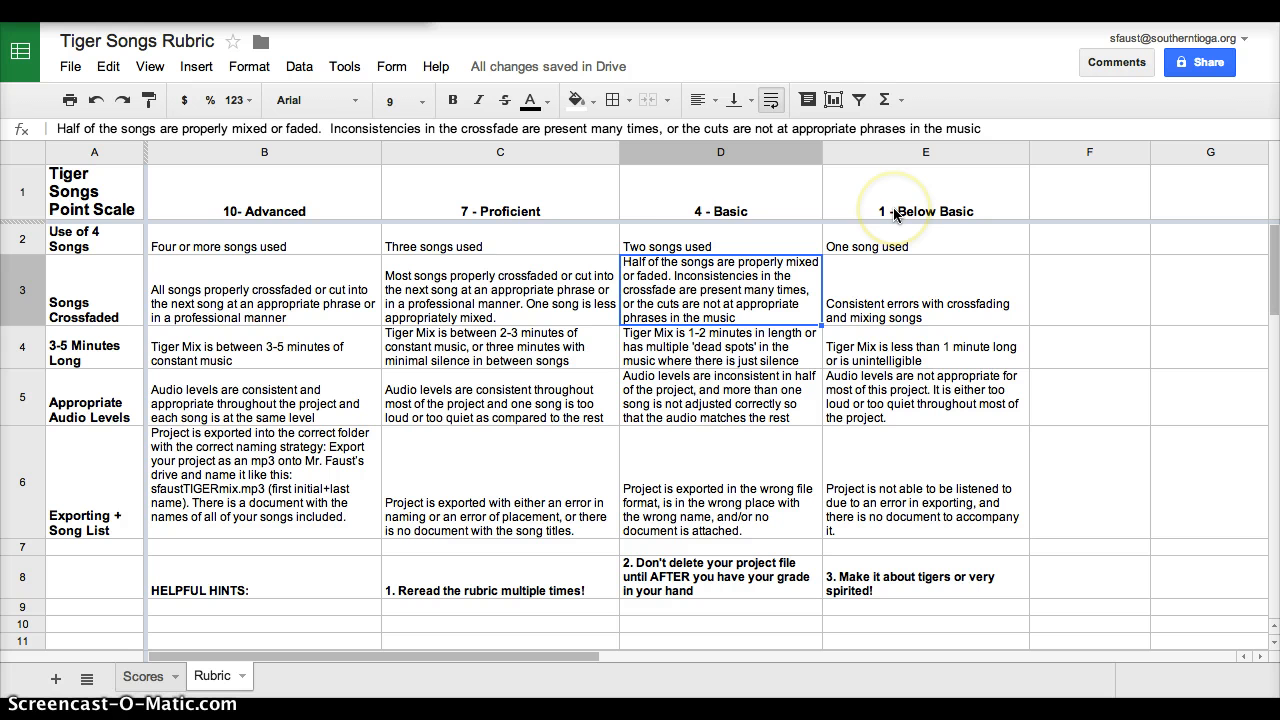
pyautogui.moveTo(576, 244)
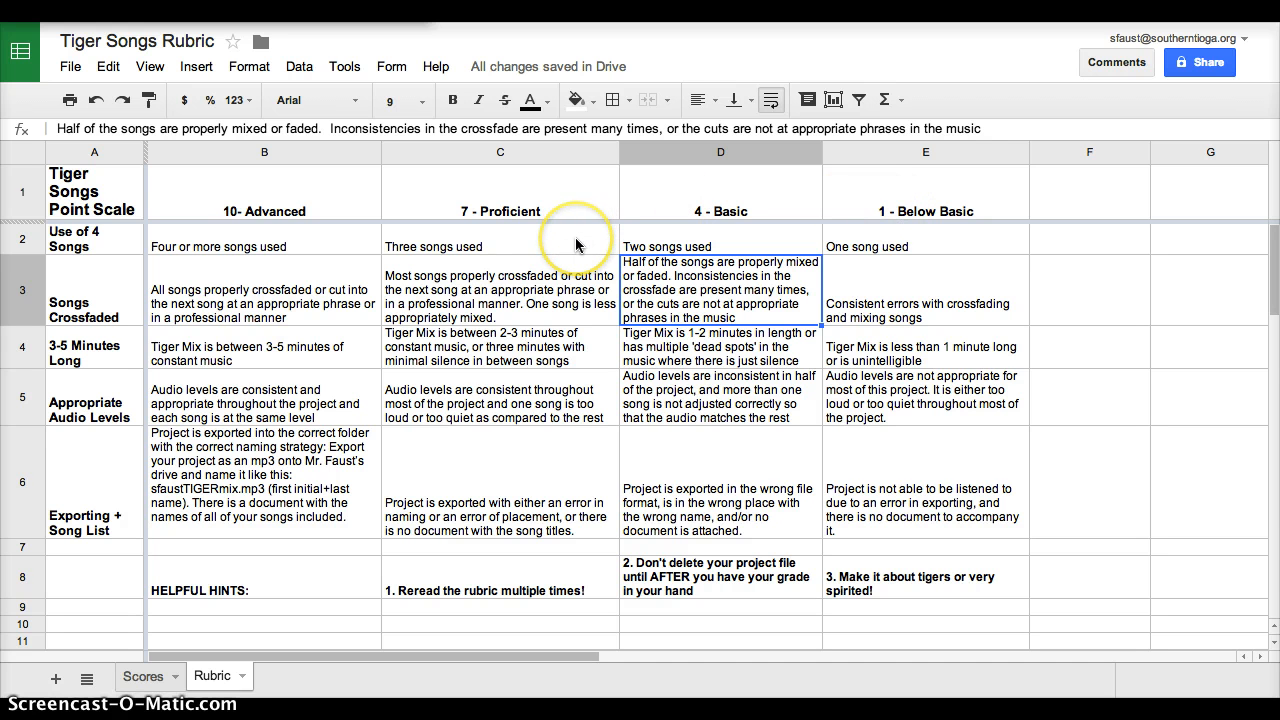
pyautogui.moveTo(792, 204)
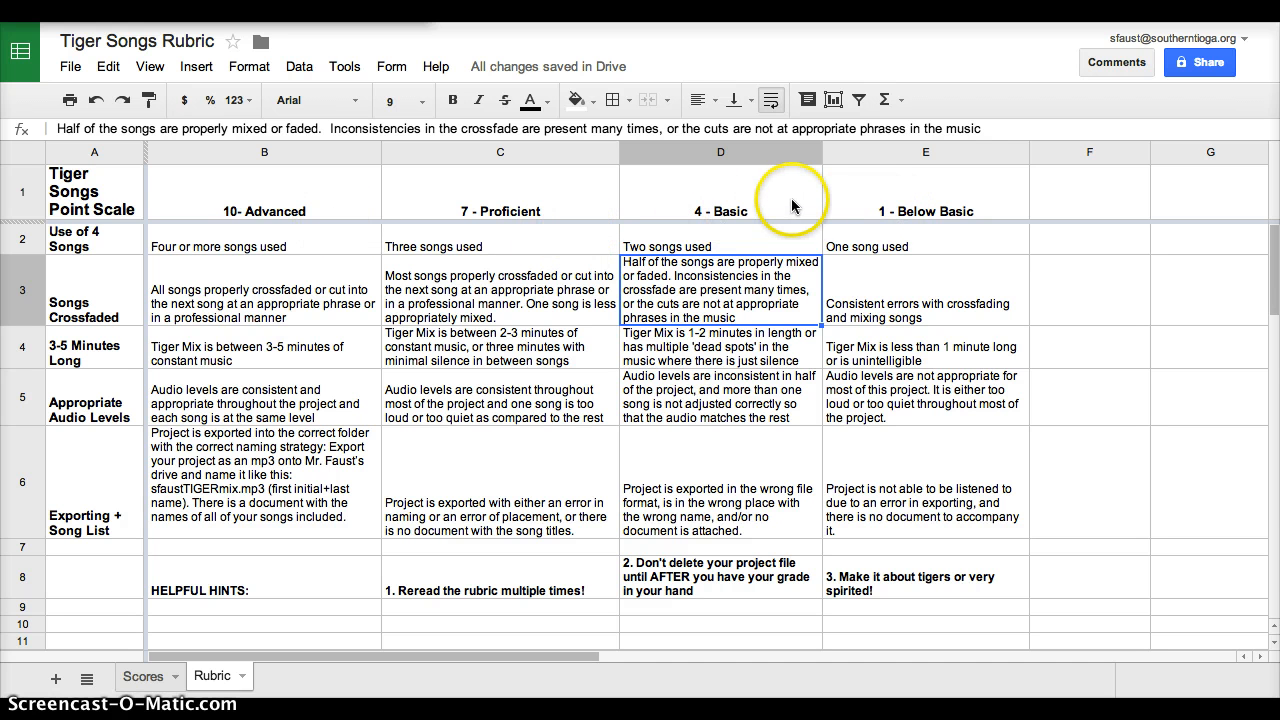
pyautogui.moveTo(620, 290)
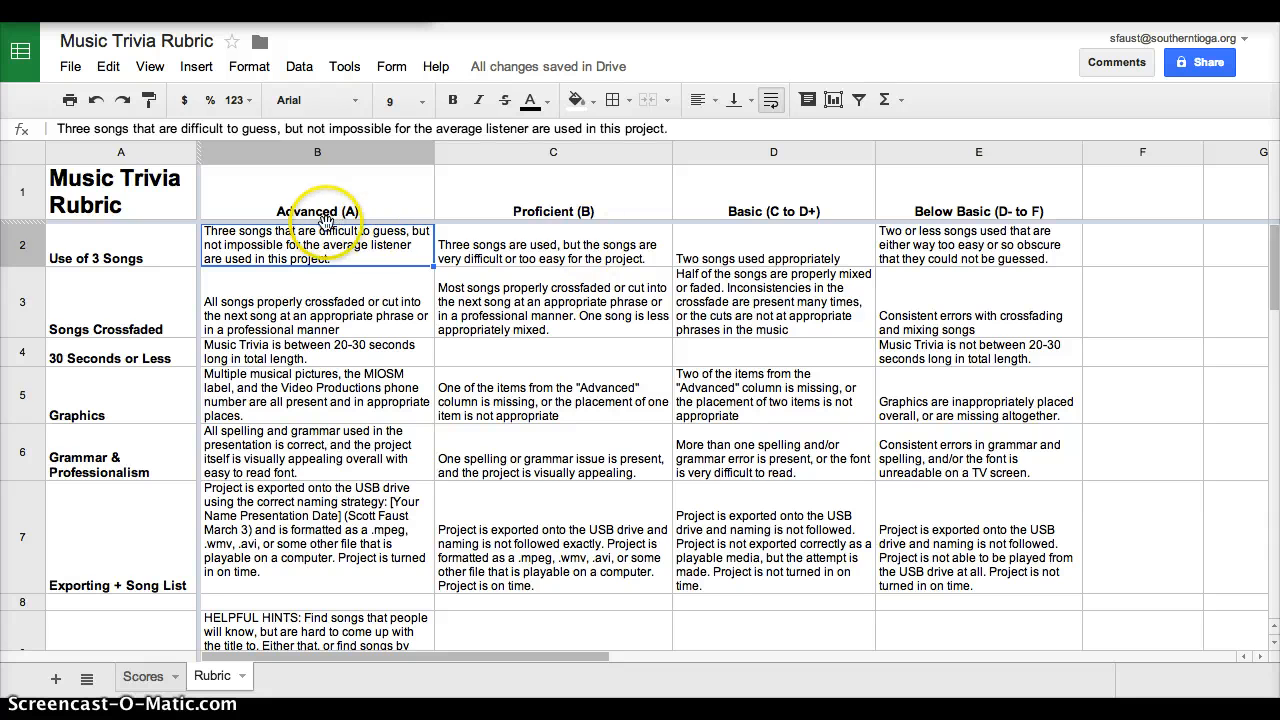
pyautogui.moveTo(548, 218)
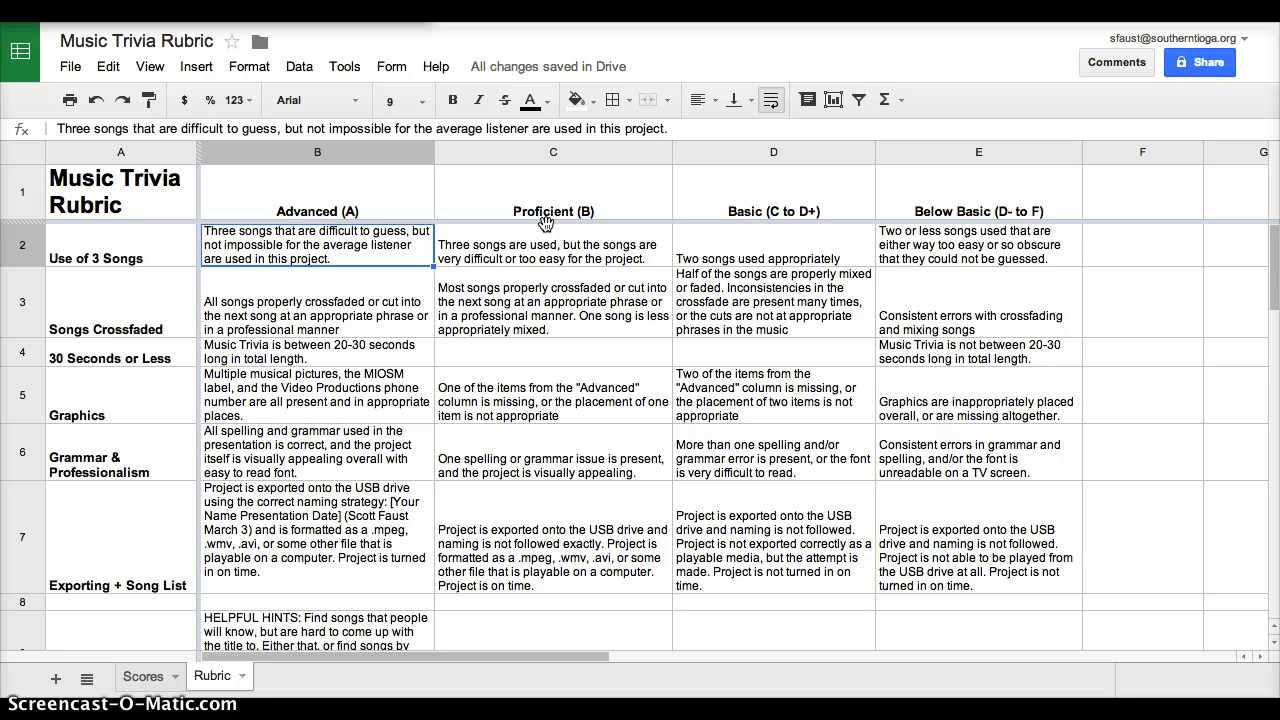
pyautogui.moveTo(552, 216)
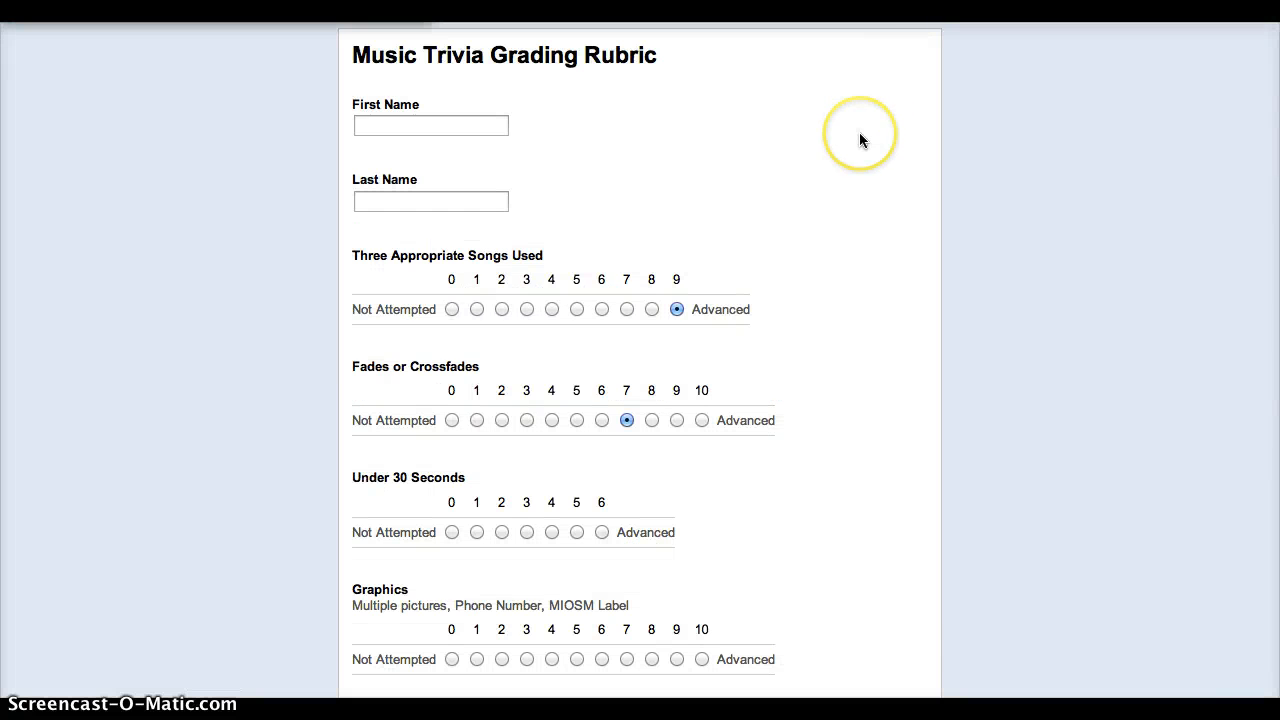
pyautogui.scroll(-3)
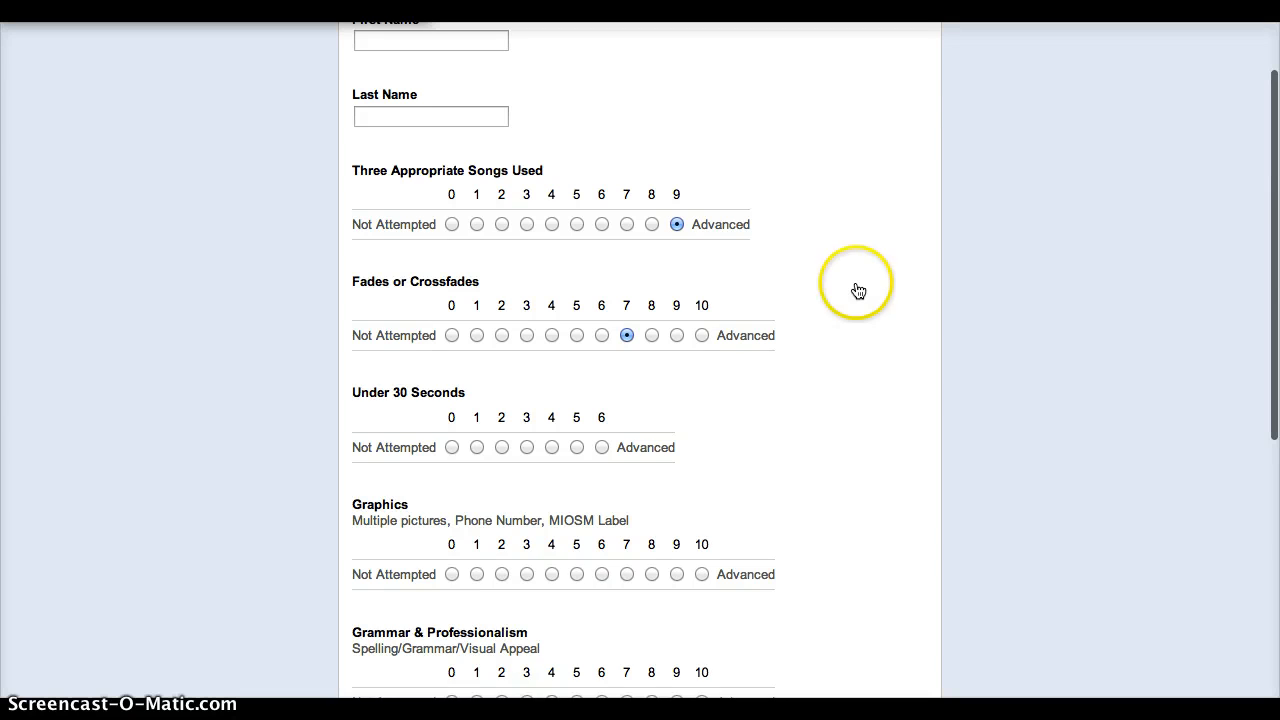
pyautogui.scroll(3)
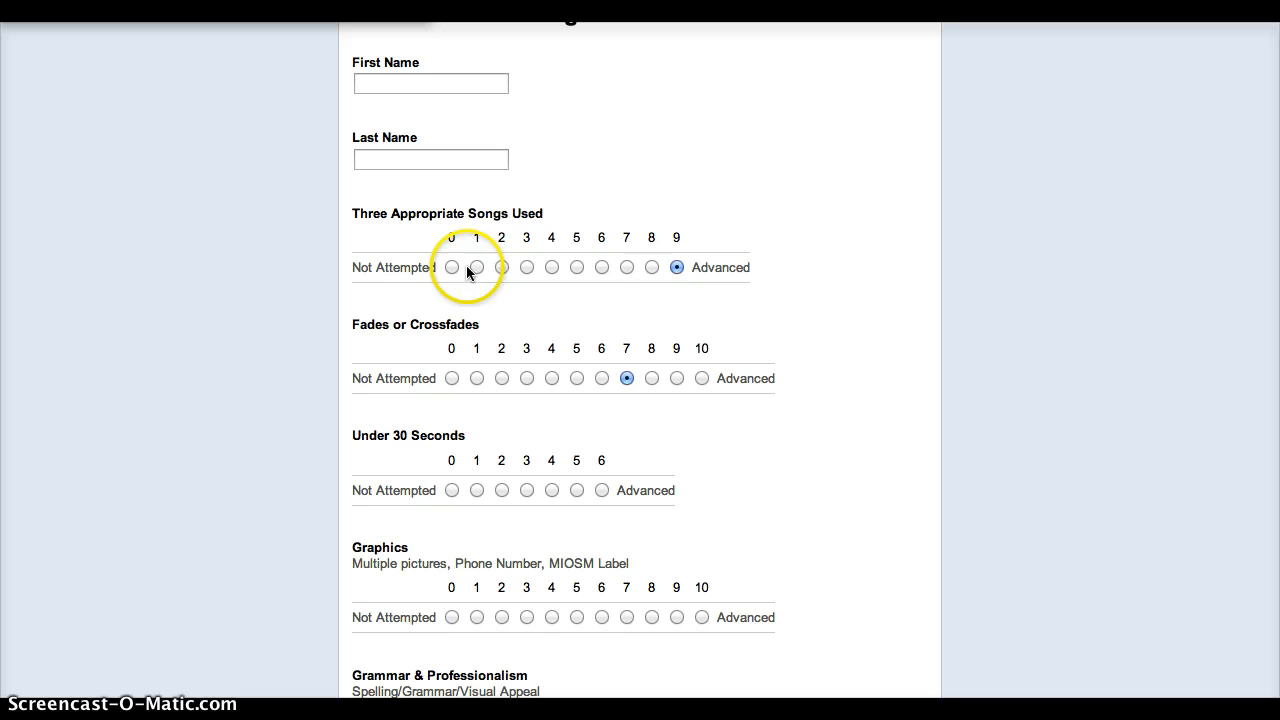
pyautogui.moveTo(580, 352)
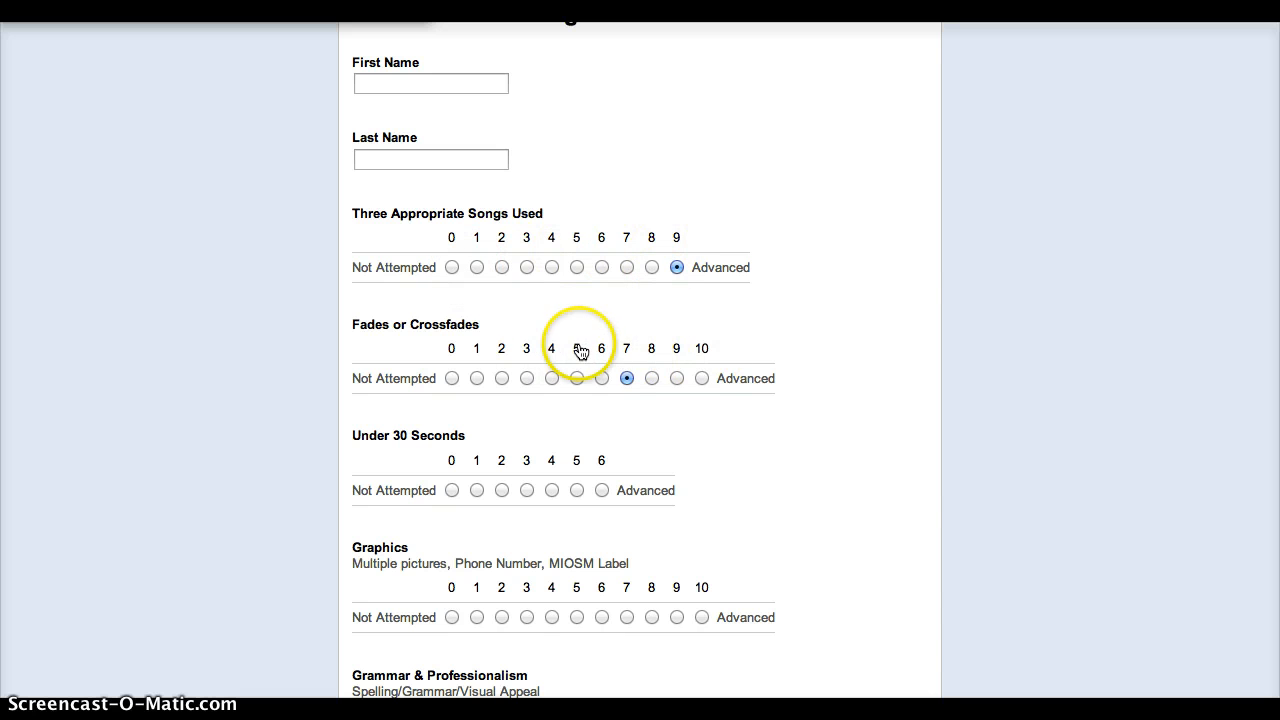
pyautogui.moveTo(502, 434)
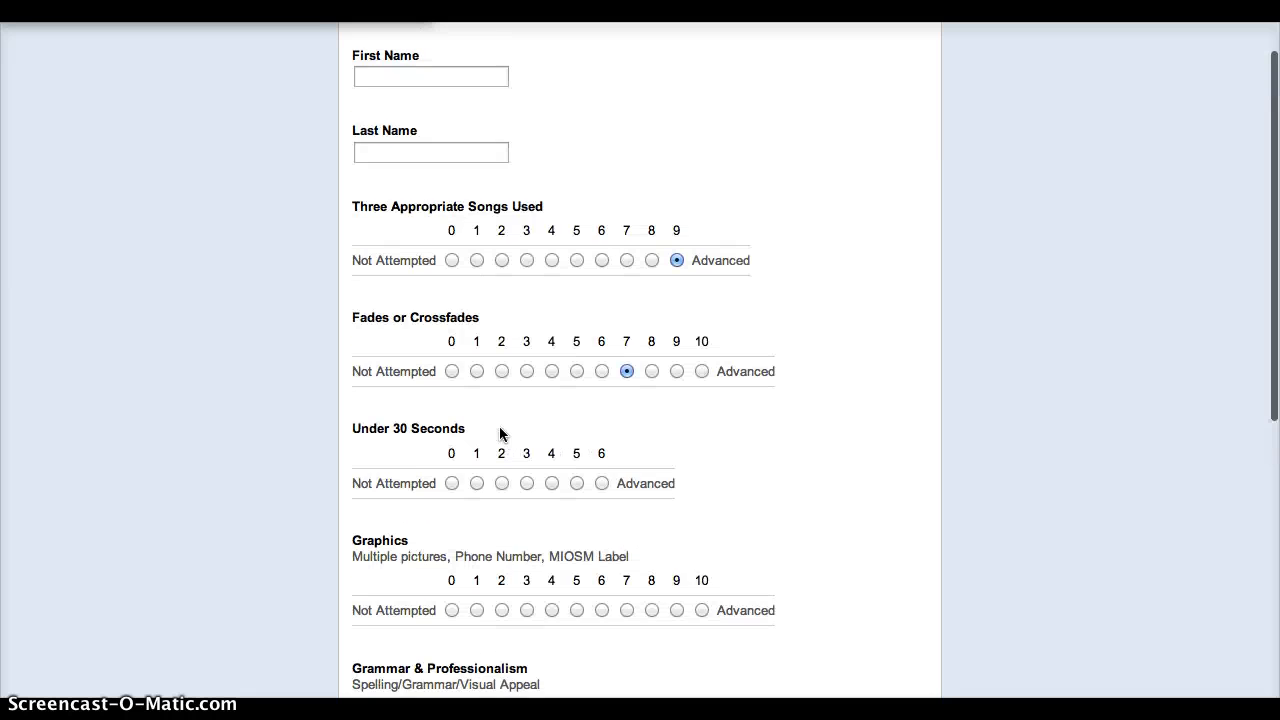
pyautogui.scroll(-3)
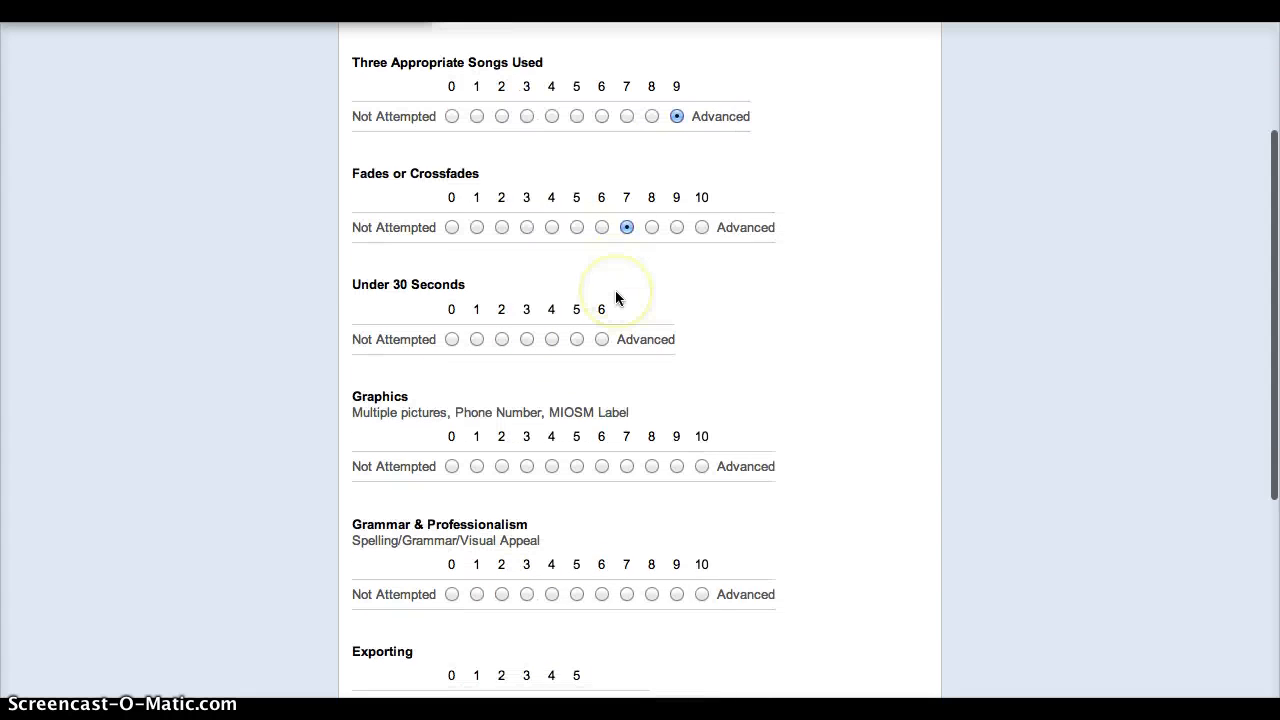
pyautogui.scroll(-3)
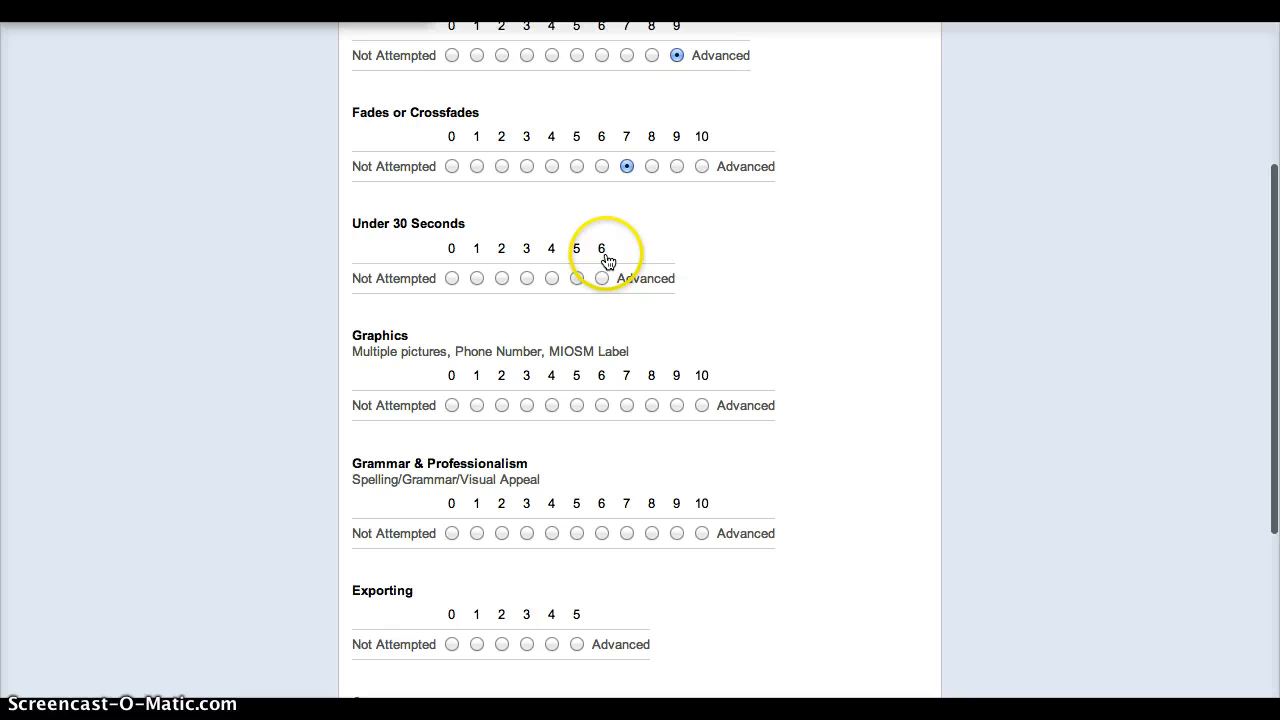
pyautogui.moveTo(650, 364)
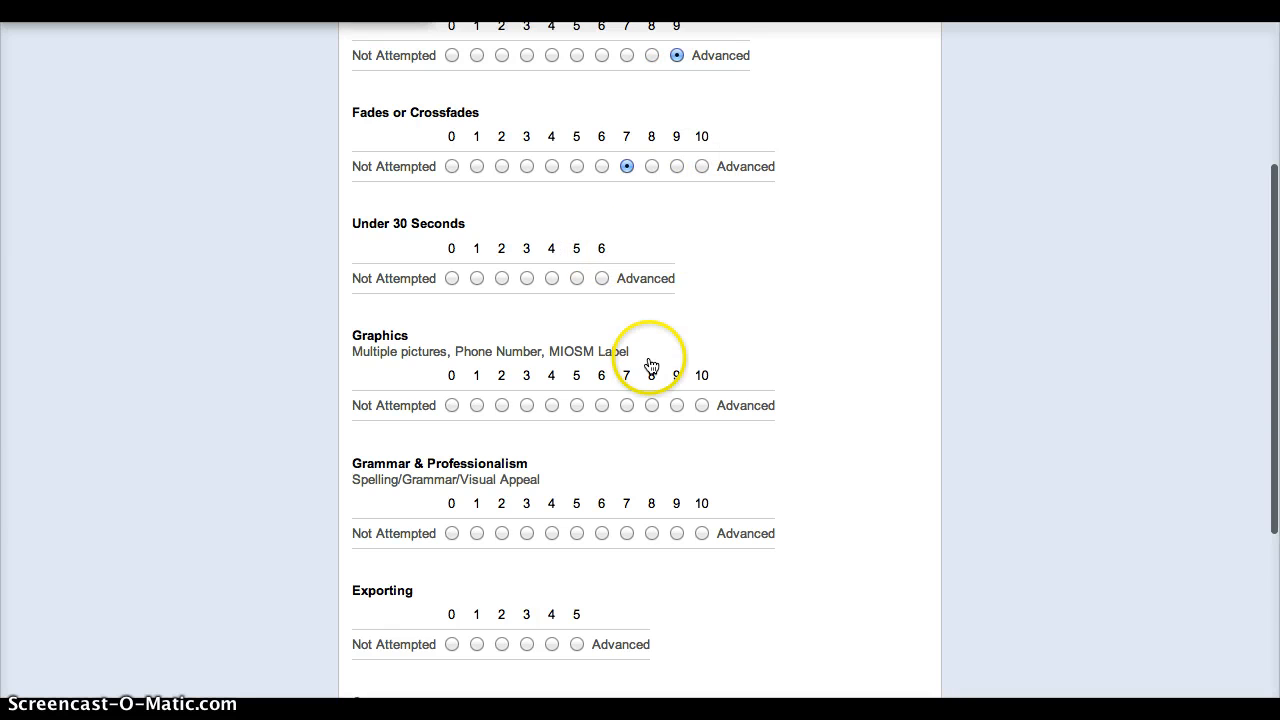
pyautogui.scroll(3)
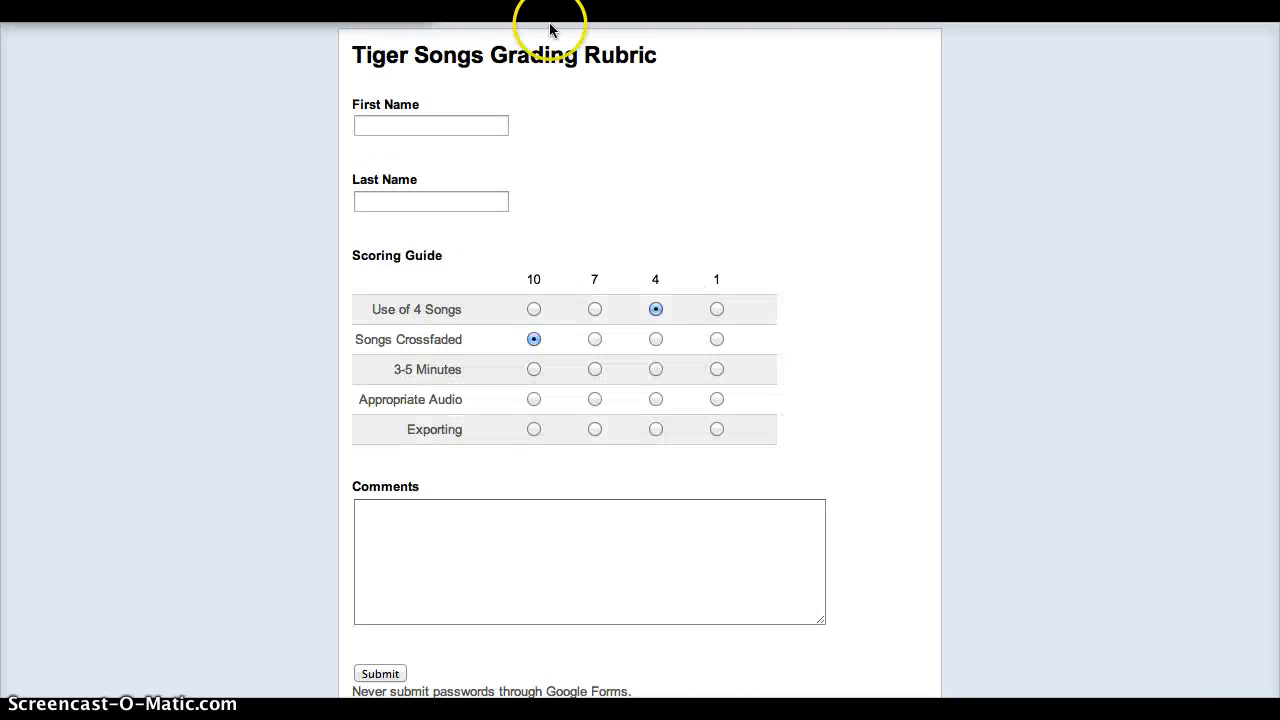
pyautogui.moveTo(464, 298)
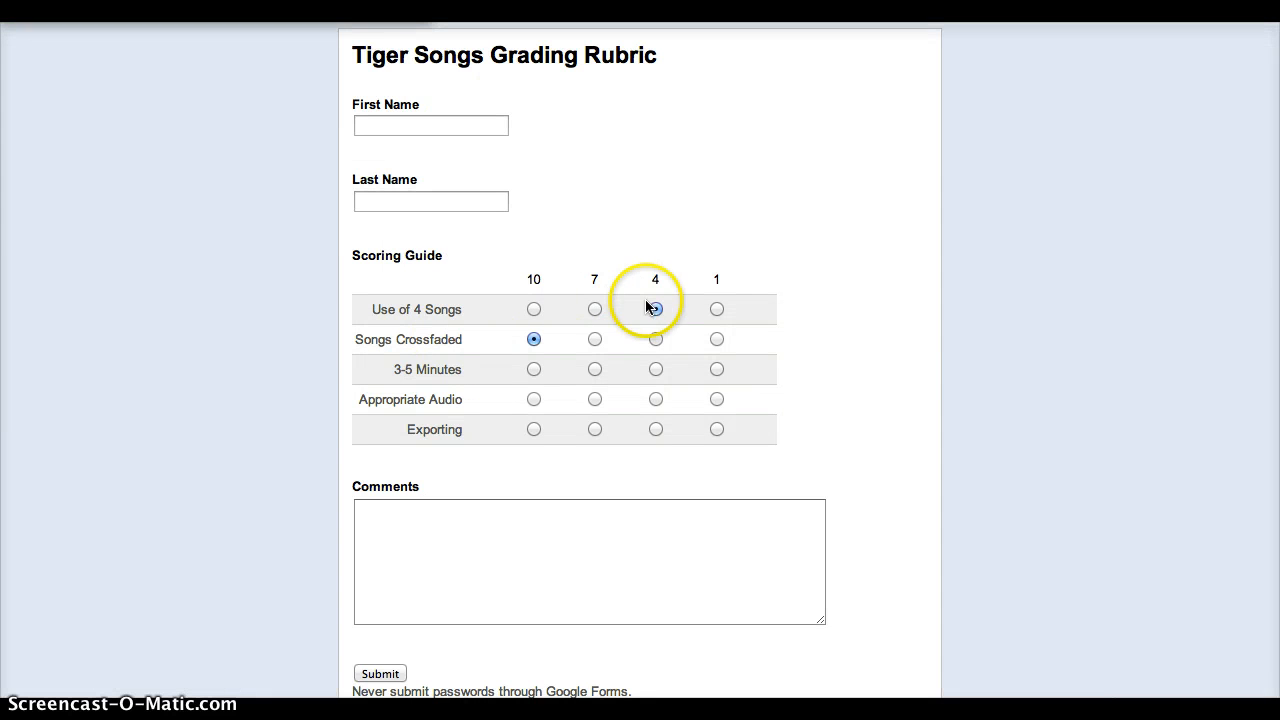
# In the Tiger Songs rubric, rate Use of 4 Songs 10 and Songs Crossfaded 7.
pyautogui.click(656, 308)
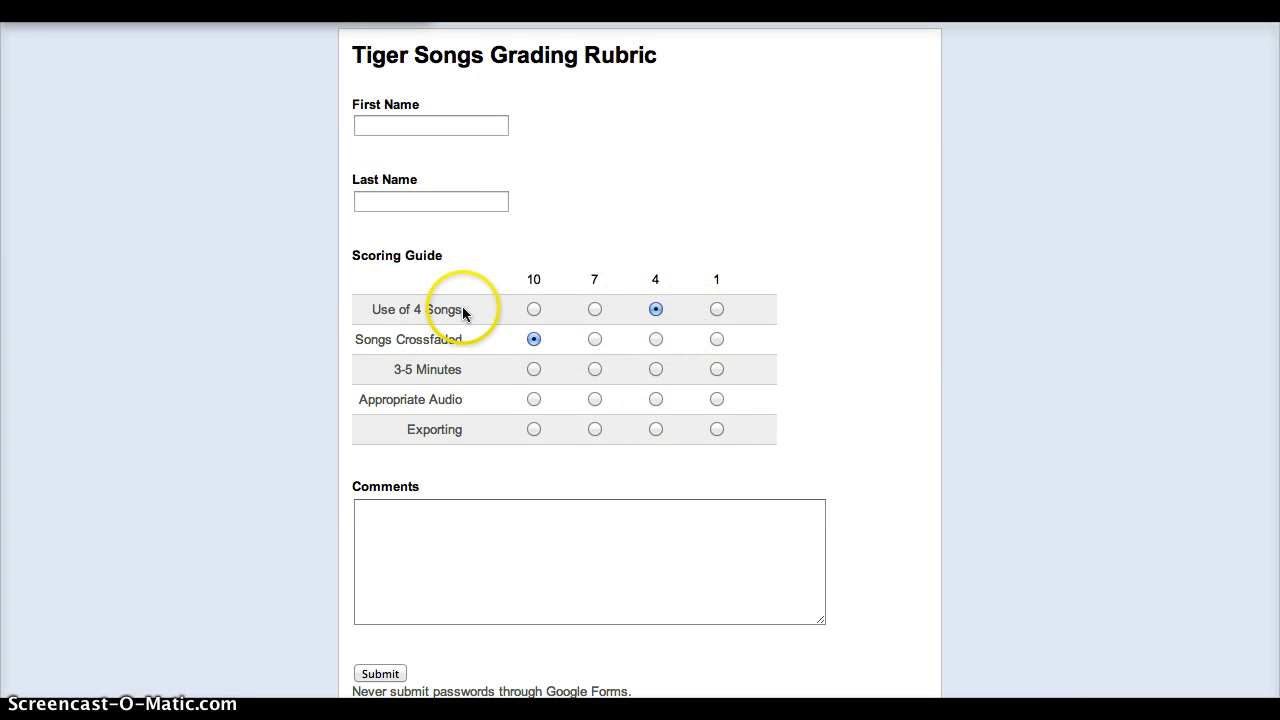
pyautogui.click(432, 124)
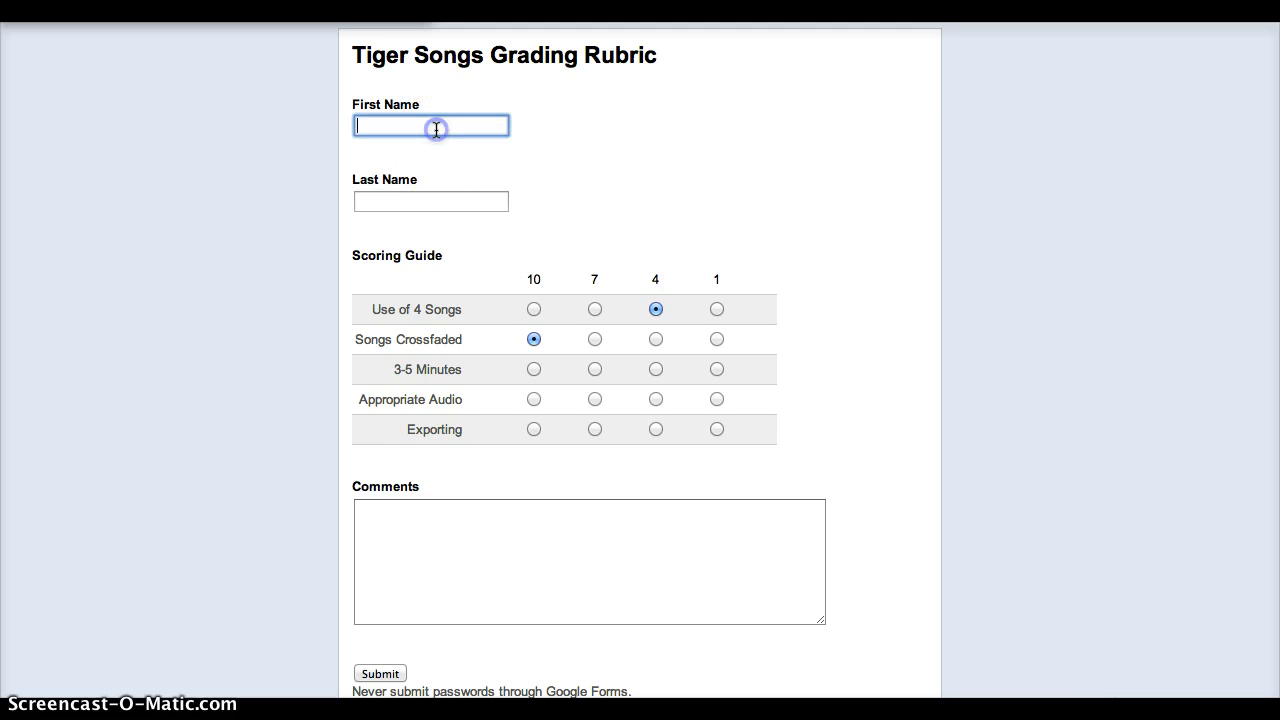
pyautogui.click(432, 200)
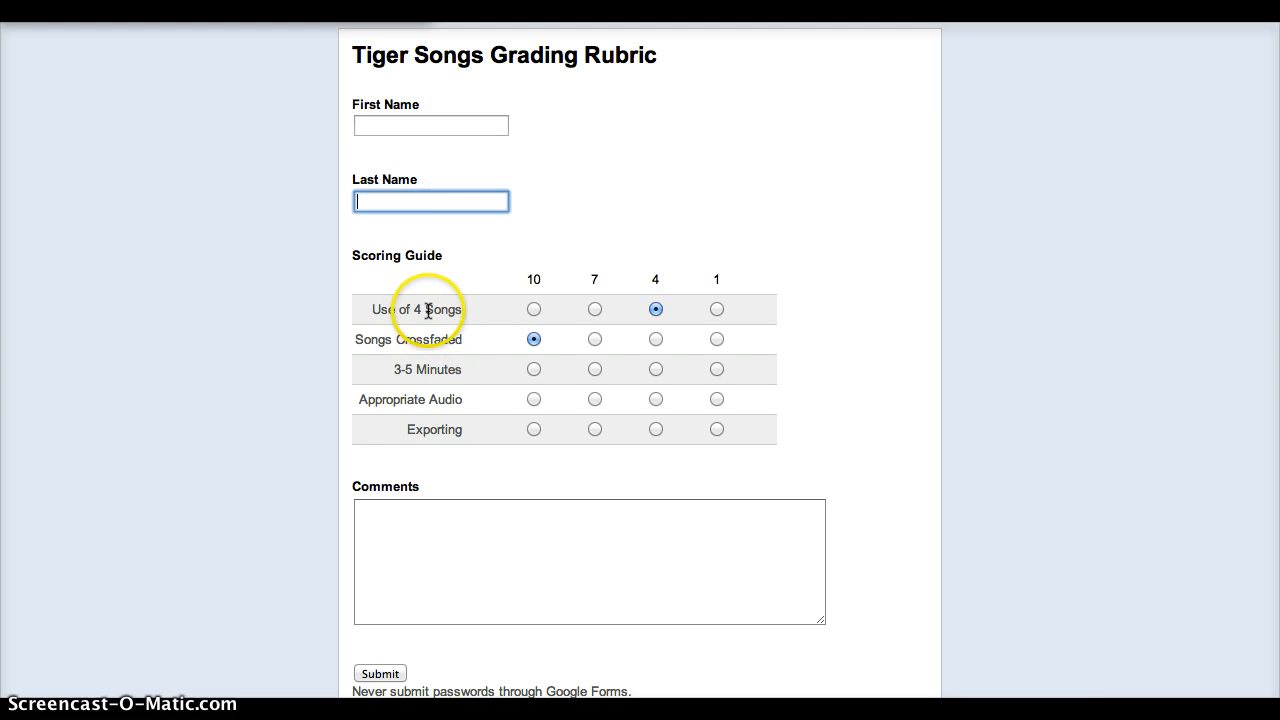
pyautogui.click(532, 308)
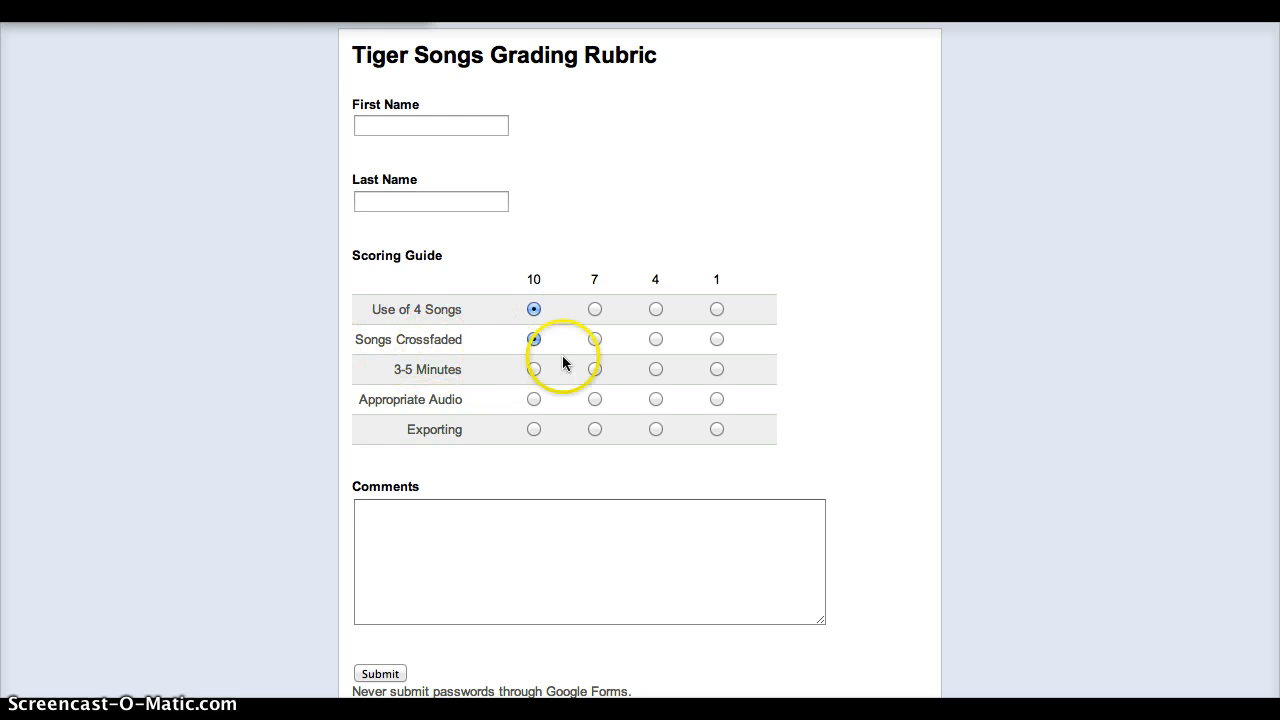
pyautogui.click(594, 340)
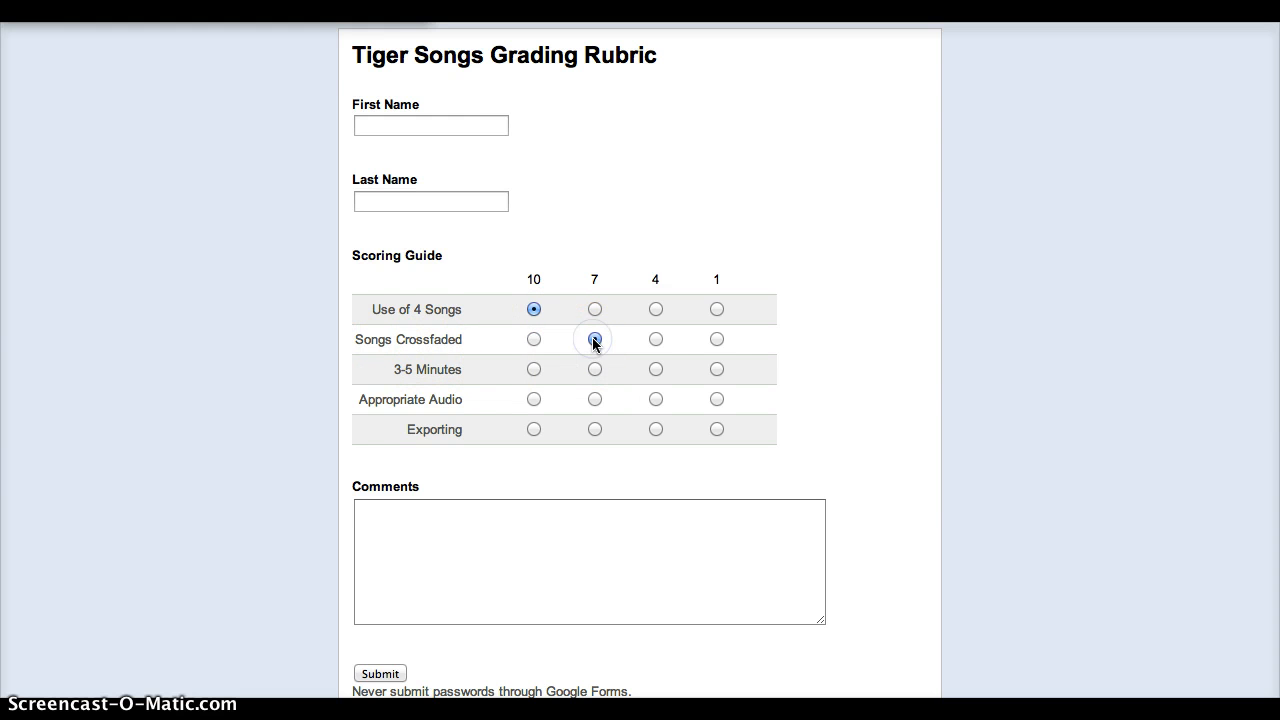
pyautogui.click(594, 338)
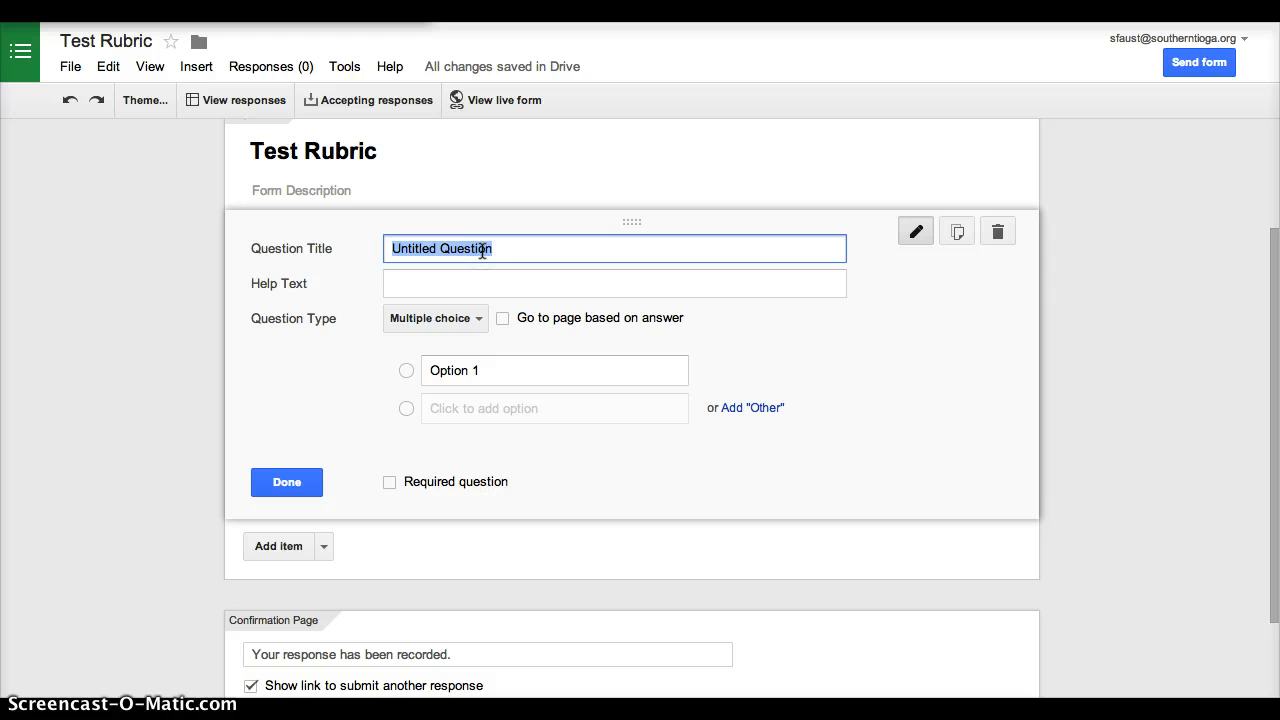
# Enter 'Sample Question #1' as the first question's title.
pyautogui.write('Sampl')
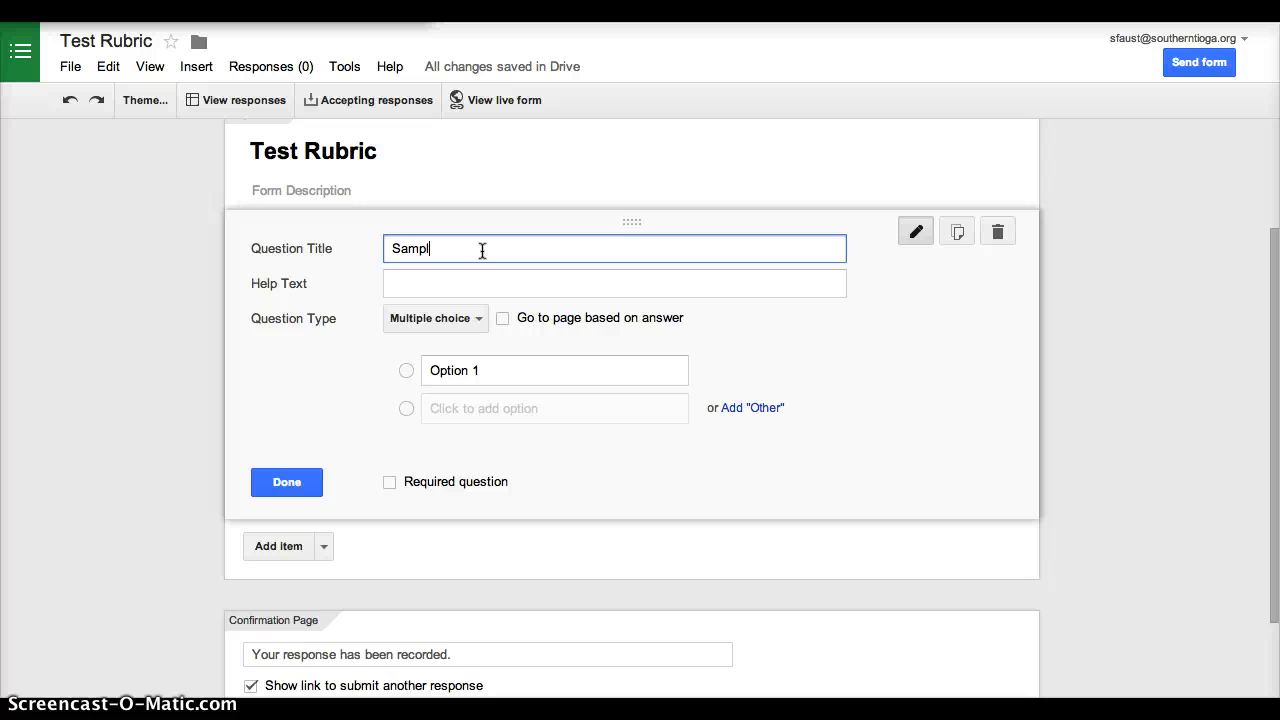
pyautogui.write('e Questi')
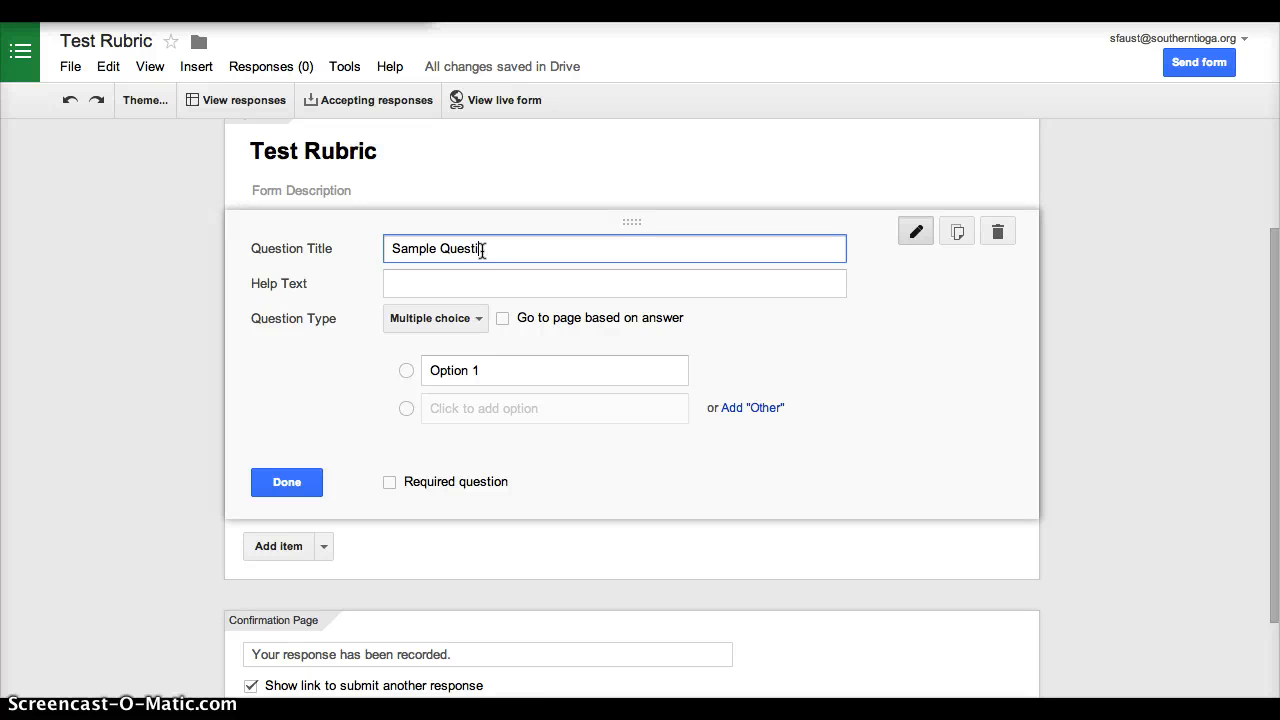
pyautogui.write('on #1')
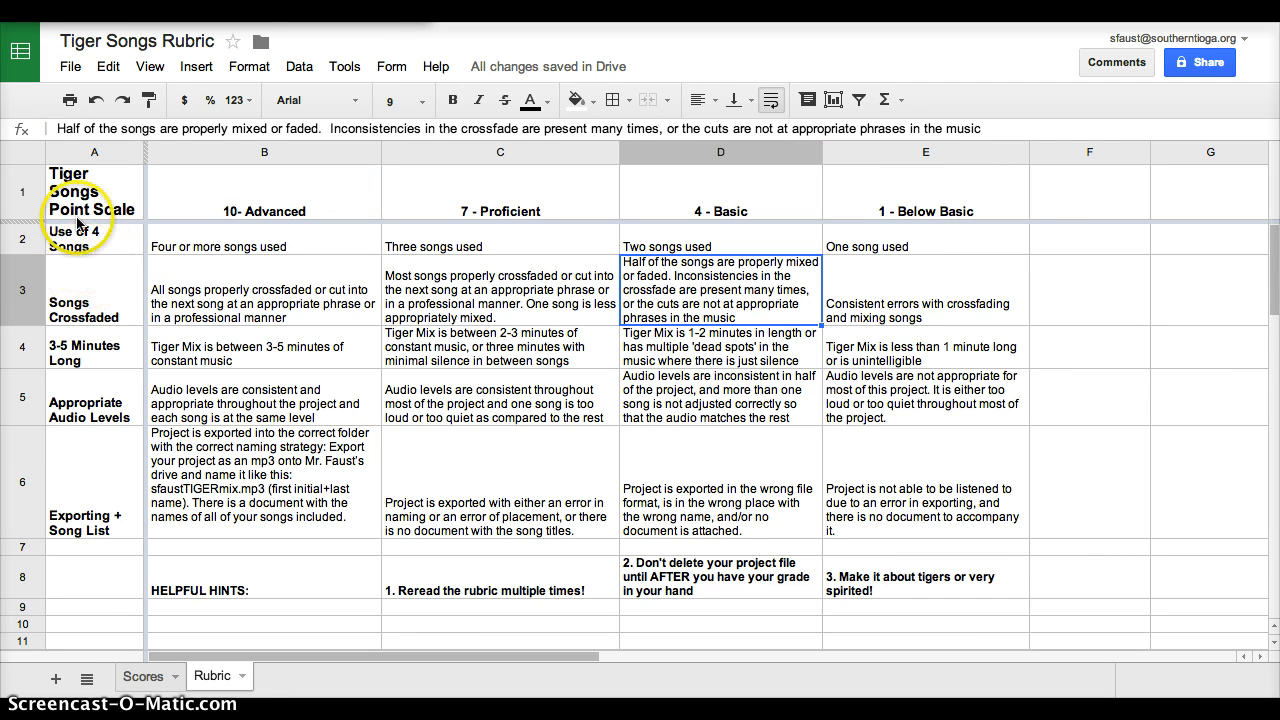
pyautogui.moveTo(380, 38)
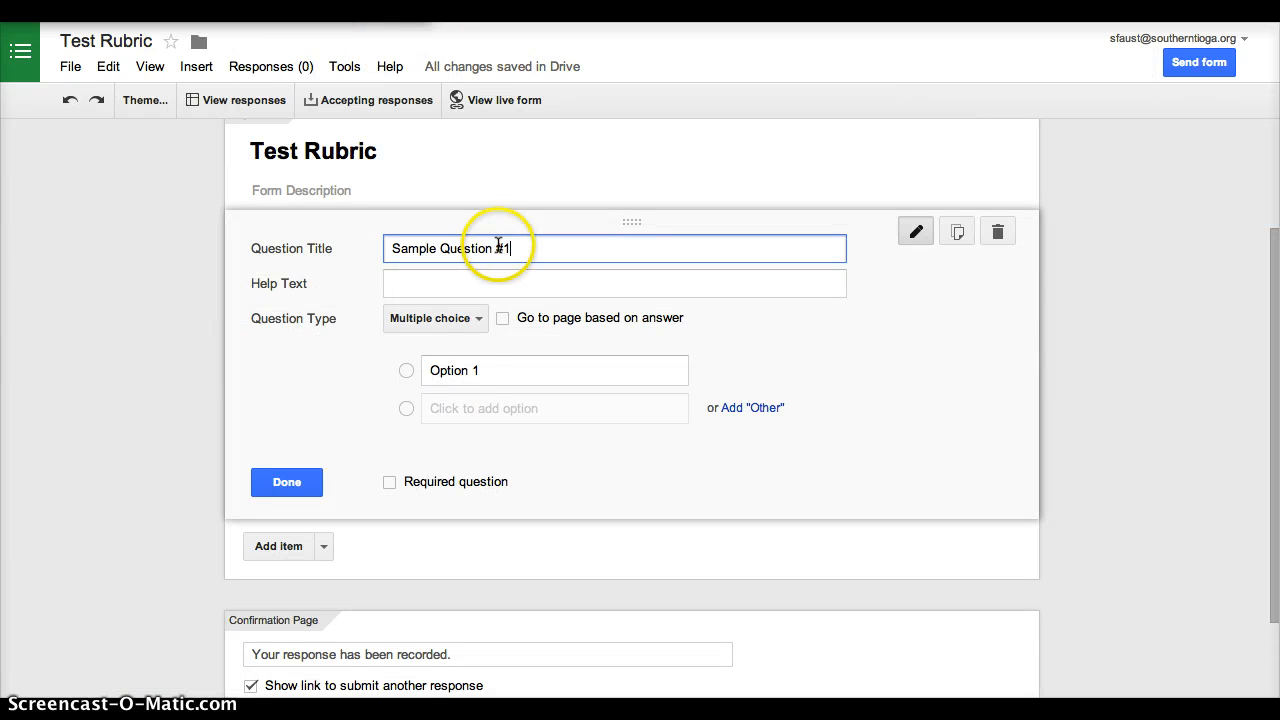
pyautogui.click(434, 318)
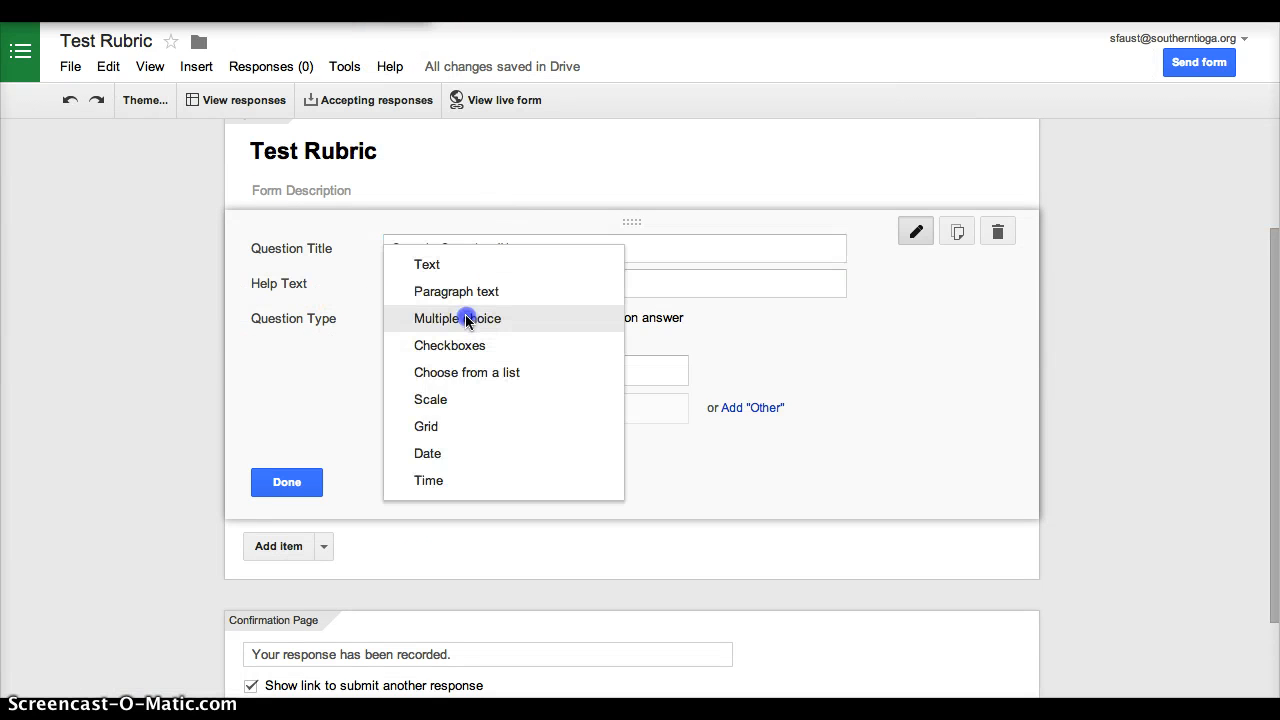
# Make the question a Scale type running from 0 to 10.
pyautogui.click(430, 400)
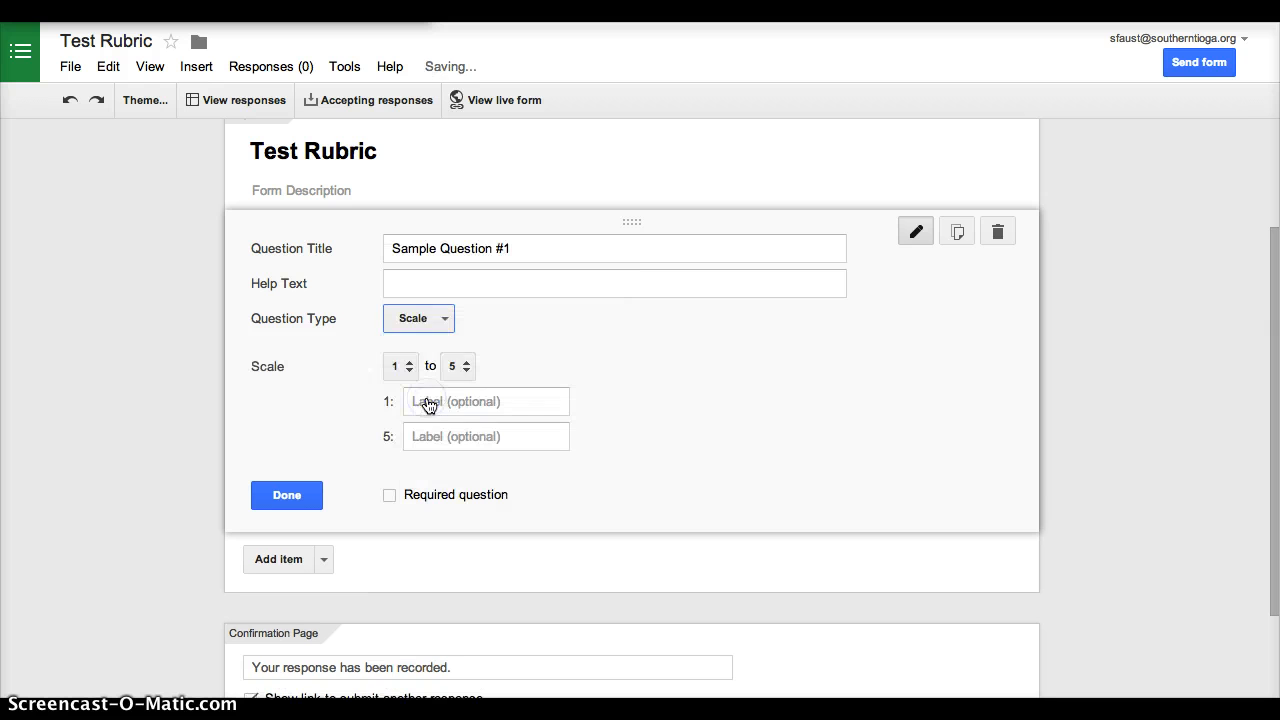
pyautogui.click(400, 364)
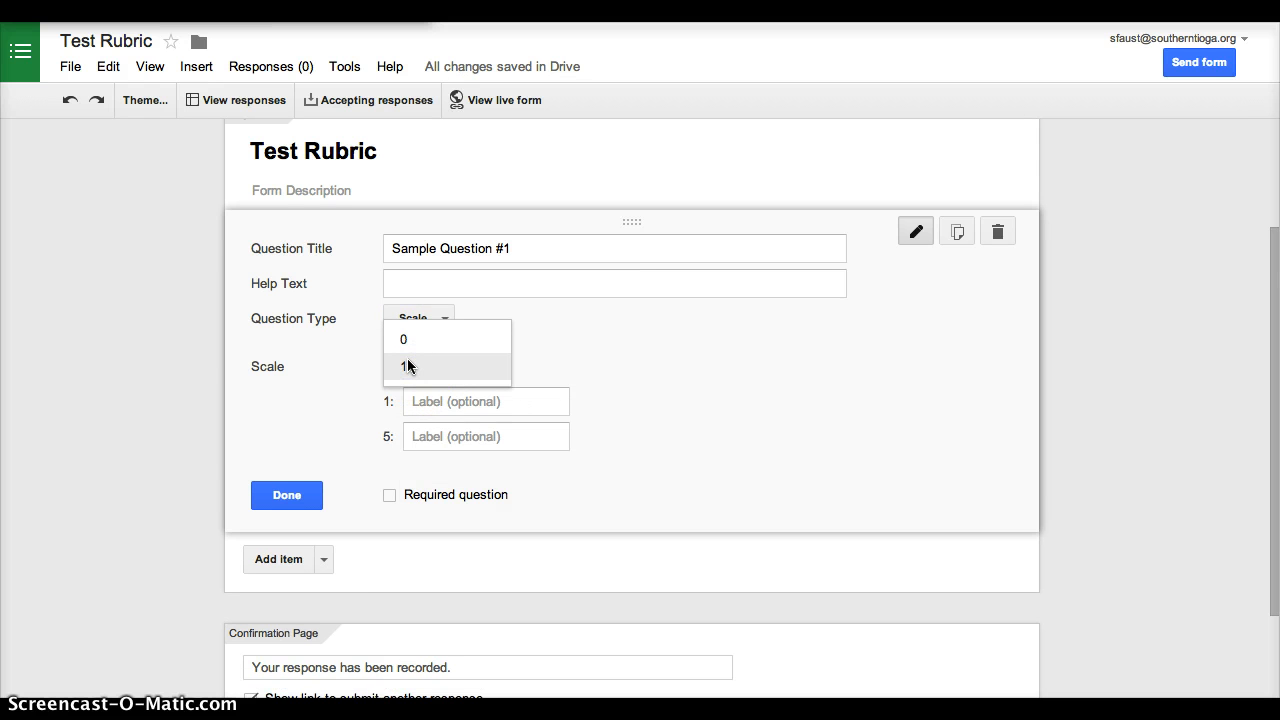
pyautogui.click(404, 338)
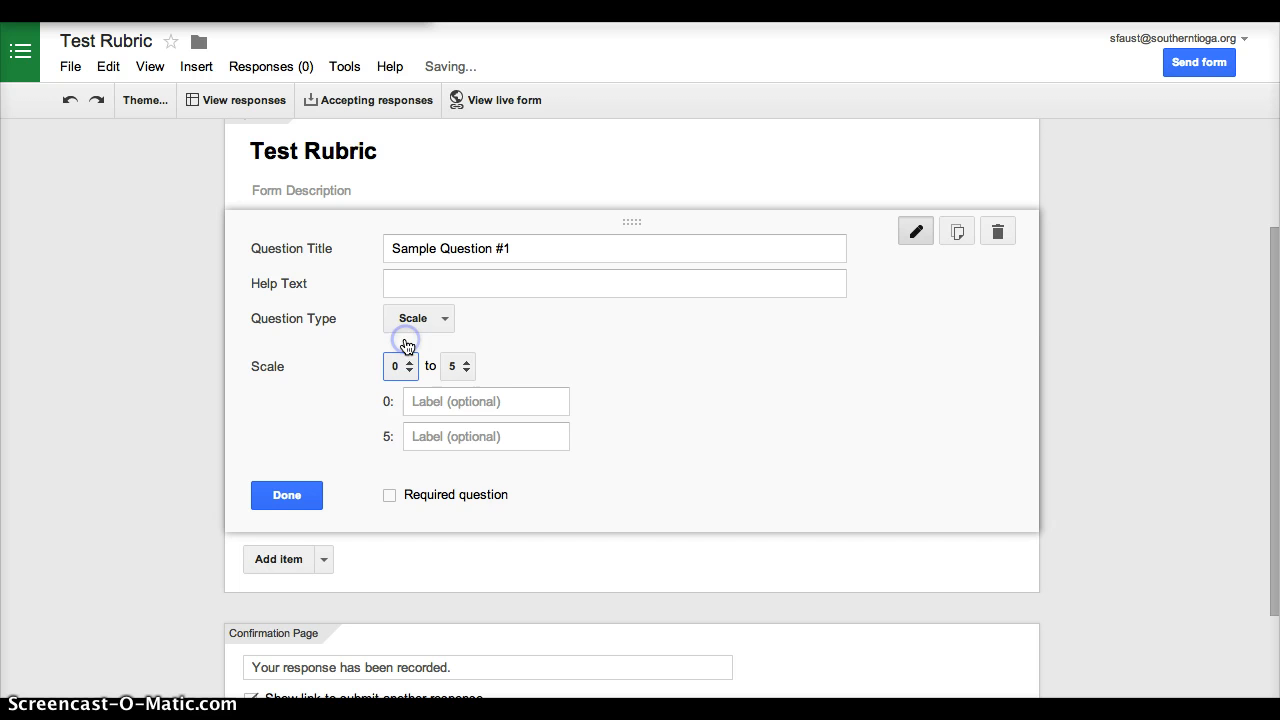
pyautogui.click(458, 366)
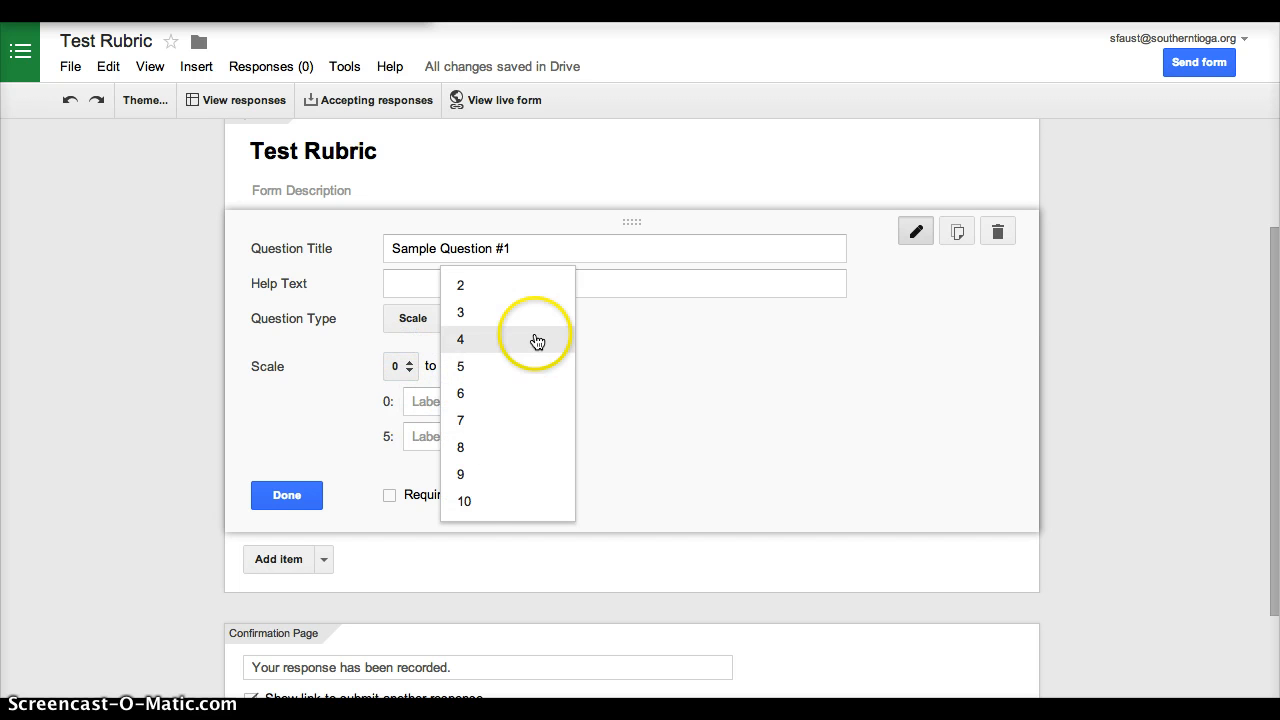
pyautogui.click(464, 500)
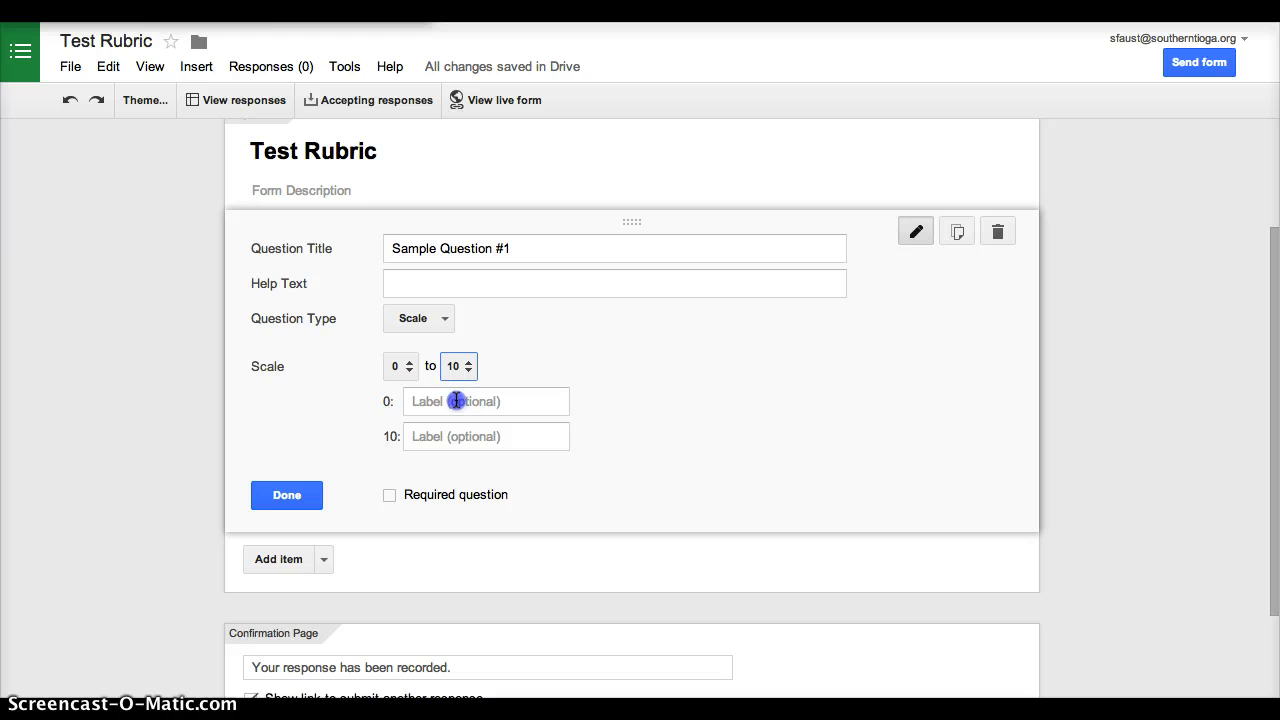
# Label the scale ends BB and ADV and finish the question.
pyautogui.write('B')
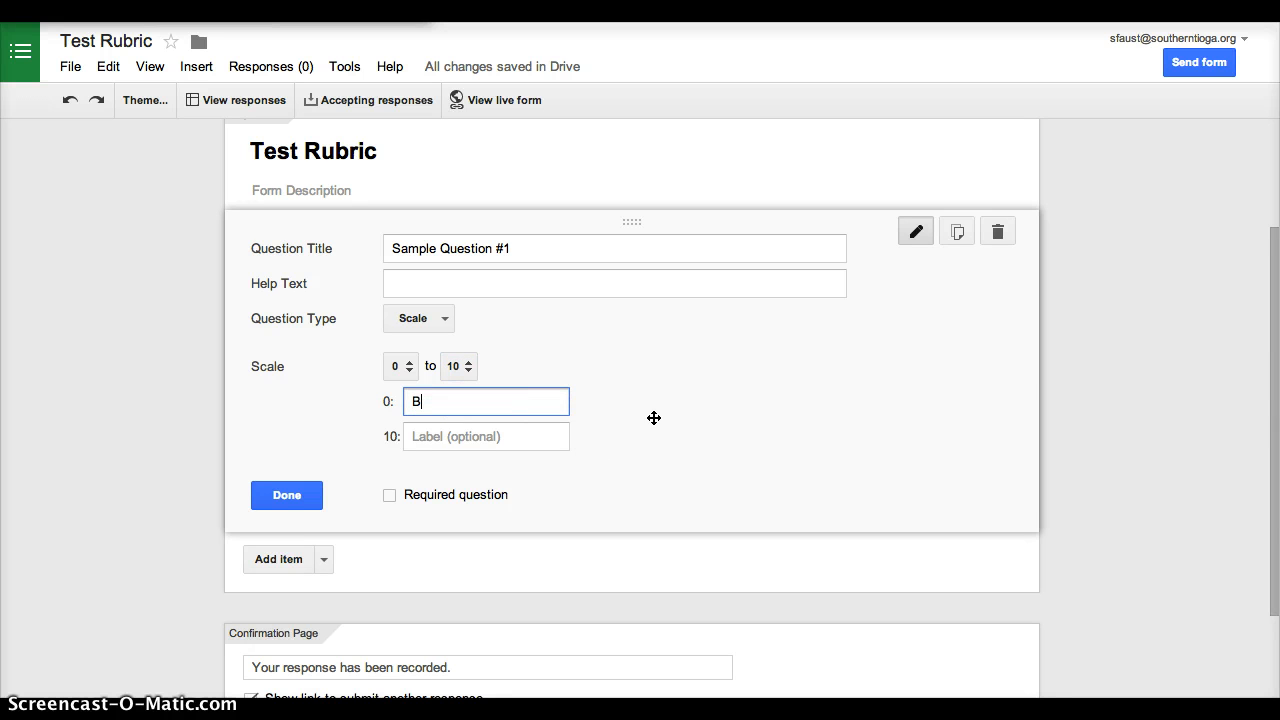
pyautogui.write('B')
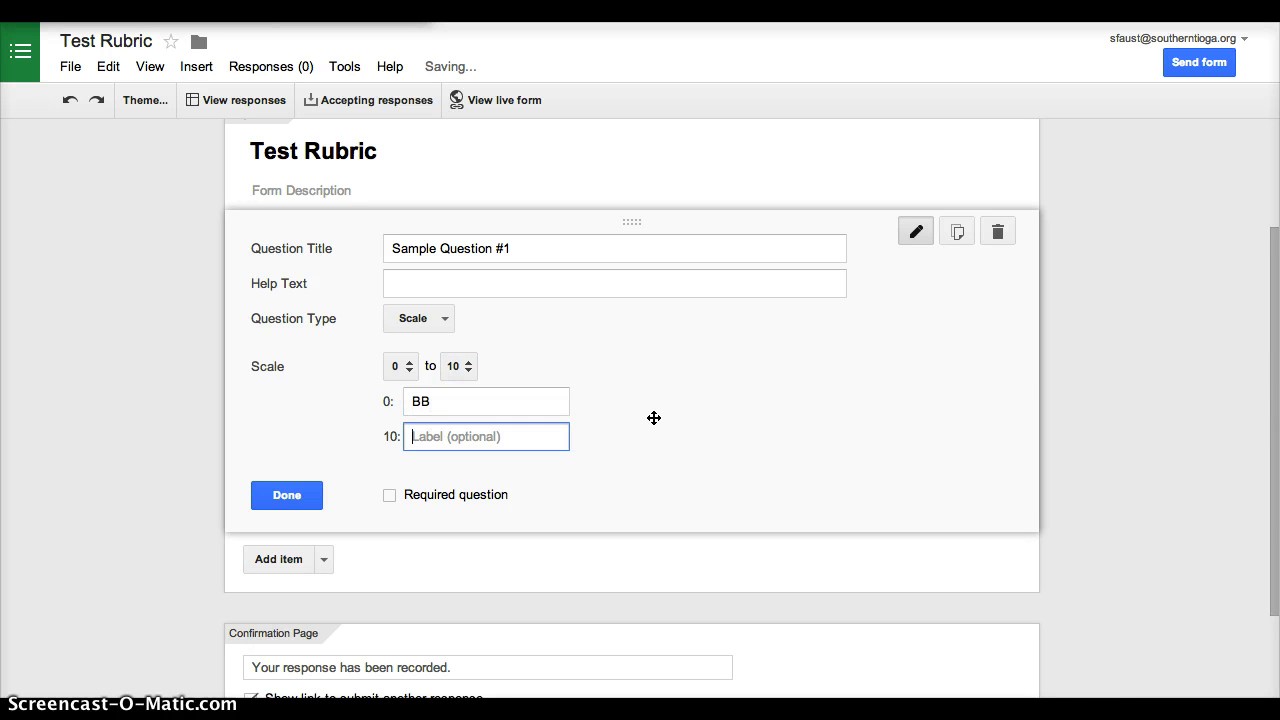
pyautogui.write('ADV')
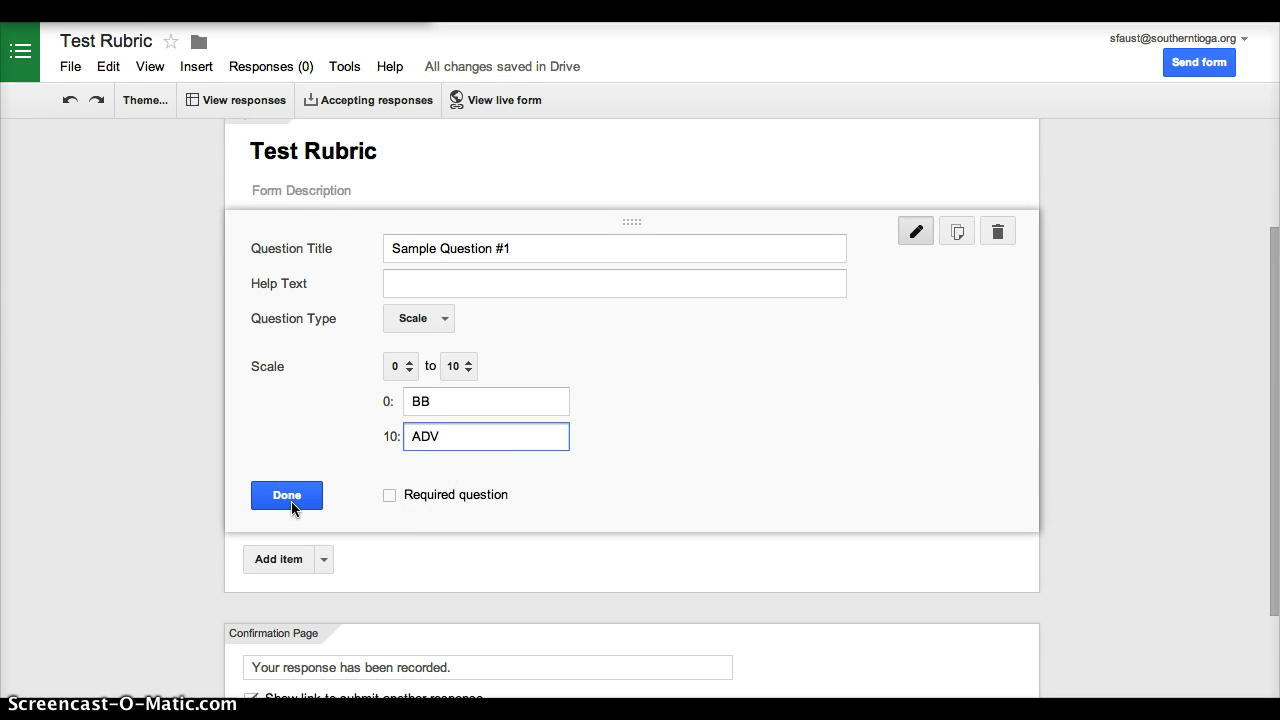
pyautogui.click(286, 496)
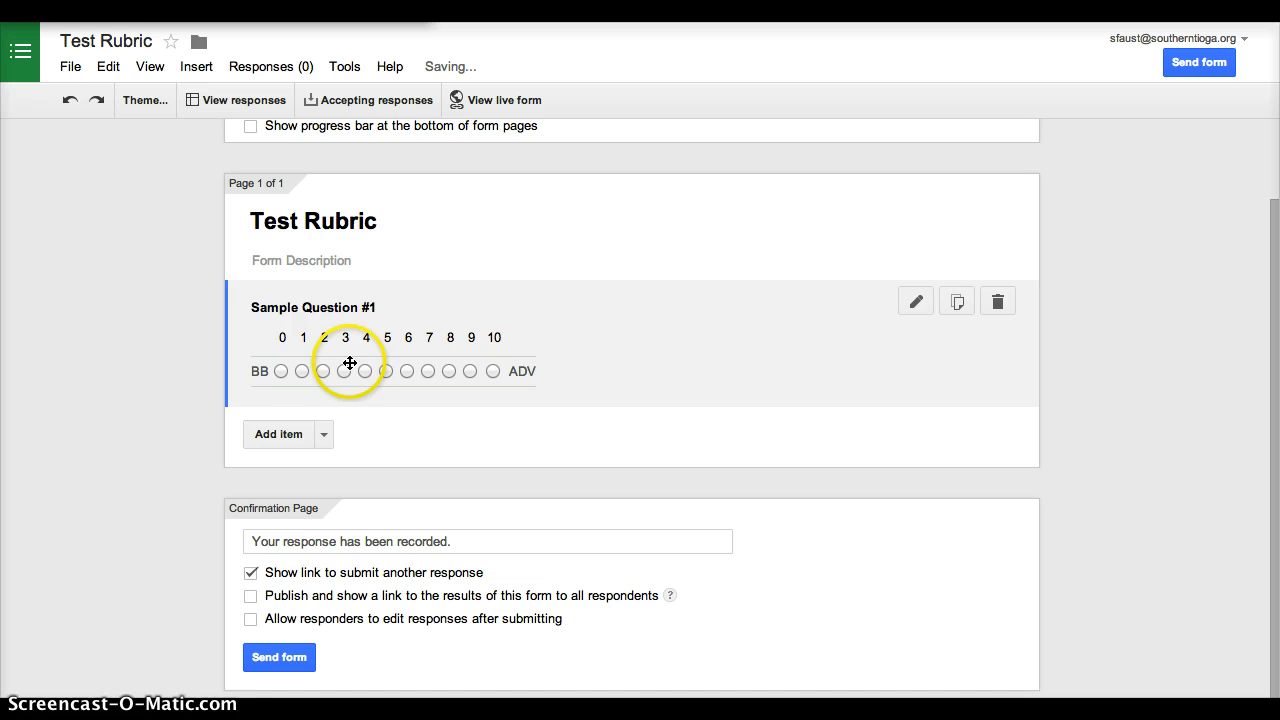
pyautogui.moveTo(492, 436)
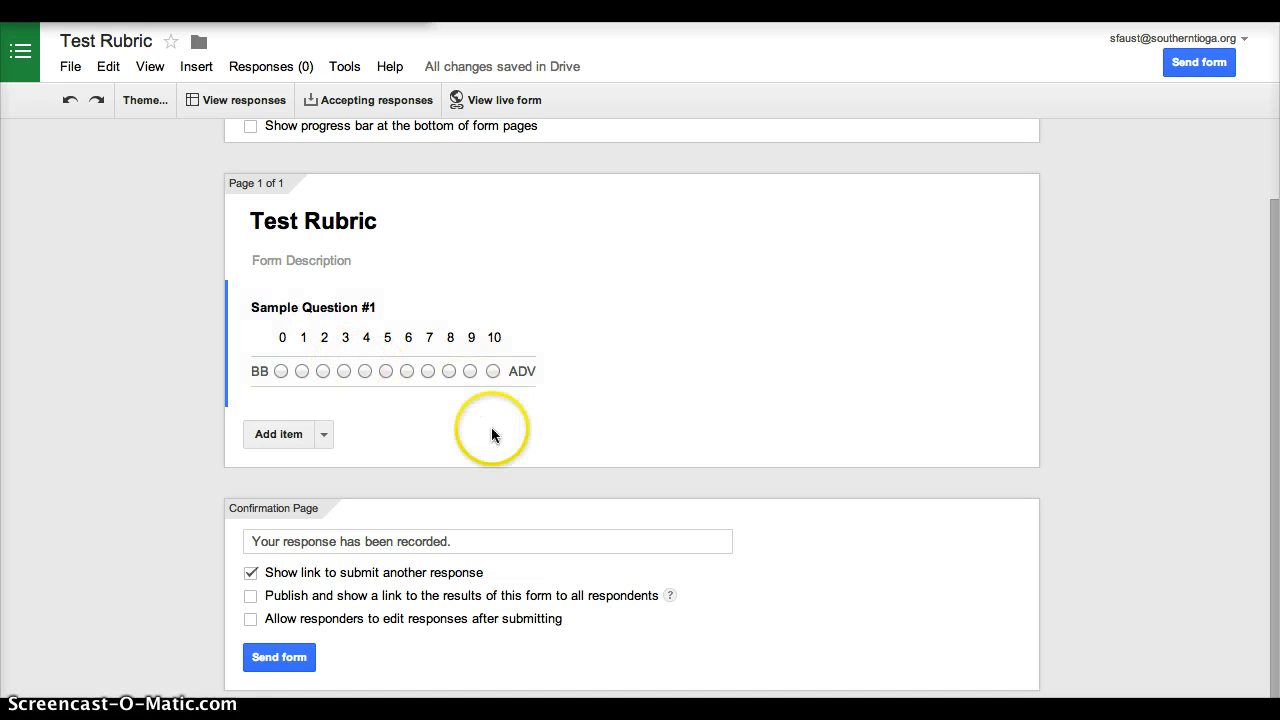
pyautogui.moveTo(398, 364)
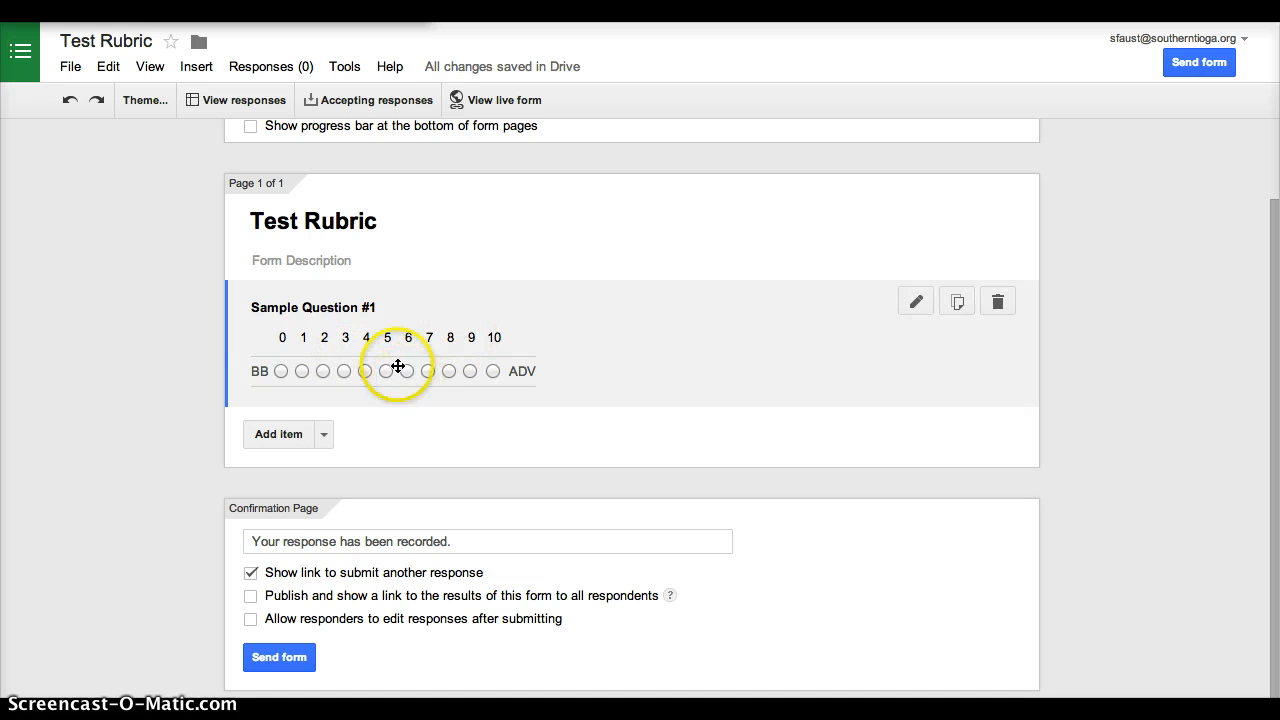
pyautogui.moveTo(552, 358)
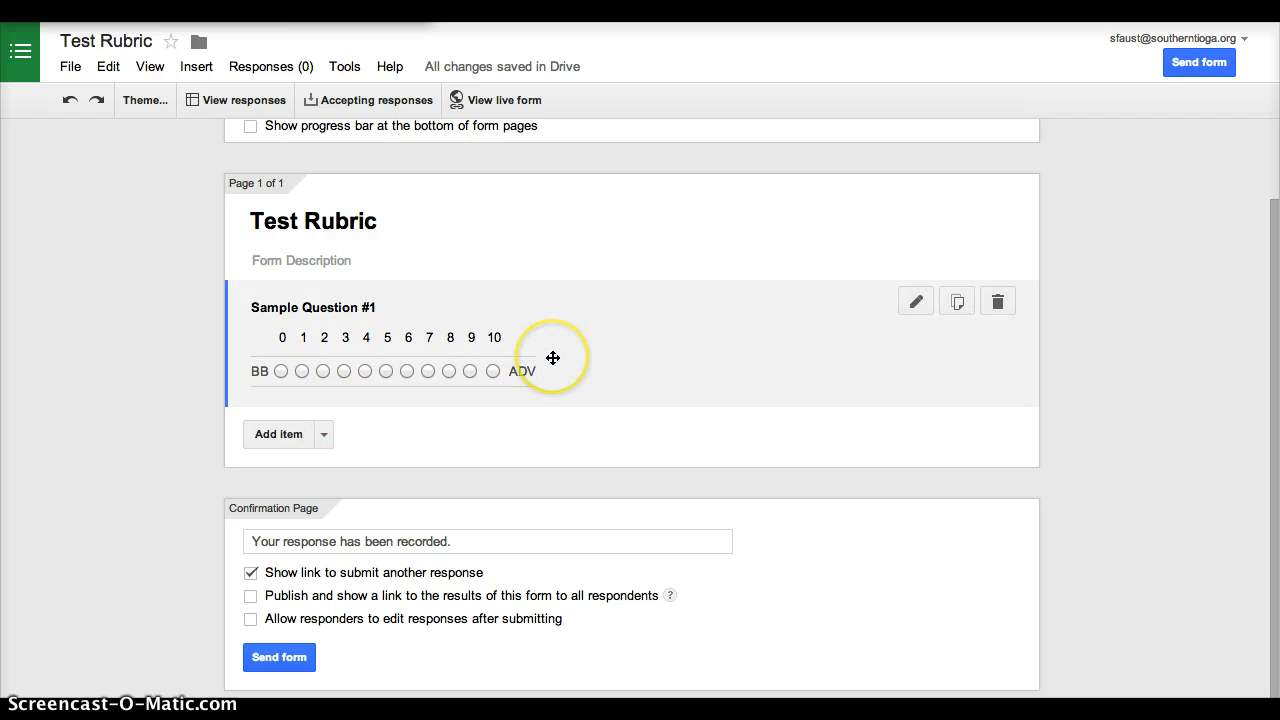
pyautogui.moveTo(748, 318)
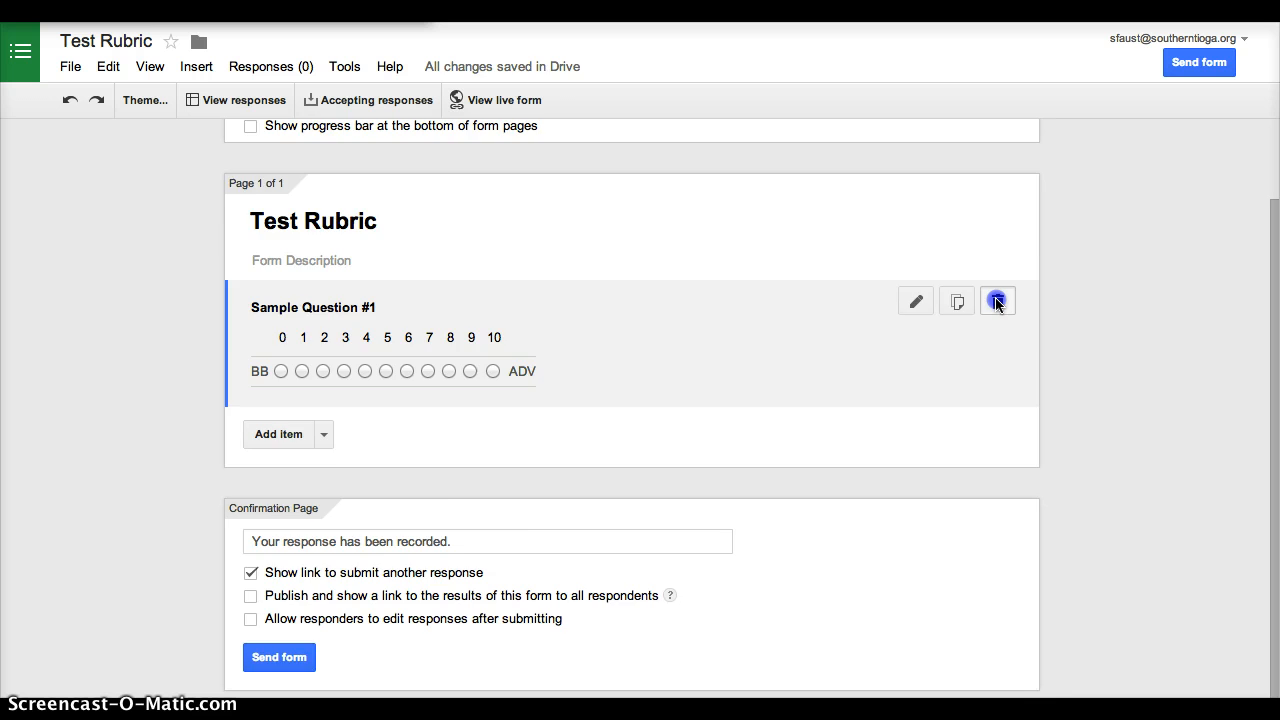
# Delete Sample Question #1, leaving the form empty.
pyautogui.click(996, 300)
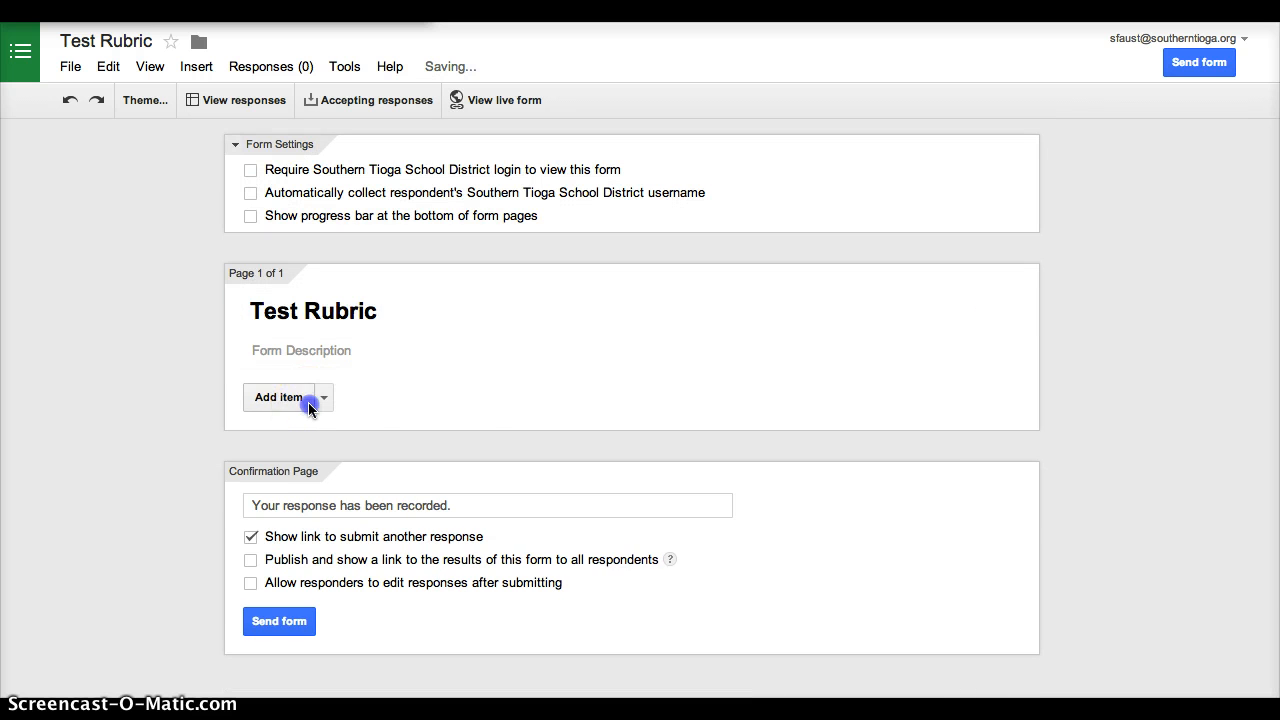
# Add a new item and make it a Grid question.
pyautogui.click(280, 396)
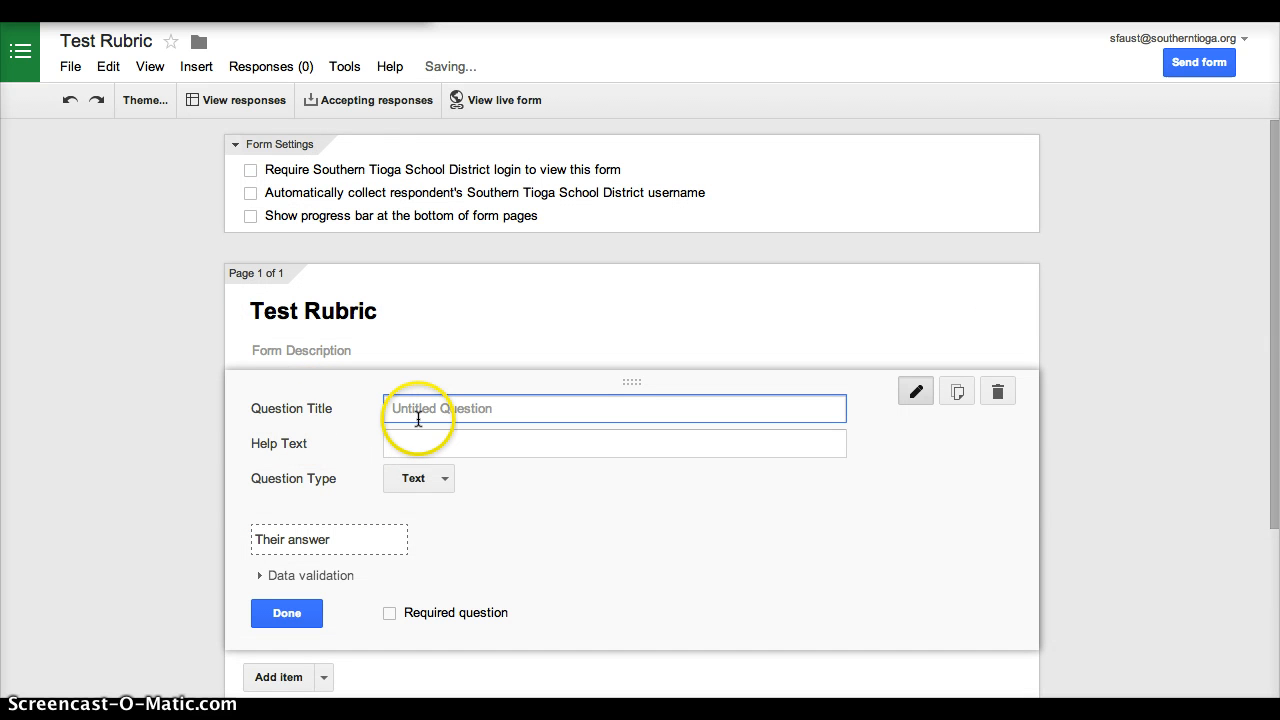
pyautogui.moveTo(410, 488)
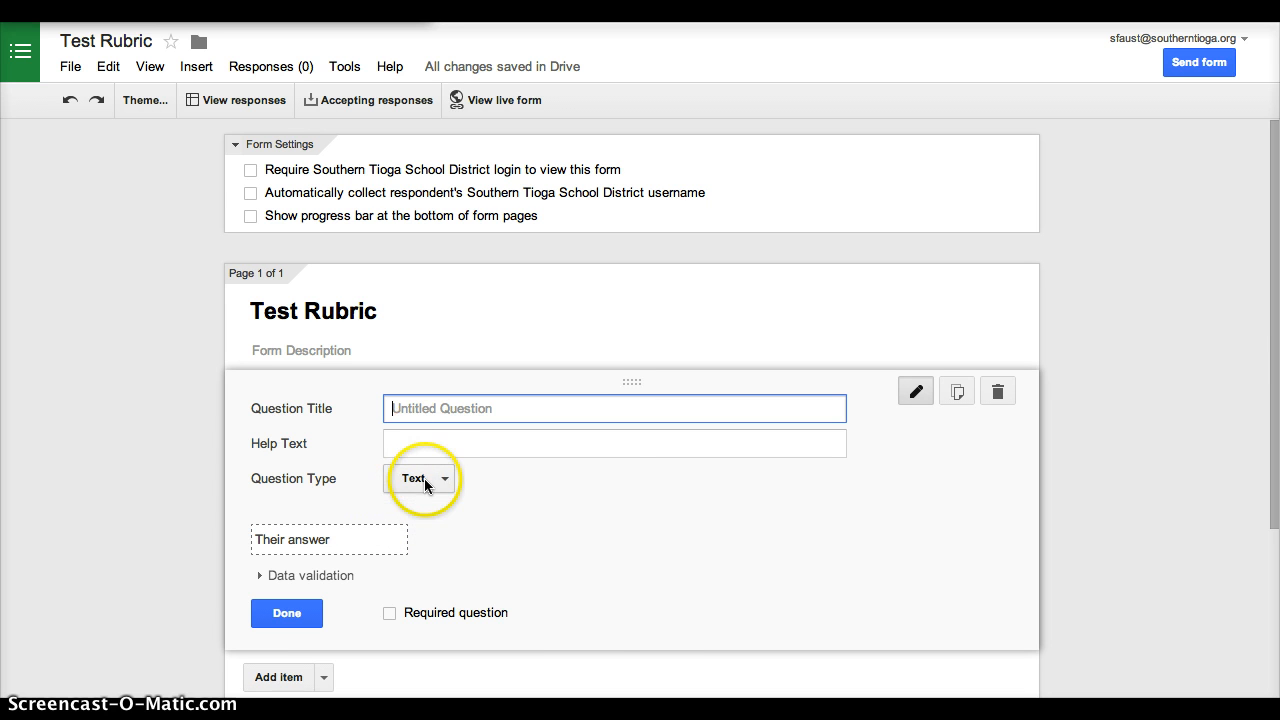
pyautogui.click(420, 476)
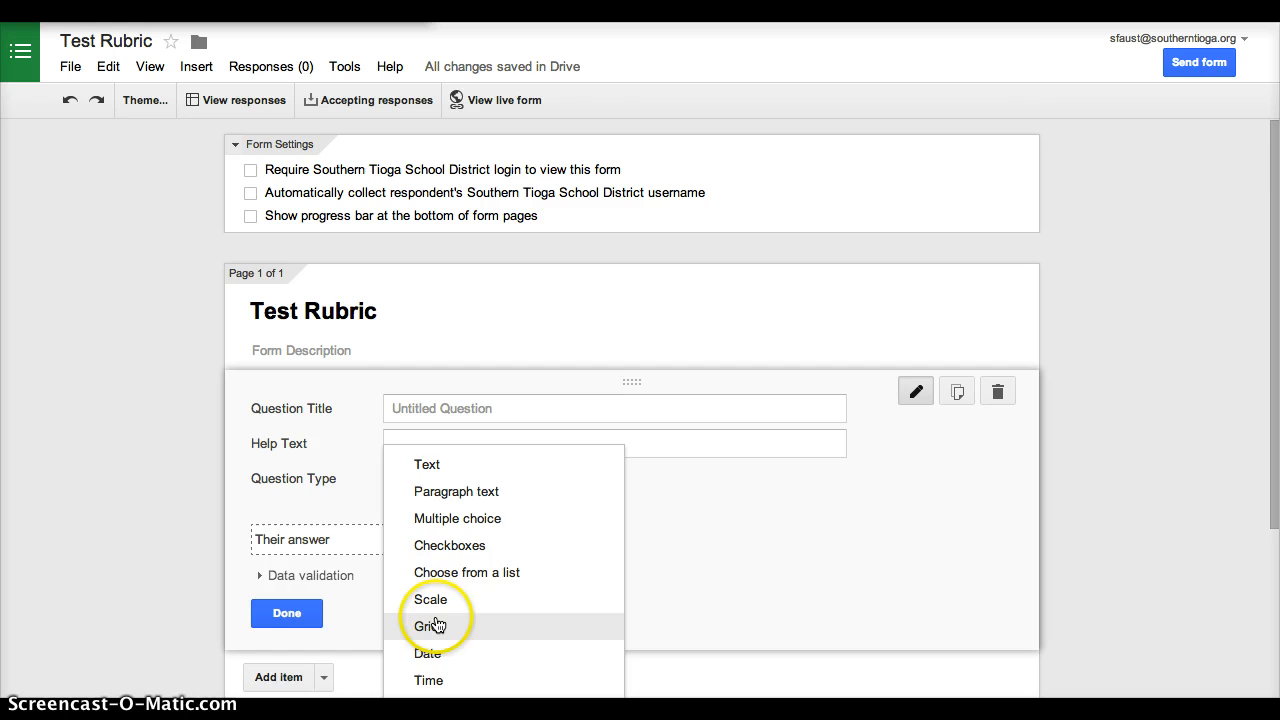
pyautogui.click(432, 626)
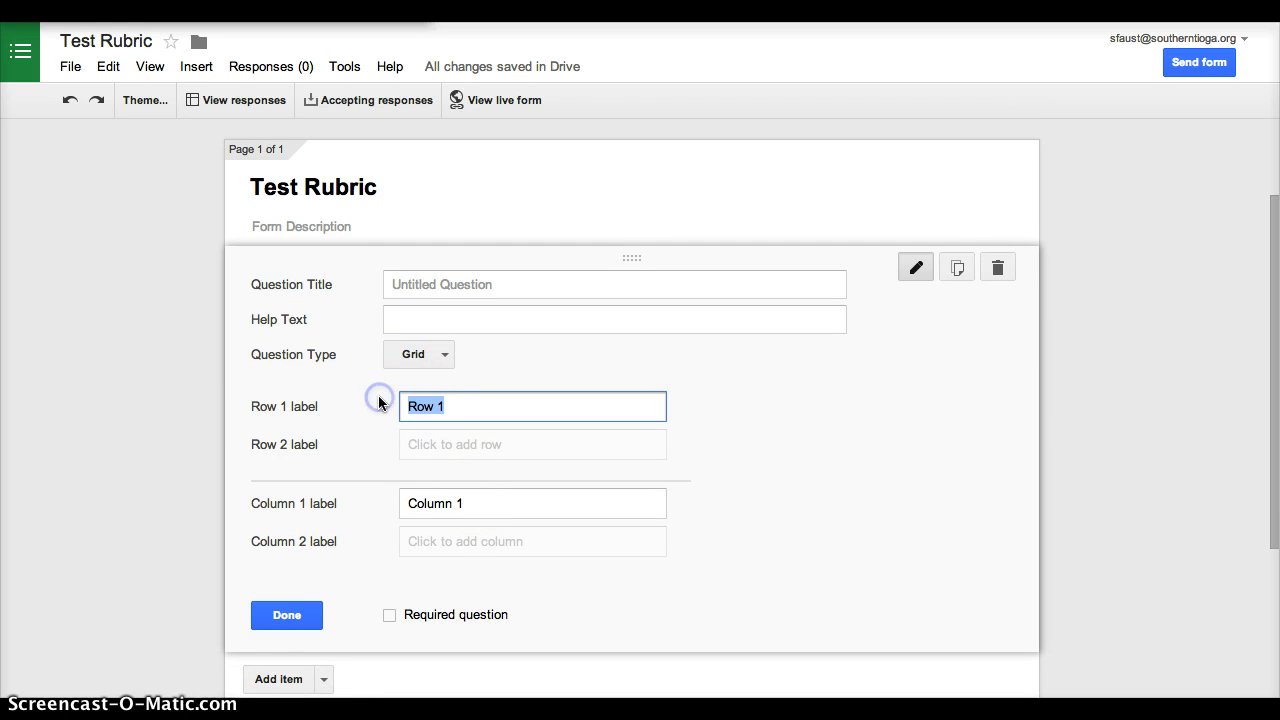
# Enter the grid row labels Samp #1, Samp #2 and Sam #3.
pyautogui.write('Samp')
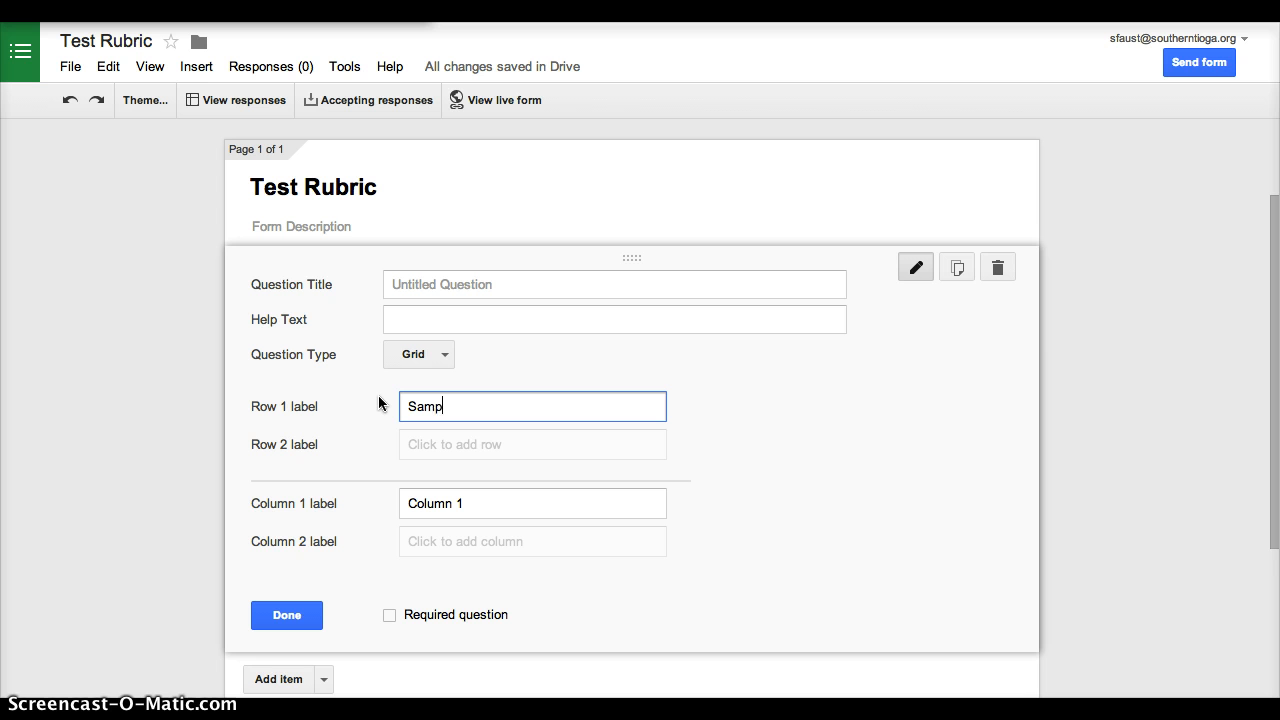
pyautogui.write('#1')
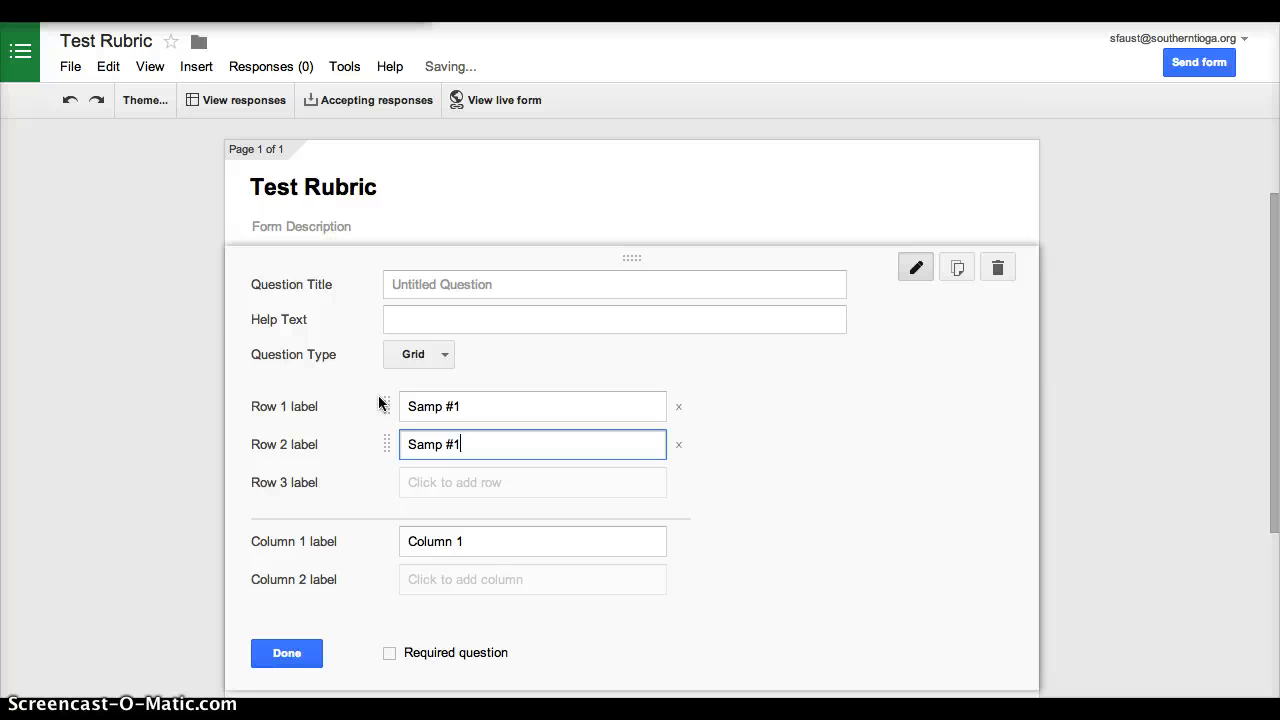
pyautogui.moveTo(678, 444)
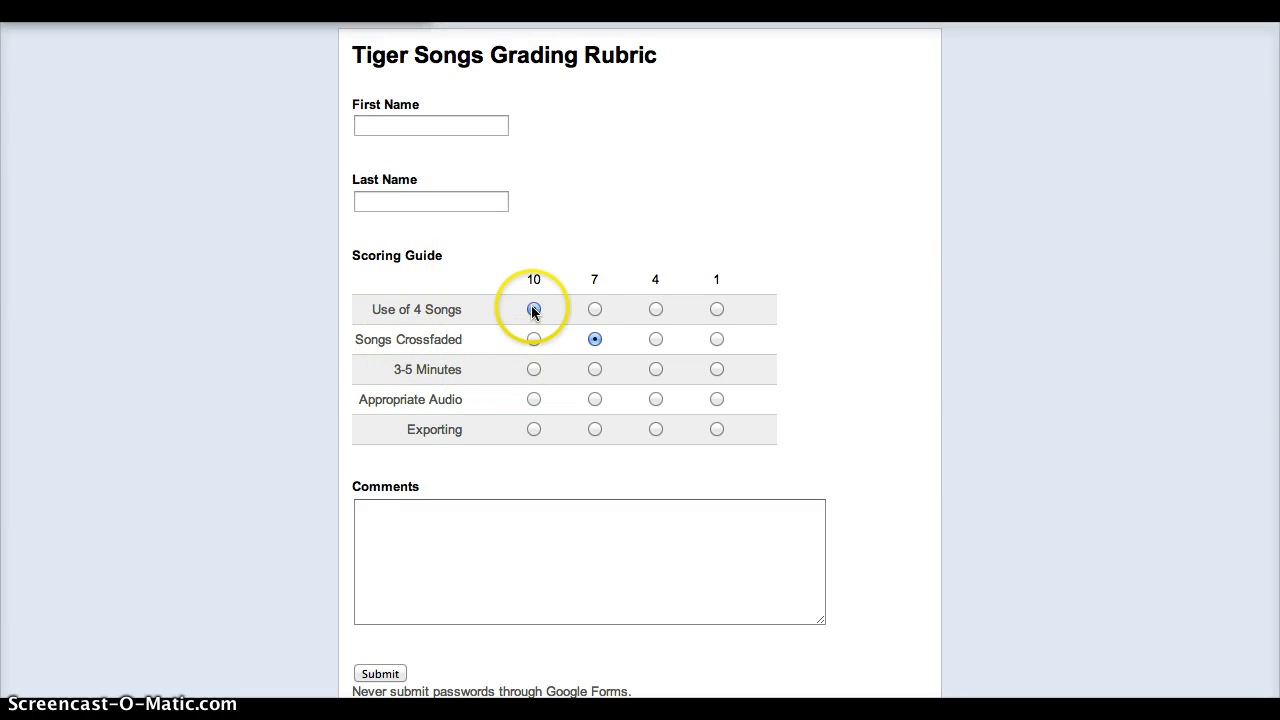
pyautogui.click(532, 308)
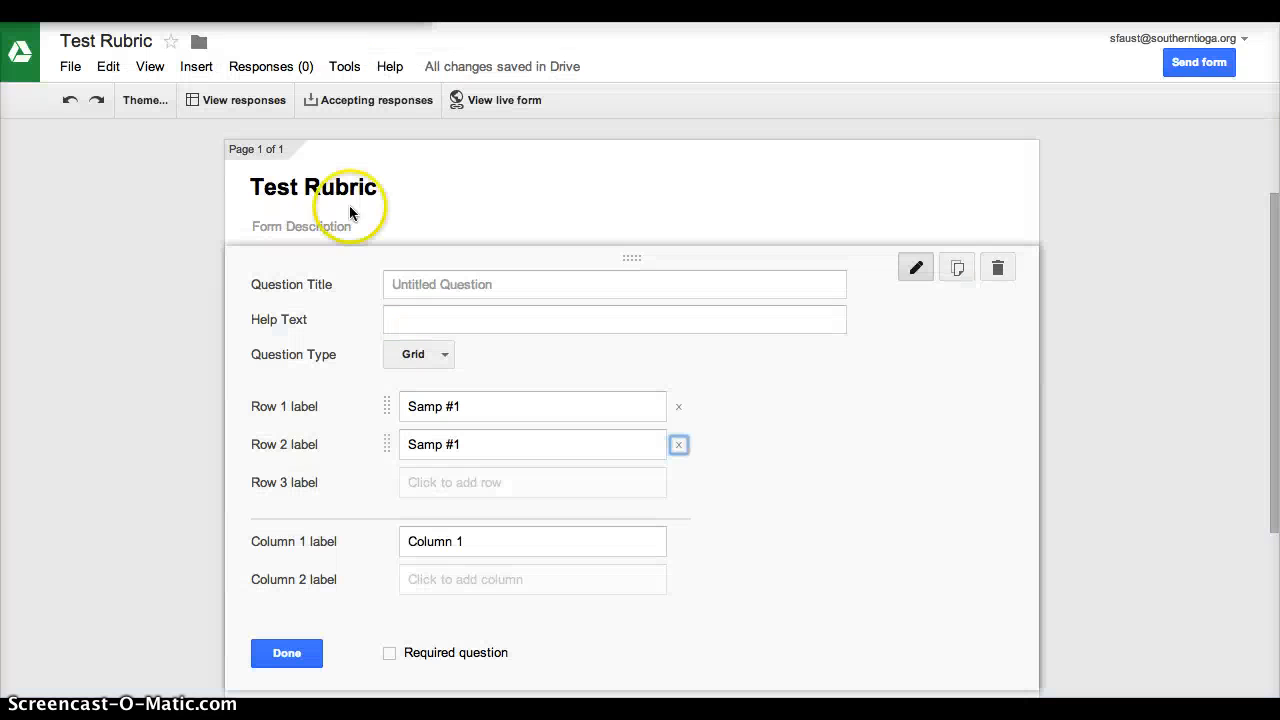
pyautogui.scroll(-3)
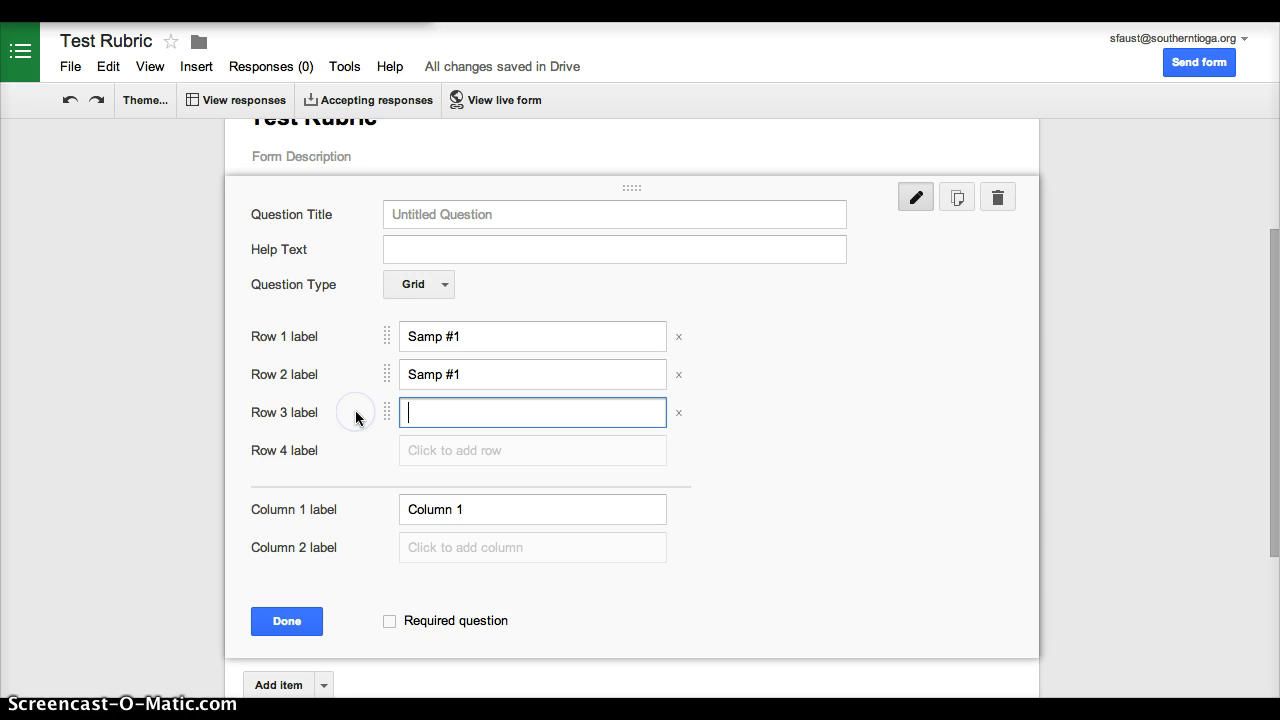
pyautogui.write('Sam #3')
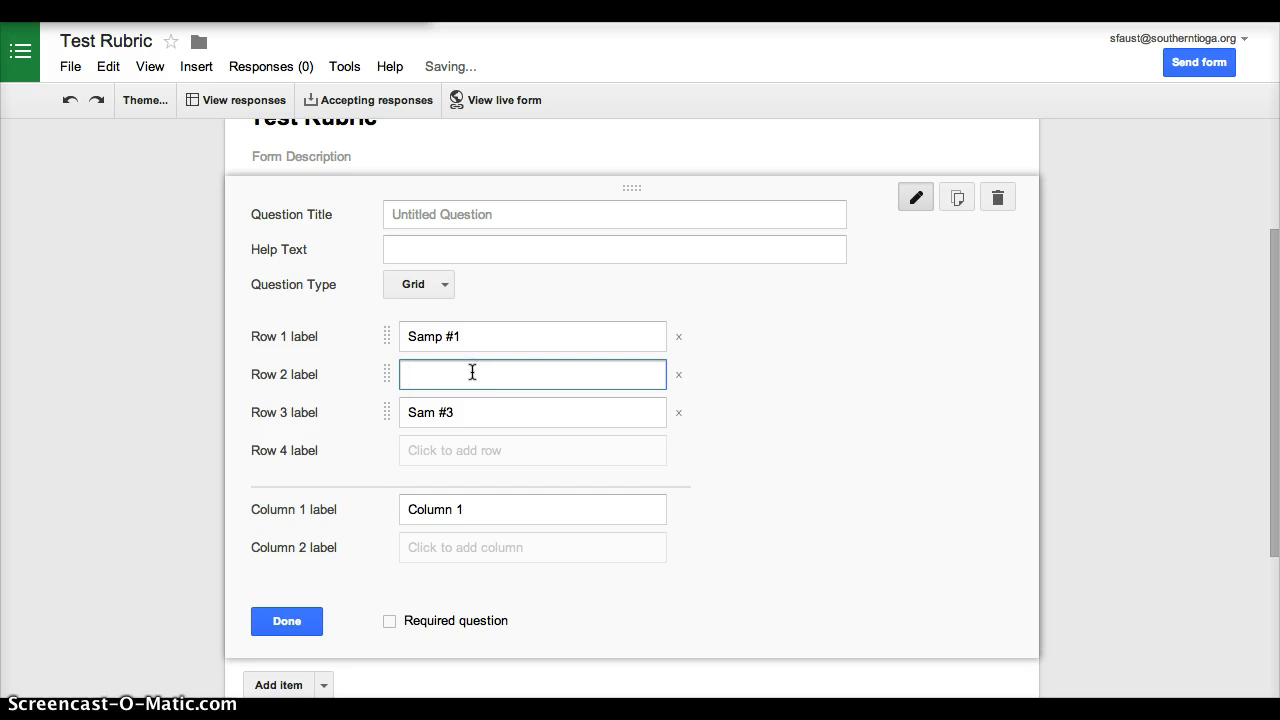
pyautogui.write('Samp #2')
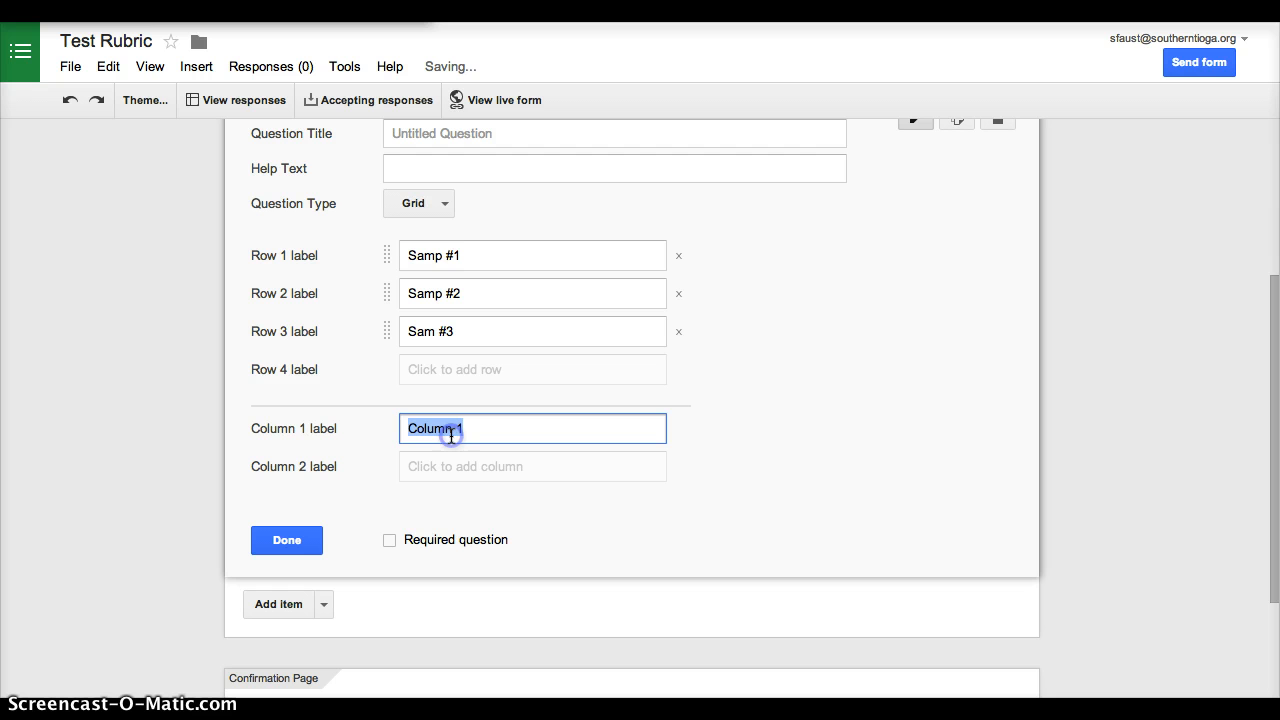
# Enter column labels 10, 7, 4, 1 and finish the grid question.
pyautogui.write('10')
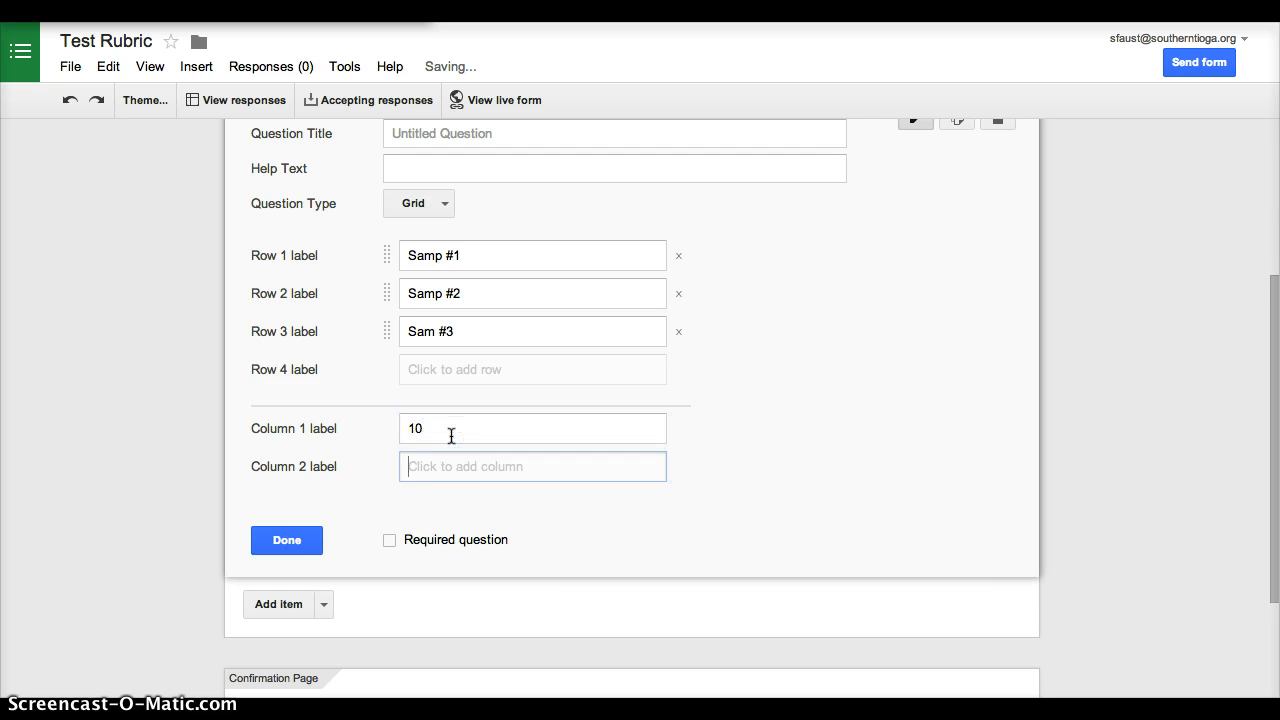
pyautogui.write('1')
pyautogui.write('4')
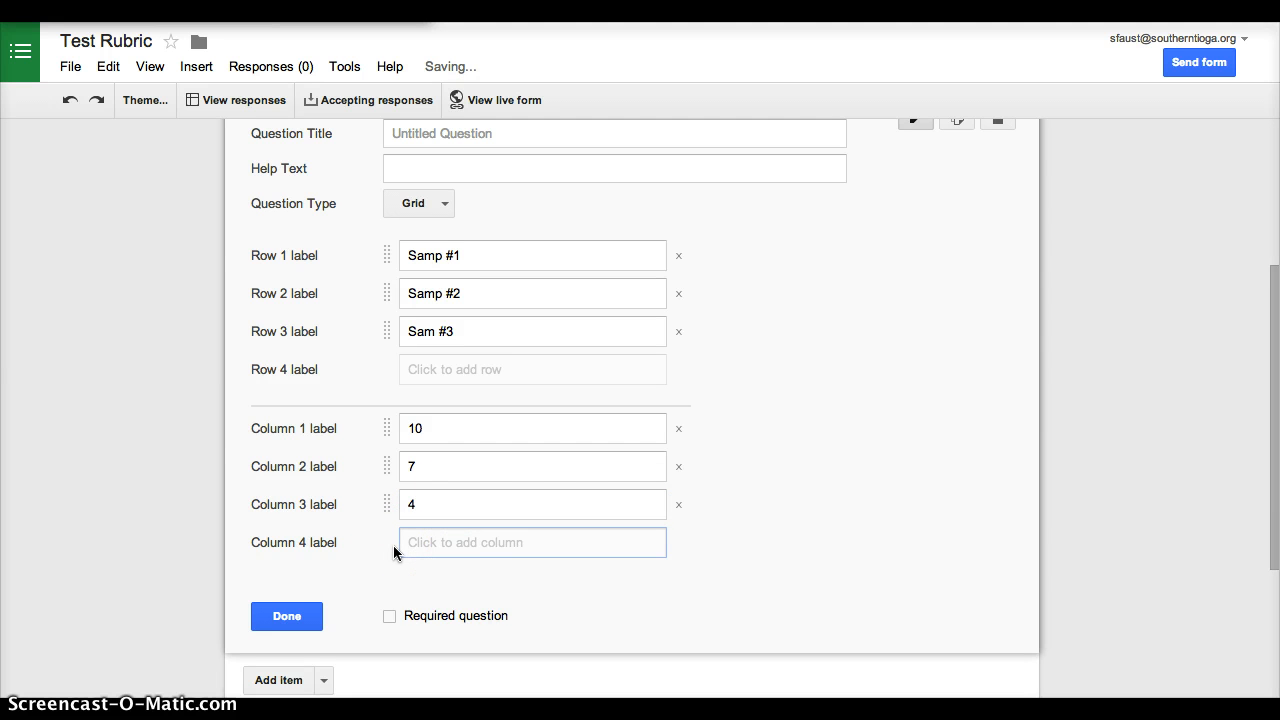
pyautogui.write('1')
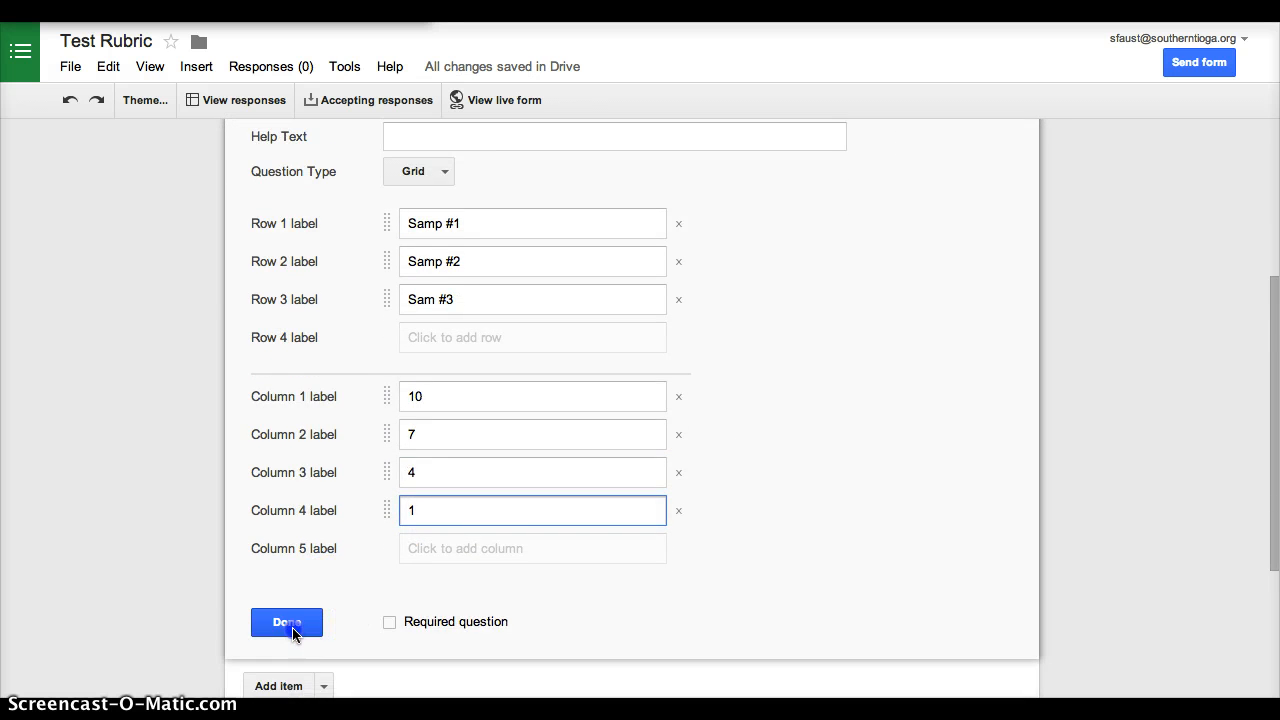
pyautogui.click(286, 622)
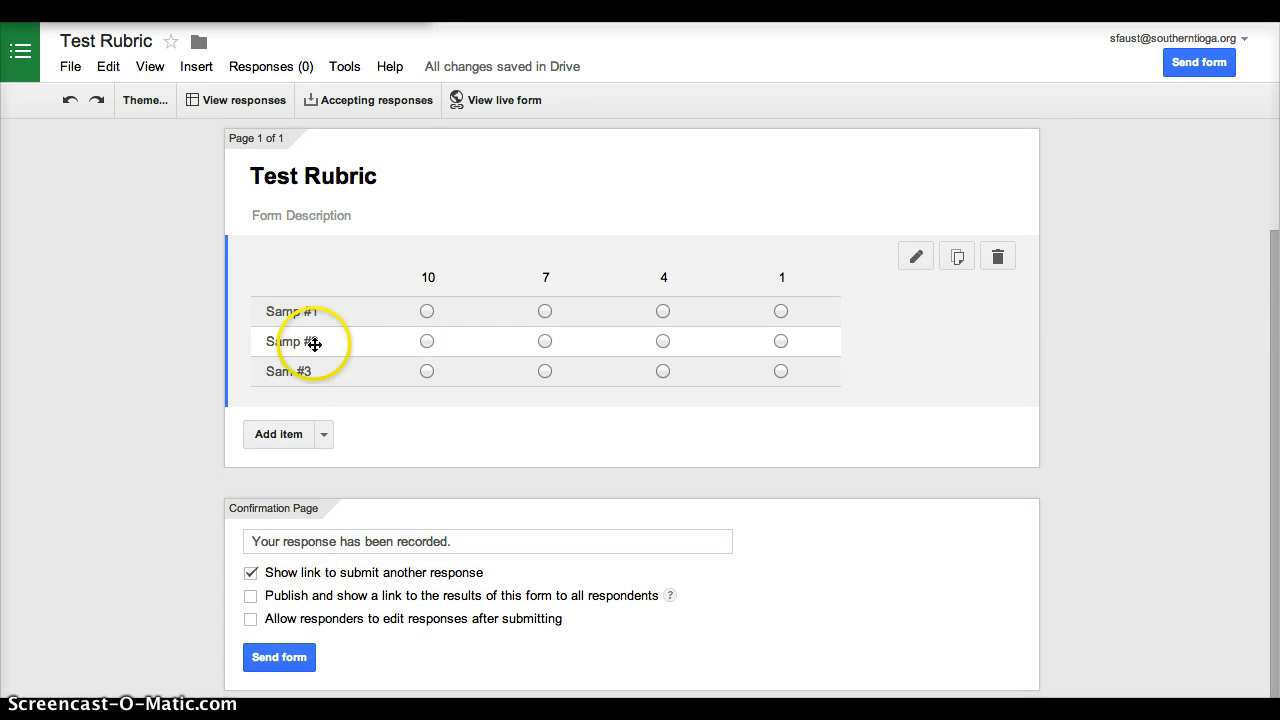
pyautogui.moveTo(576, 312)
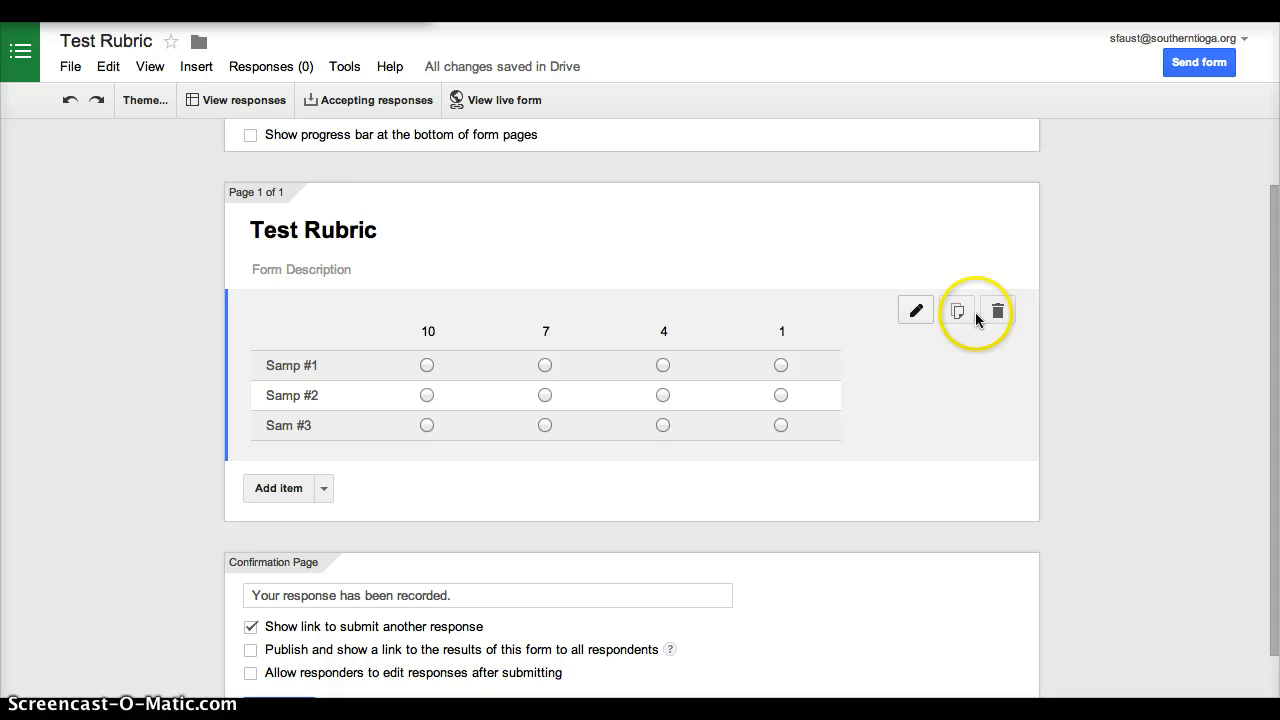
# Remove the grid question and add a text question titled First Name.
pyautogui.click(998, 310)
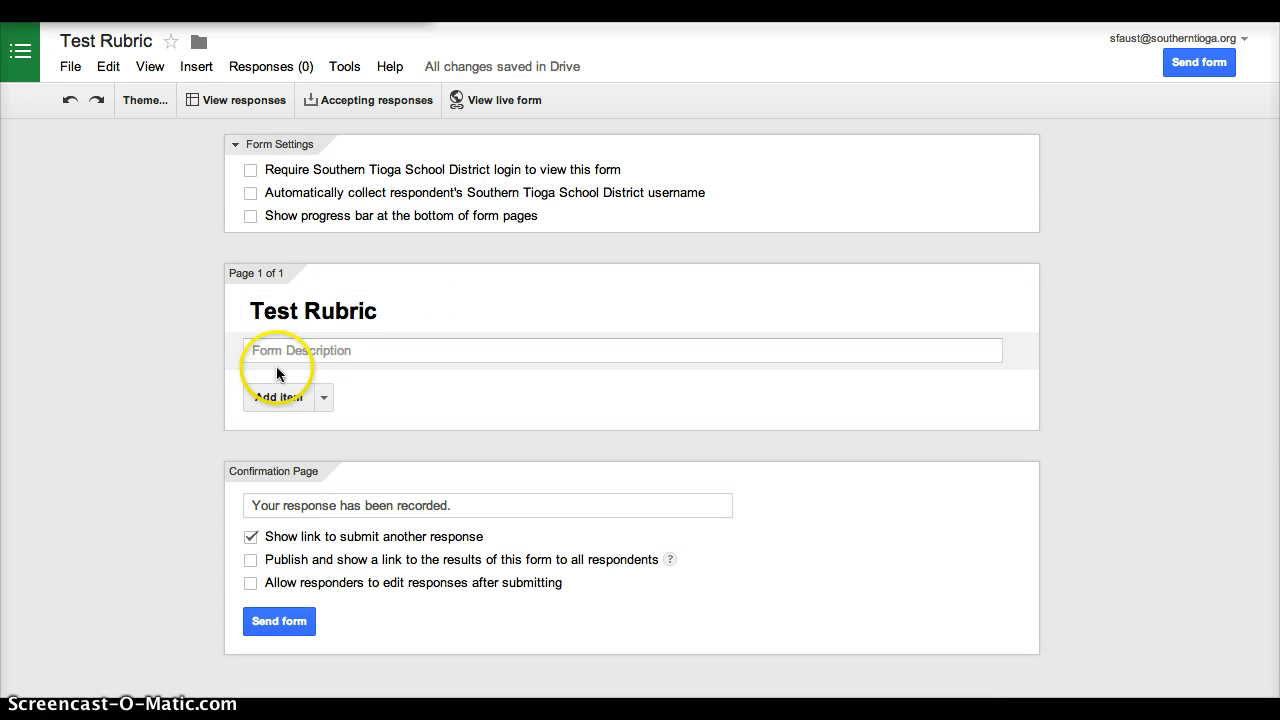
pyautogui.click(280, 396)
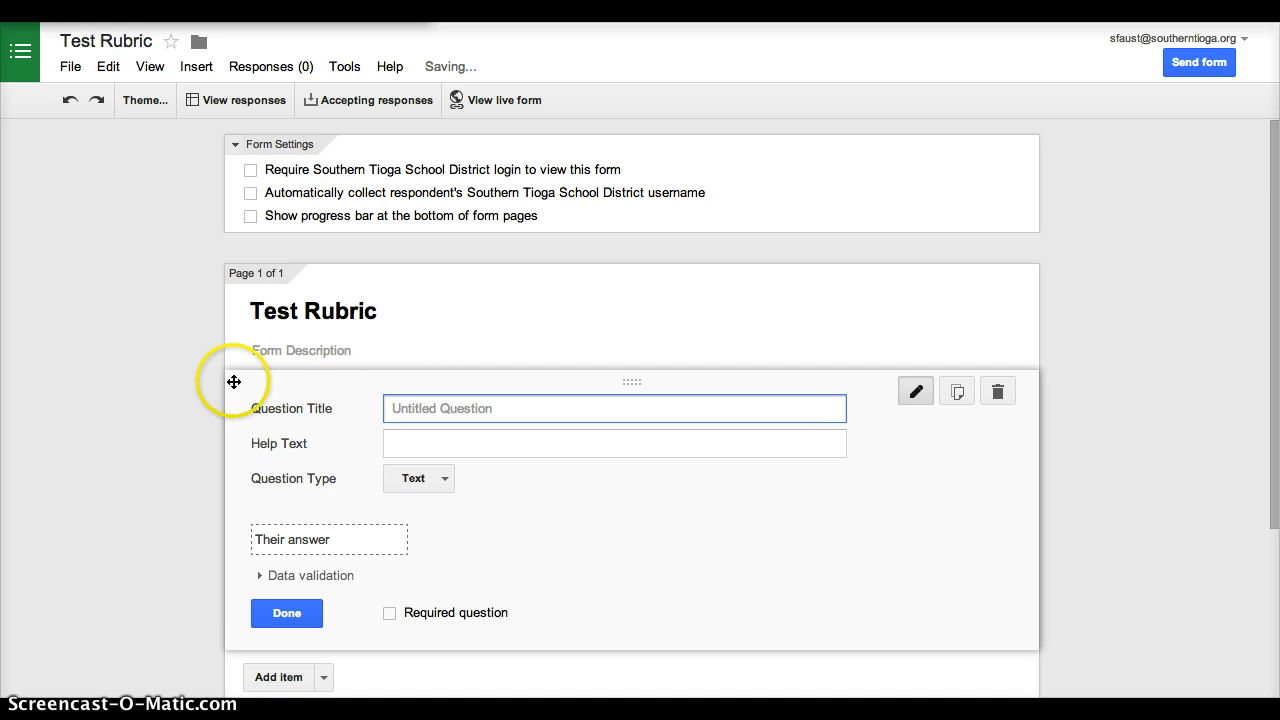
pyautogui.write('First')
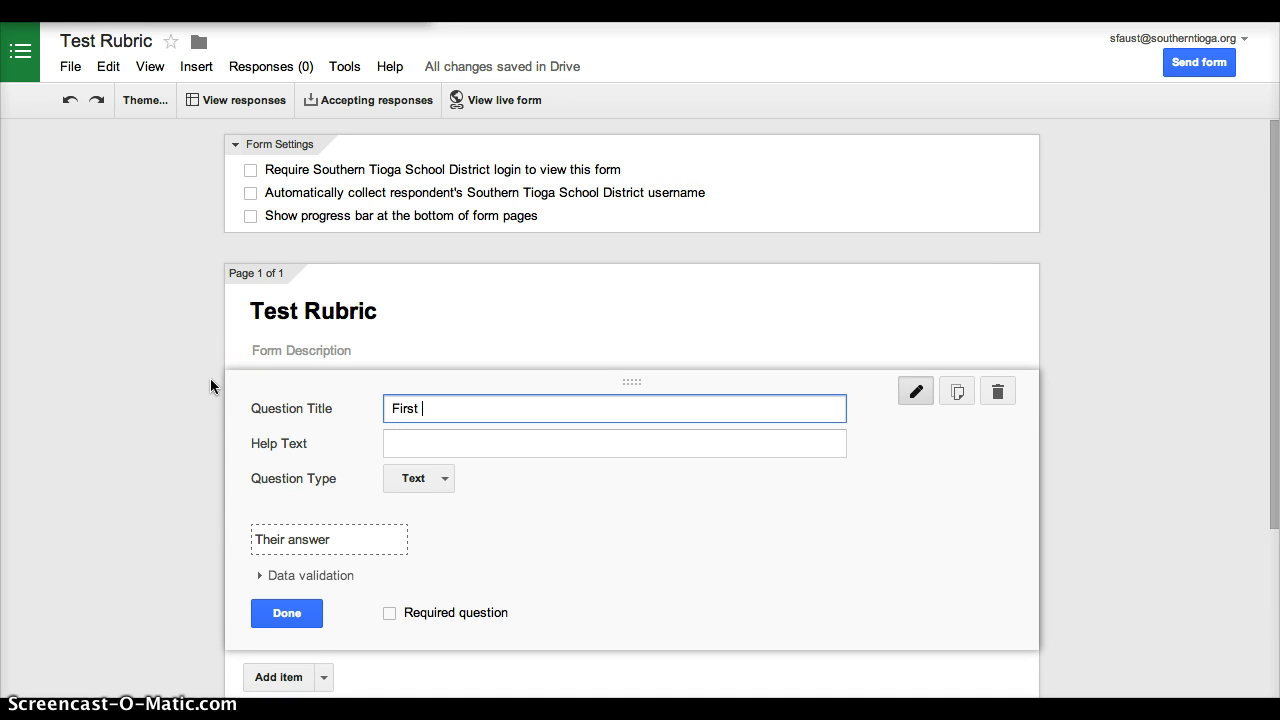
pyautogui.click(288, 612)
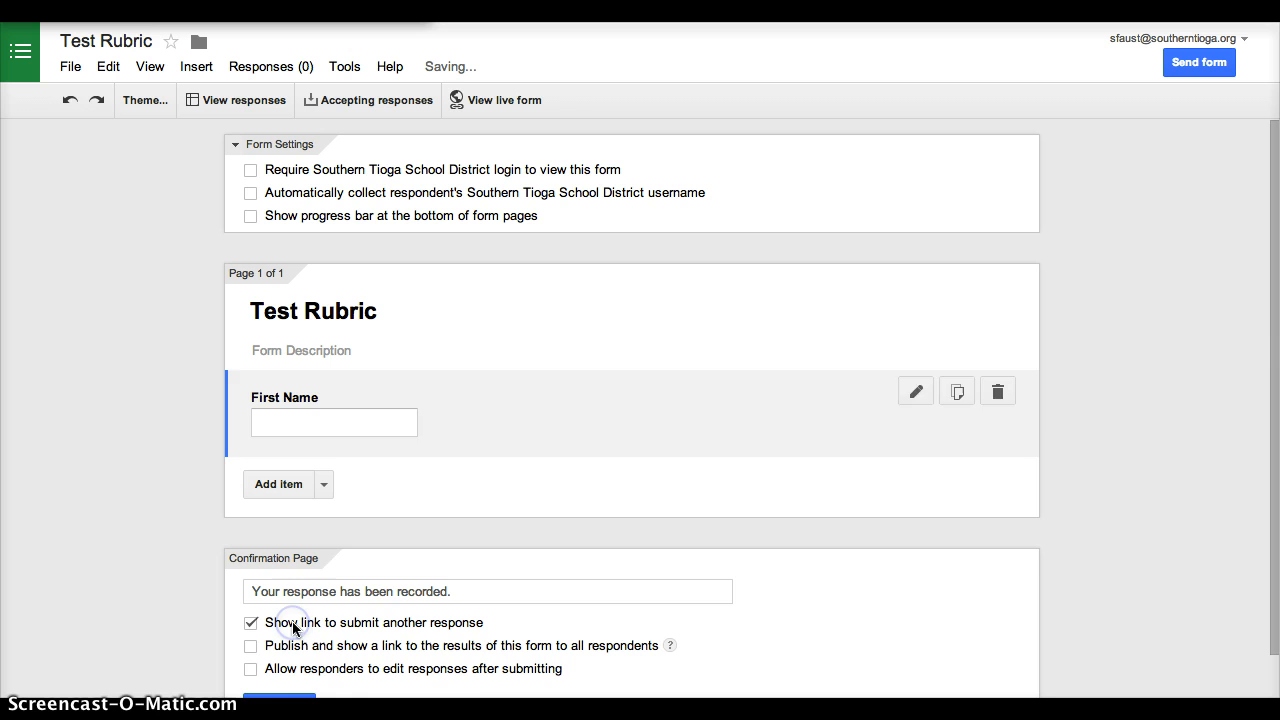
# Add a second text question titled Last Name and start a third item below it.
pyautogui.click(278, 484)
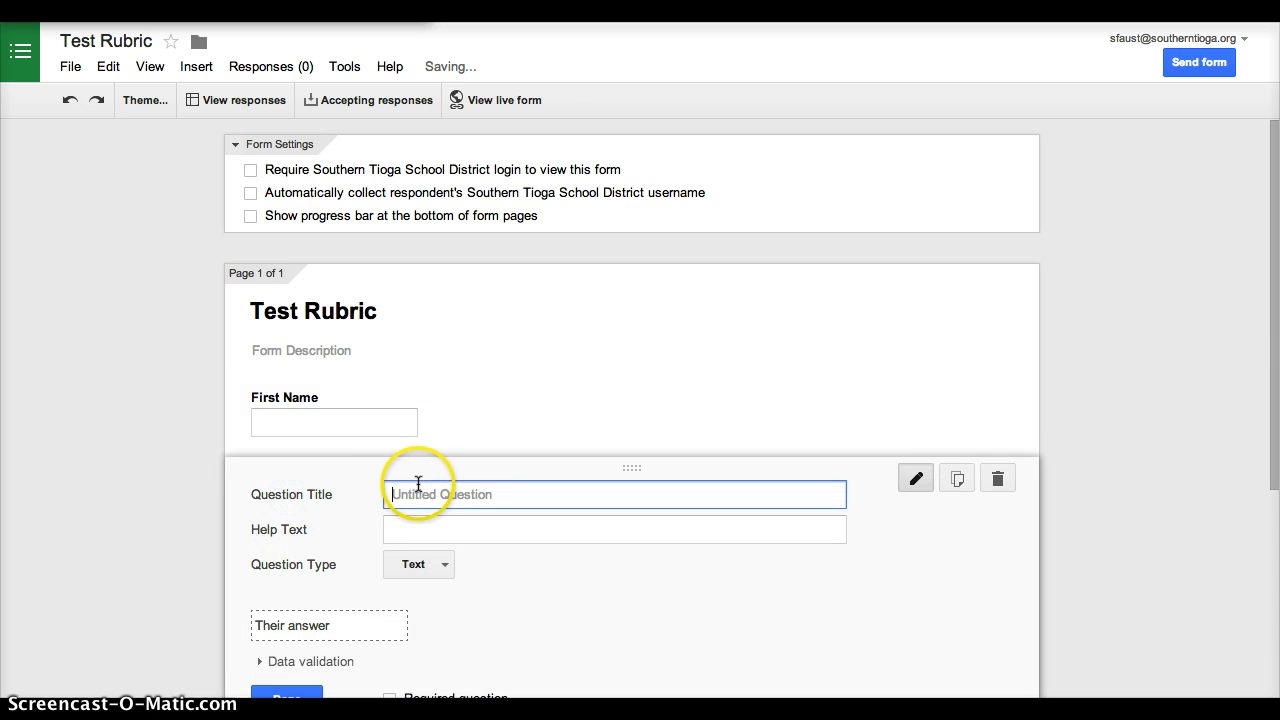
pyautogui.write('Last Name')
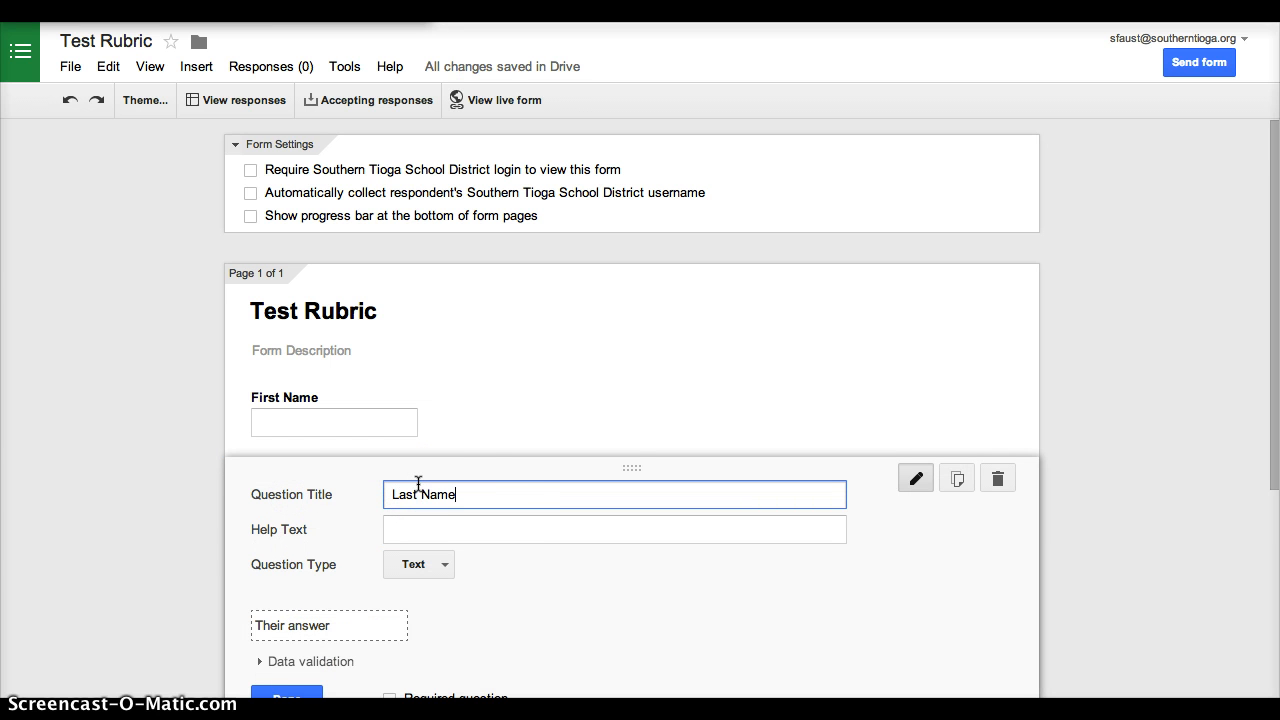
pyautogui.scroll(-3)
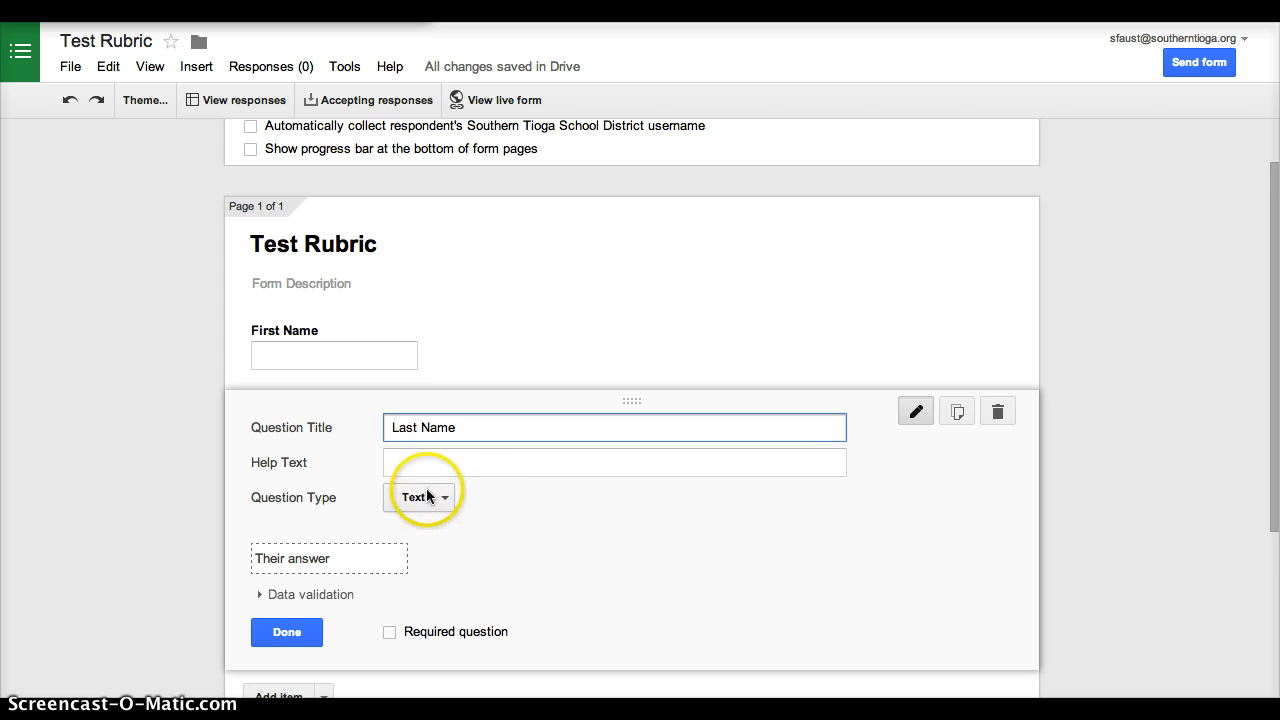
pyautogui.click(286, 632)
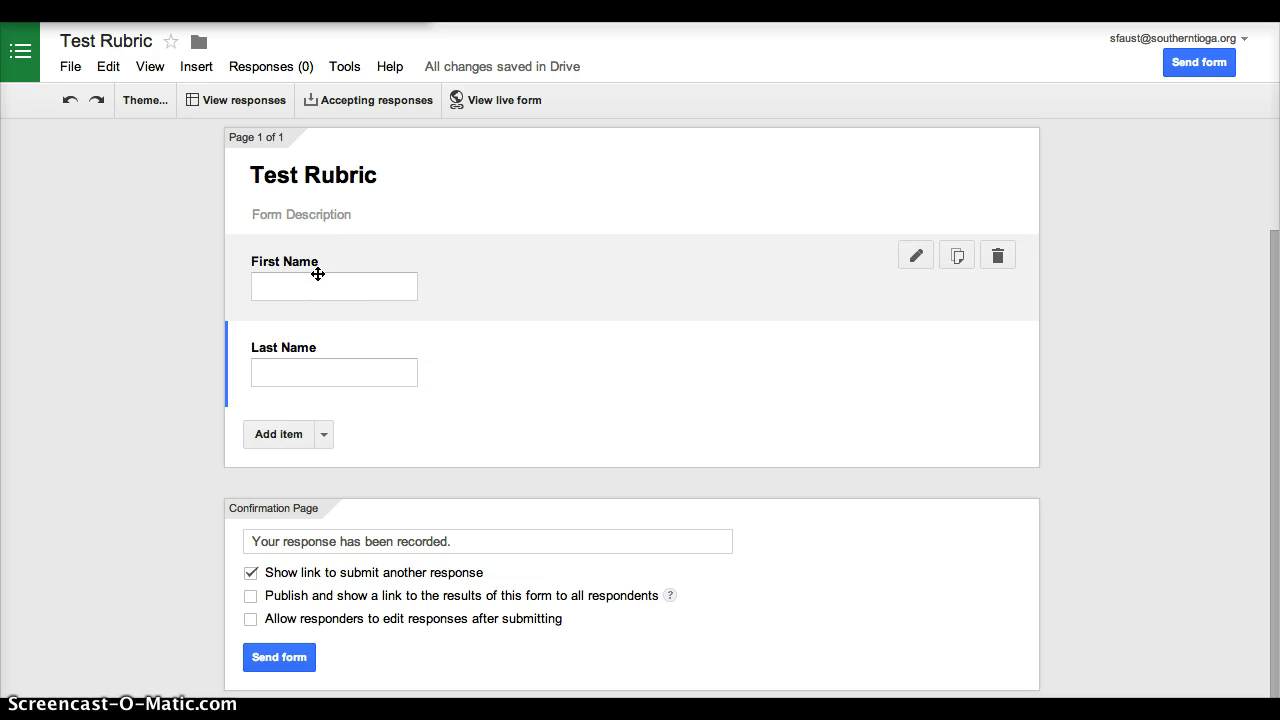
pyautogui.moveTo(318, 372)
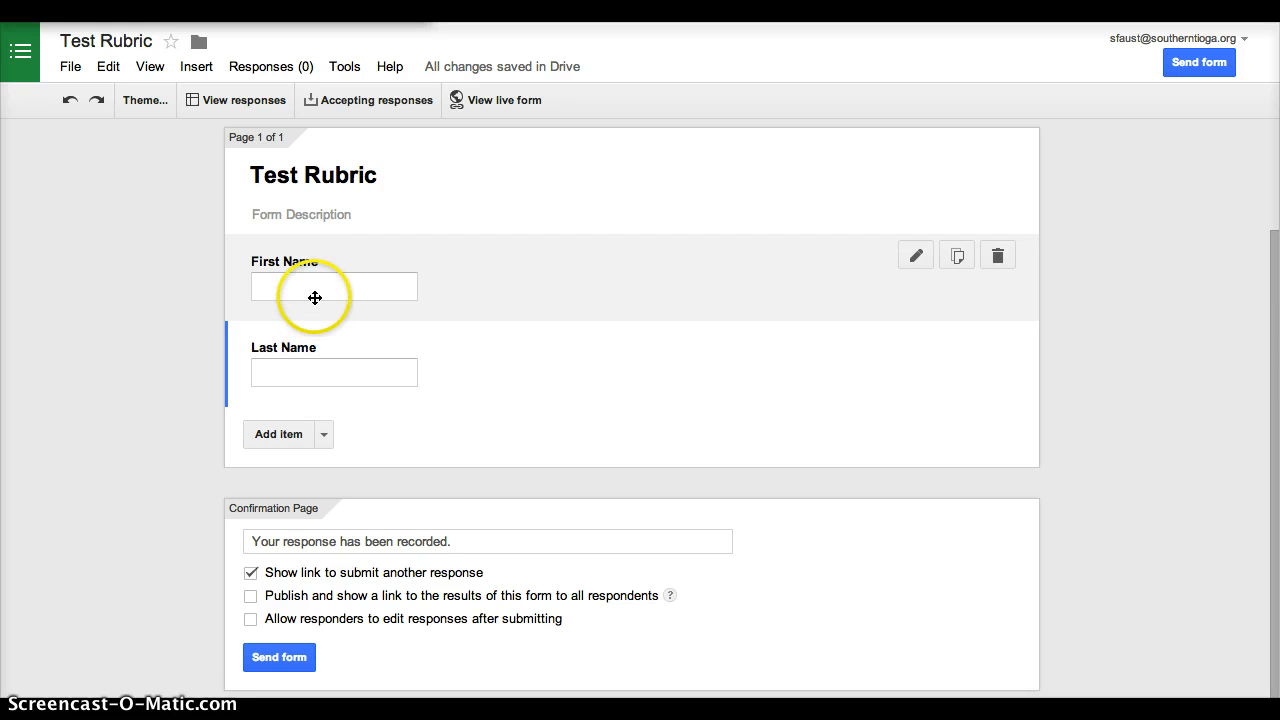
pyautogui.moveTo(250, 310)
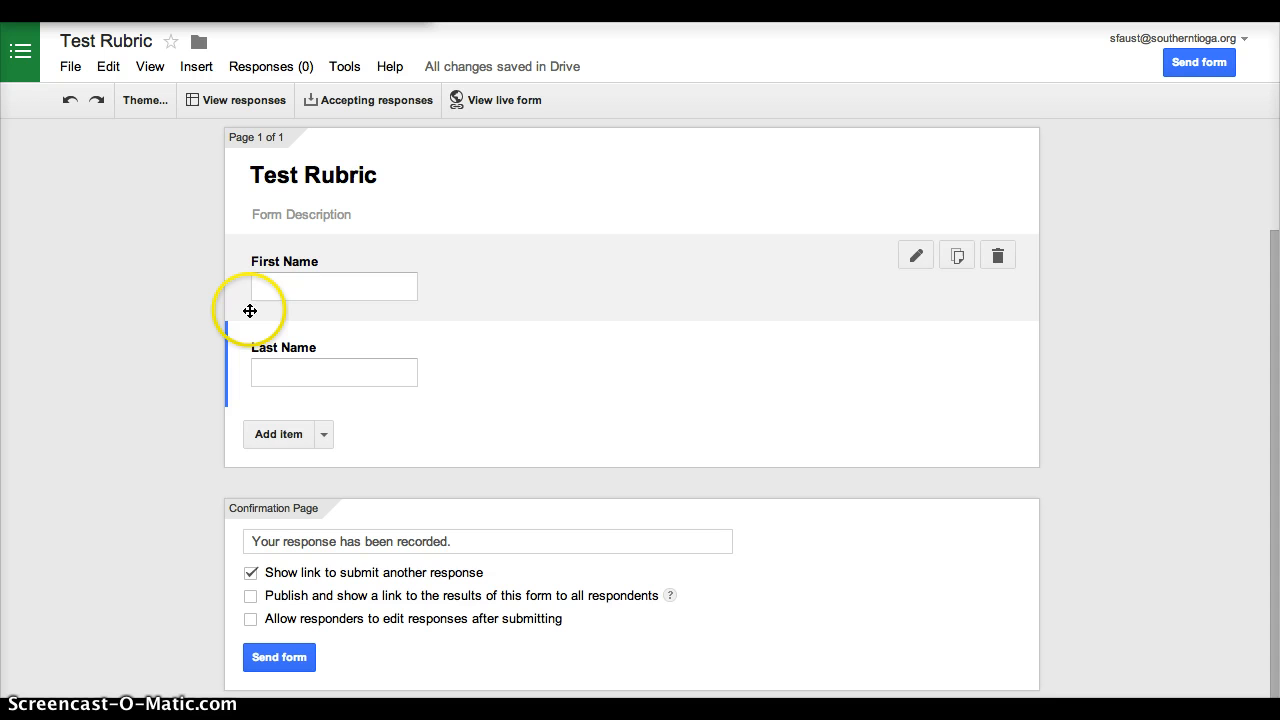
pyautogui.click(280, 432)
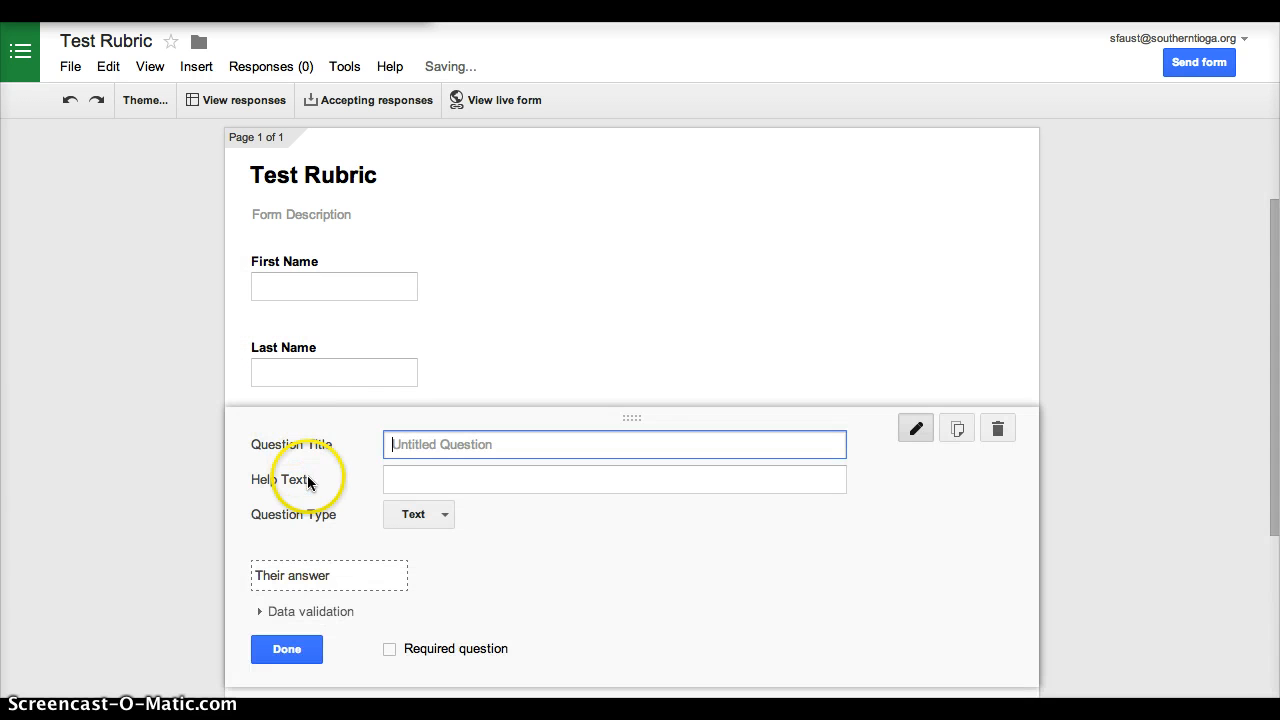
# Title the new text item Question #1 and finish it.
pyautogui.scroll(-3)
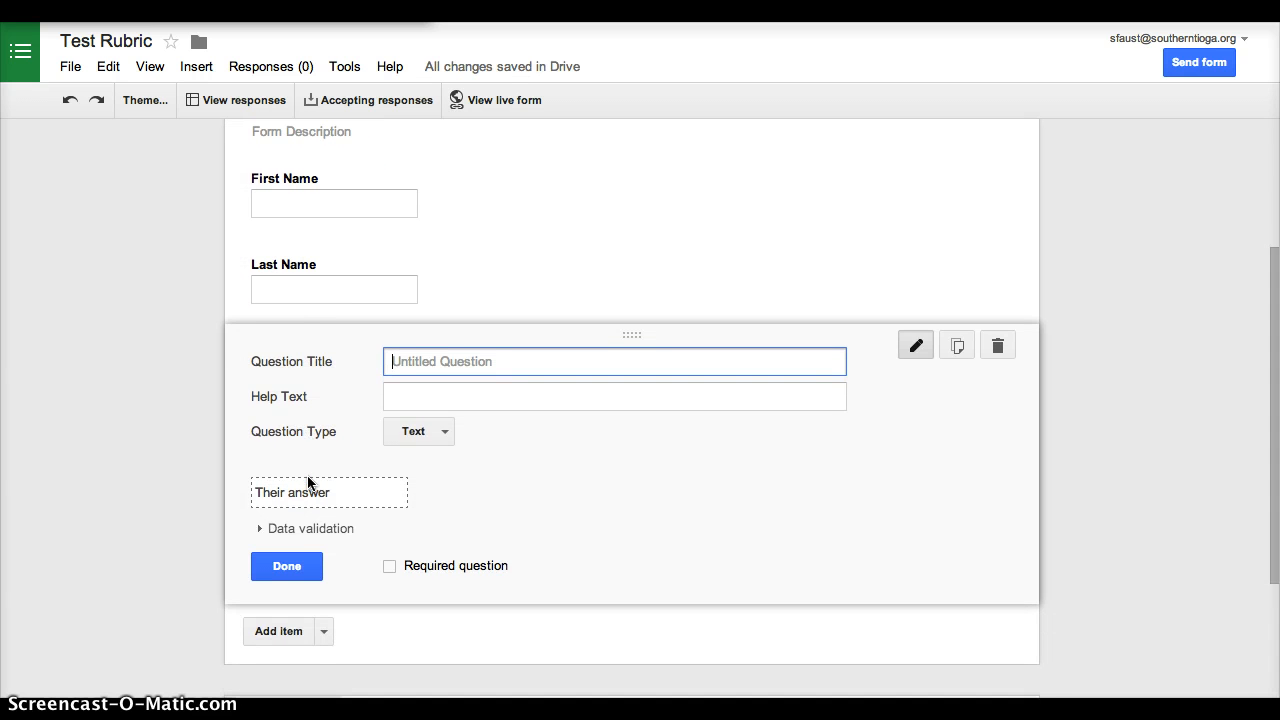
pyautogui.write('Question #1')
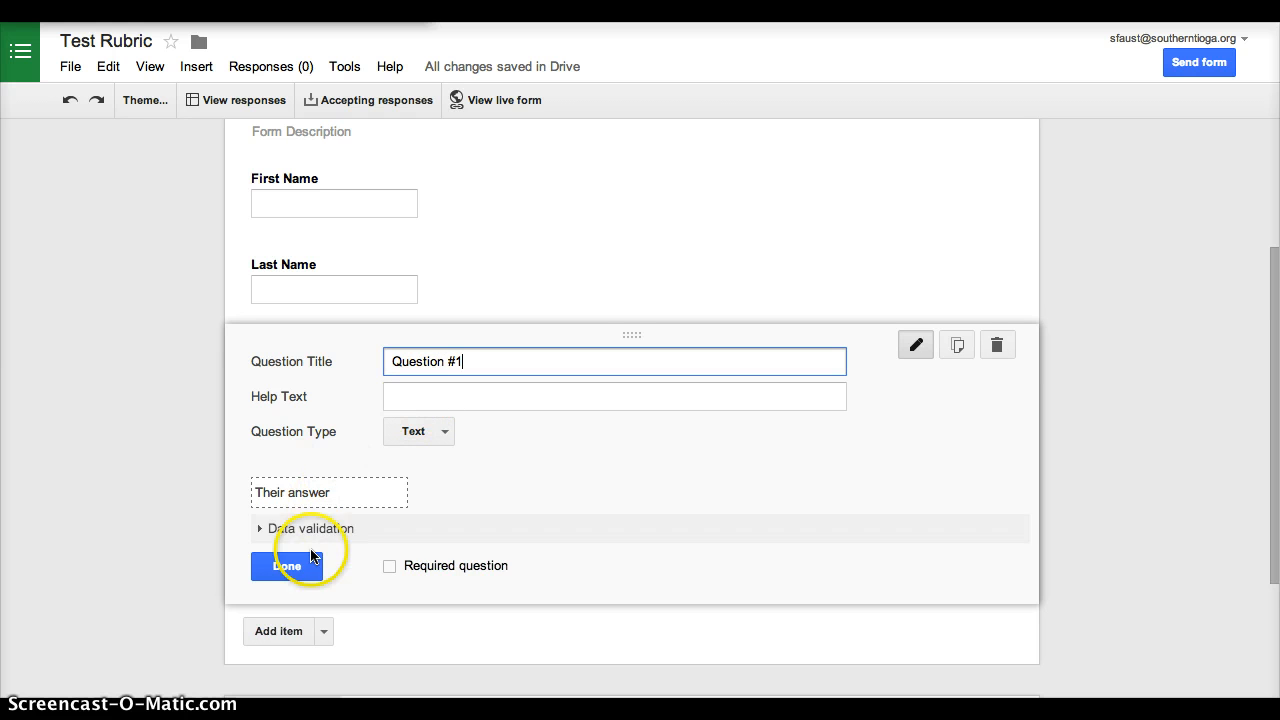
pyautogui.click(288, 566)
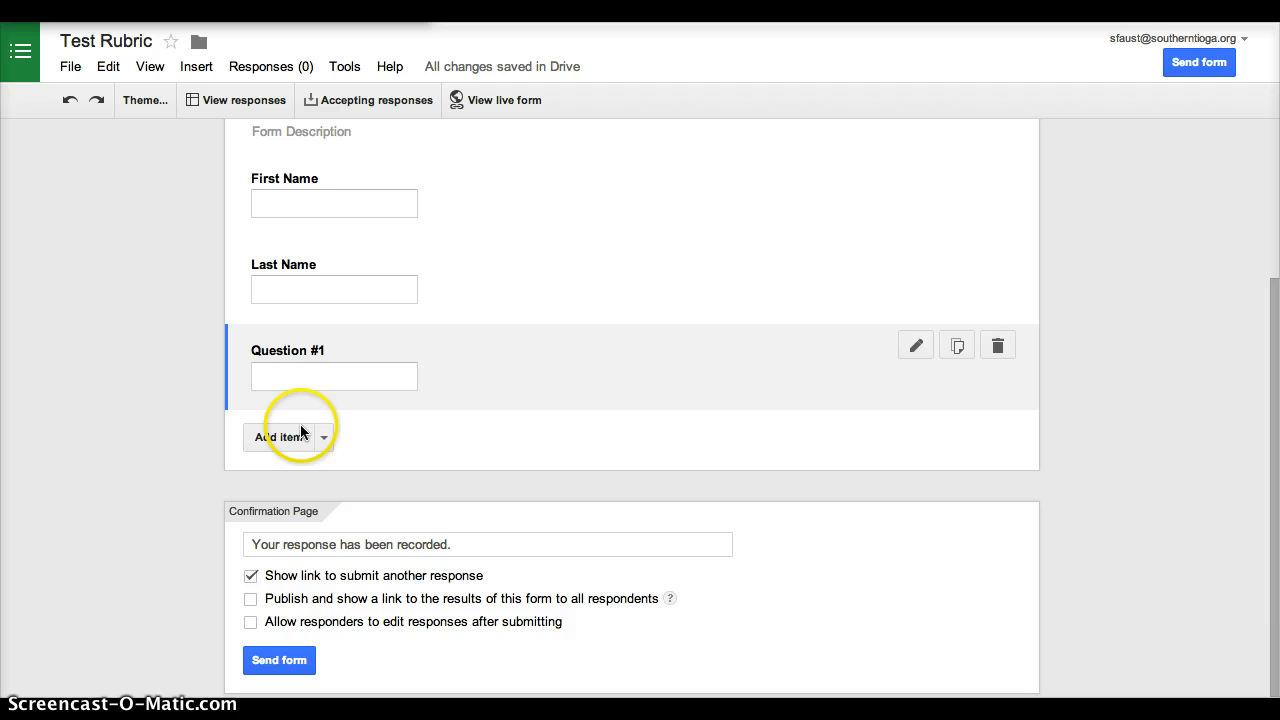
pyautogui.moveTo(336, 370)
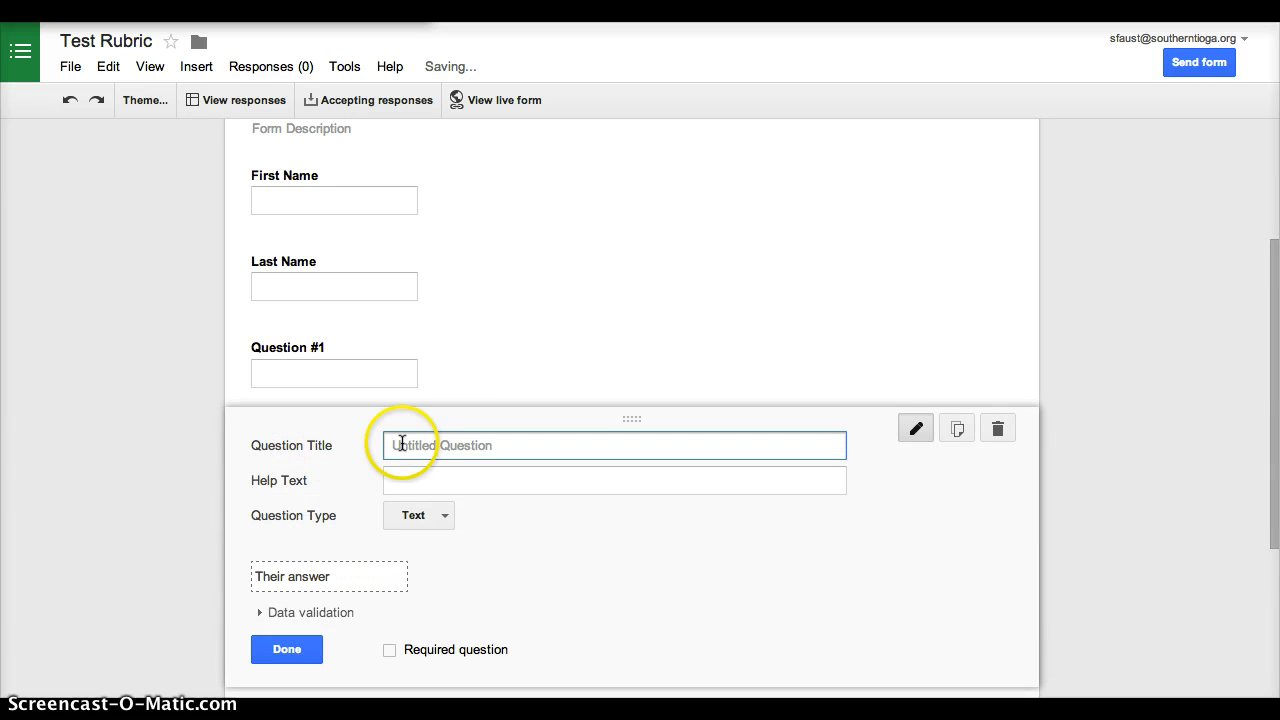
# Create a Comments question with Paragraph text as its answer type.
pyautogui.write('Comments')
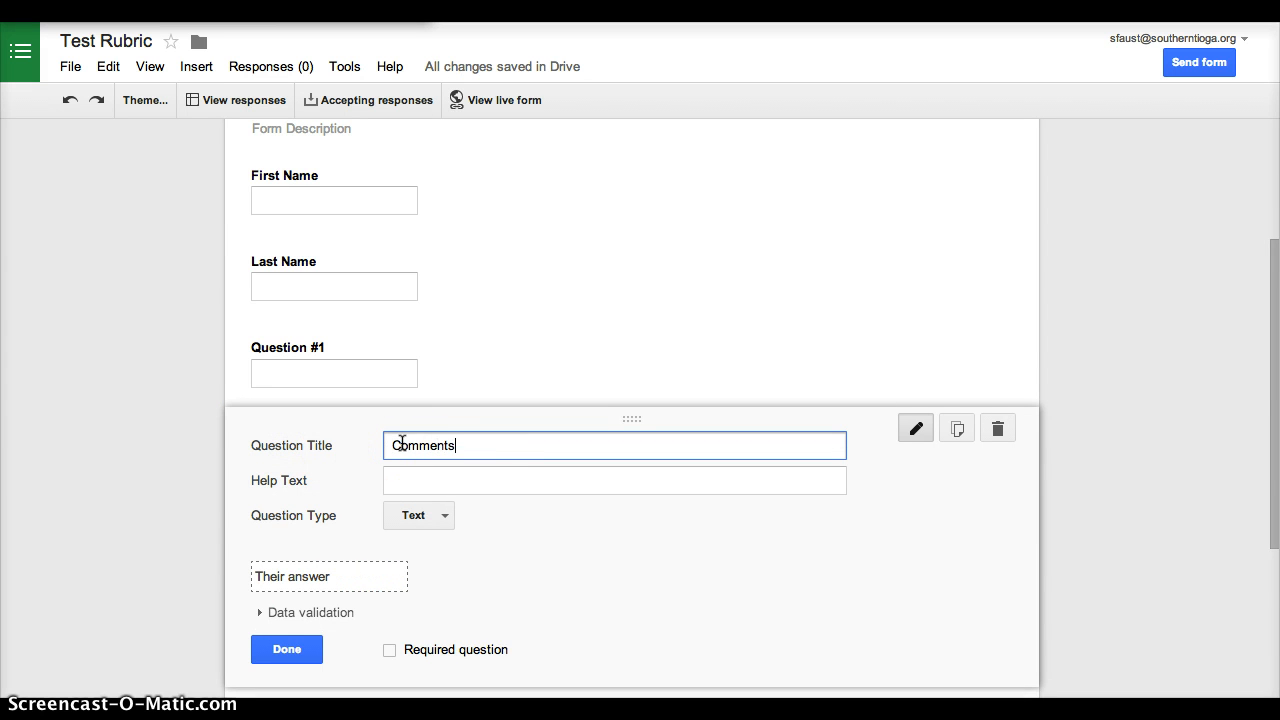
pyautogui.click(416, 516)
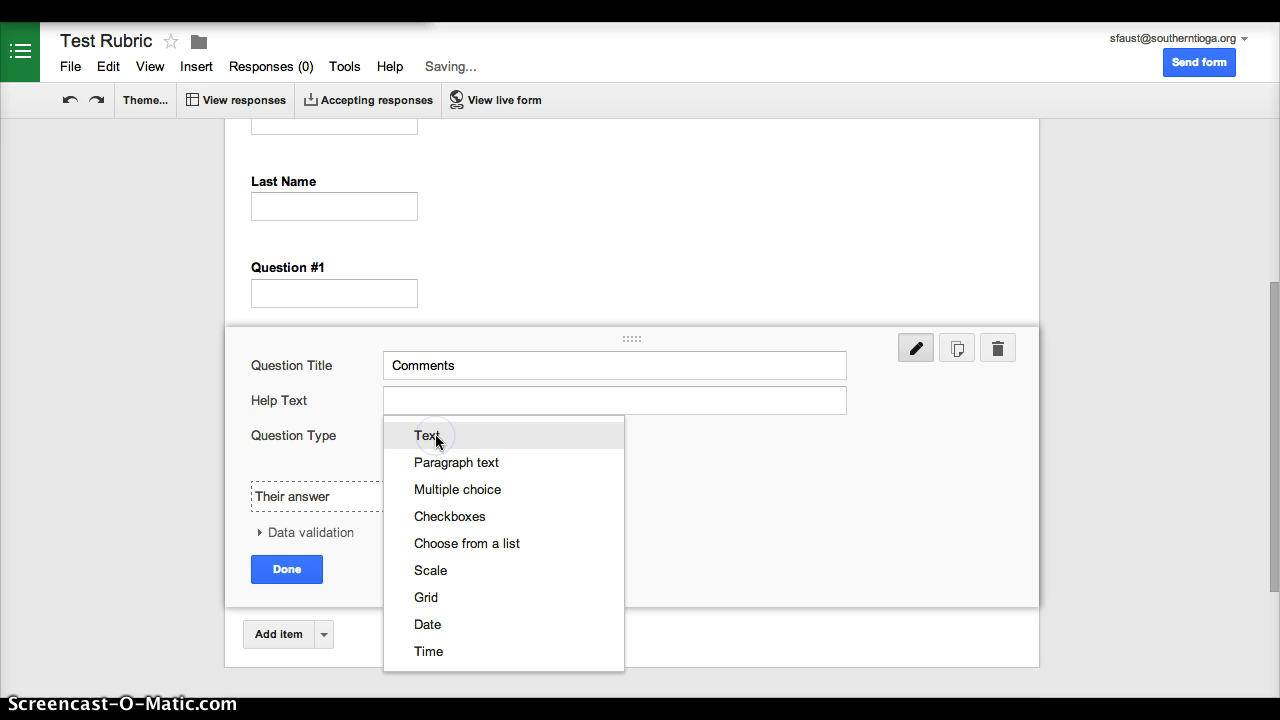
pyautogui.click(456, 462)
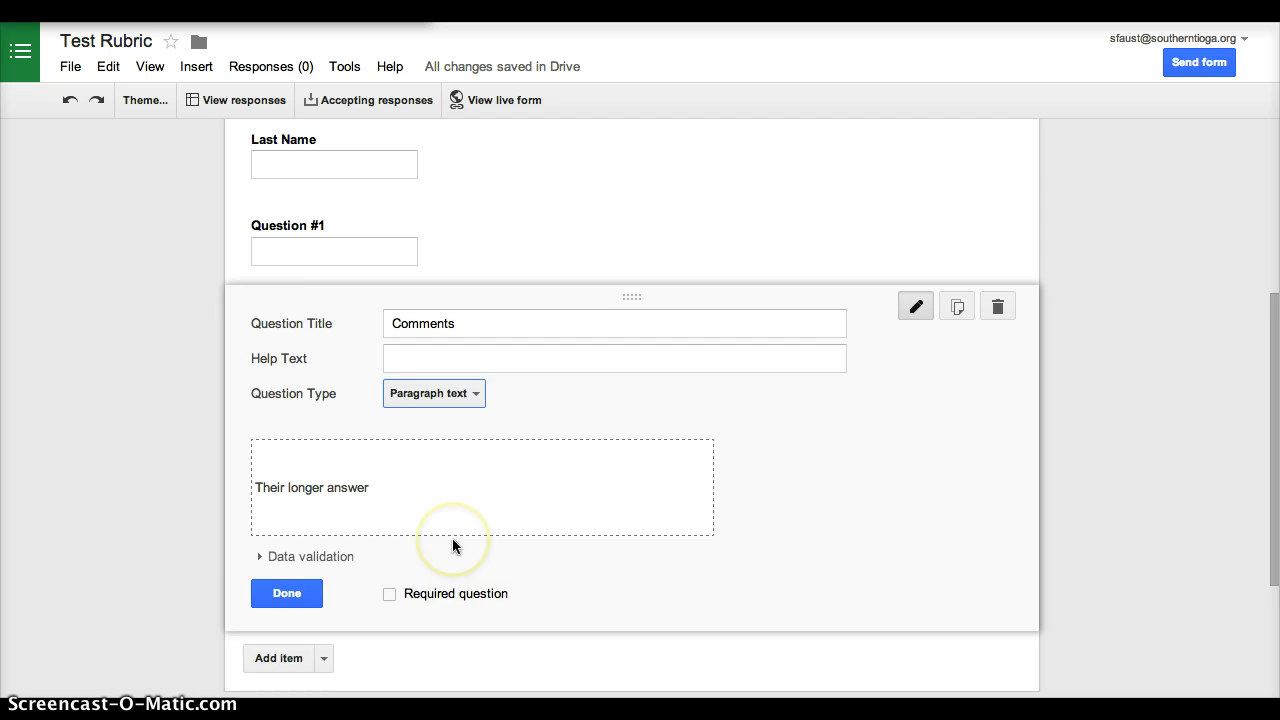
pyautogui.scroll(-3)
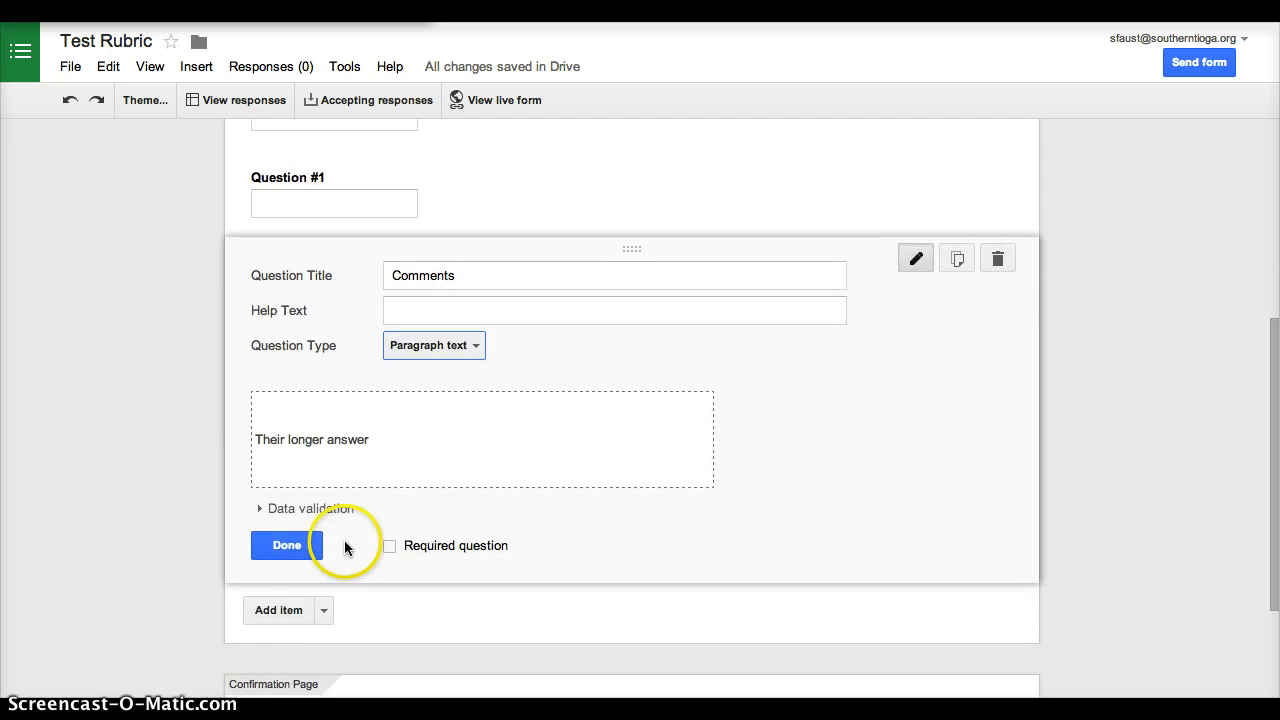
pyautogui.click(286, 544)
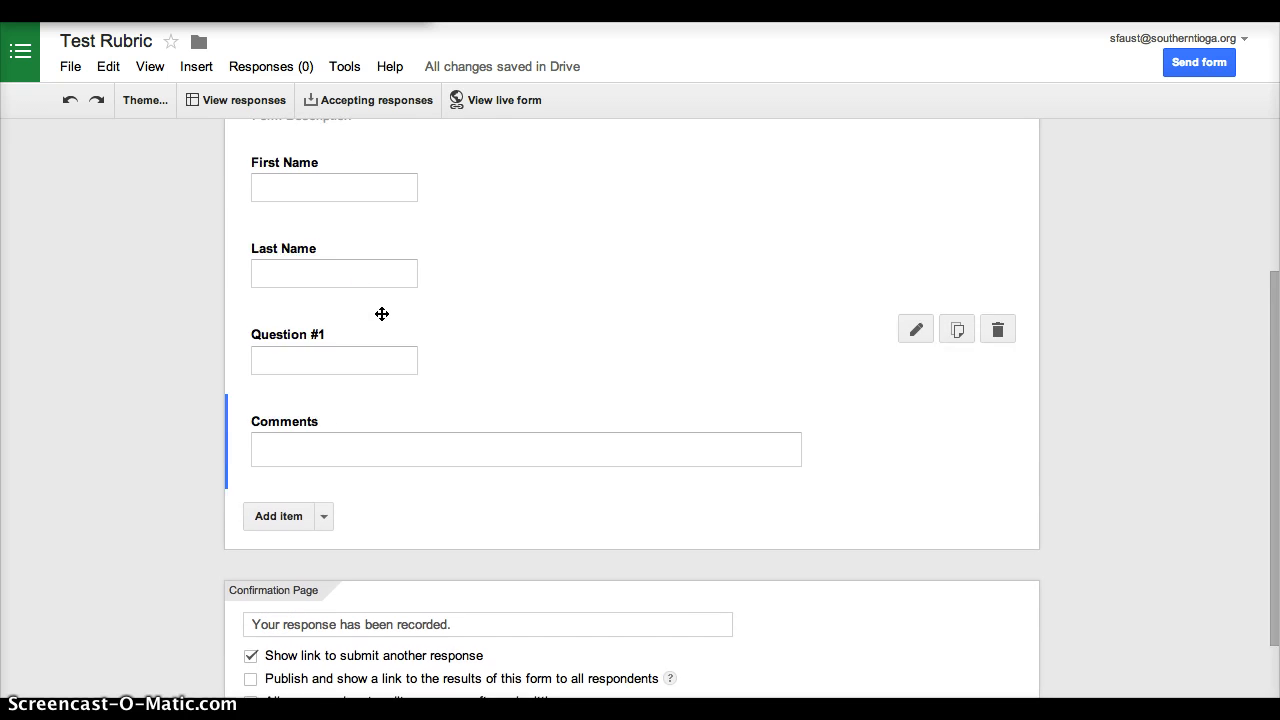
pyautogui.scroll(3)
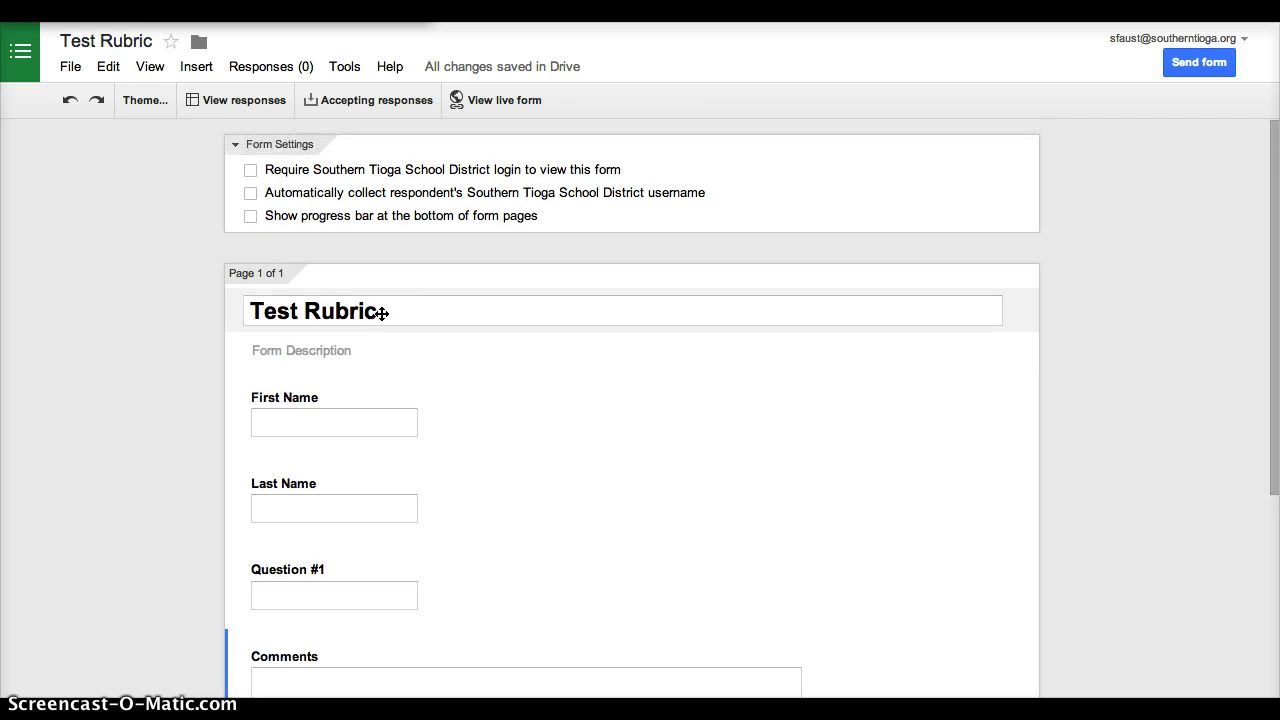
pyautogui.click(504, 100)
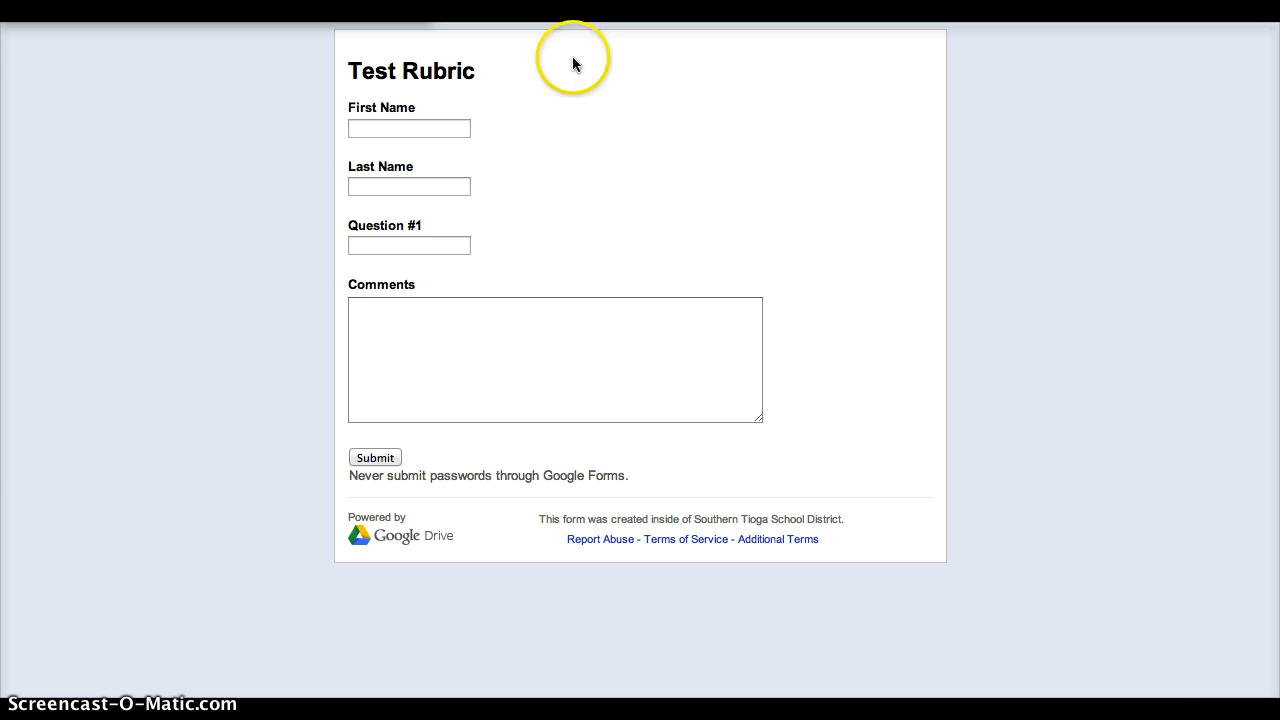
pyautogui.moveTo(658, 480)
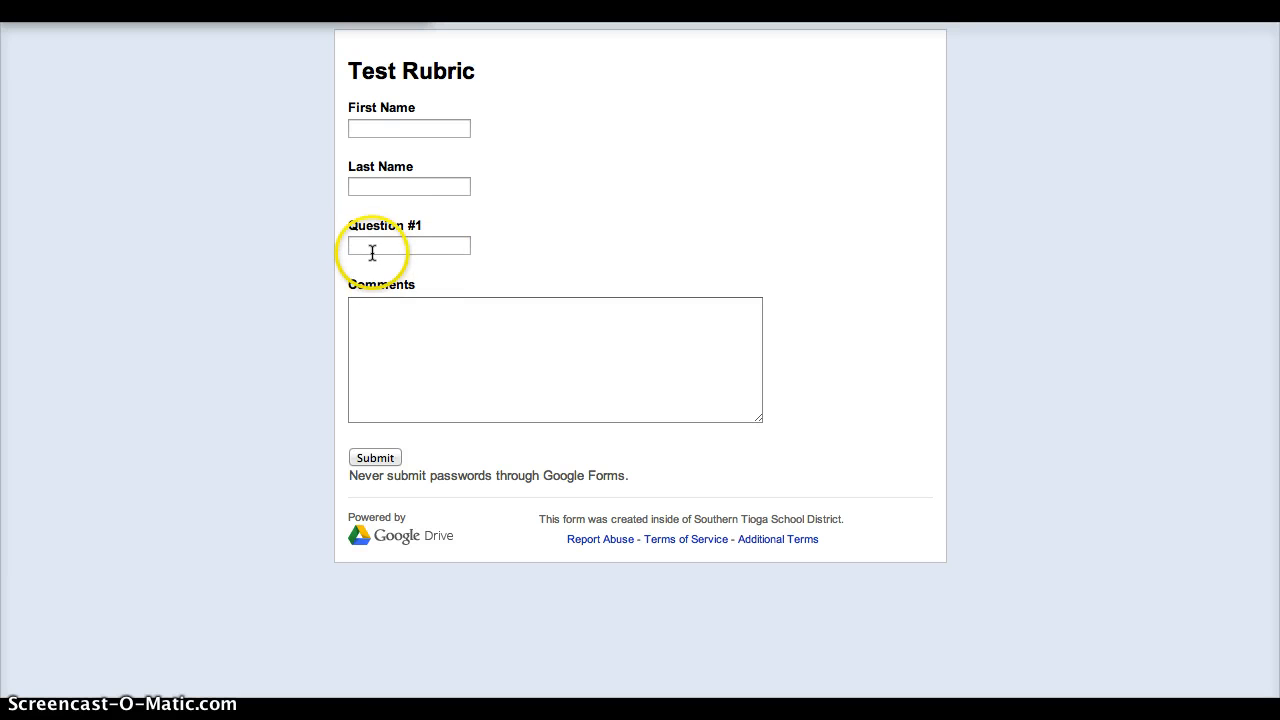
pyautogui.click(408, 246)
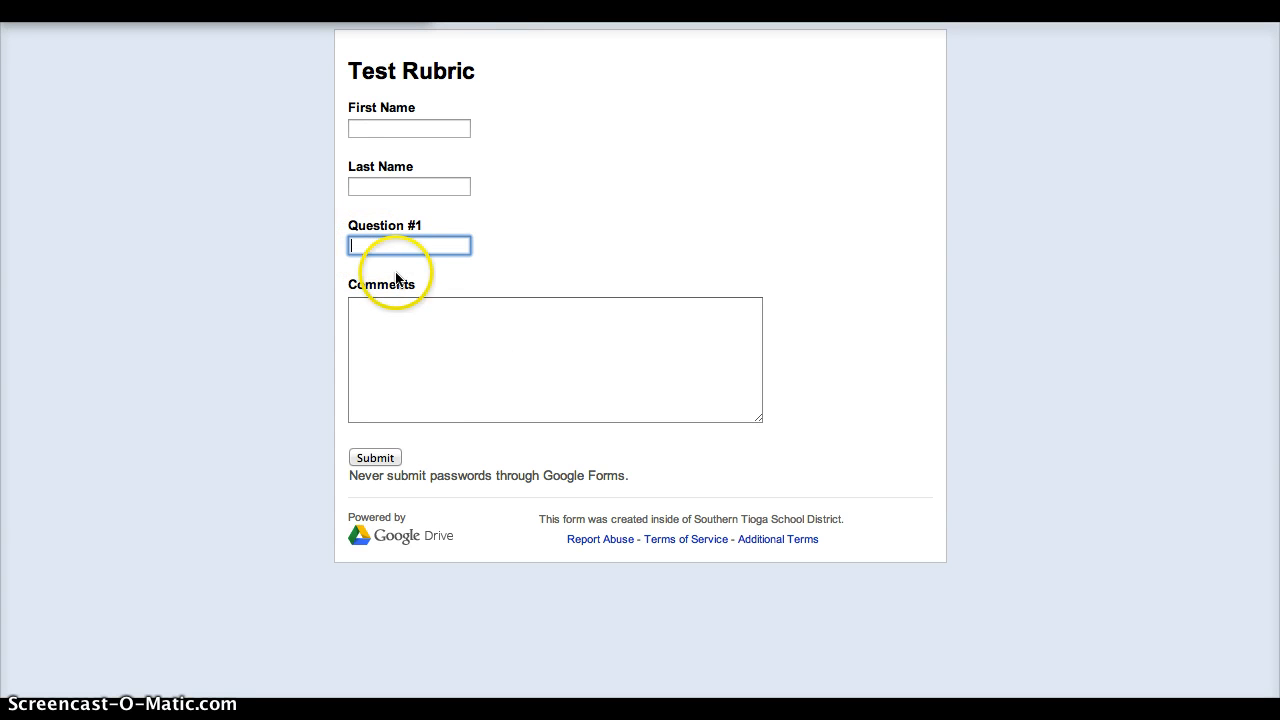
pyautogui.moveTo(552, 92)
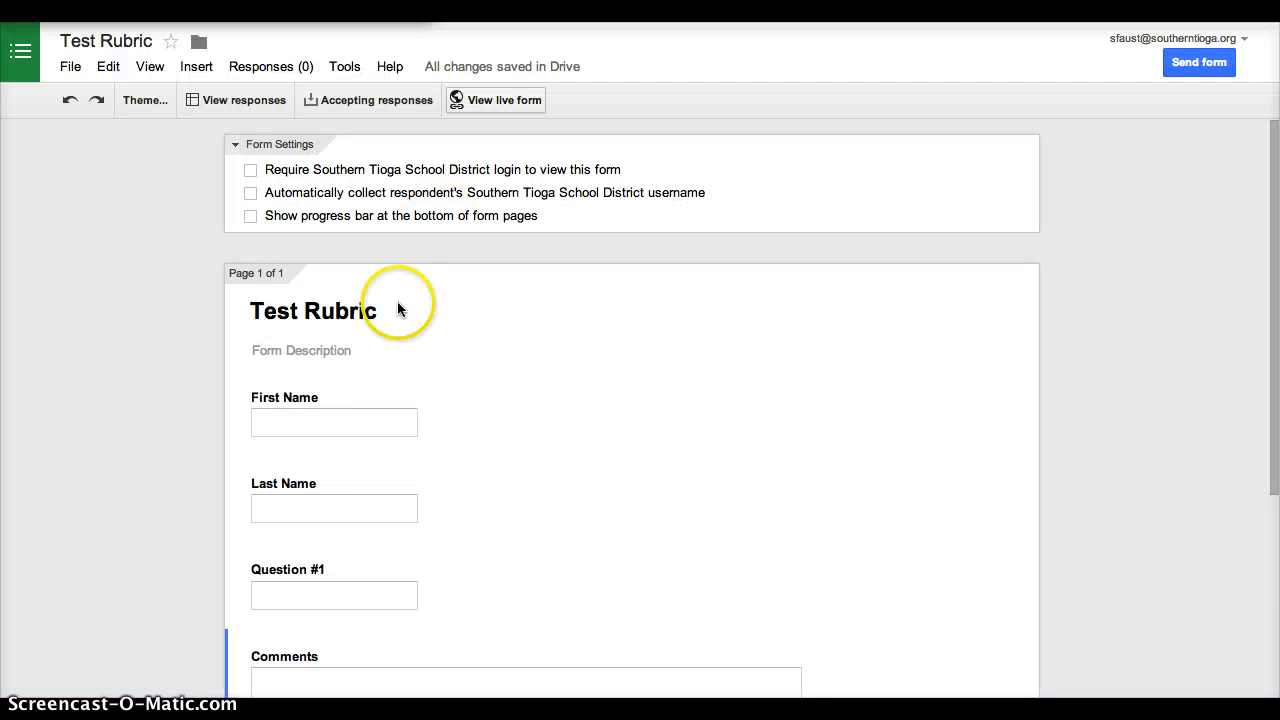
# Change Question #1's type to Scale (1 to 5) and save the edit.
pyautogui.scroll(-3)
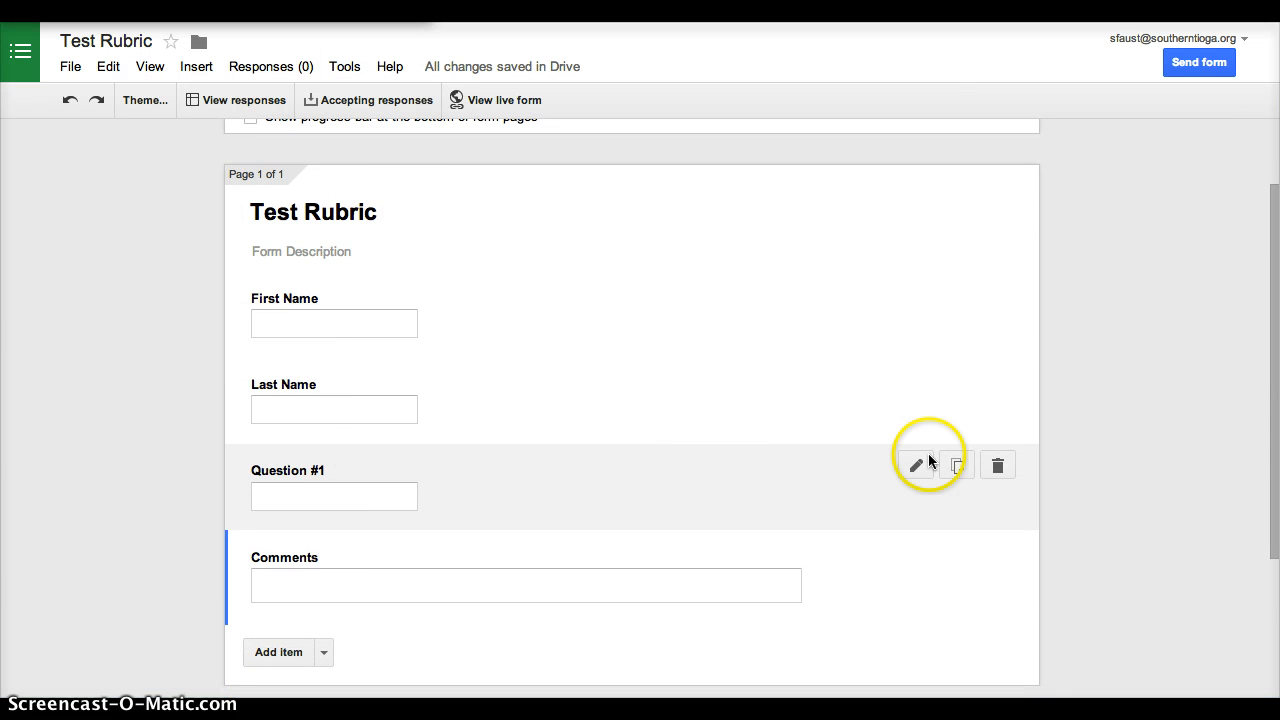
pyautogui.click(916, 464)
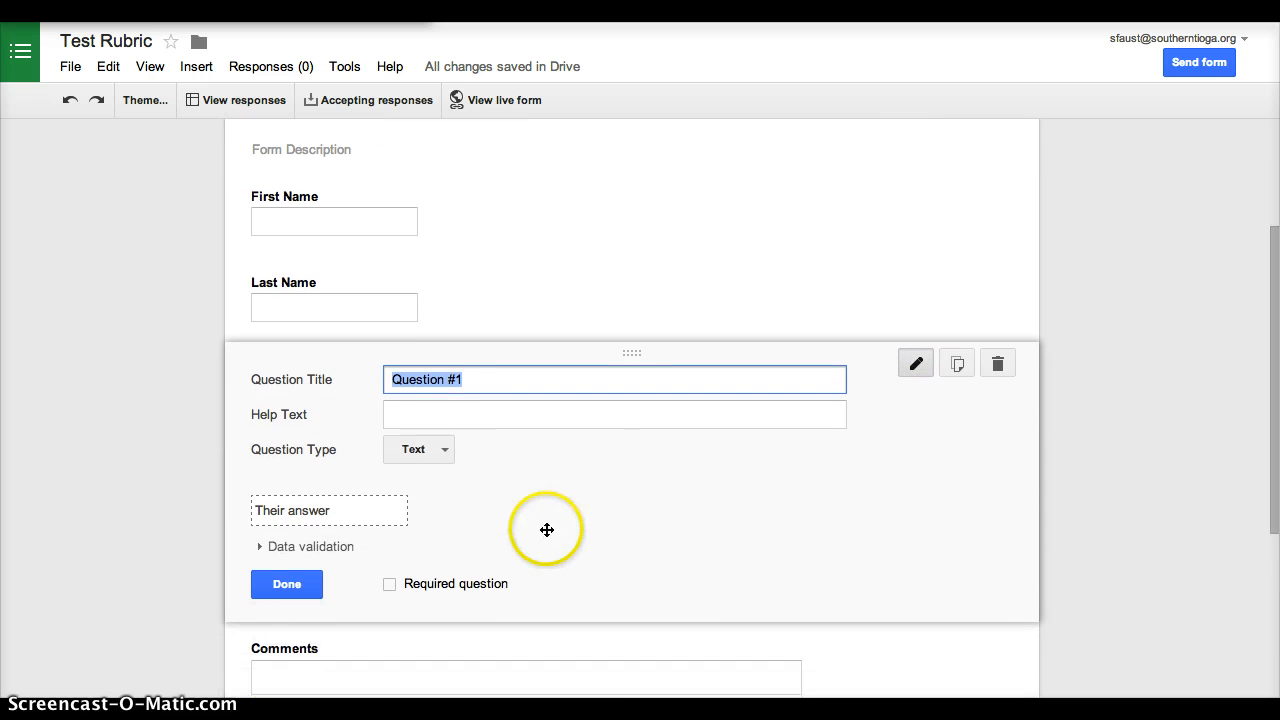
pyautogui.click(418, 448)
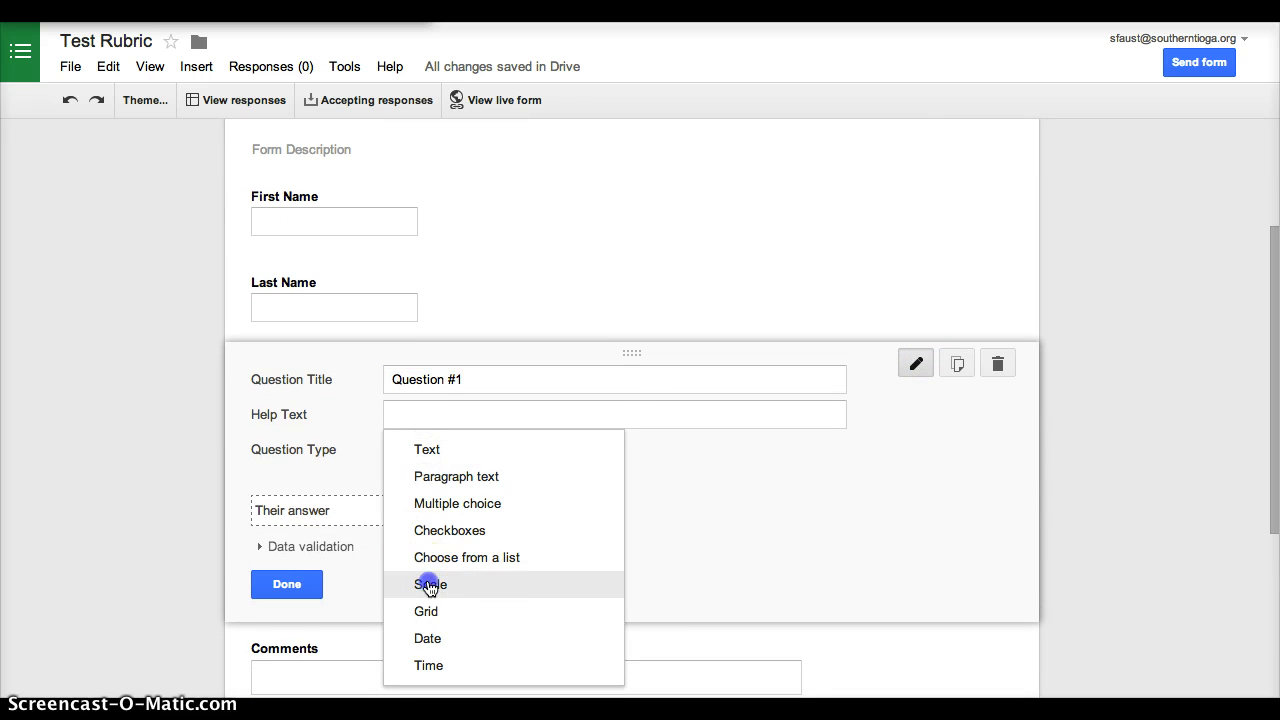
pyautogui.click(428, 584)
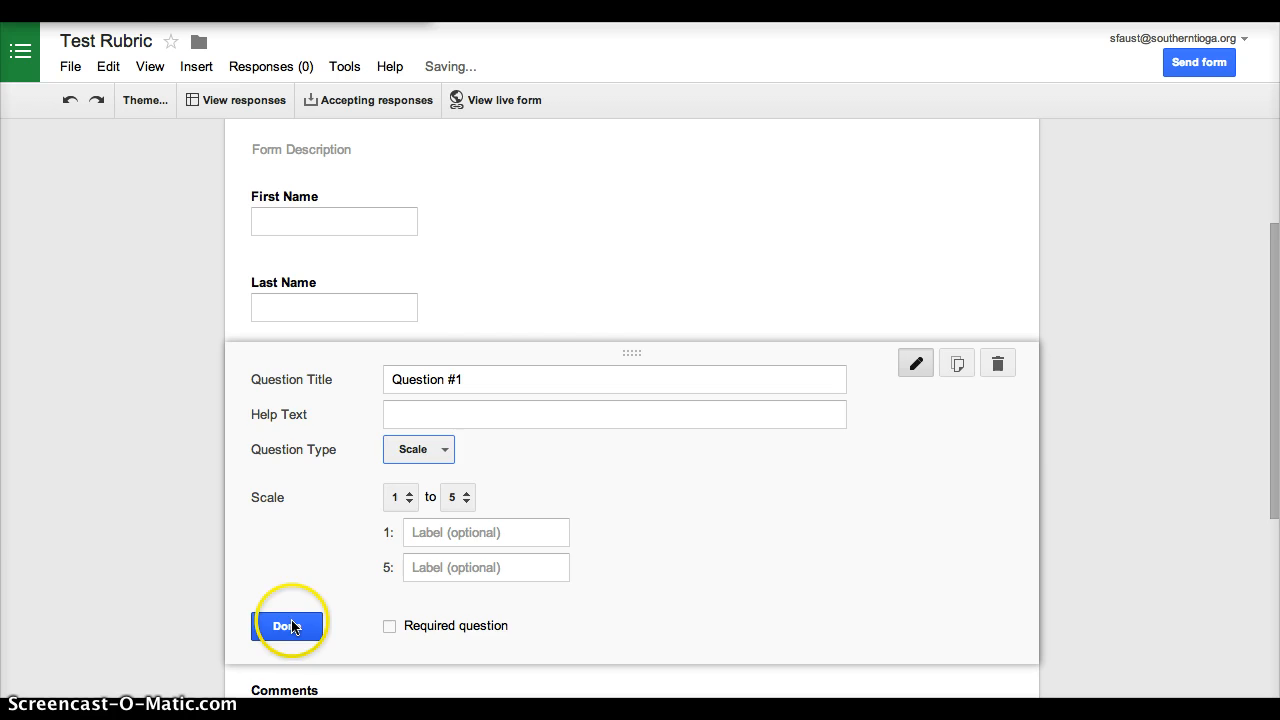
pyautogui.click(288, 624)
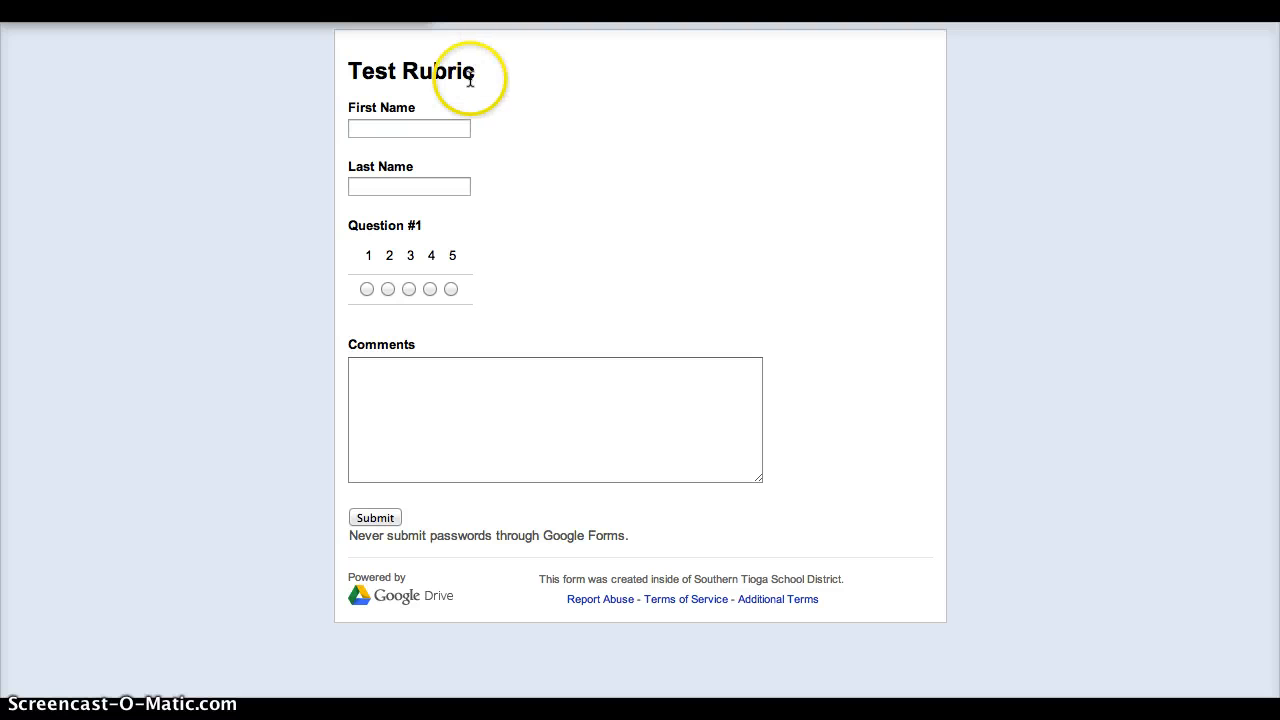
pyautogui.moveTo(384, 118)
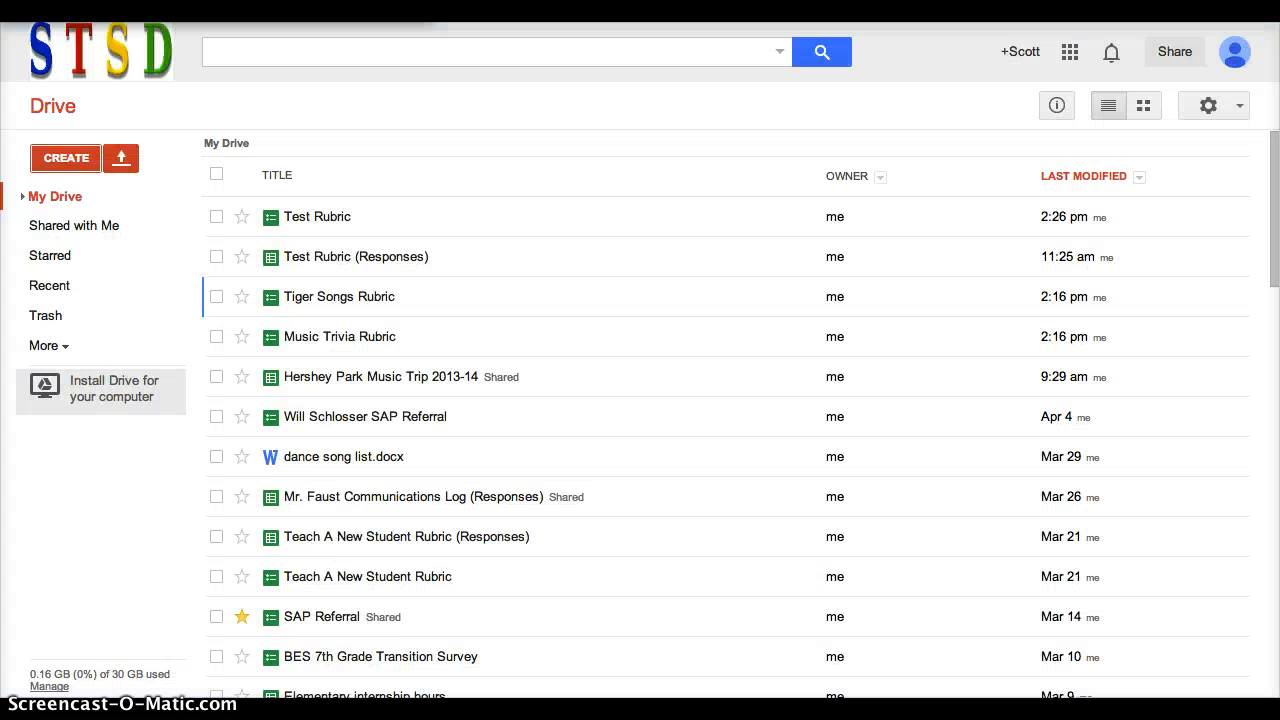
# Open the Test Rubric (Responses) spreadsheet from My Drive.
pyautogui.click(316, 216)
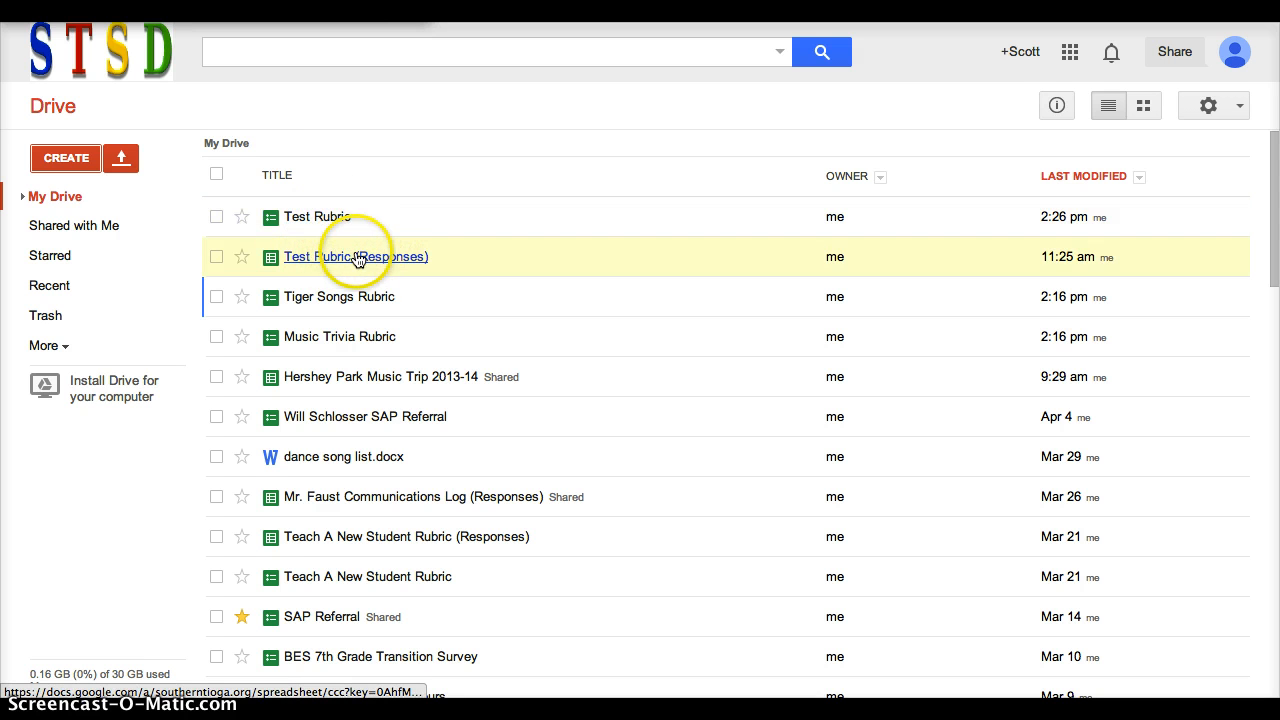
pyautogui.click(348, 256)
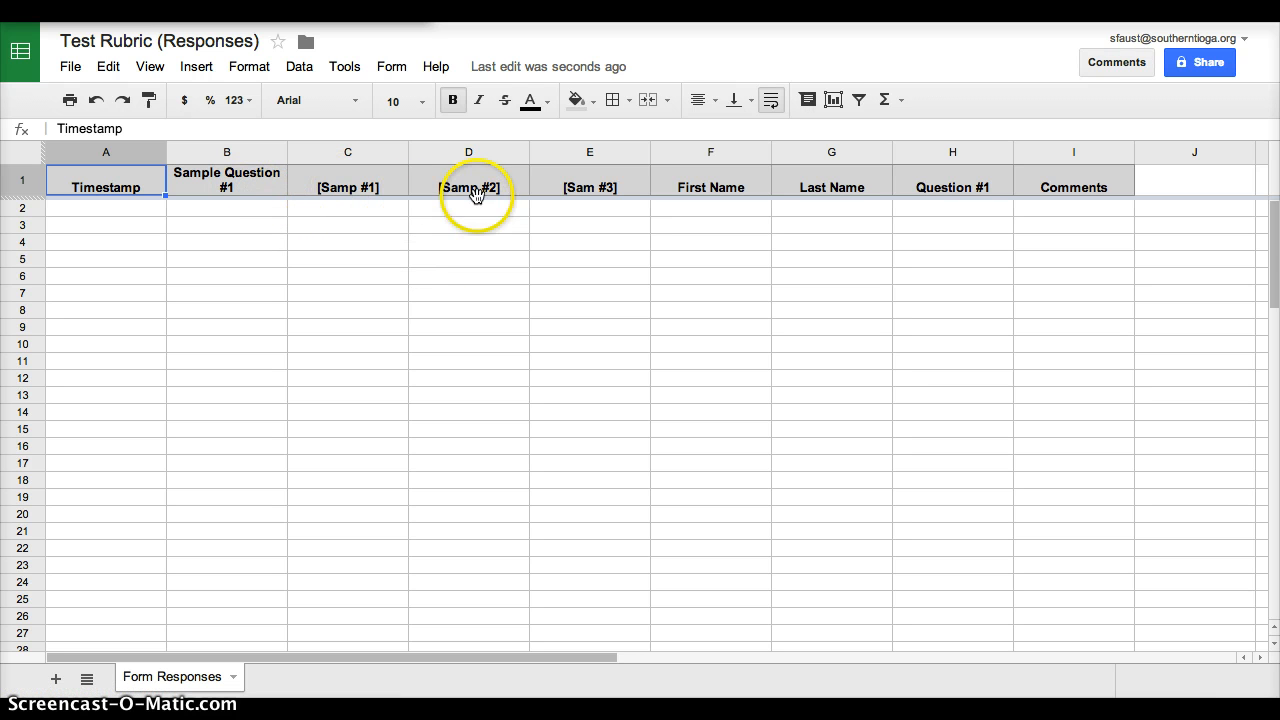
pyautogui.moveTo(748, 170)
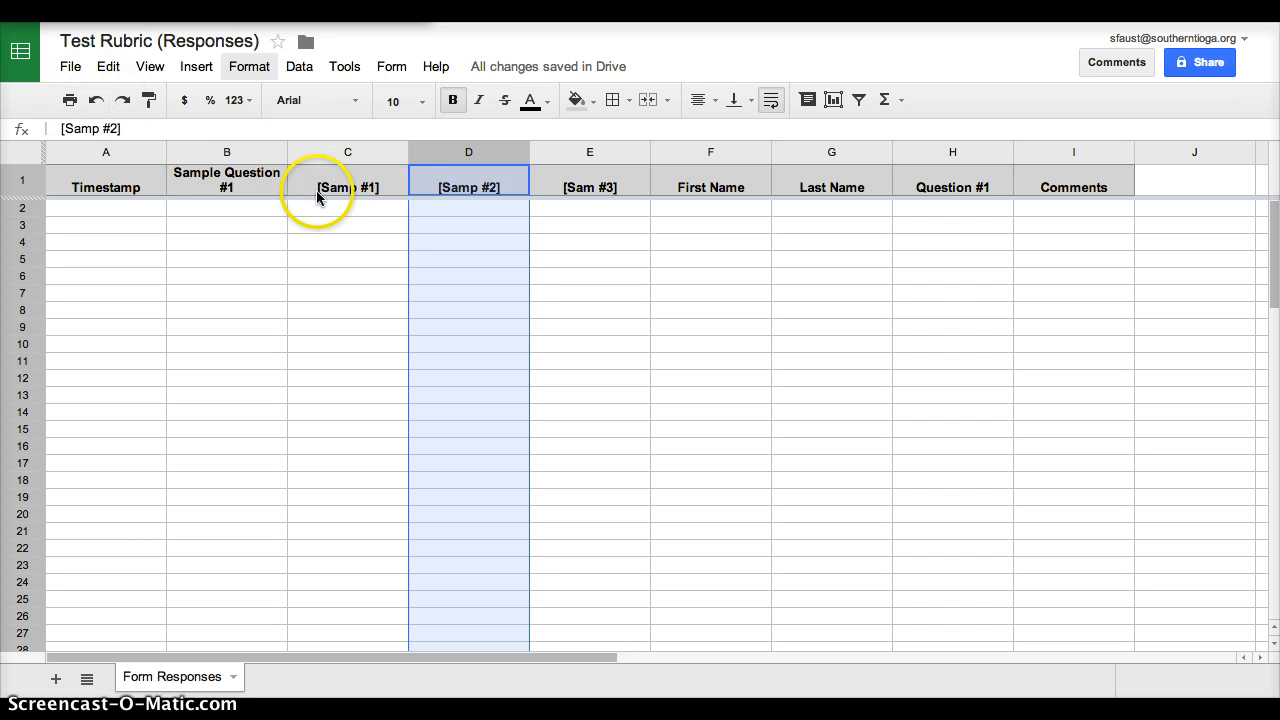
pyautogui.moveTo(640, 202)
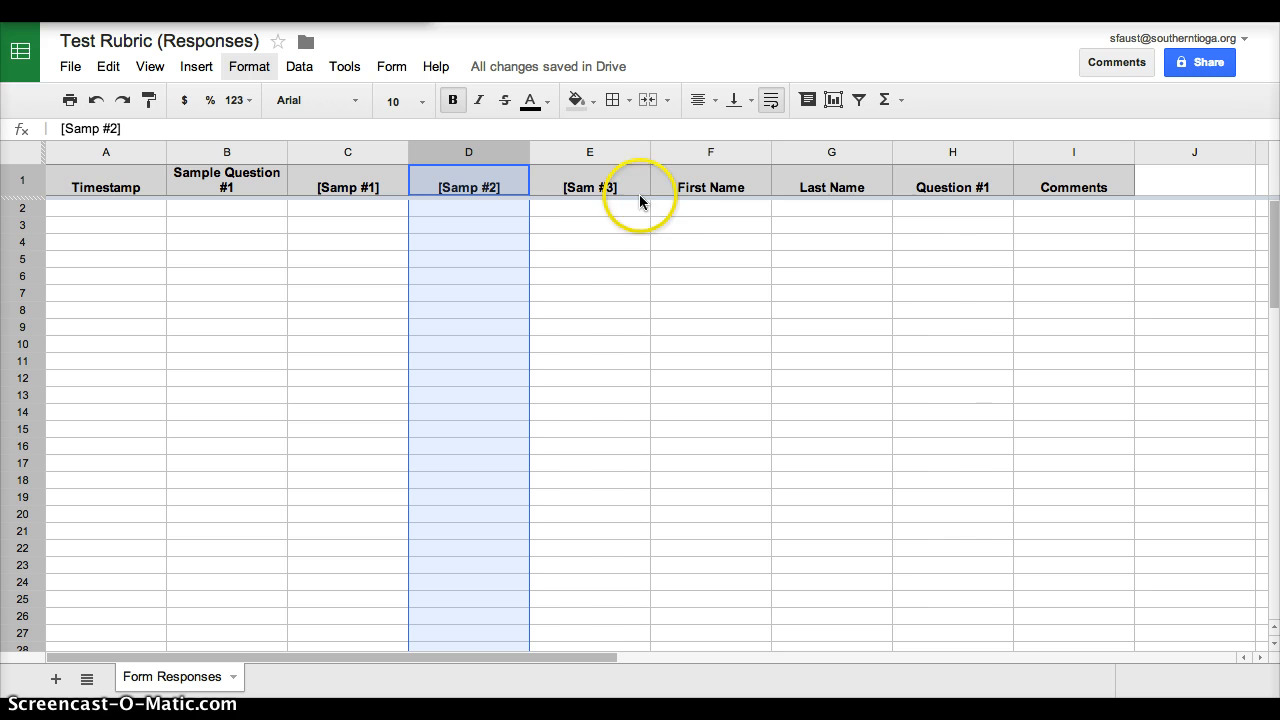
pyautogui.moveTo(964, 186)
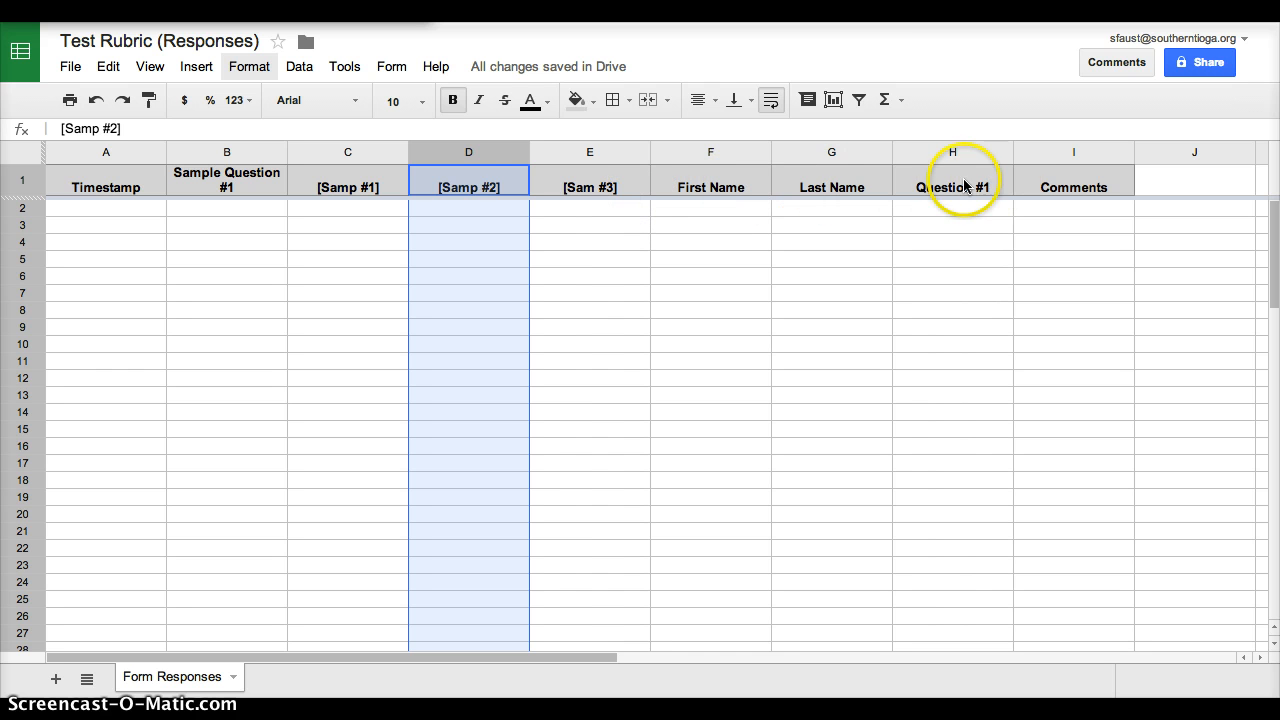
pyautogui.moveTo(460, 168)
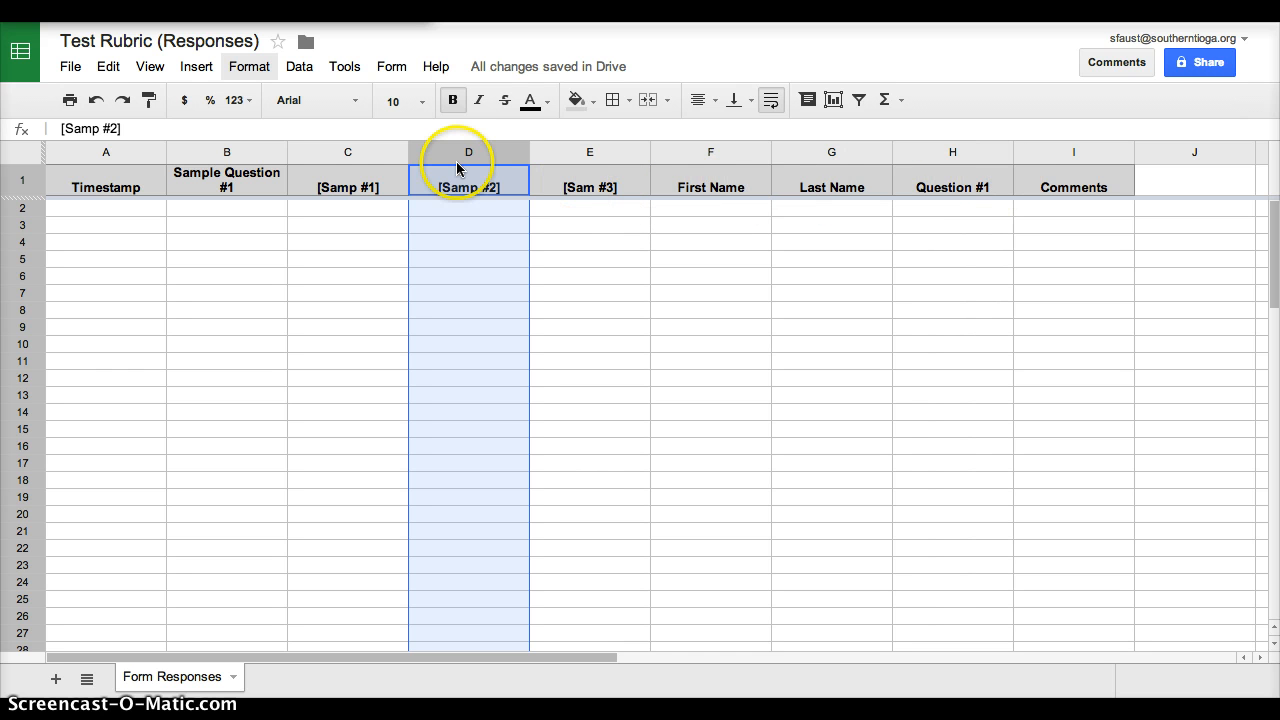
pyautogui.moveTo(264, 162)
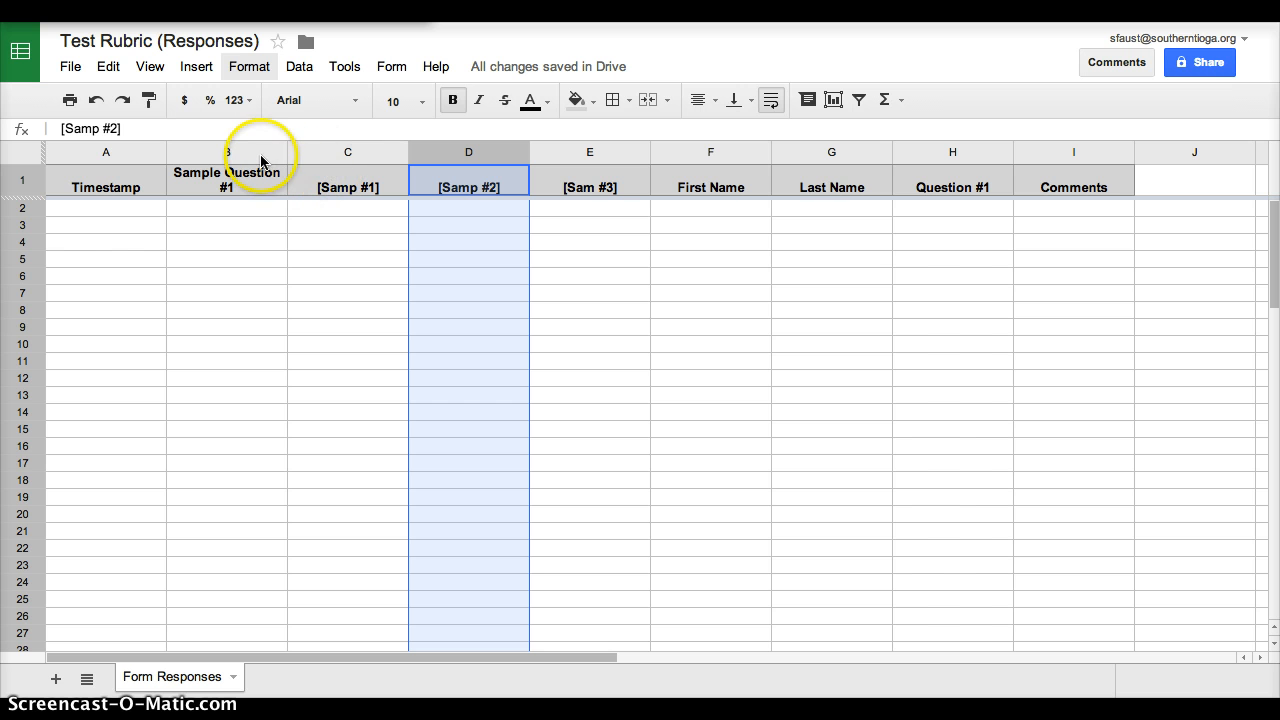
# Delete the Sample Question columns so only Timestamp, First Name, Last Name, Question #1 and Comments remain.
pyautogui.click(226, 152)
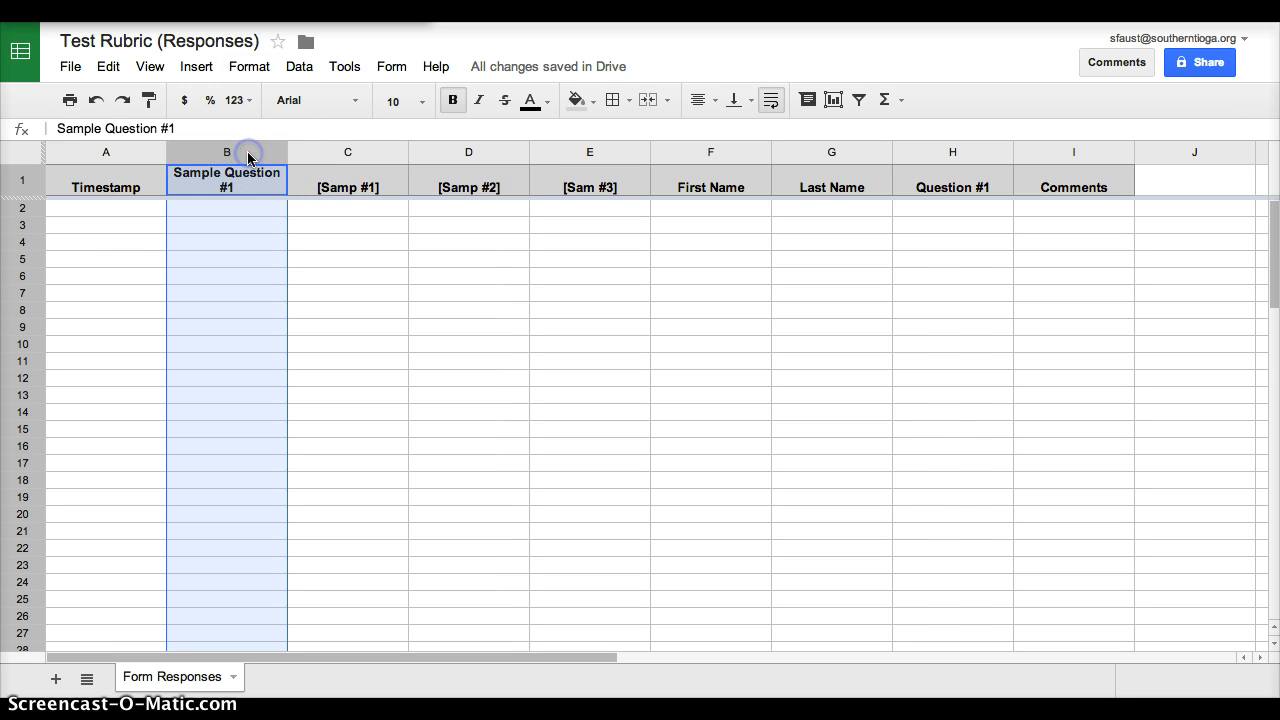
pyautogui.rightClick(226, 152)
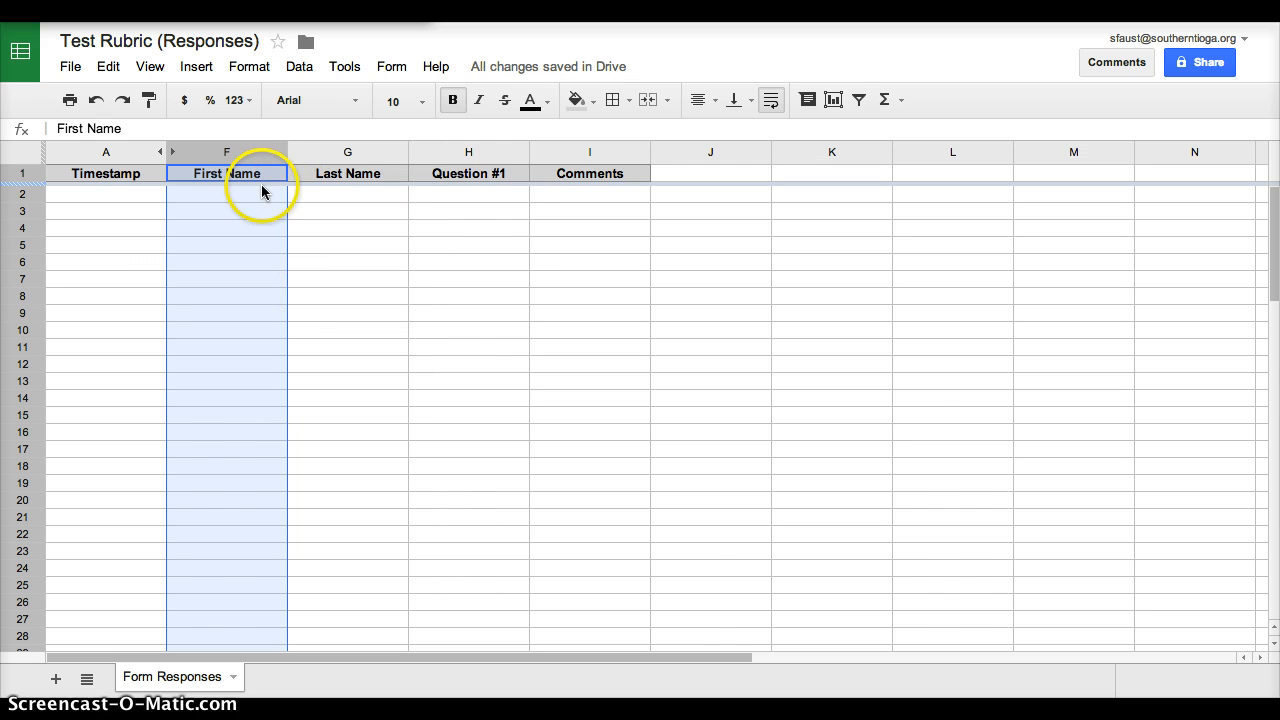
pyautogui.moveTo(324, 188)
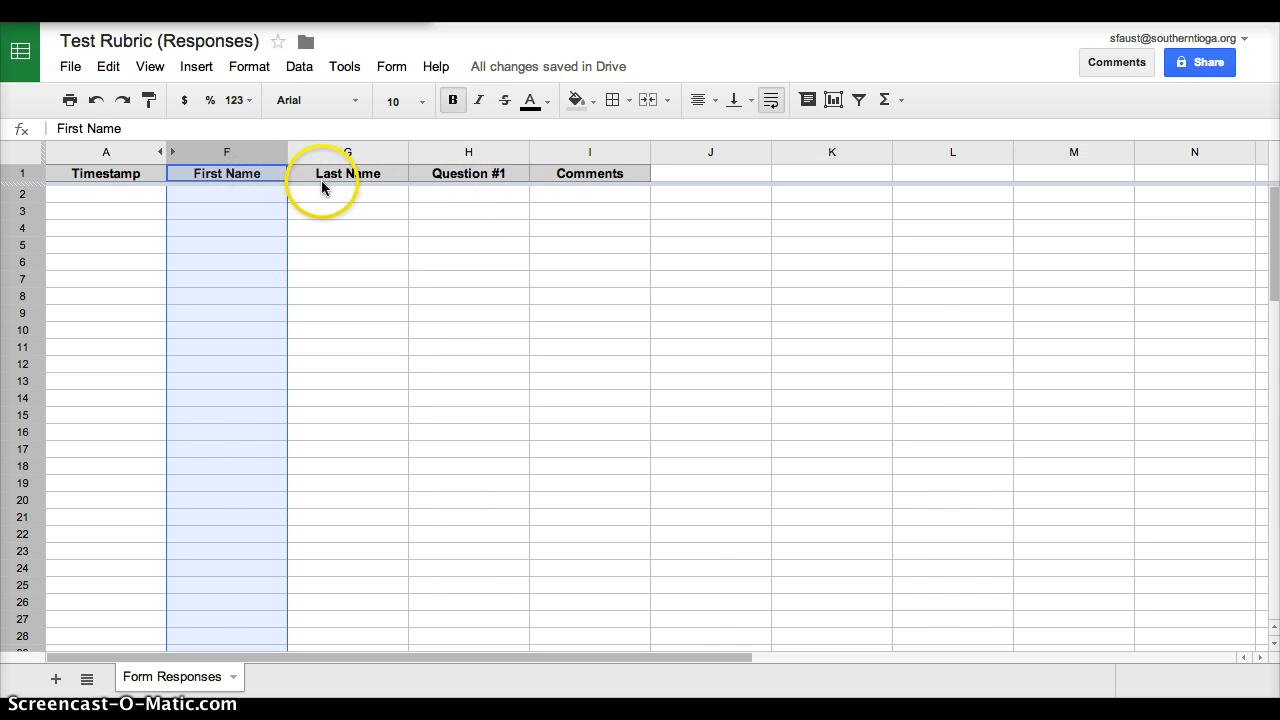
pyautogui.moveTo(570, 190)
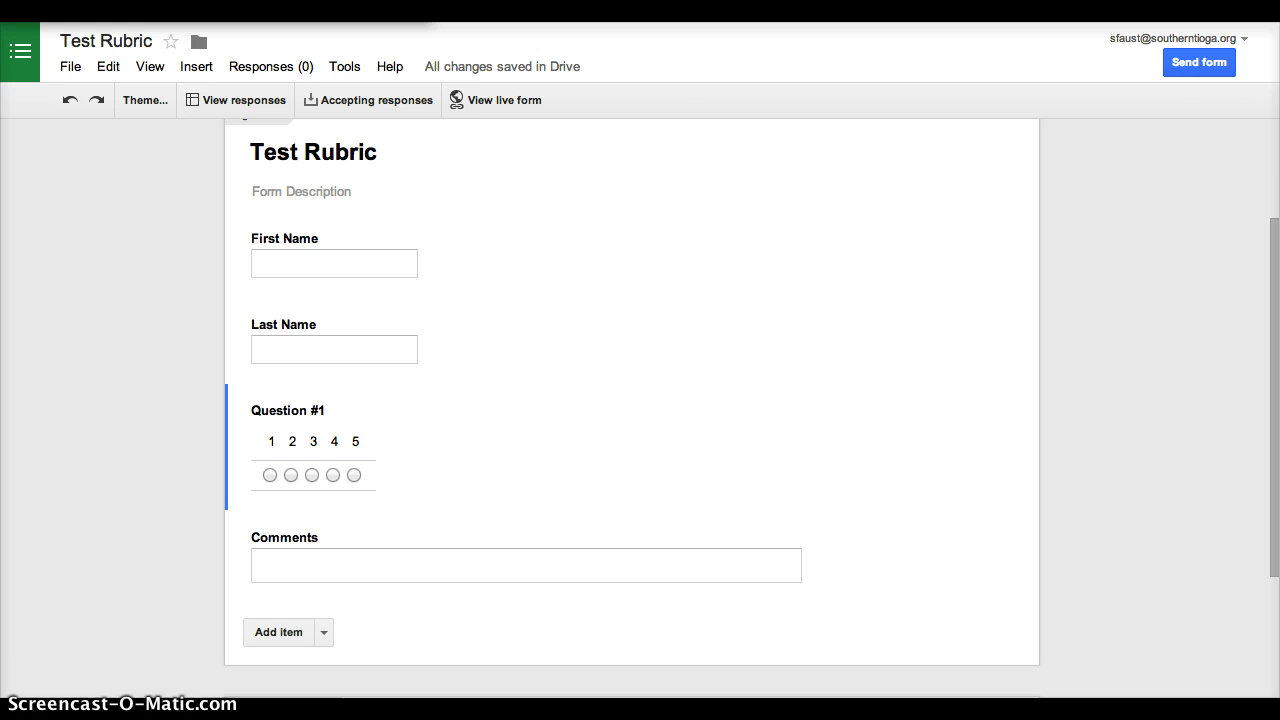
pyautogui.click(236, 100)
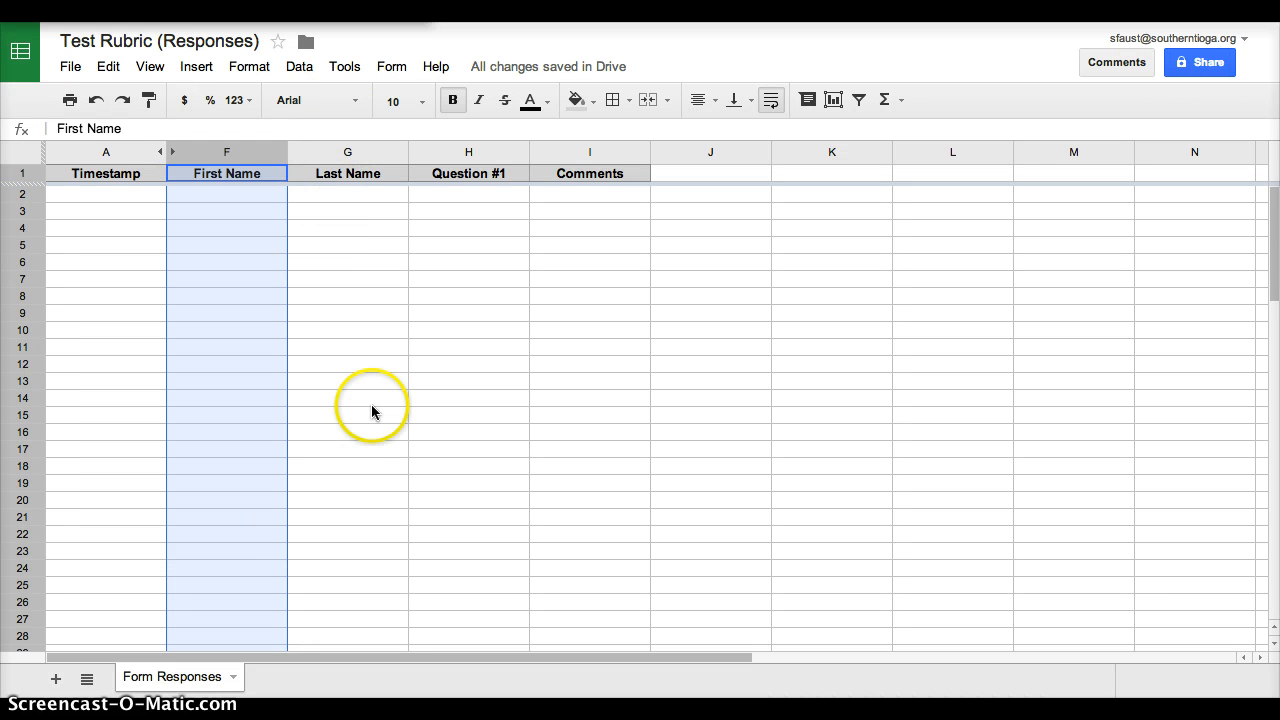
pyautogui.moveTo(236, 650)
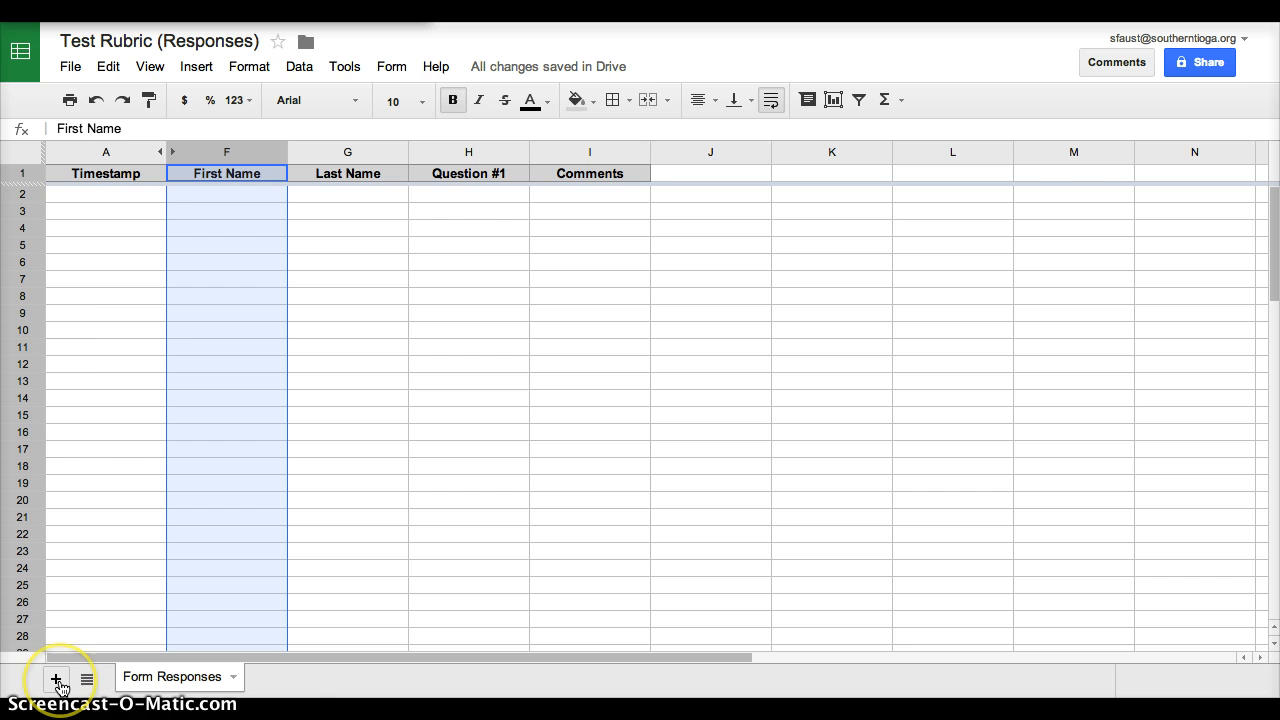
# Add a blank Sheet2 and enter 'Test Rubric' in cell A1.
pyautogui.click(56, 680)
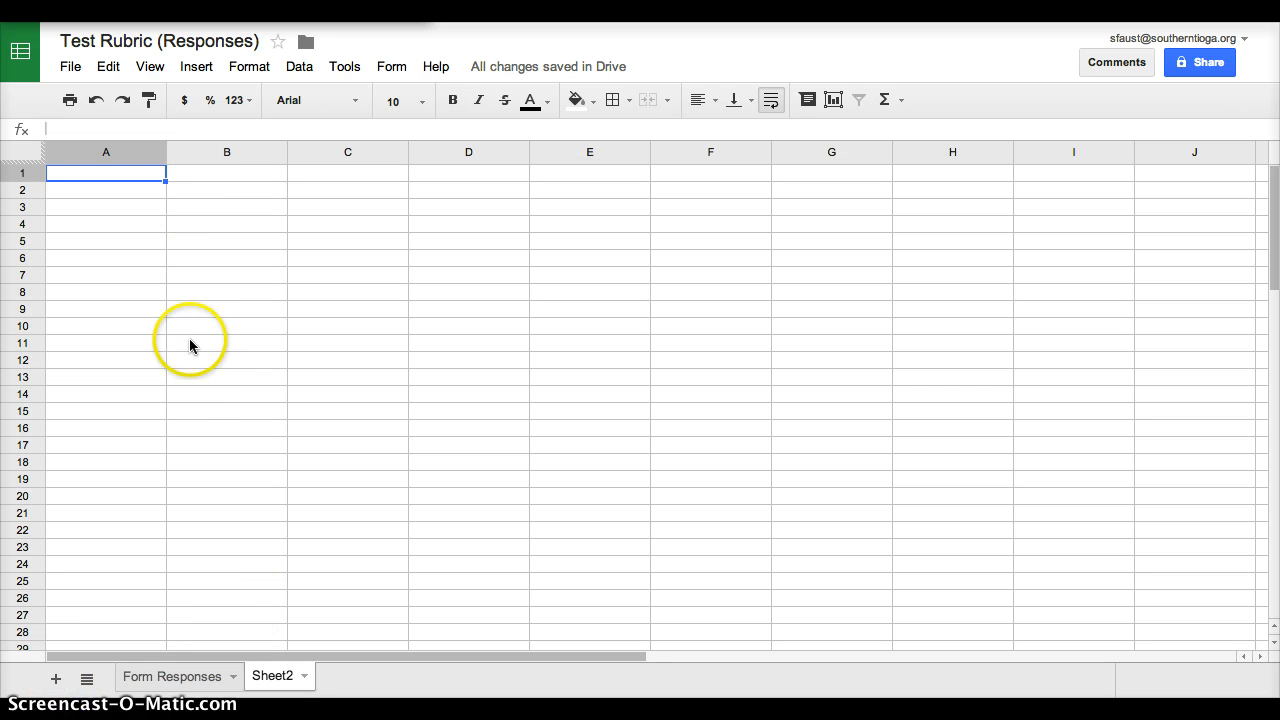
pyautogui.write('Test Rubric')
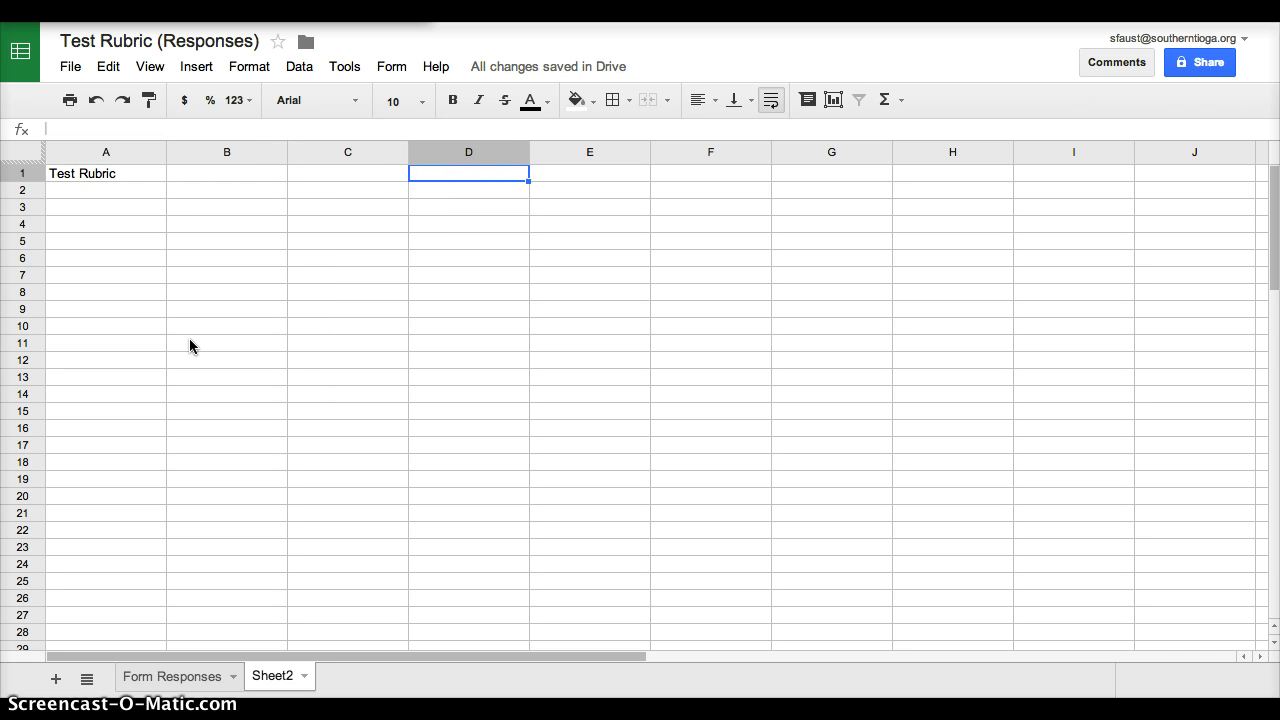
pyautogui.click(104, 190)
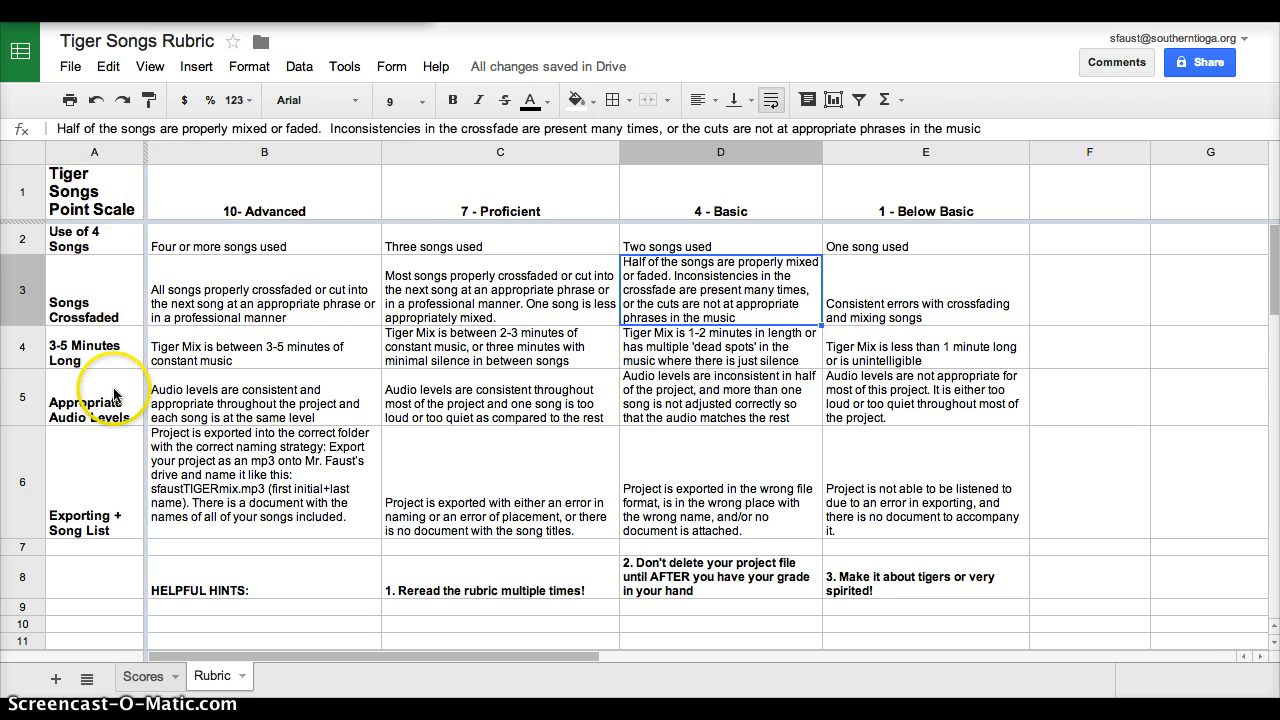
pyautogui.moveTo(248, 244)
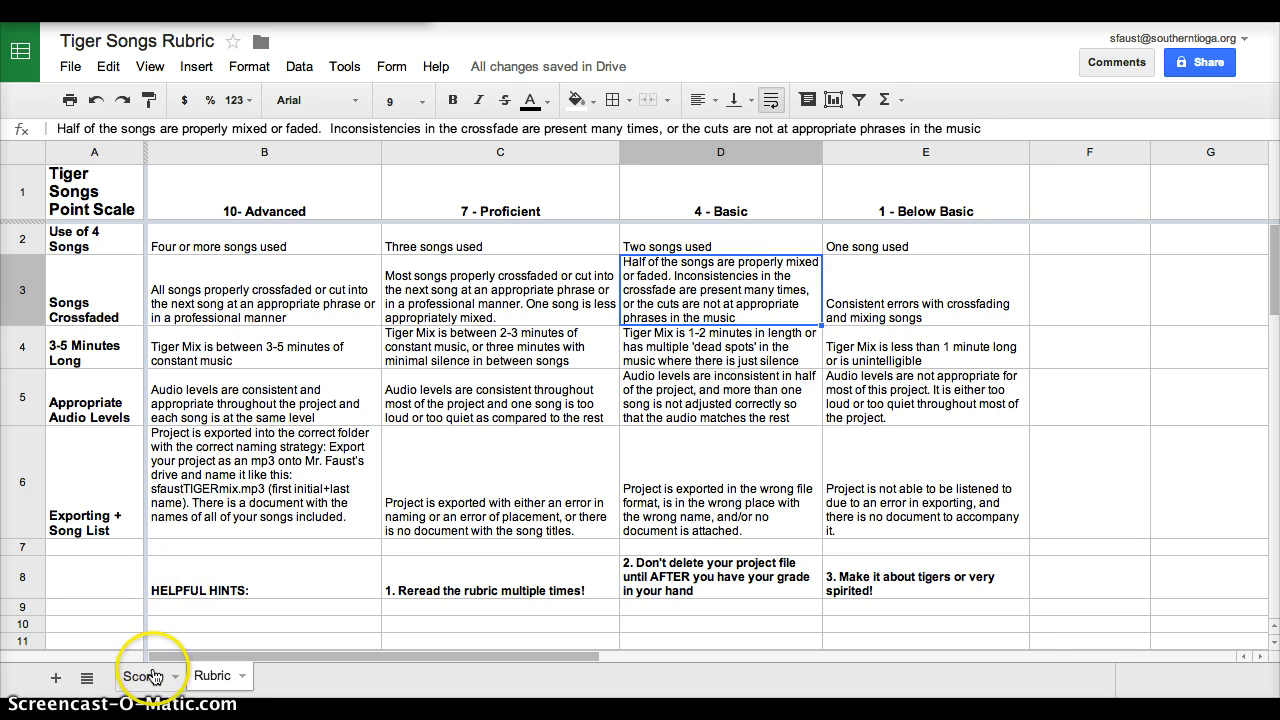
# Switch to the Scores sheet to review students' Total Score and Percentage Score columns.
pyautogui.click(144, 676)
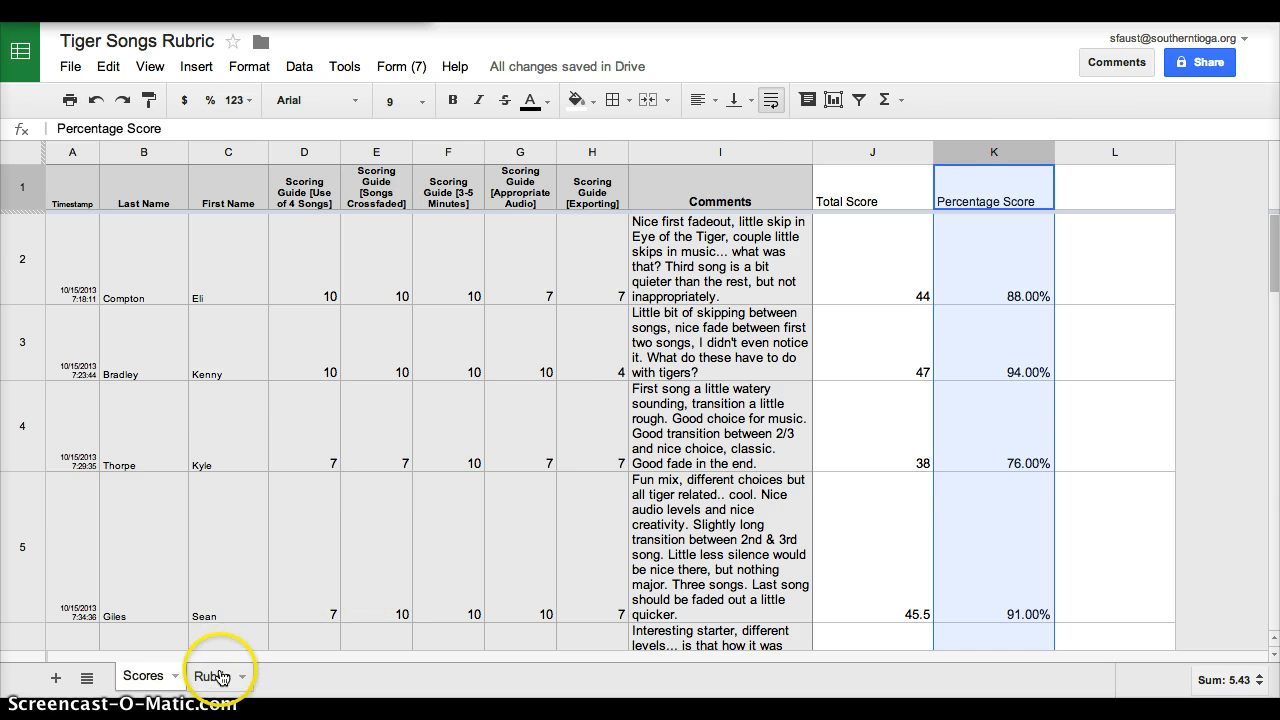
pyautogui.moveTo(656, 250)
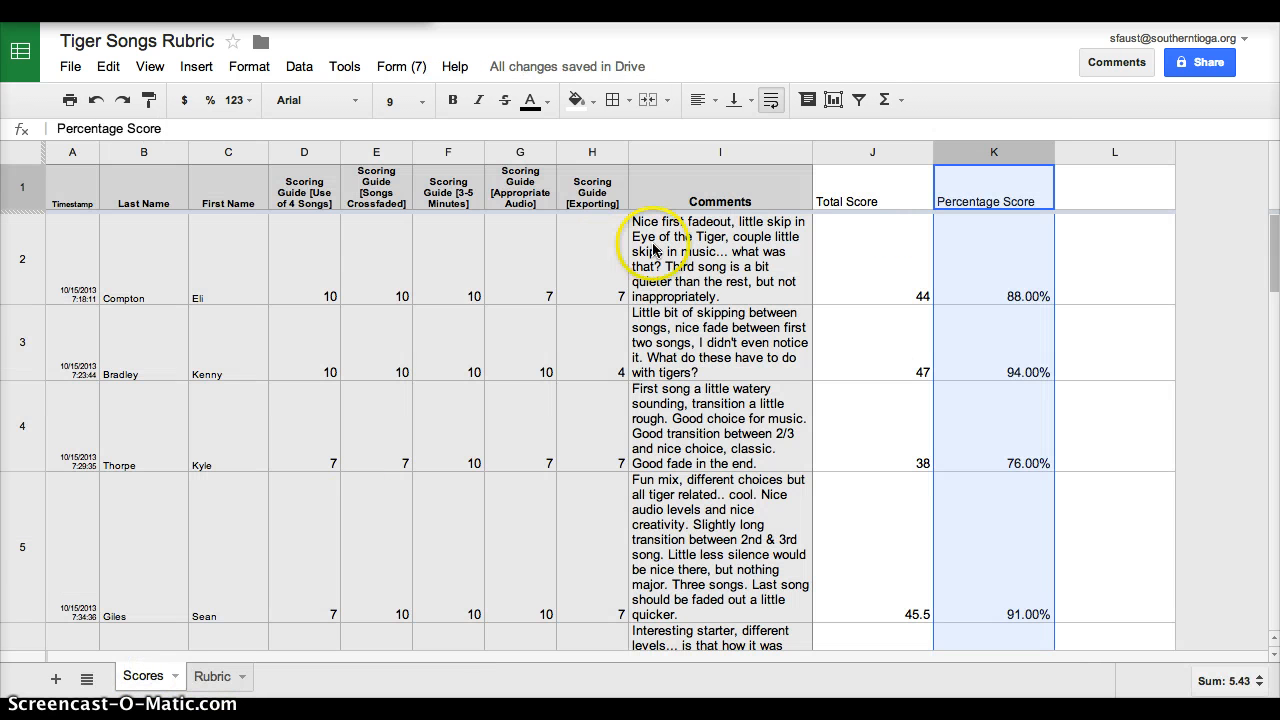
pyautogui.moveTo(904, 272)
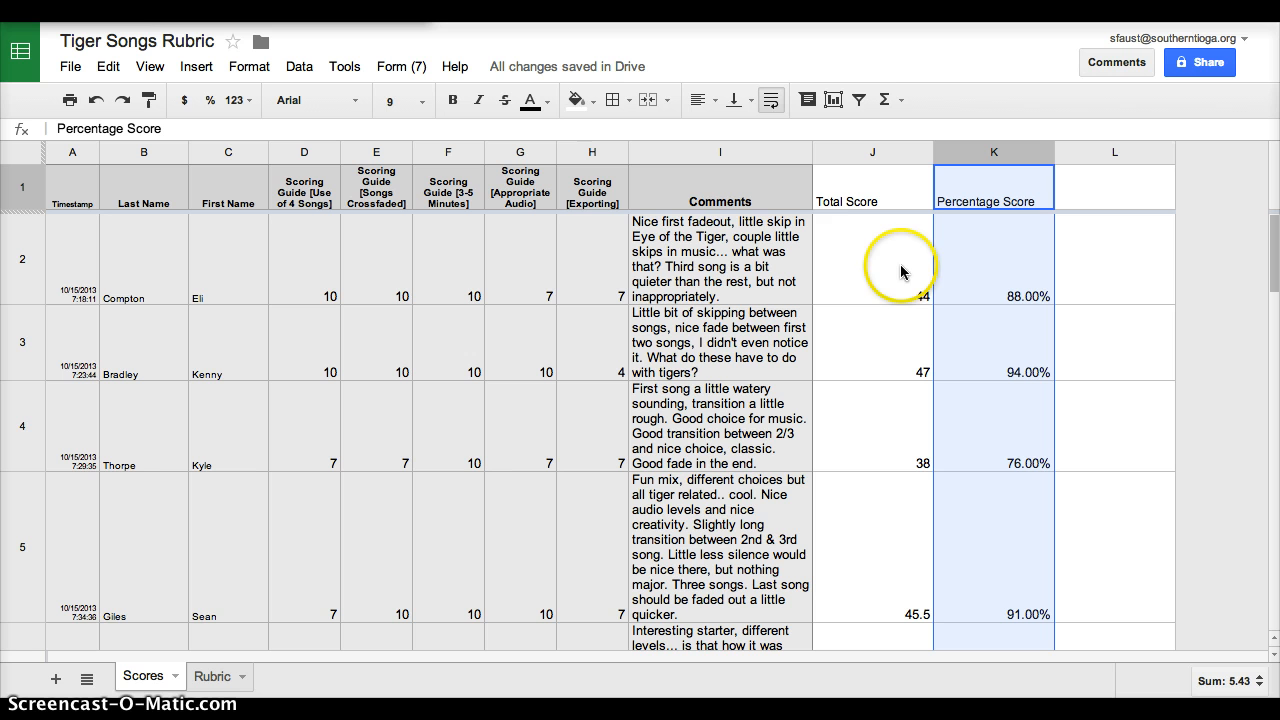
pyautogui.moveTo(704, 270)
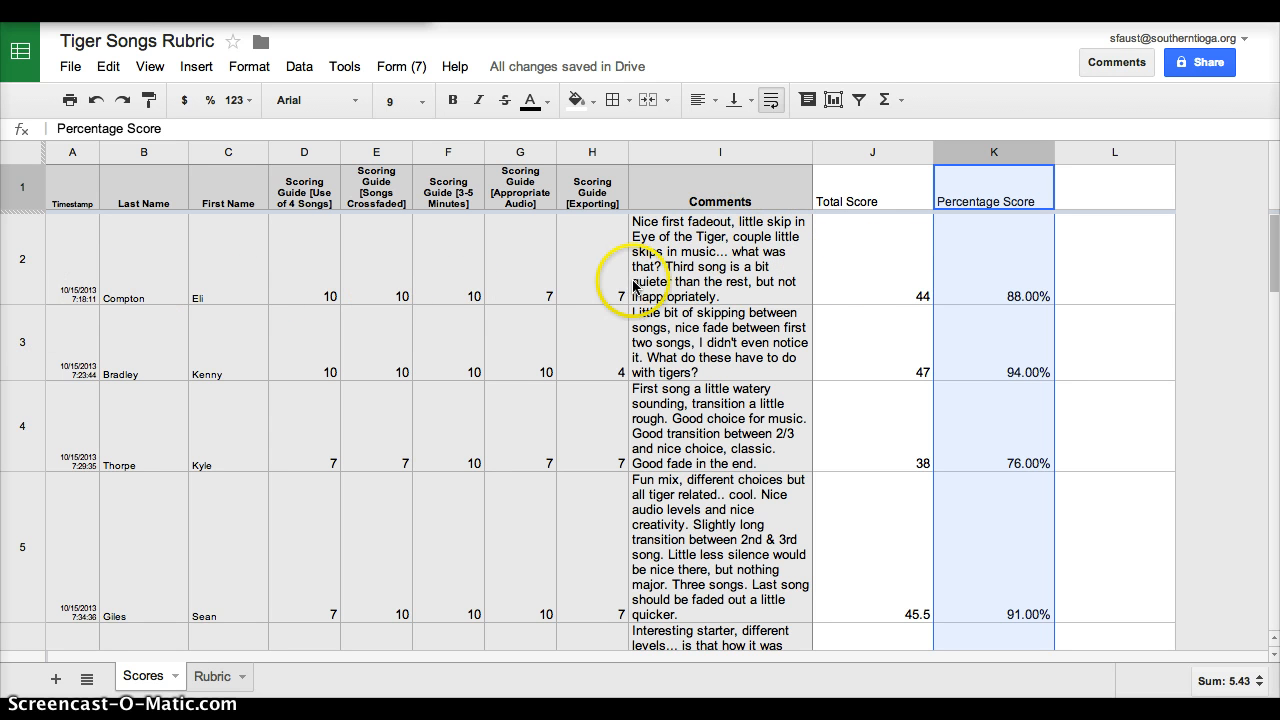
pyautogui.moveTo(1016, 288)
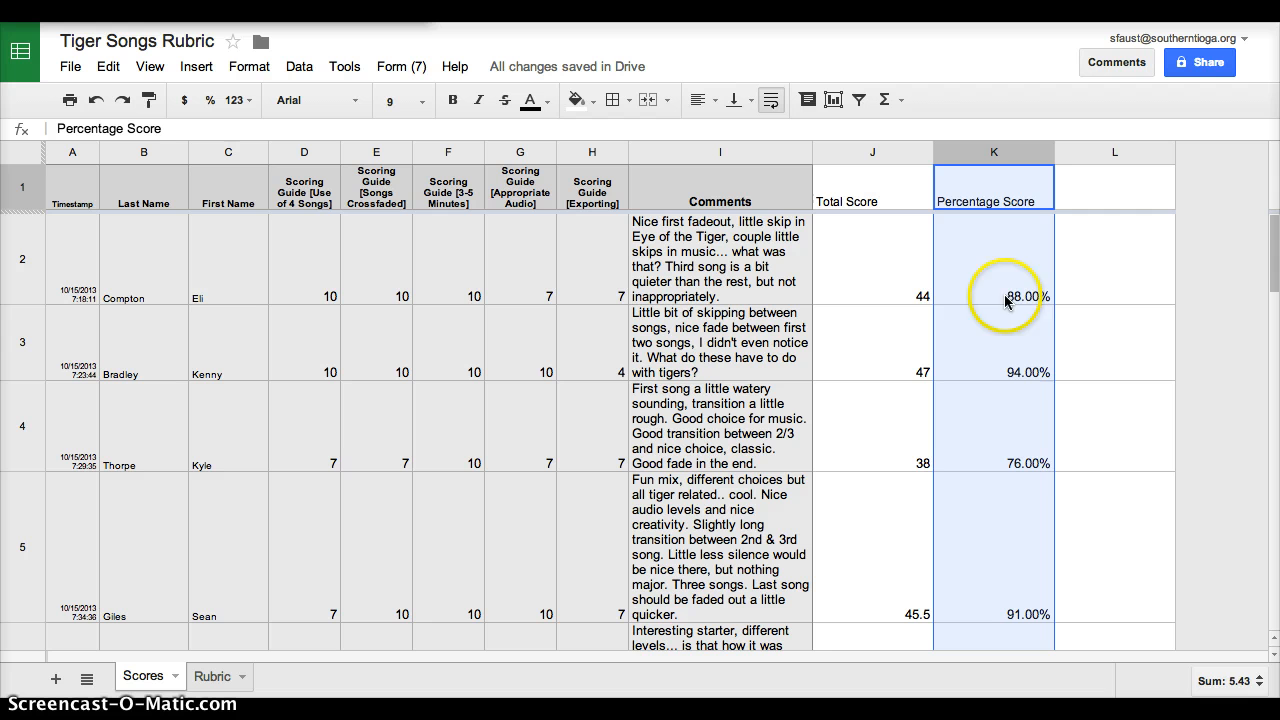
pyautogui.moveTo(972, 252)
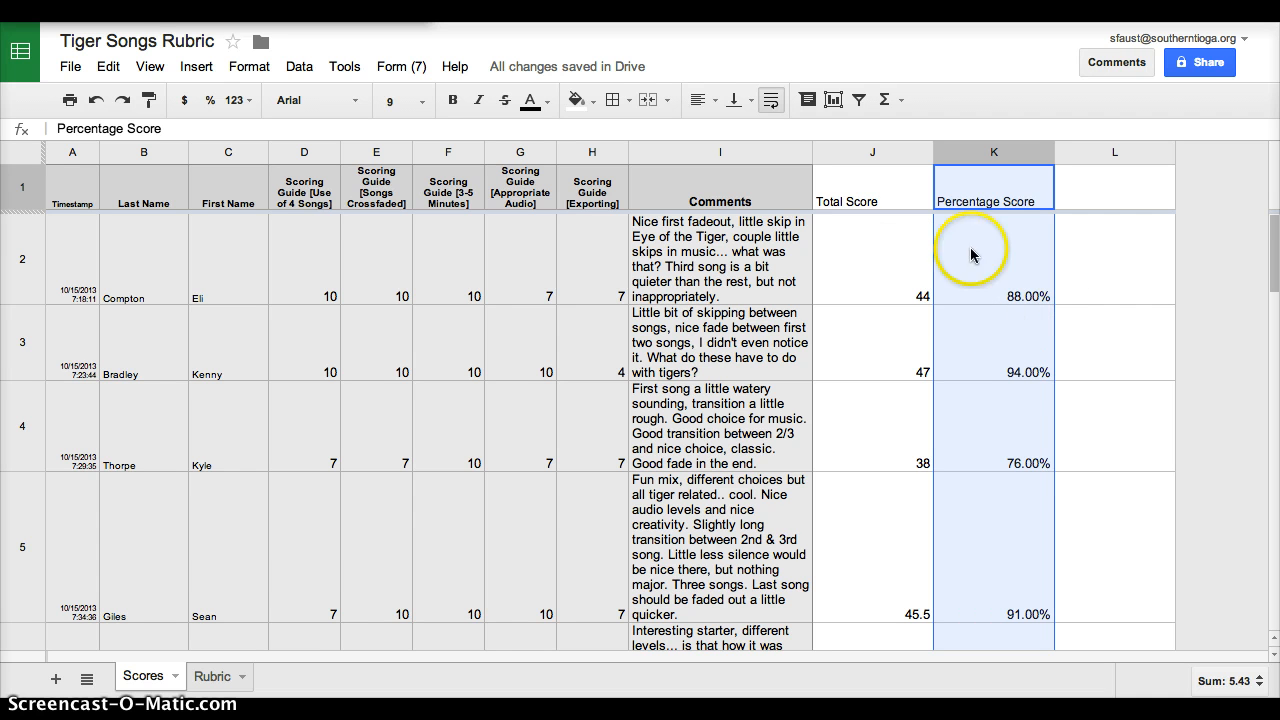
pyautogui.moveTo(910, 312)
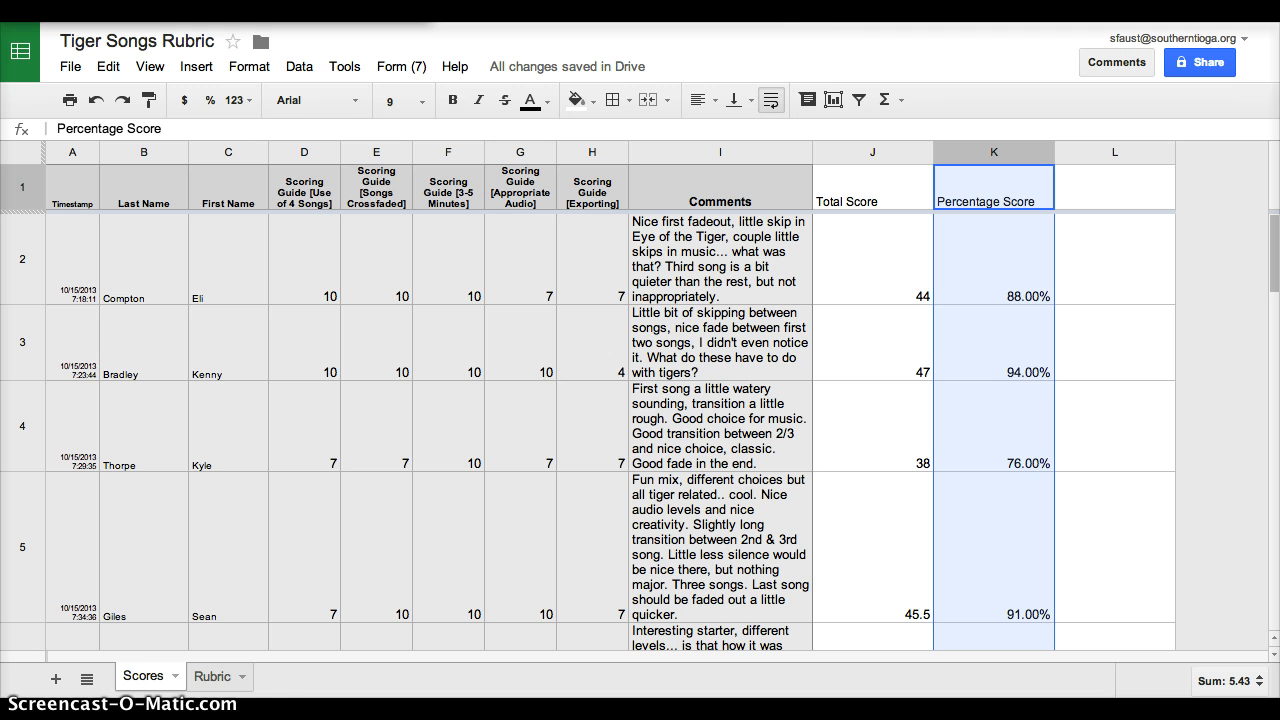
pyautogui.moveTo(576, 252)
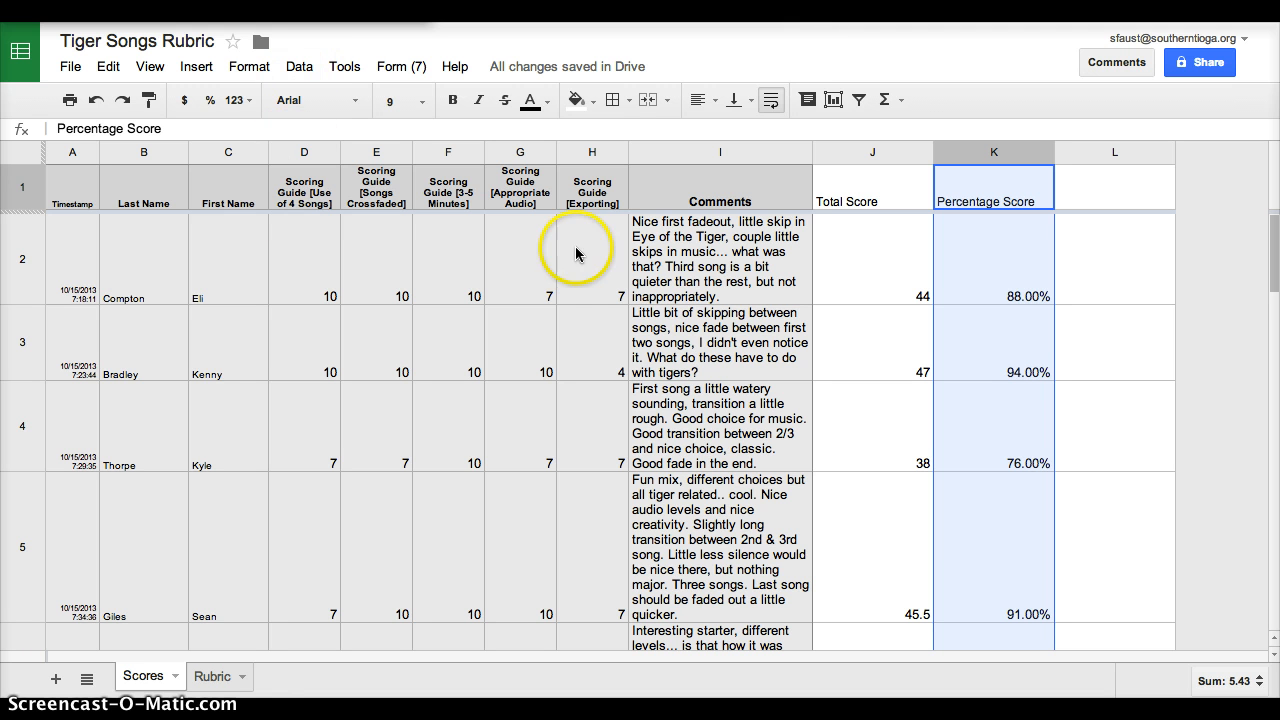
pyautogui.moveTo(424, 112)
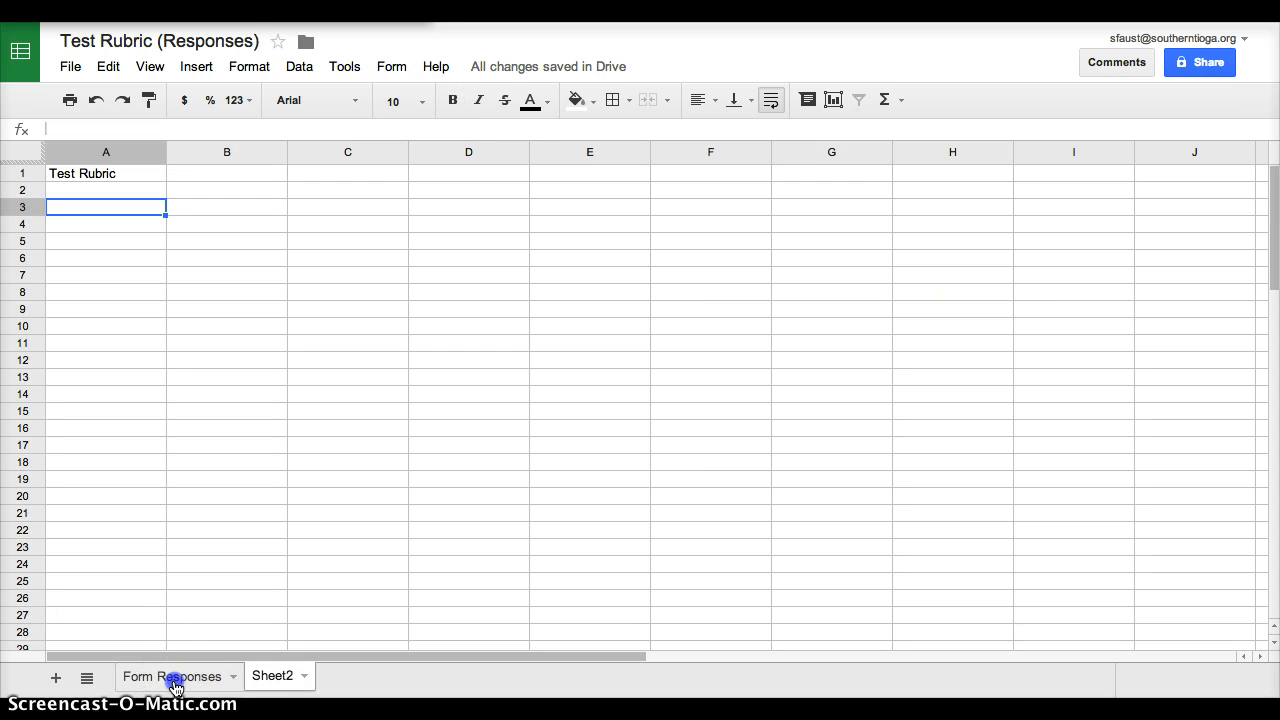
# Show the Form Responses sheet headers and reach the linked form via the Form menu.
pyautogui.click(172, 676)
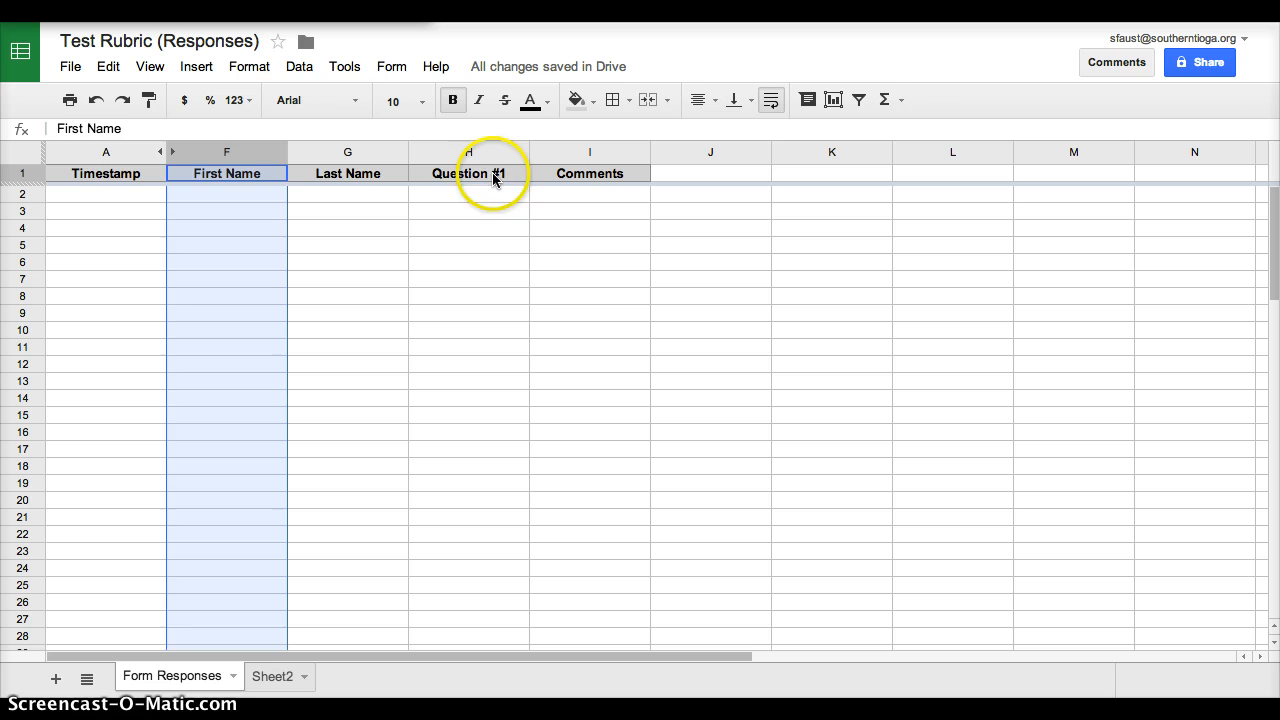
pyautogui.click(468, 194)
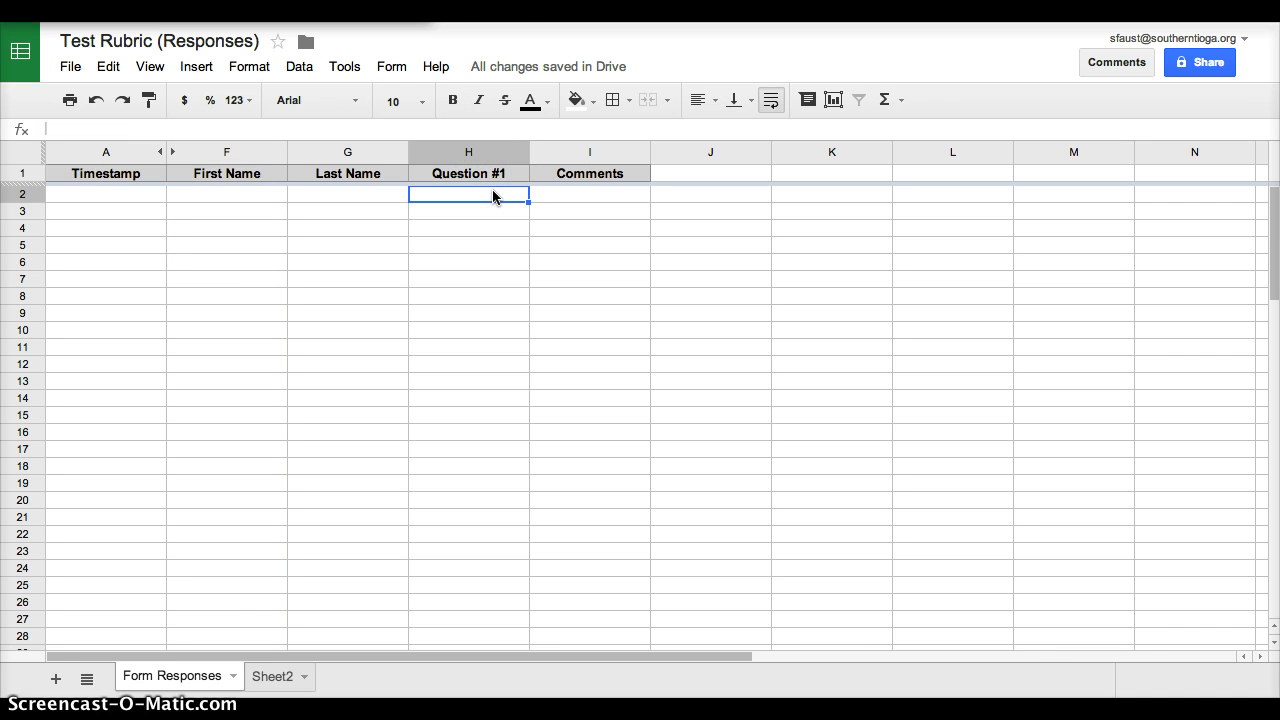
pyautogui.click(392, 66)
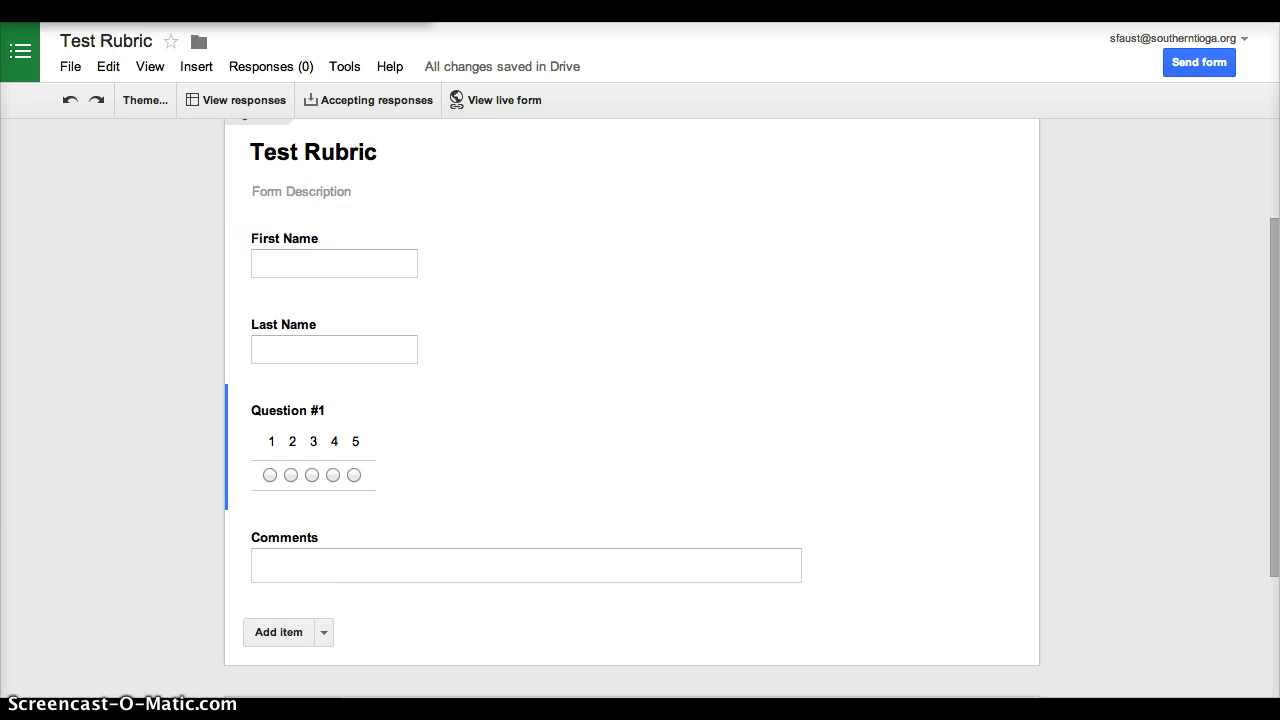
# Submit a live-form test response with rating 4 and the comment 'Good Job'.
pyautogui.click(504, 100)
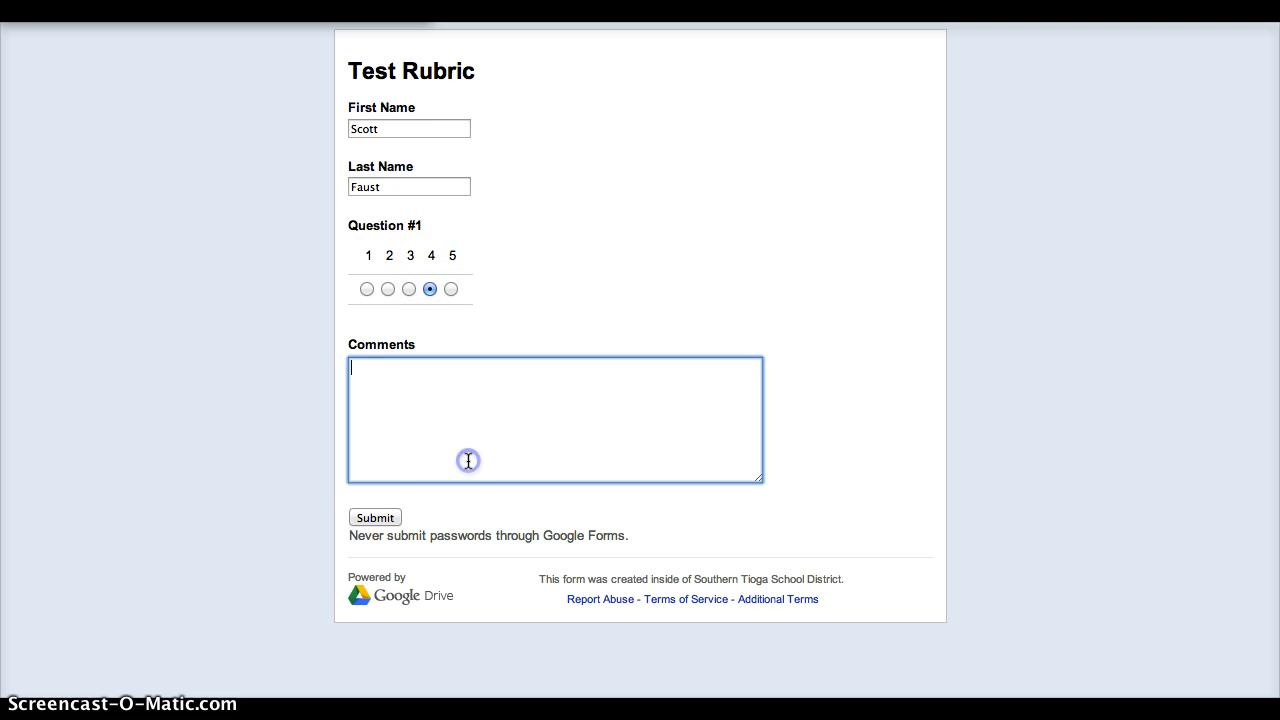
pyautogui.write('Good Job')
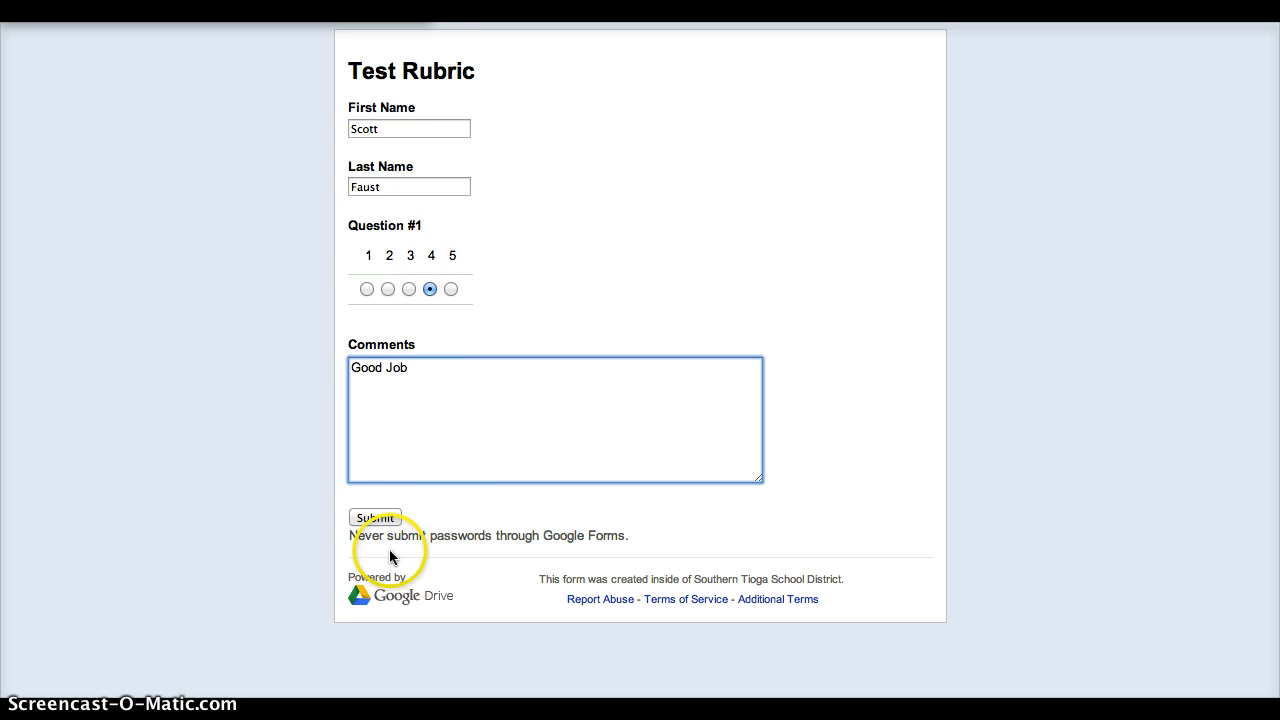
pyautogui.click(376, 516)
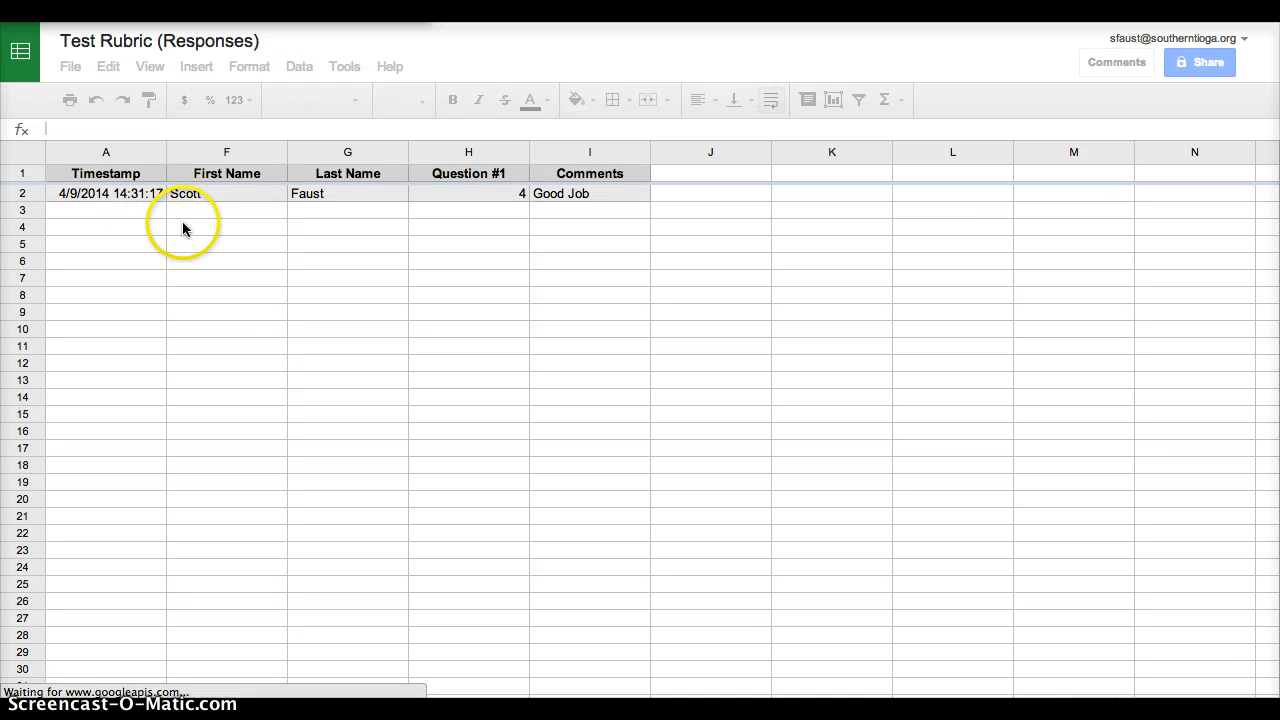
# Add a 'Score' header in J1 after the new response columns.
pyautogui.click(104, 172)
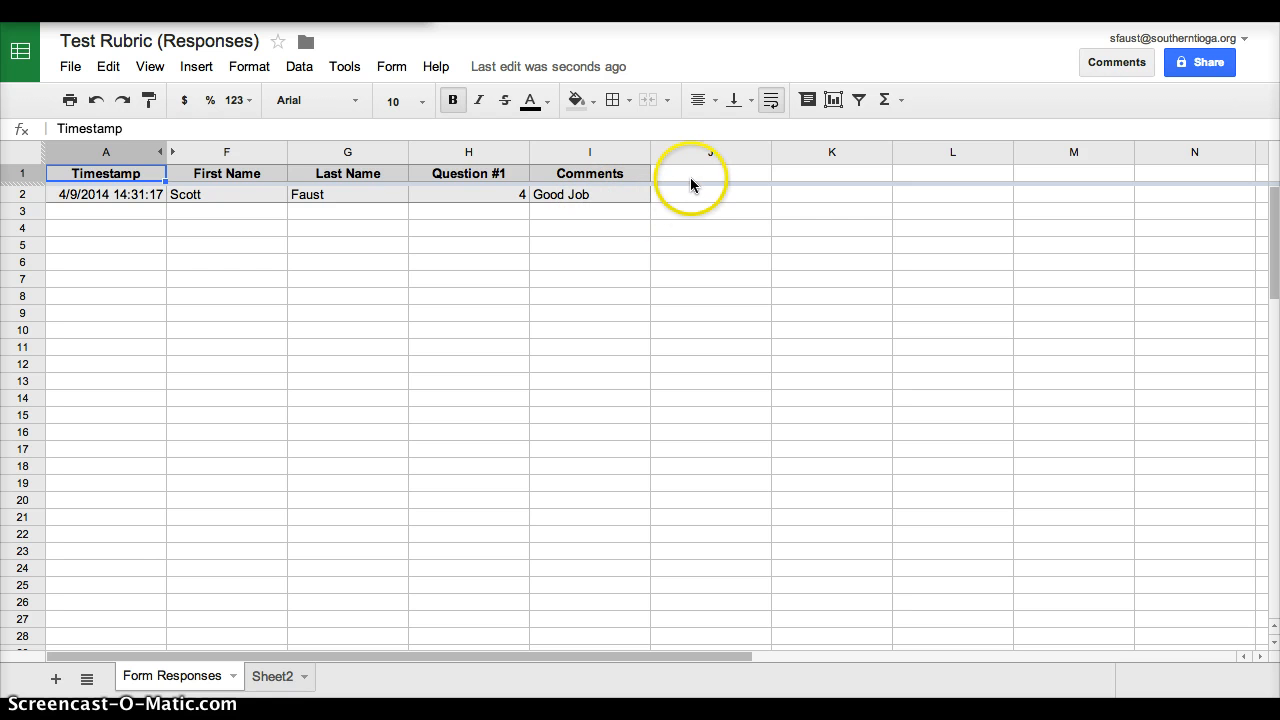
pyautogui.write('S')
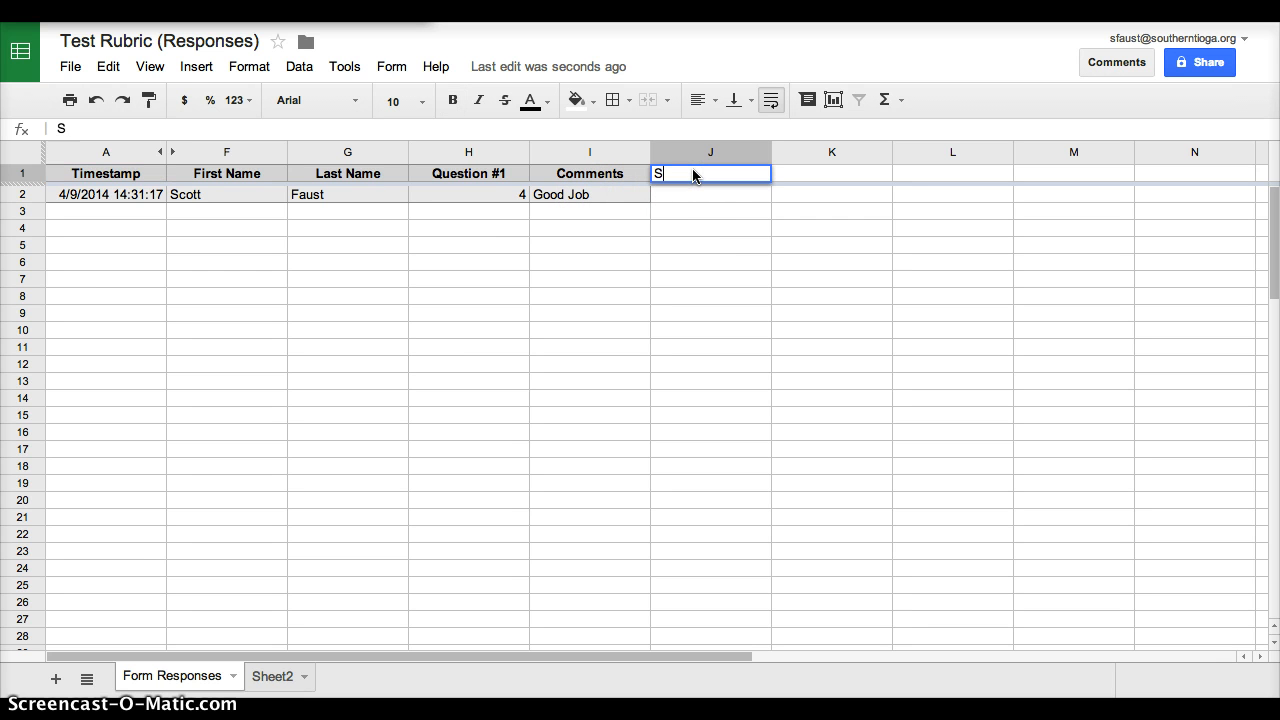
pyautogui.write('core')
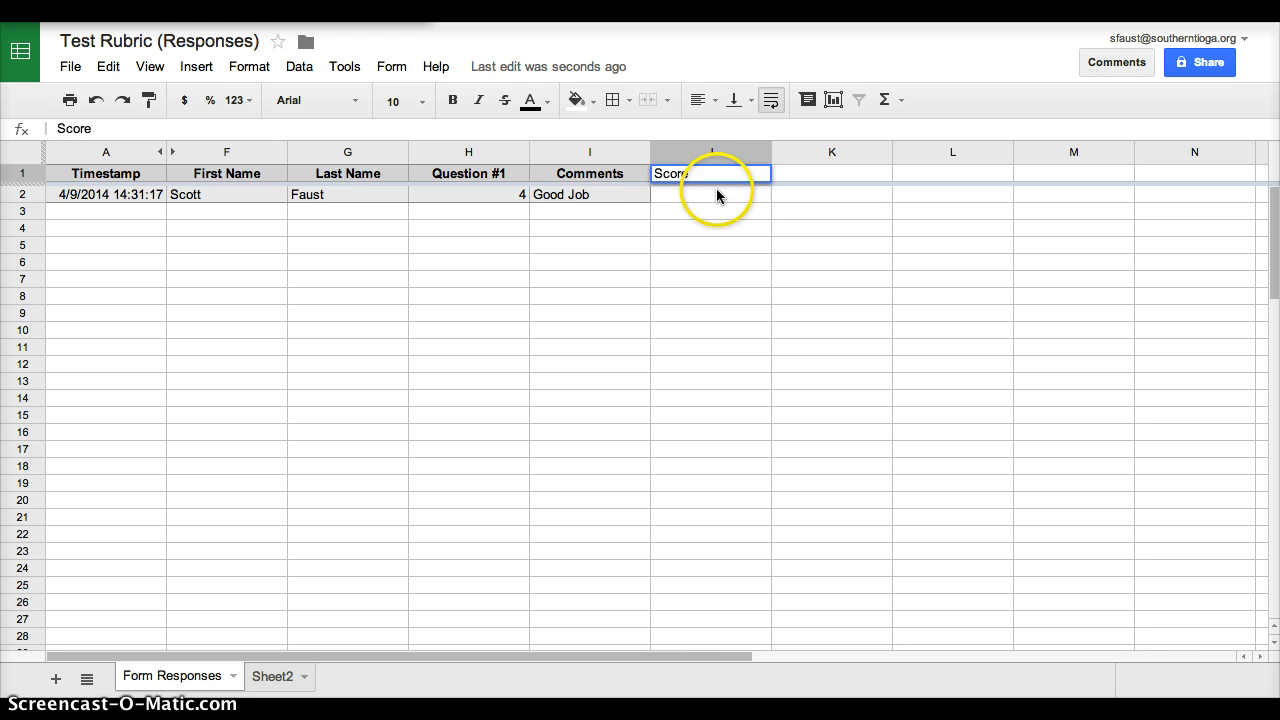
pyautogui.press('Return')
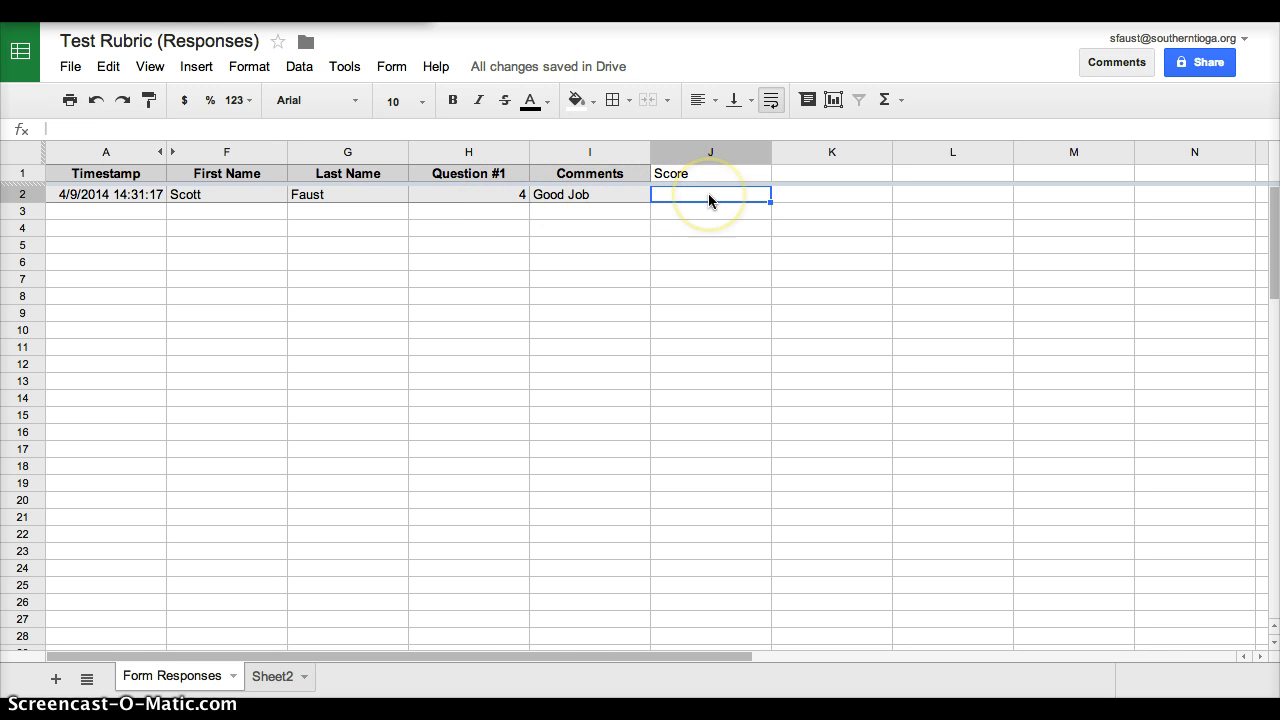
pyautogui.moveTo(484, 204)
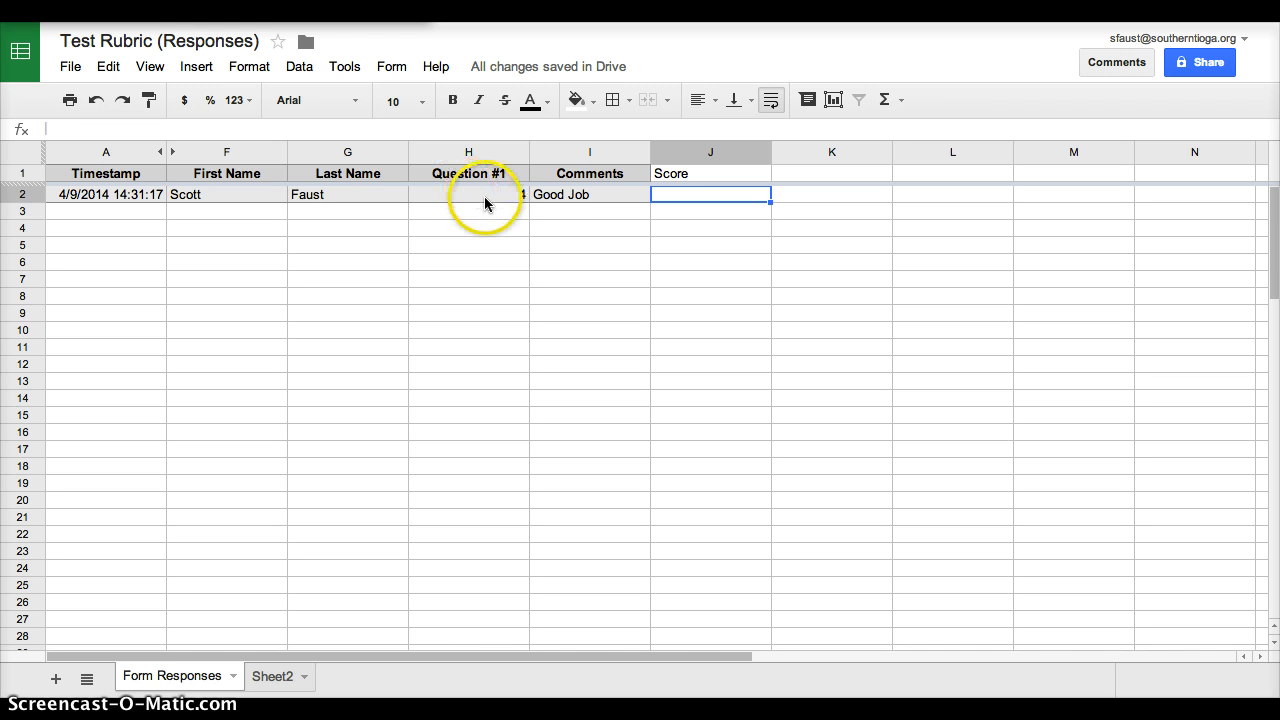
# Enter the J2 formula =H2+I2 summing Question #1 and Comments, giving 4.
pyautogui.write('=')
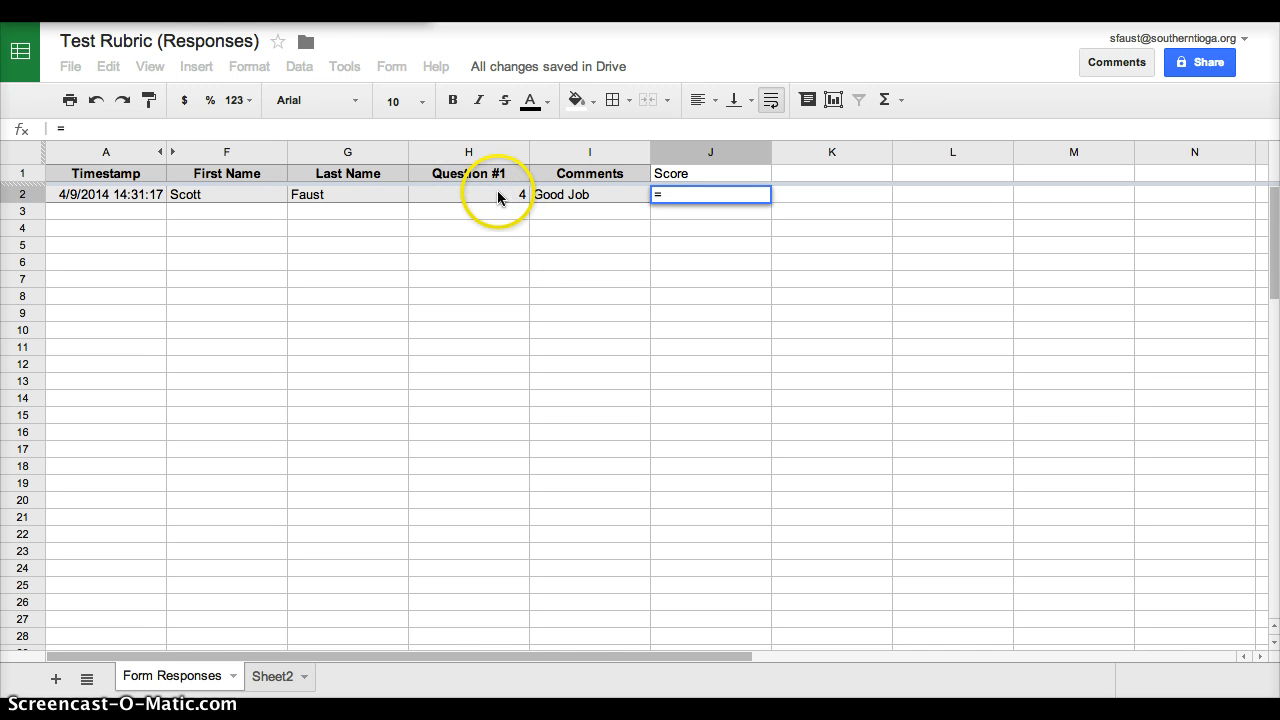
pyautogui.click(468, 194)
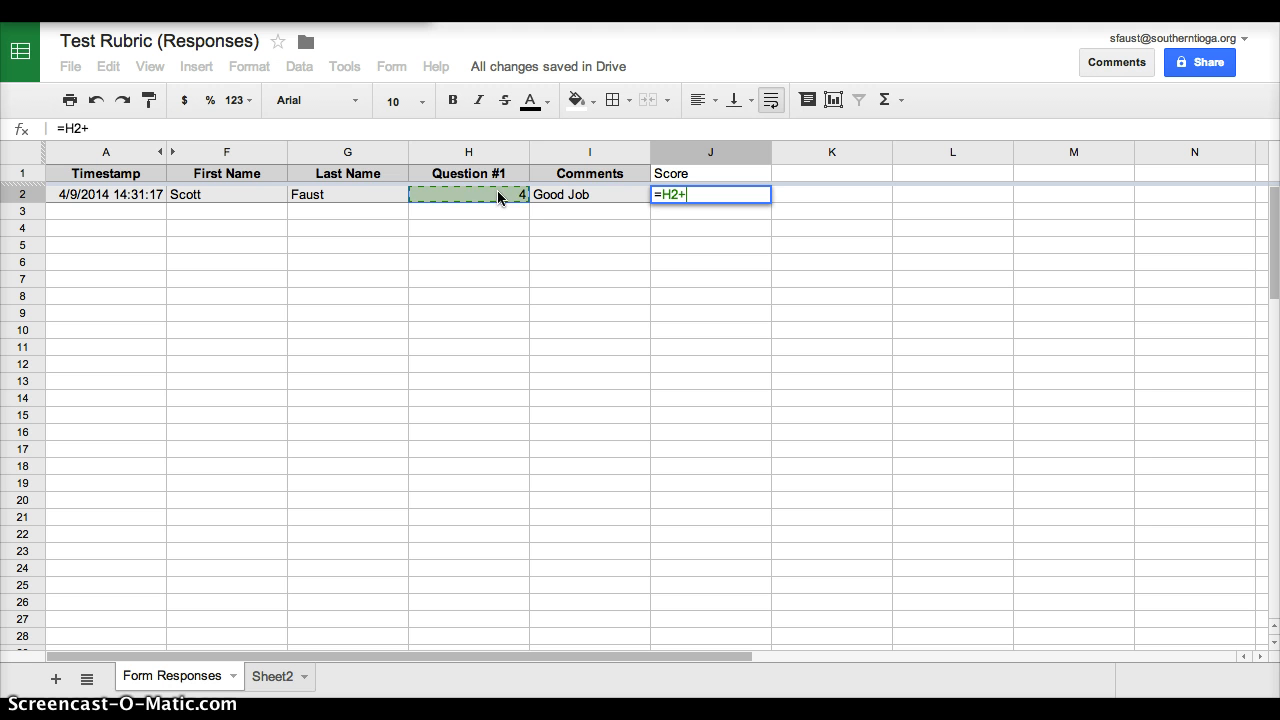
pyautogui.click(588, 194)
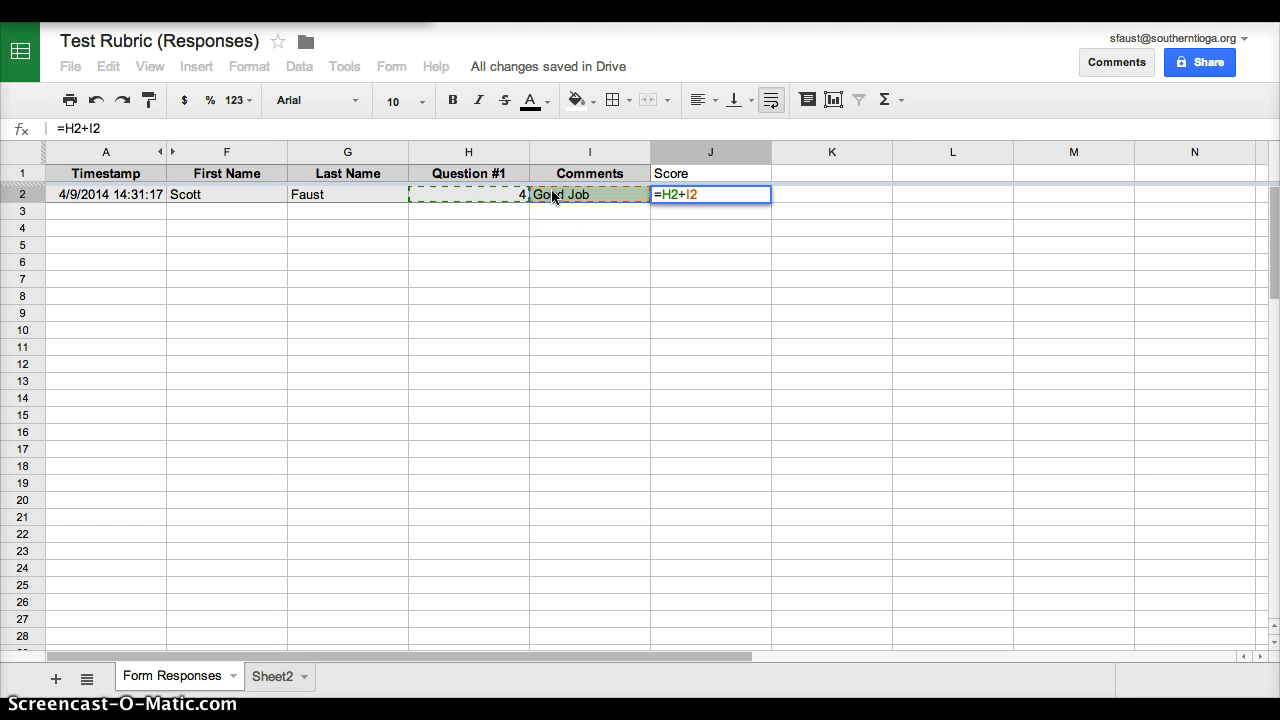
pyautogui.moveTo(572, 200)
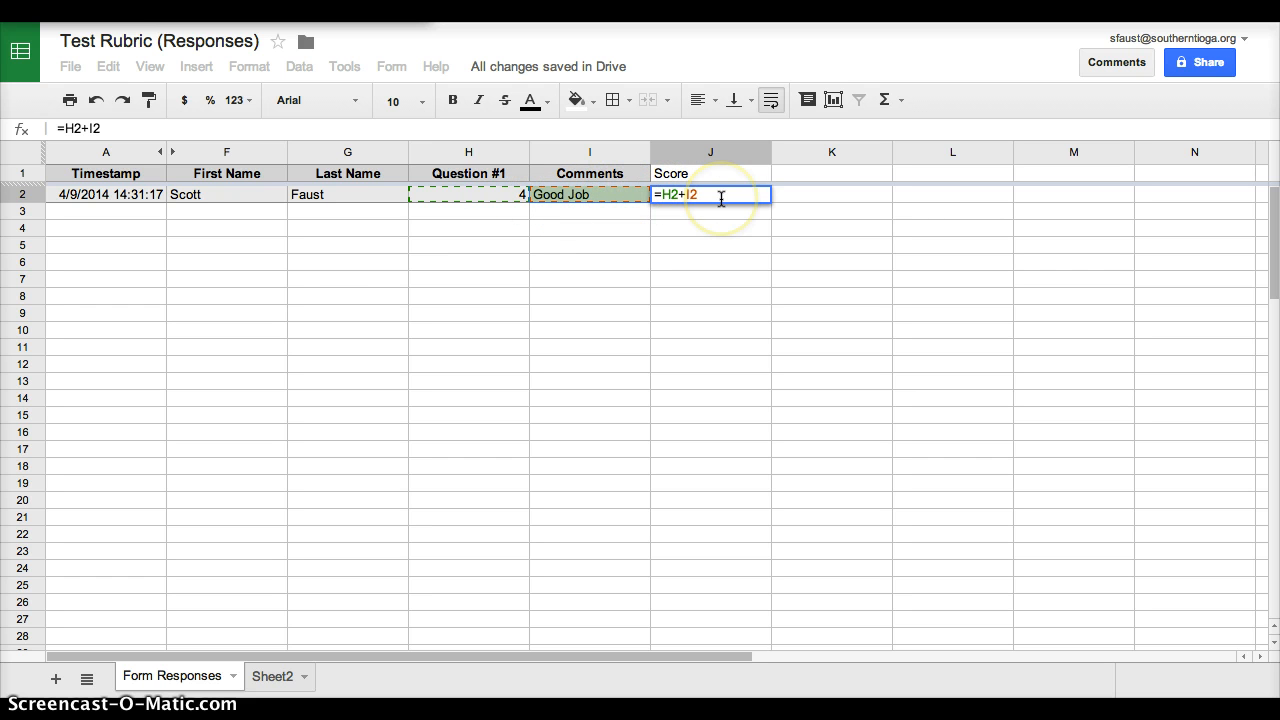
pyautogui.press('Backspace')
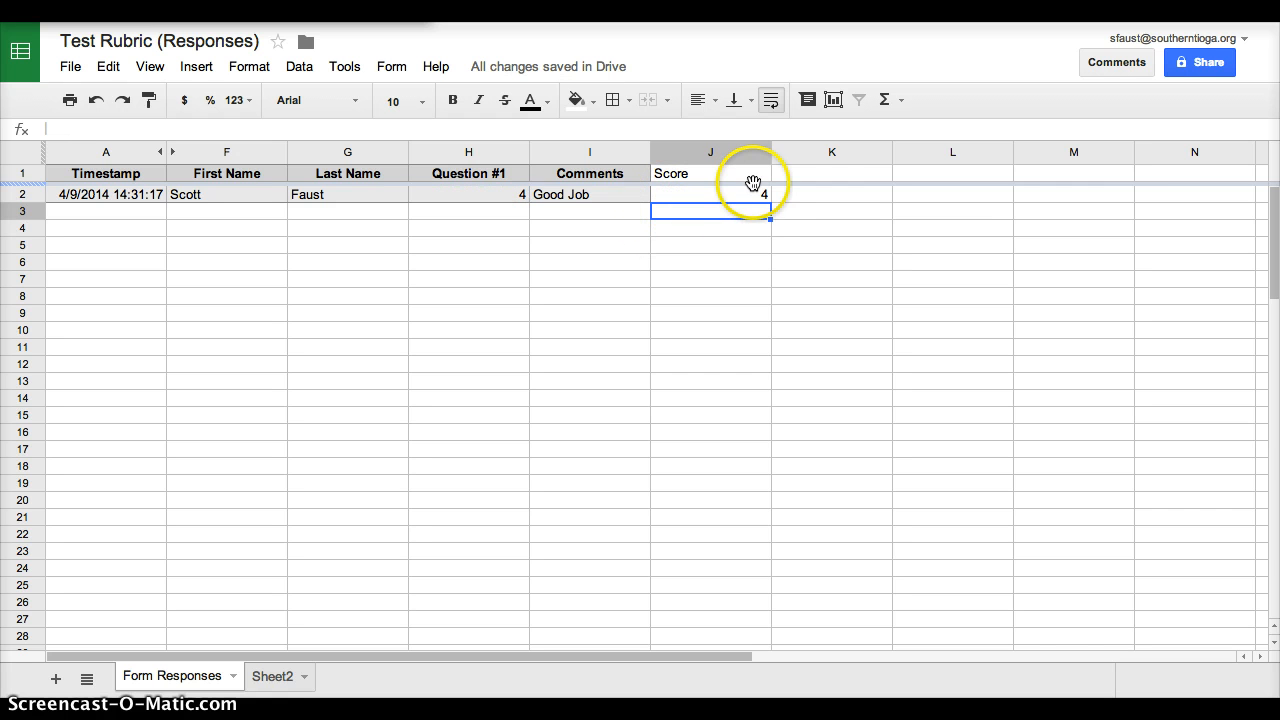
pyautogui.click(832, 172)
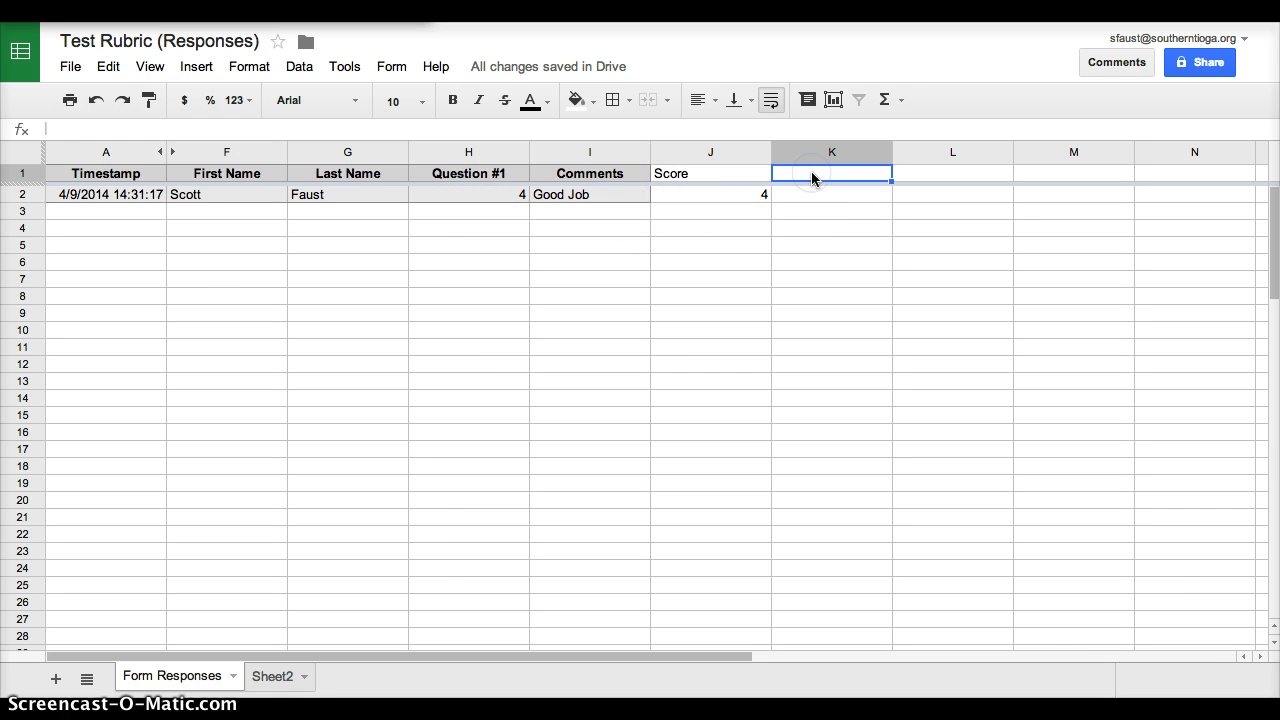
# Add a 'Percentage' header in K1 with the K2 formula =J2/5.
pyautogui.write('Percentage')
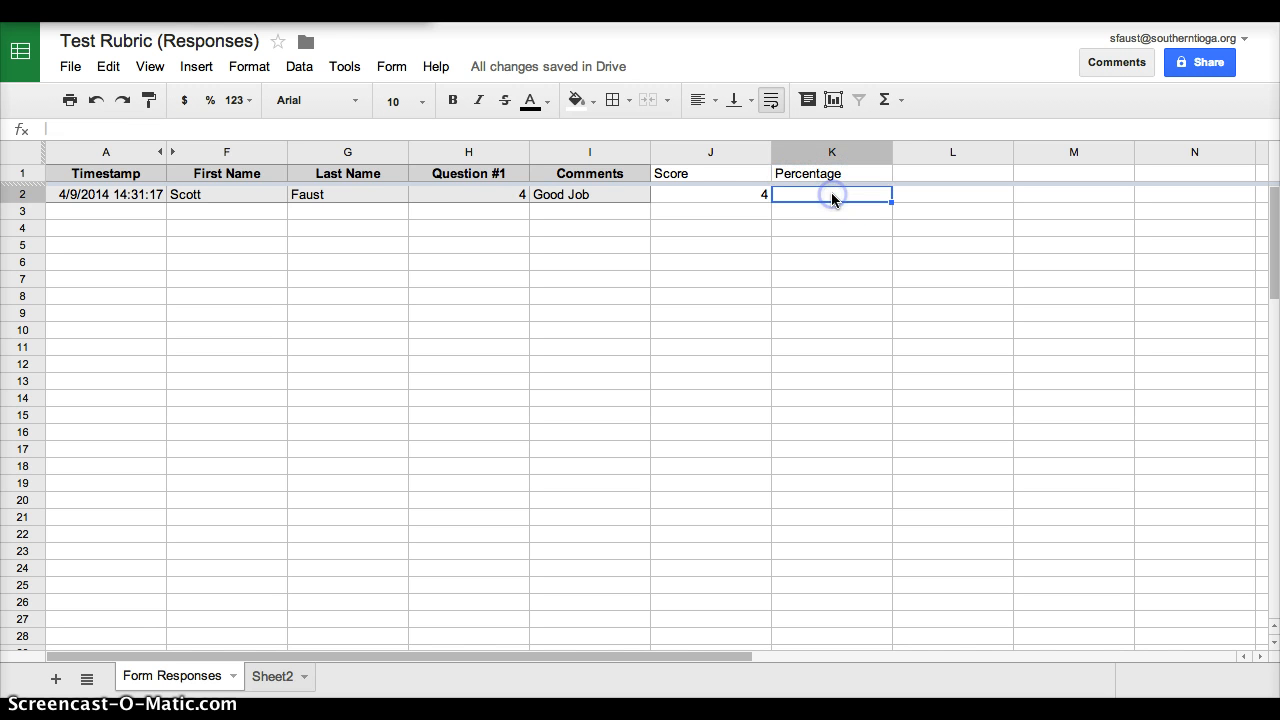
pyautogui.moveTo(810, 210)
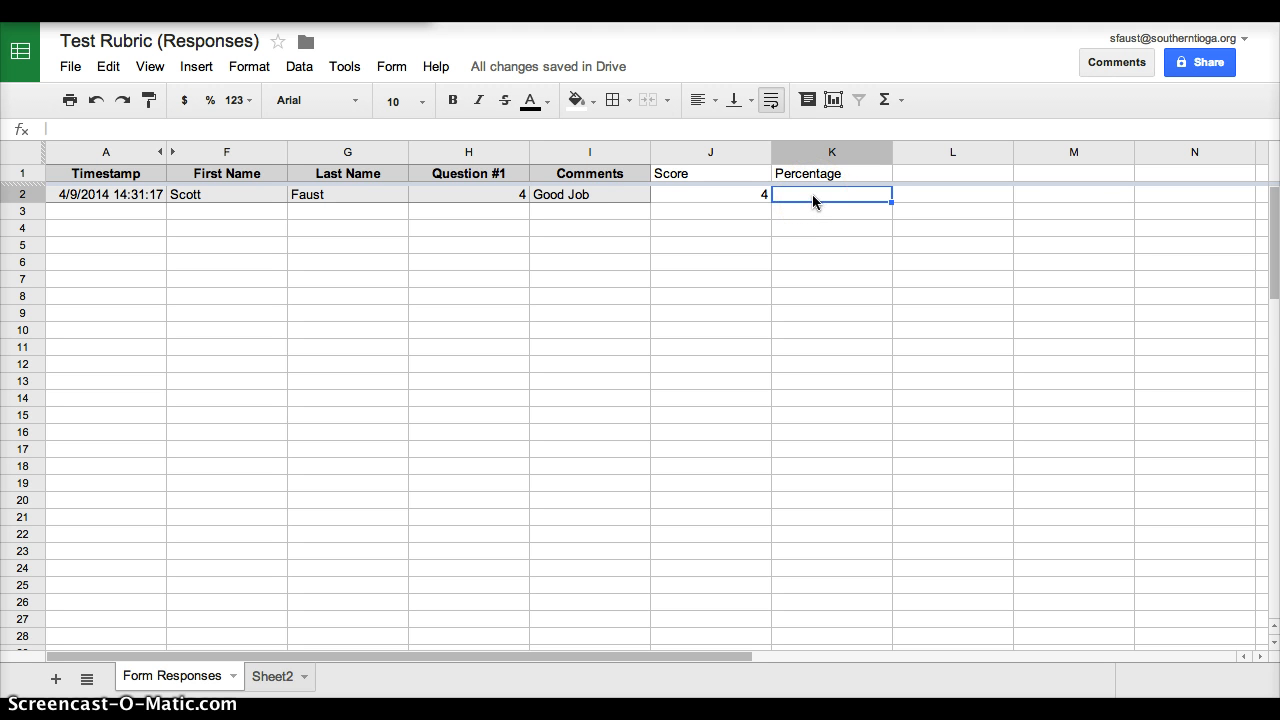
pyautogui.write('=J2')
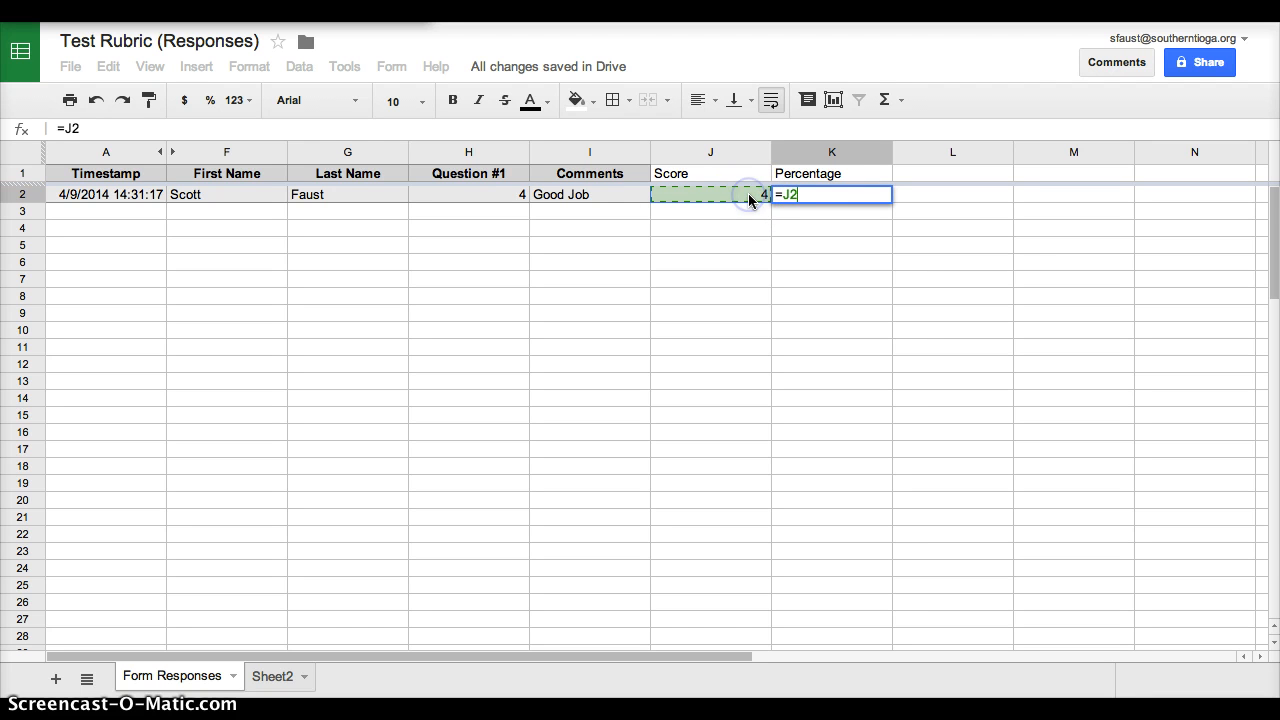
pyautogui.write('/5')
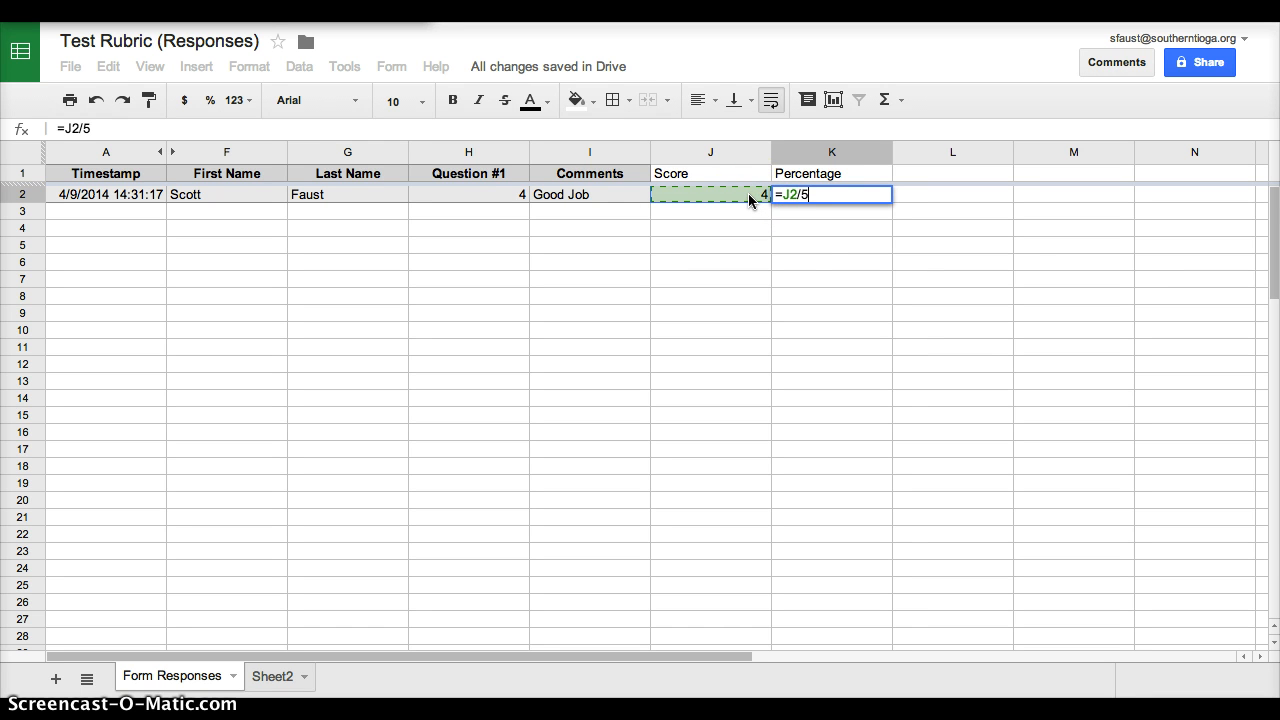
pyautogui.press('Return')
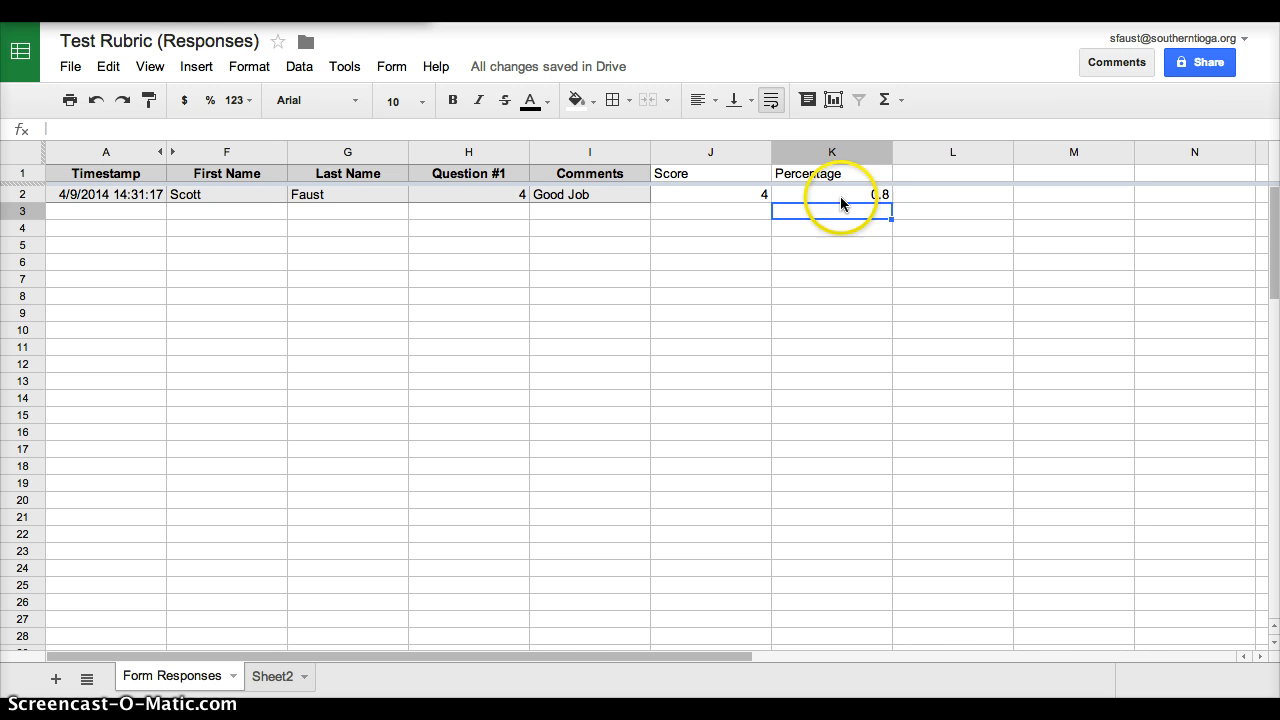
pyautogui.moveTo(860, 152)
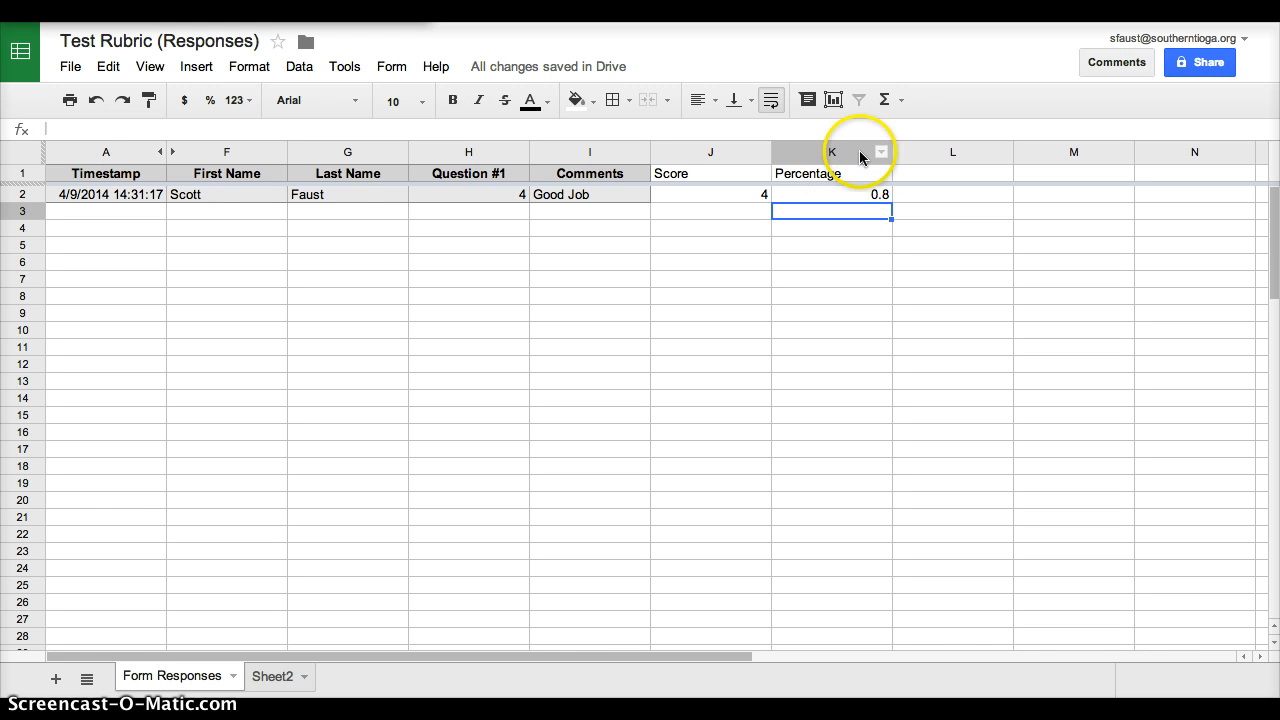
# Format column K as percent so the first response reads 80.00%.
pyautogui.click(832, 152)
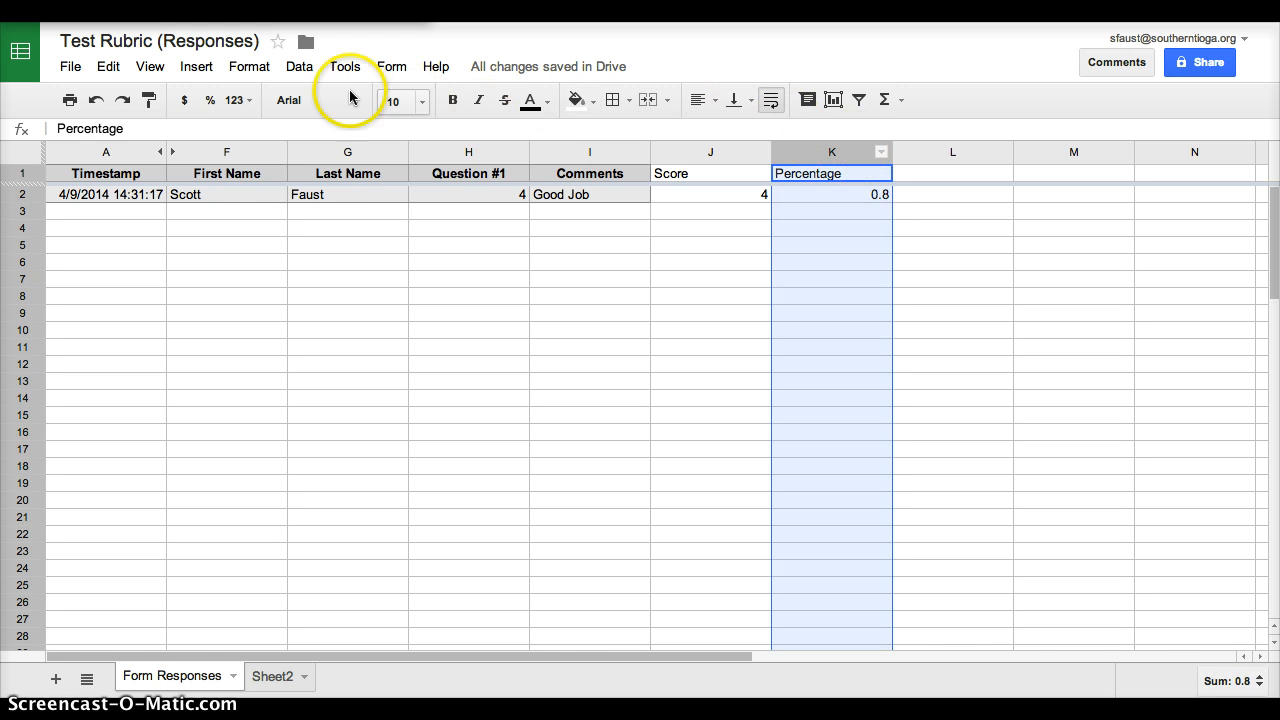
pyautogui.click(210, 100)
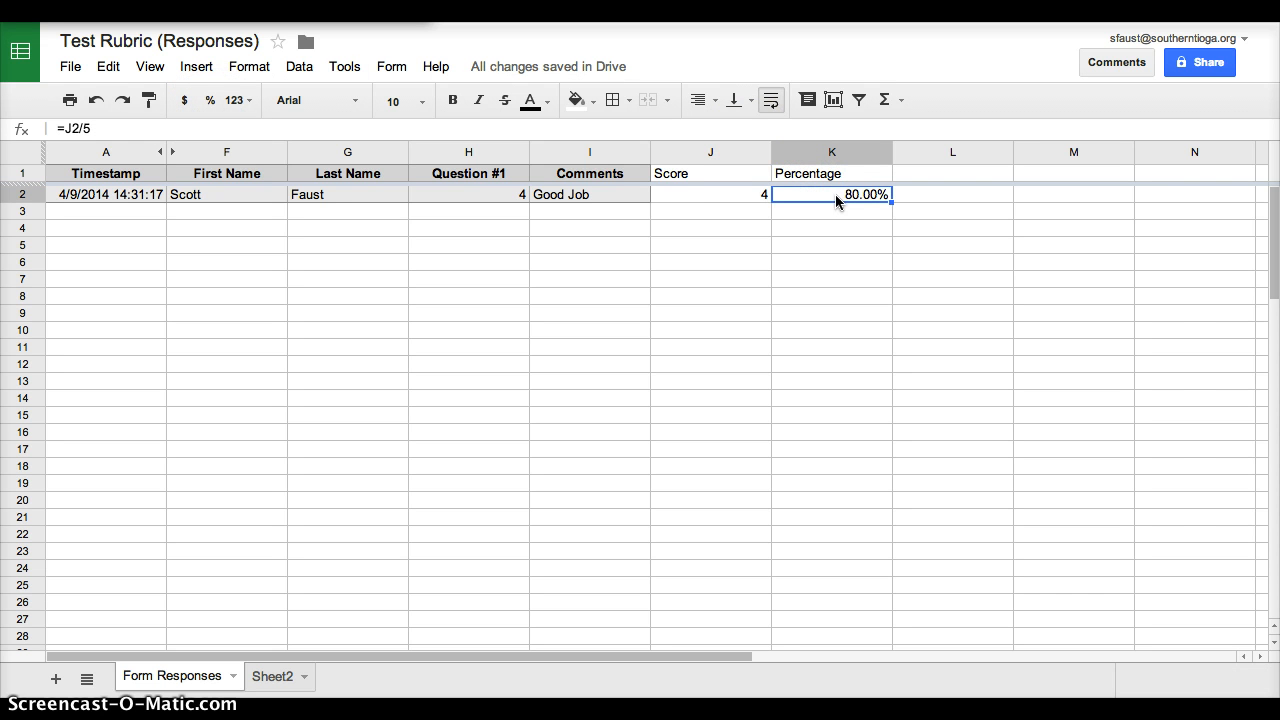
pyautogui.moveTo(750, 204)
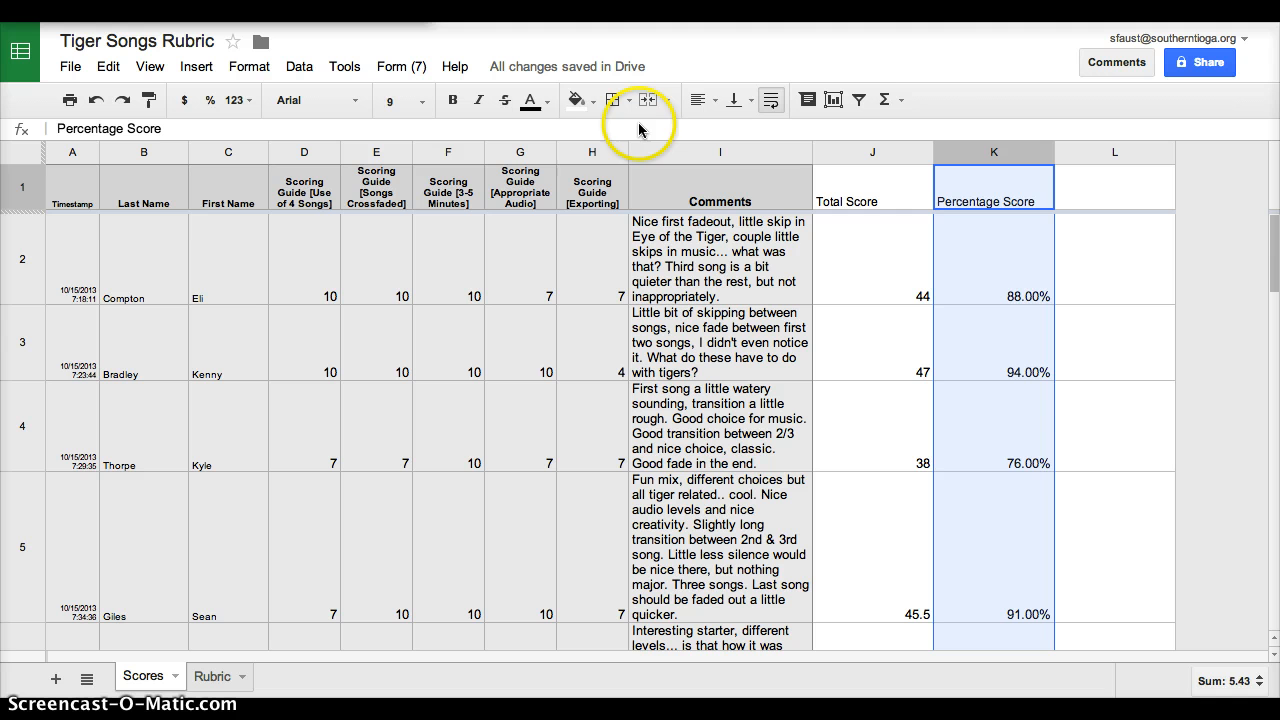
pyautogui.moveTo(748, 332)
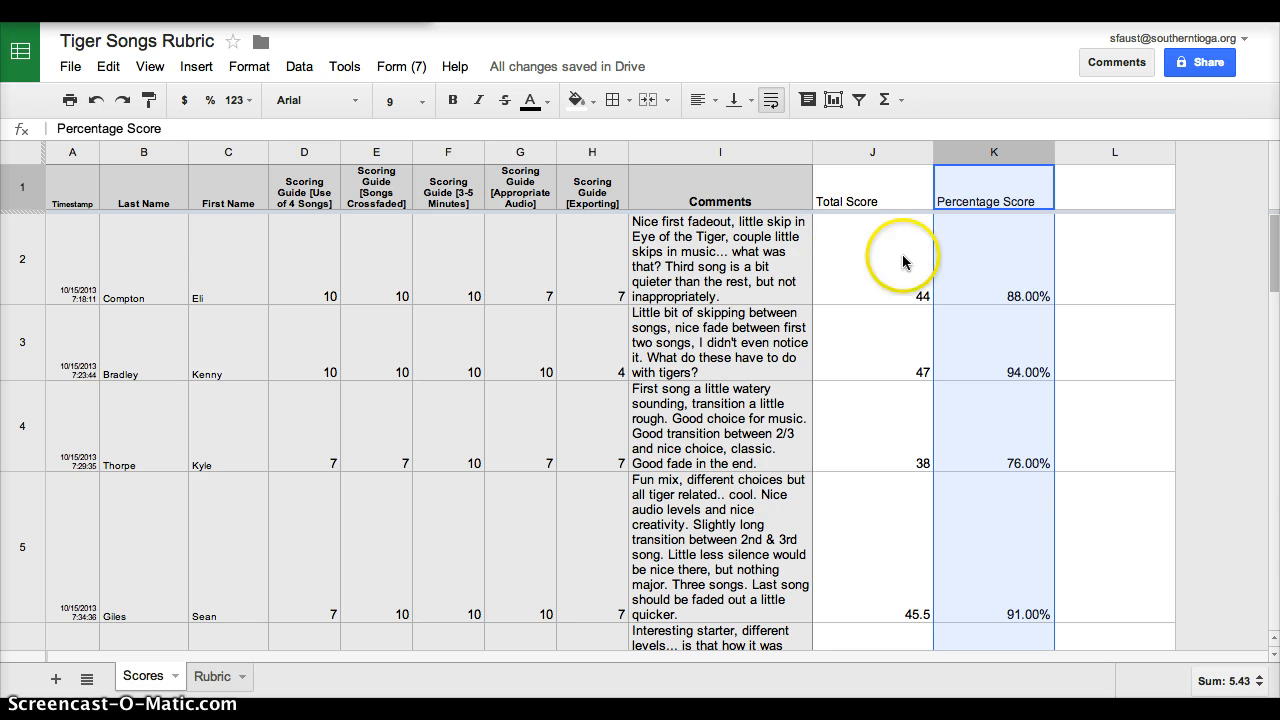
pyautogui.moveTo(864, 276)
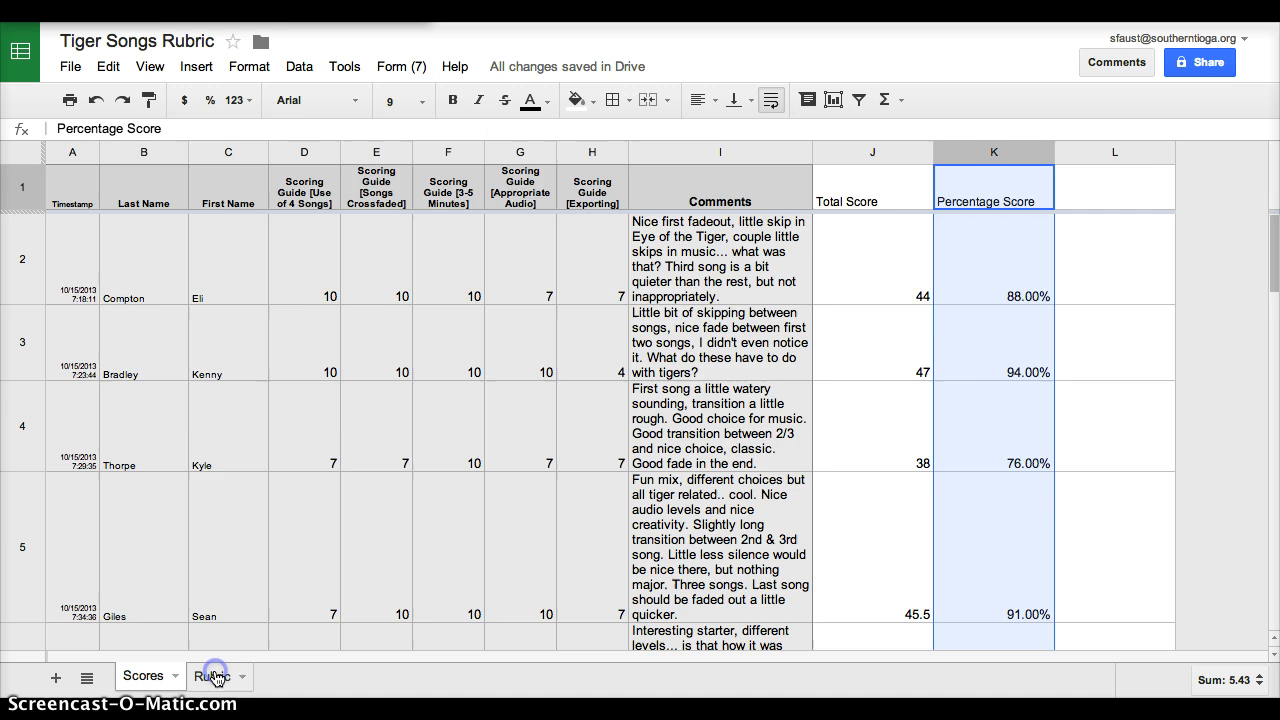
pyautogui.click(212, 676)
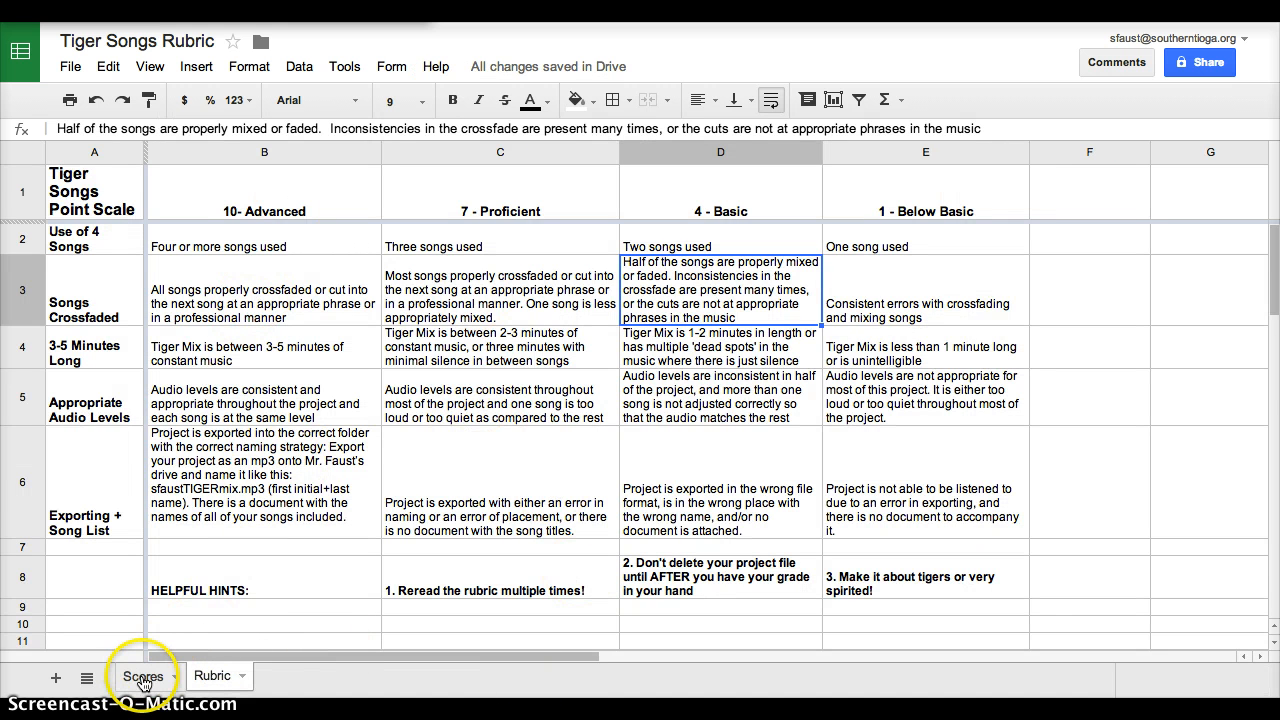
pyautogui.click(142, 676)
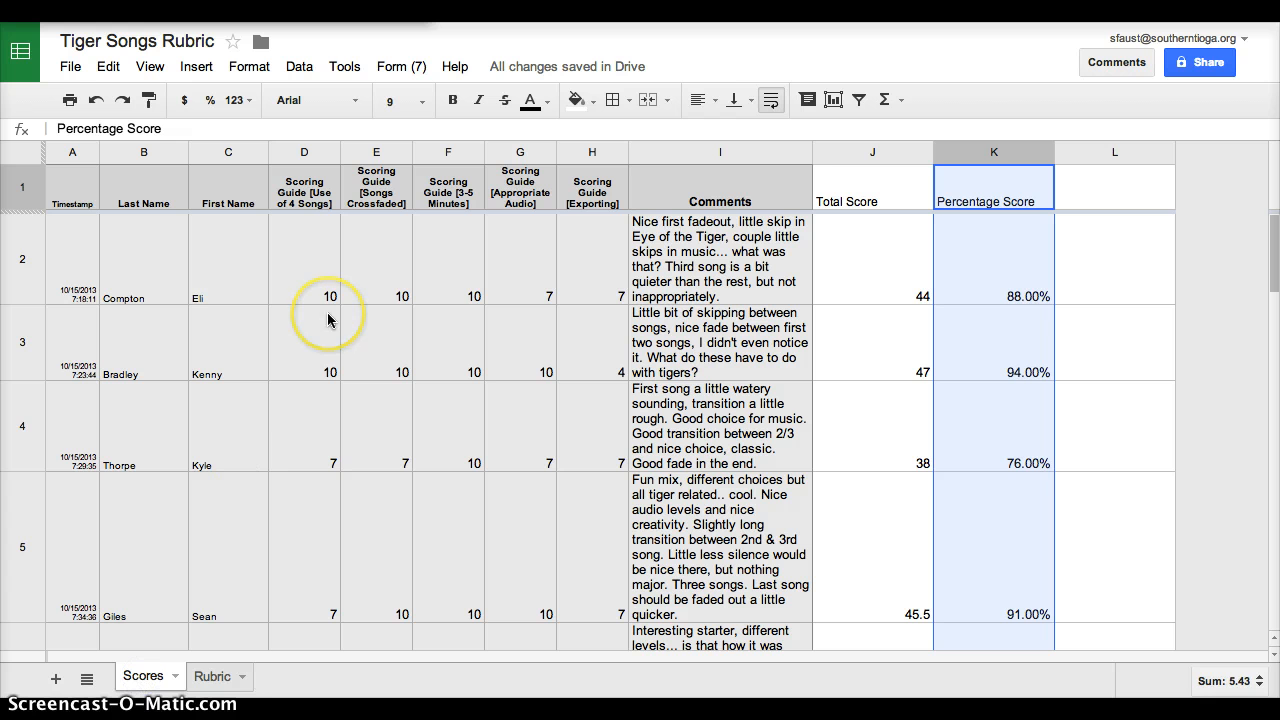
pyautogui.moveTo(16, 114)
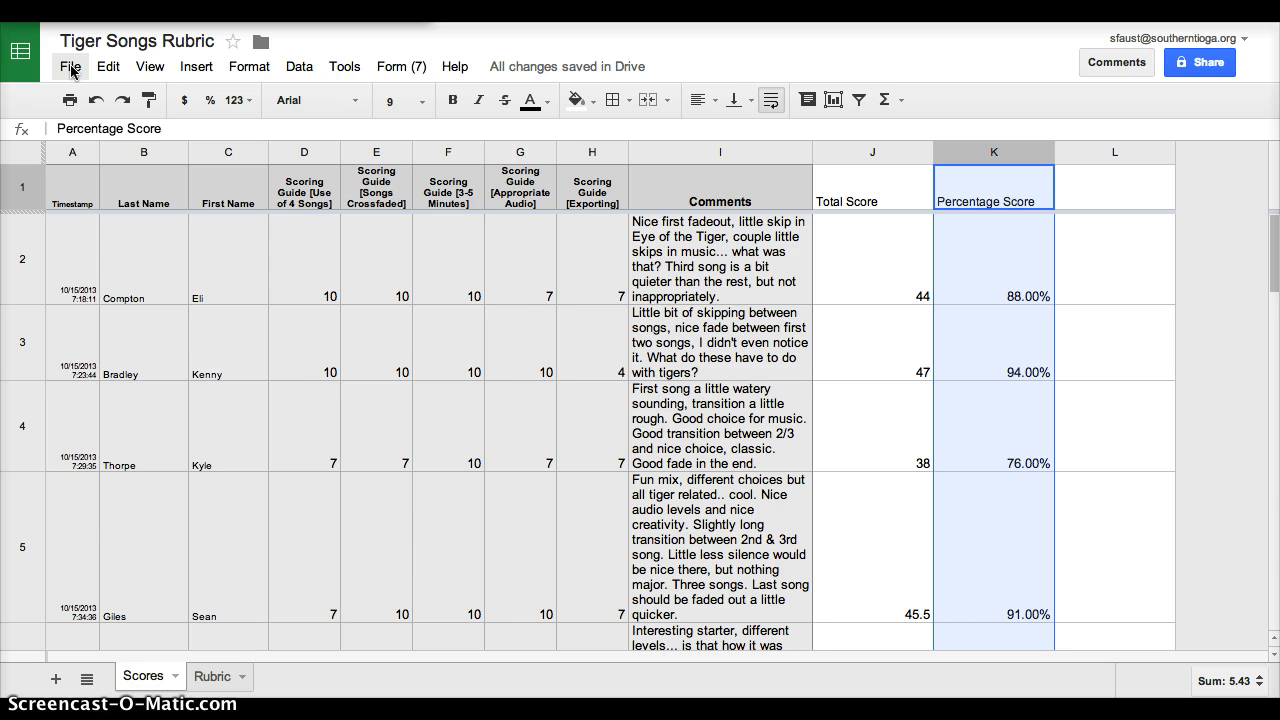
# Start making a copy of the Tiger Songs Rubric from the File menu.
pyautogui.click(108, 66)
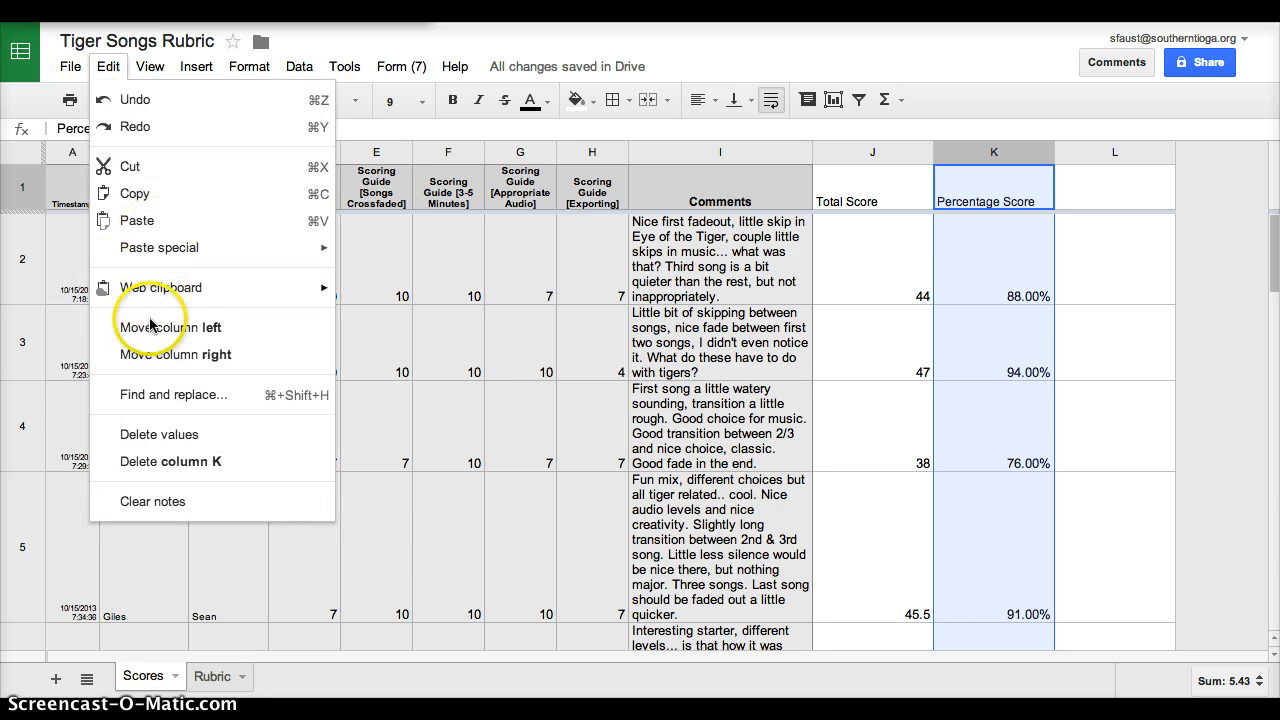
pyautogui.click(70, 66)
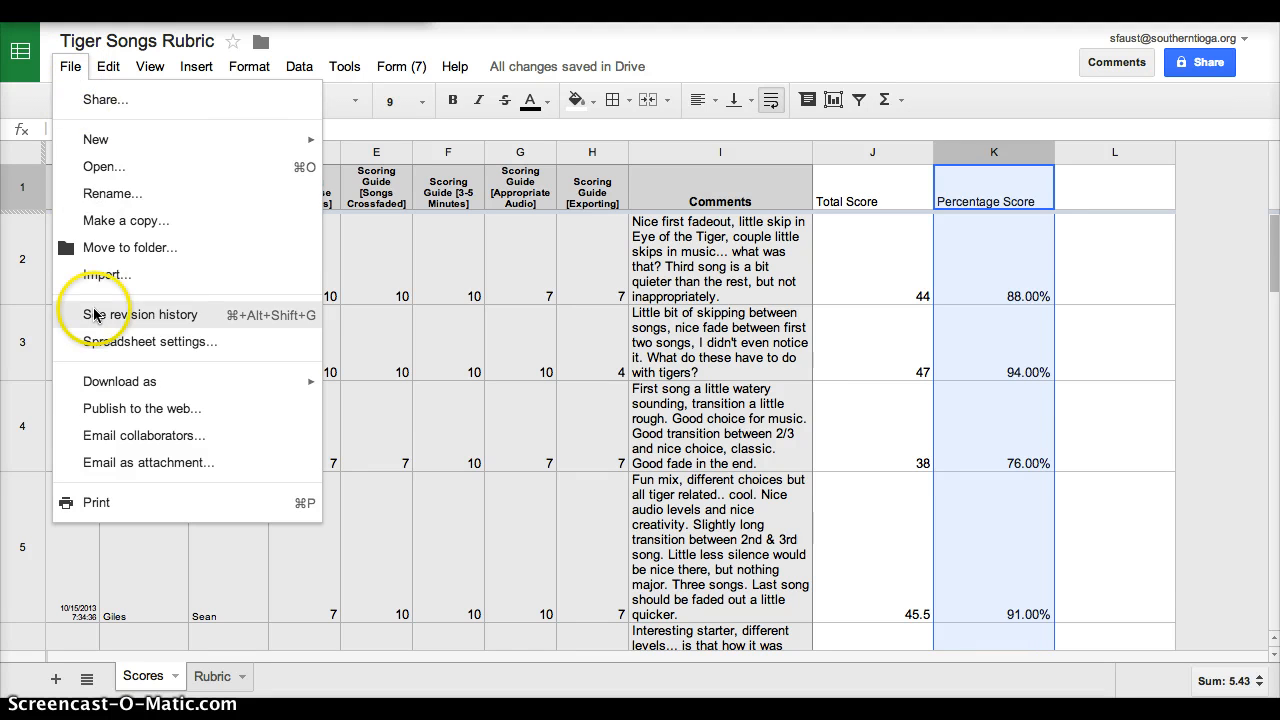
pyautogui.click(126, 220)
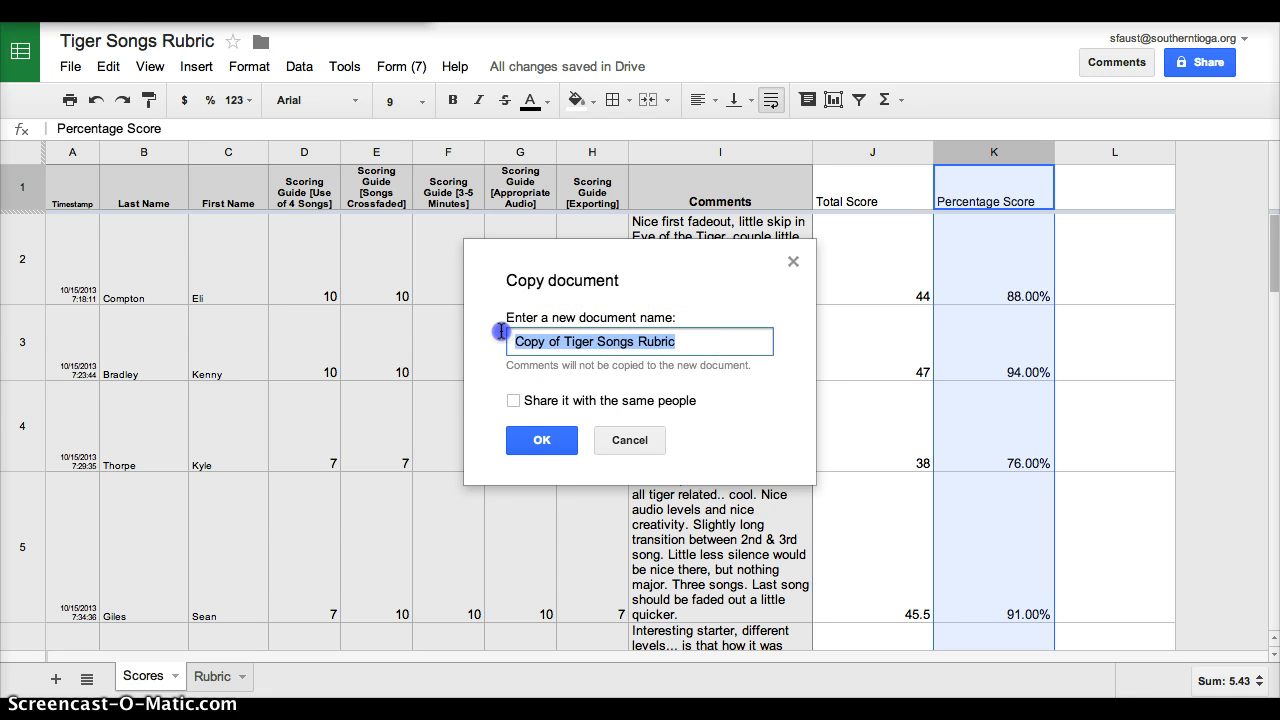
# Name the copy 'Test Rubric #2', create it, and return to the Drive file list.
pyautogui.write('Tes')
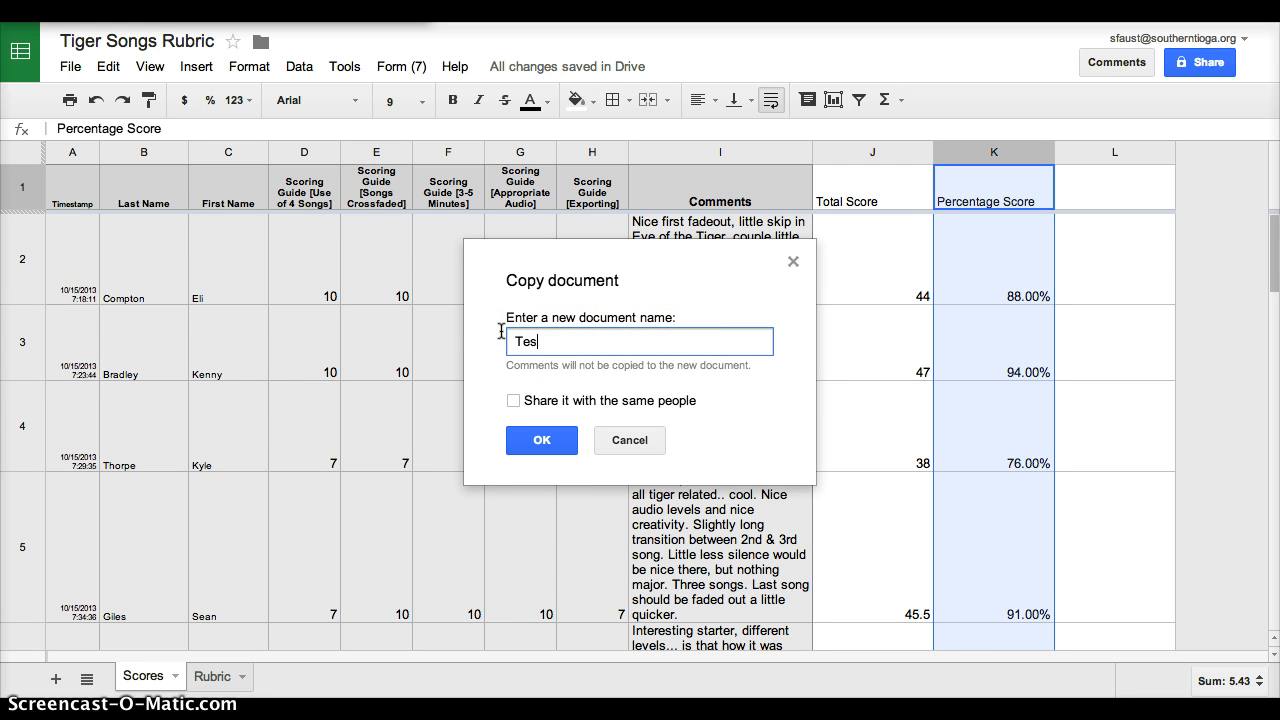
pyautogui.write('t Rubric')
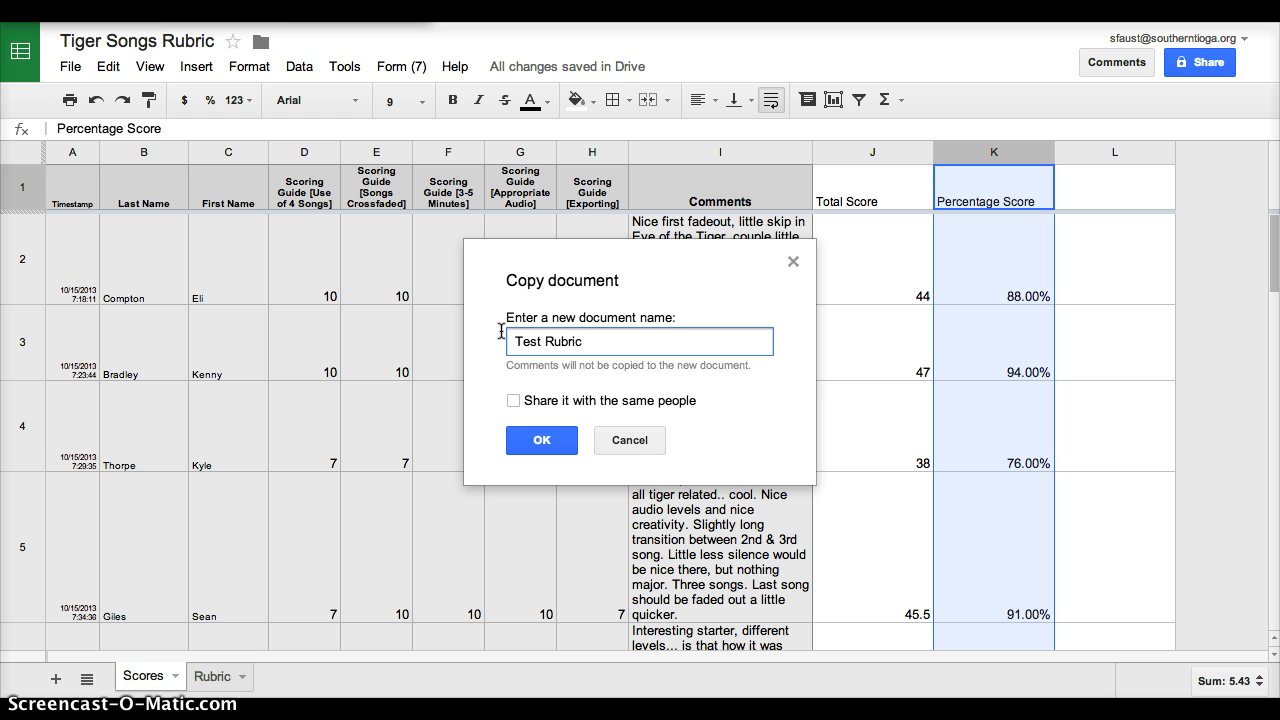
pyautogui.write('#2')
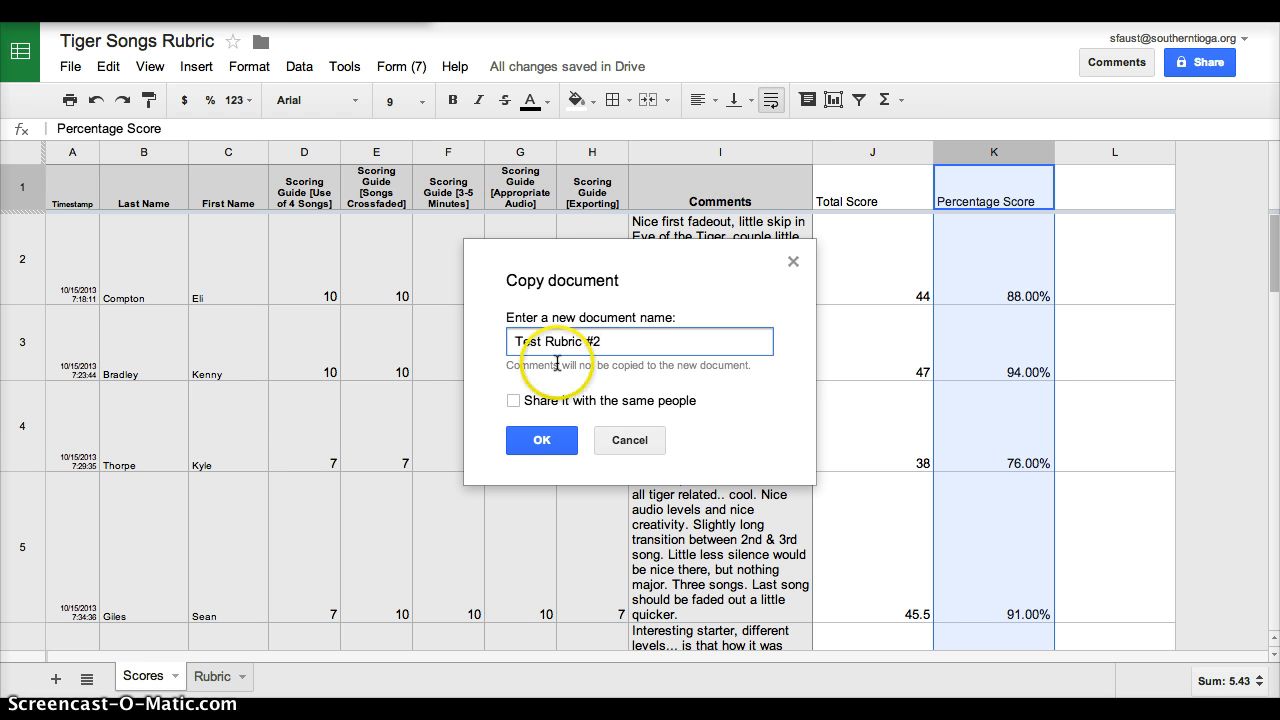
pyautogui.click(540, 440)
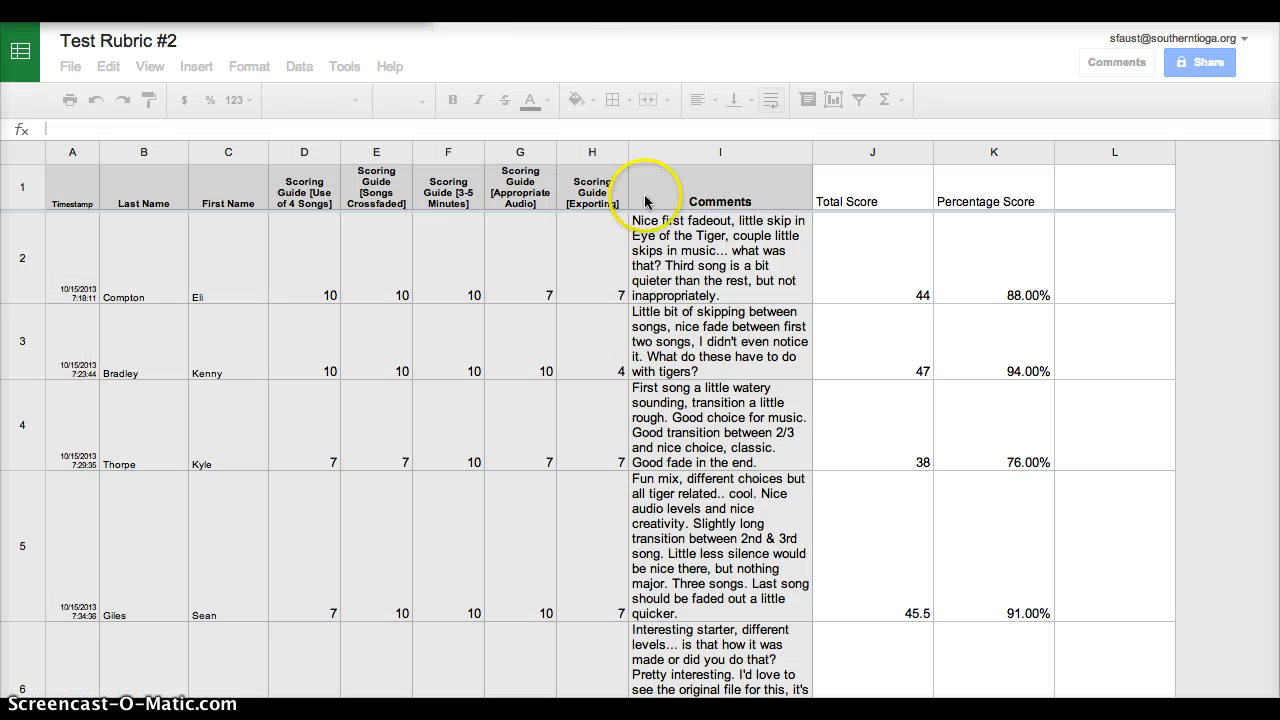
pyautogui.click(72, 188)
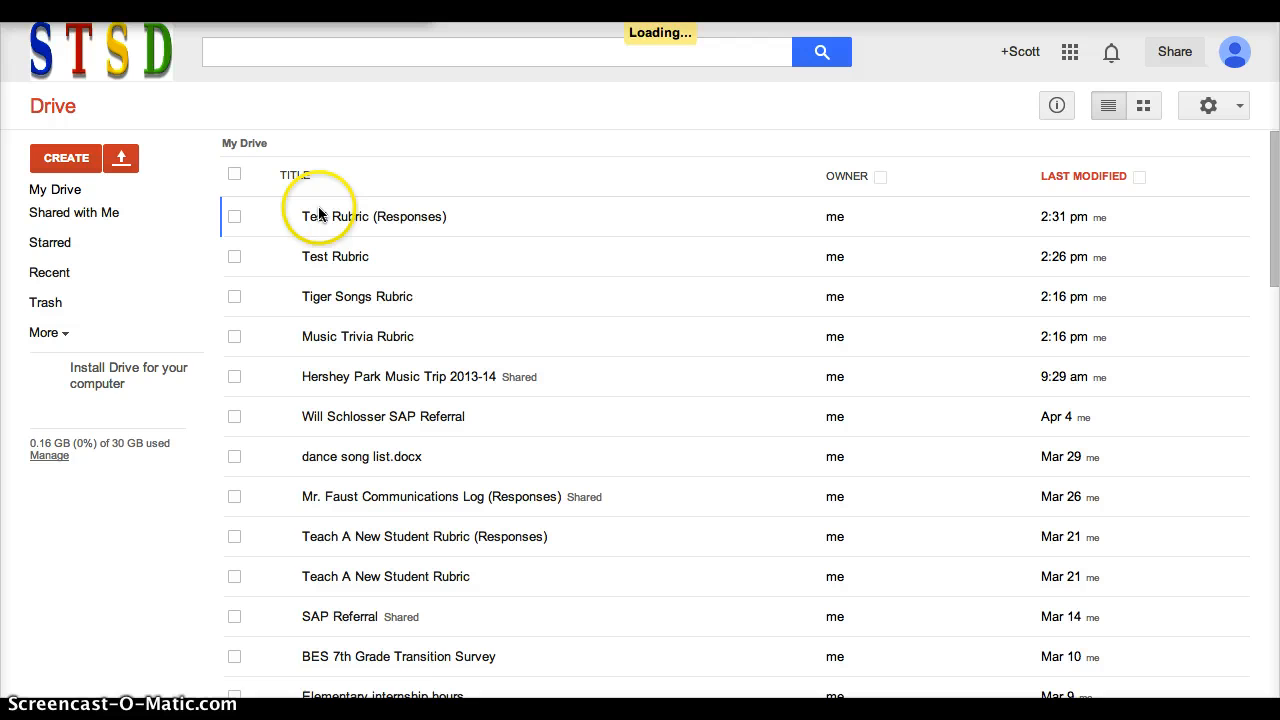
# Refresh My Drive and open the new Test Rubric #2 spreadsheet.
pyautogui.click(372, 216)
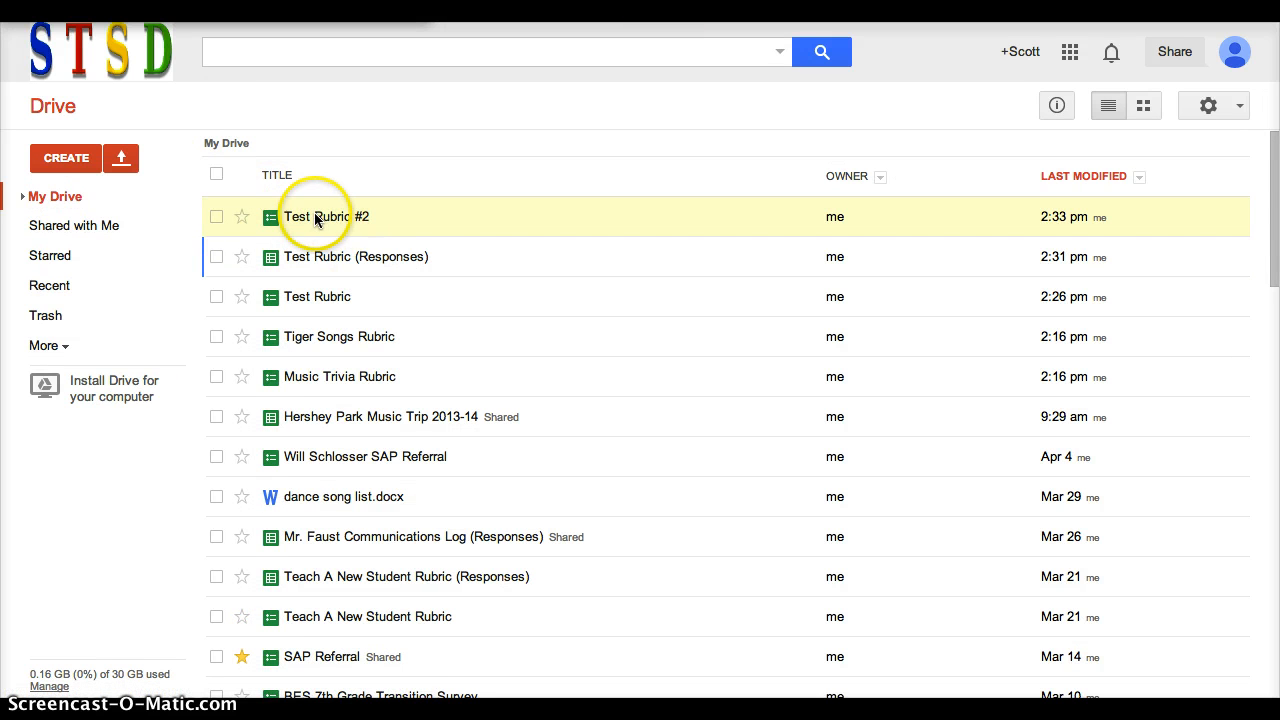
pyautogui.doubleClick(328, 216)
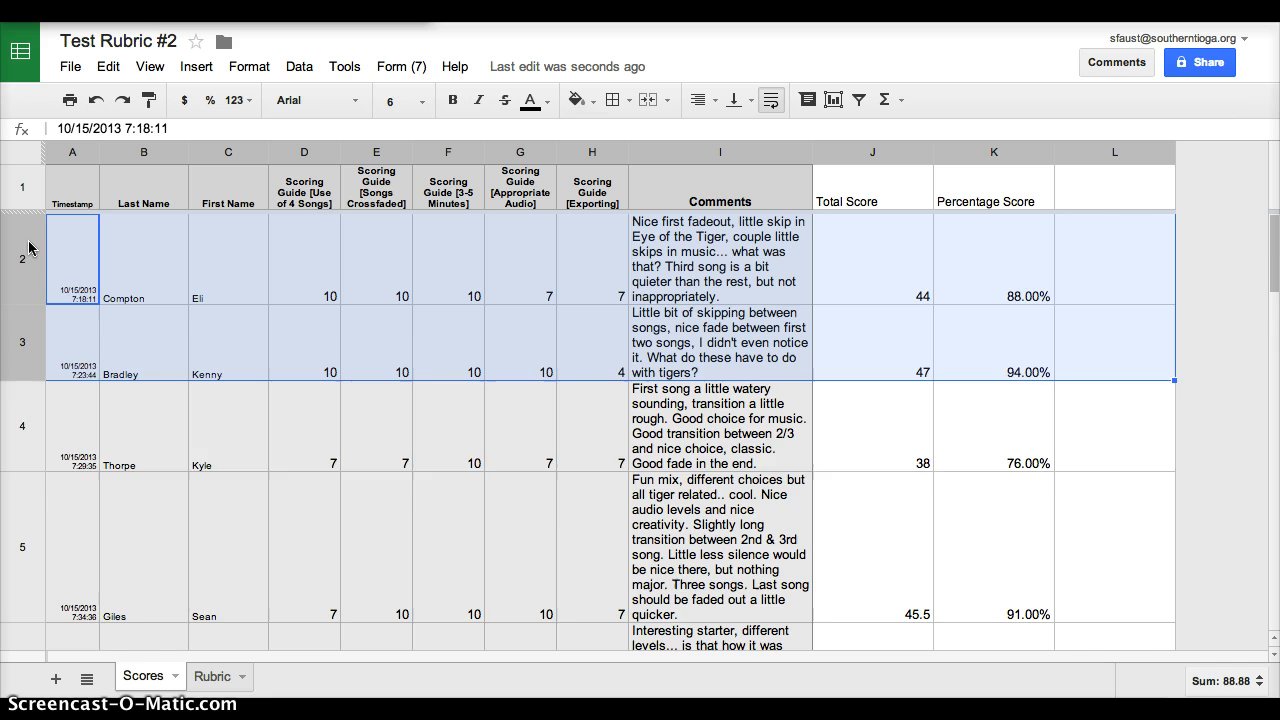
# Delete the old student response rows 2–12, leaving totals at 0 and 0.00%.
pyautogui.scroll(-3)
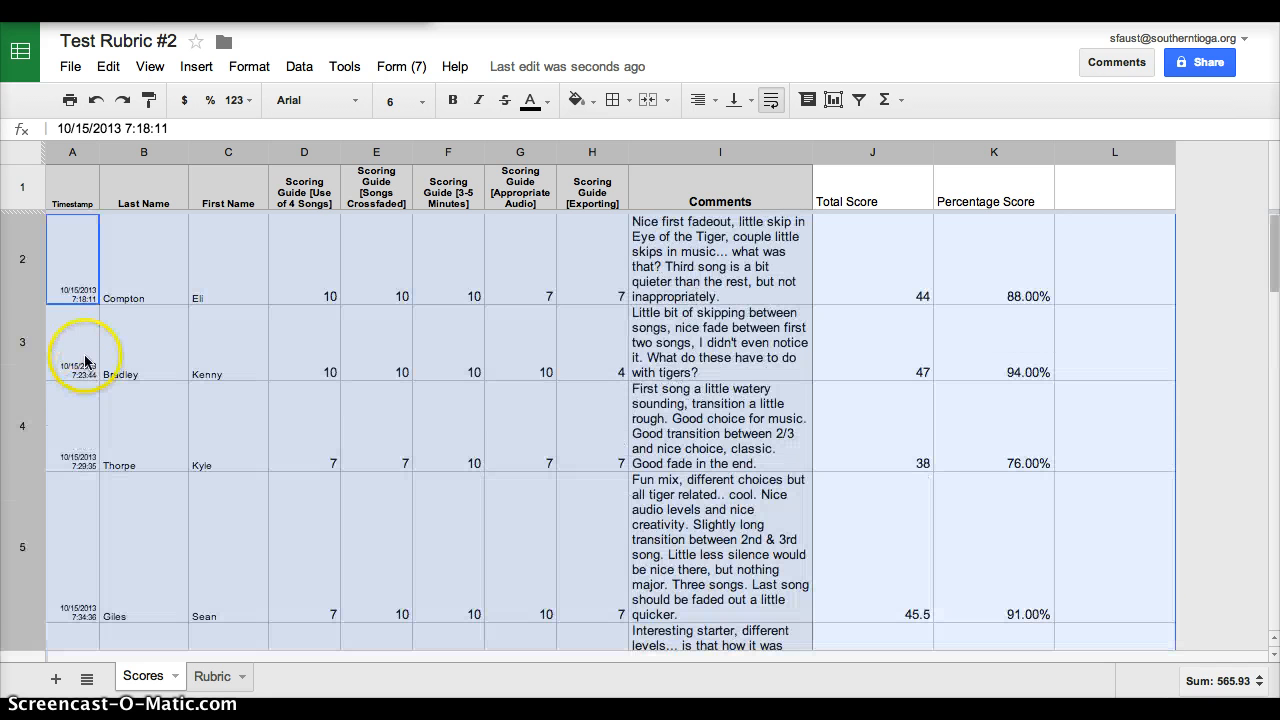
pyautogui.rightClick(72, 258)
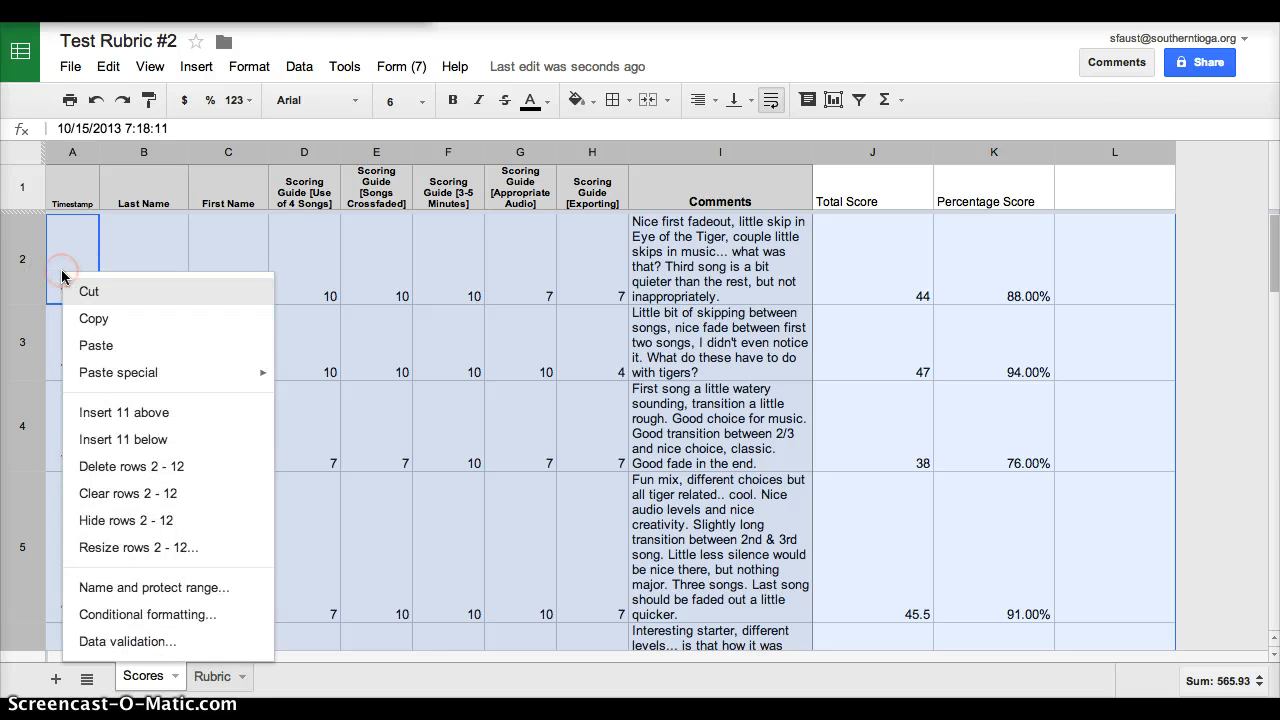
pyautogui.click(128, 492)
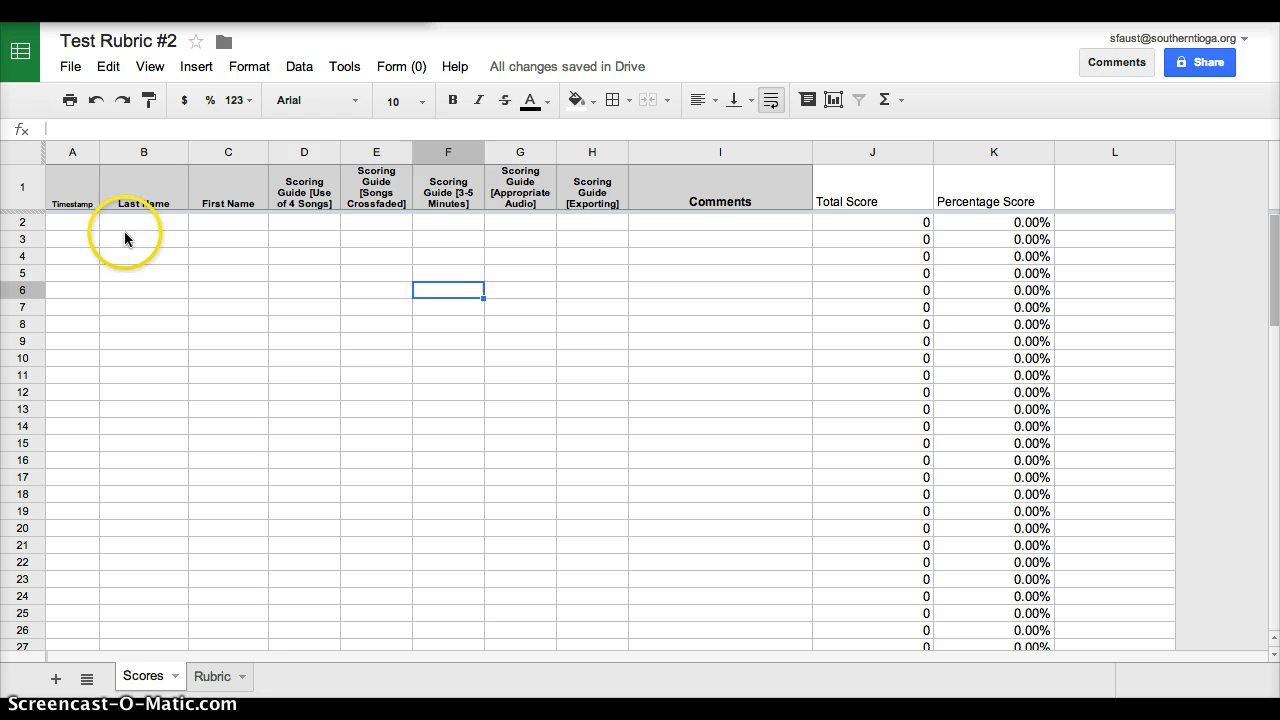
pyautogui.click(144, 220)
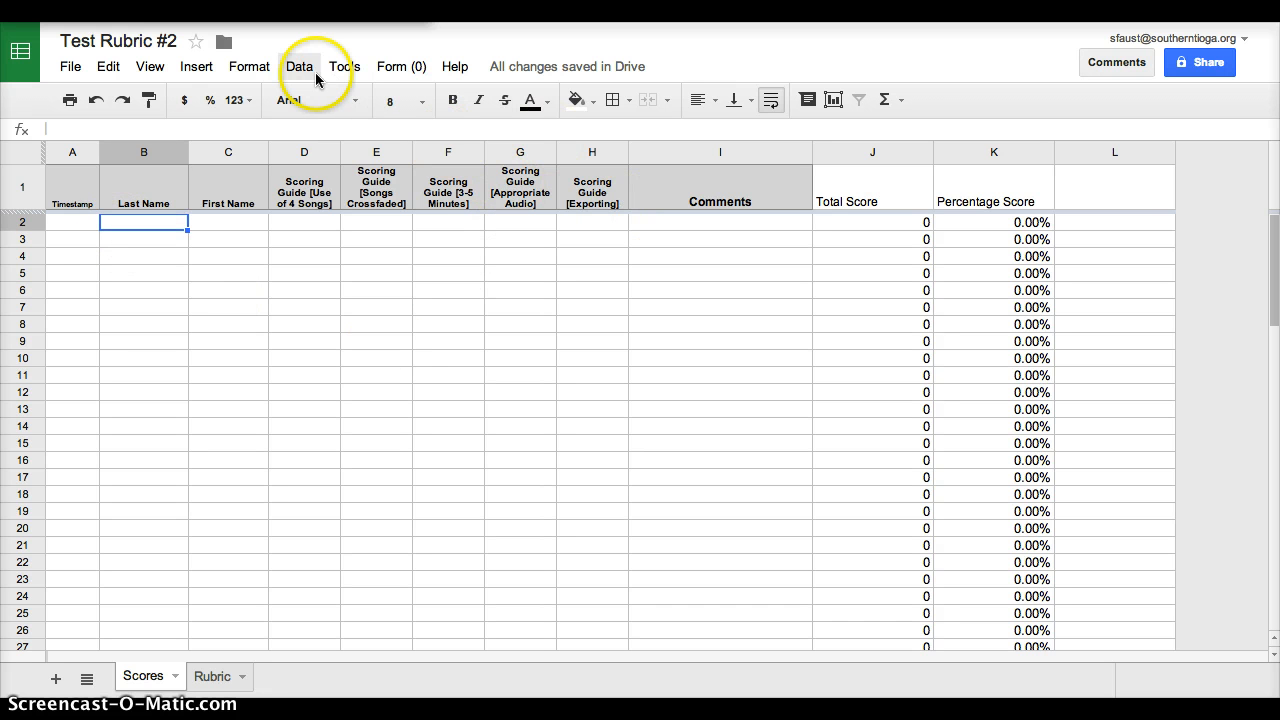
pyautogui.moveTo(400, 68)
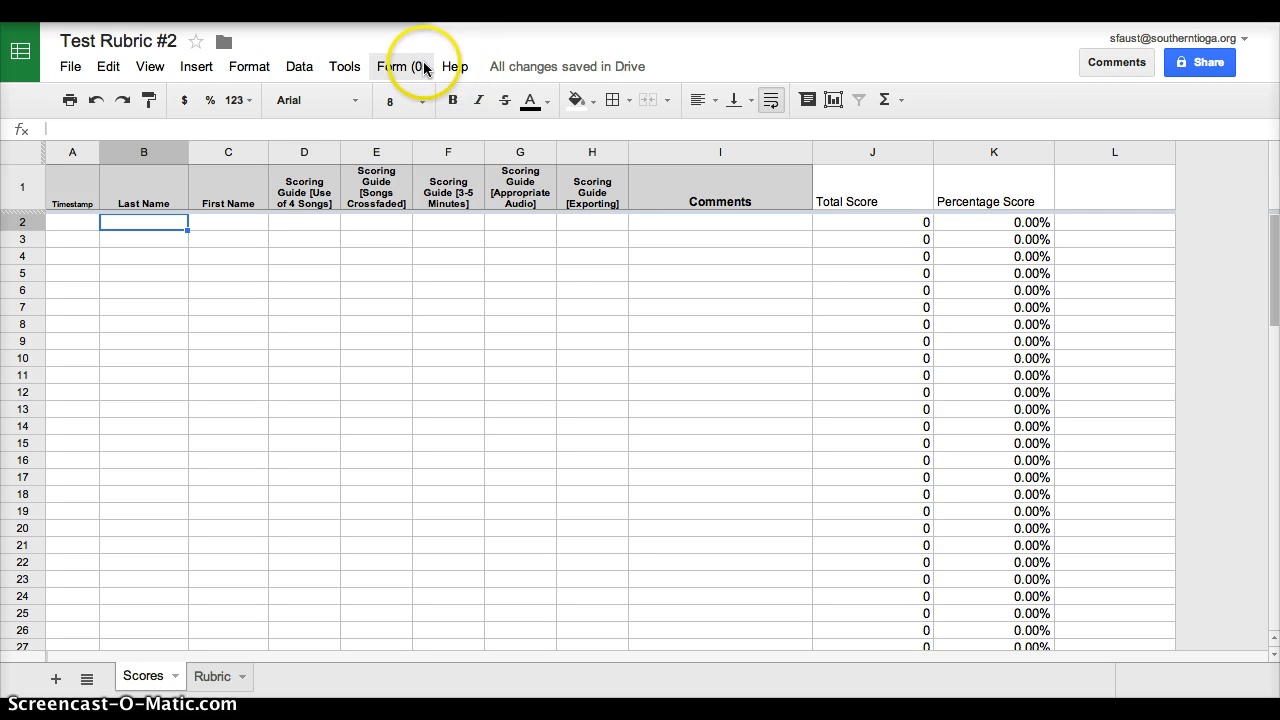
# Go to the live Tiger Songs Grading Rubric form from the Form menu.
pyautogui.click(400, 66)
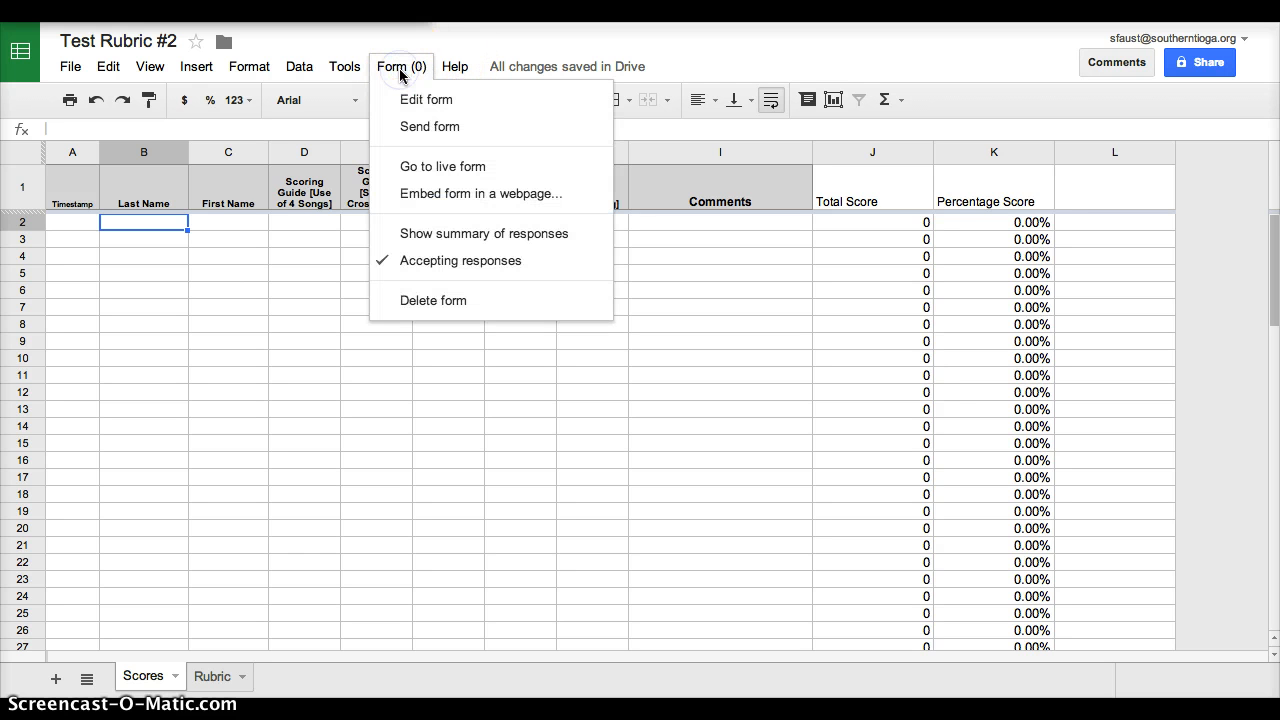
pyautogui.moveTo(430, 166)
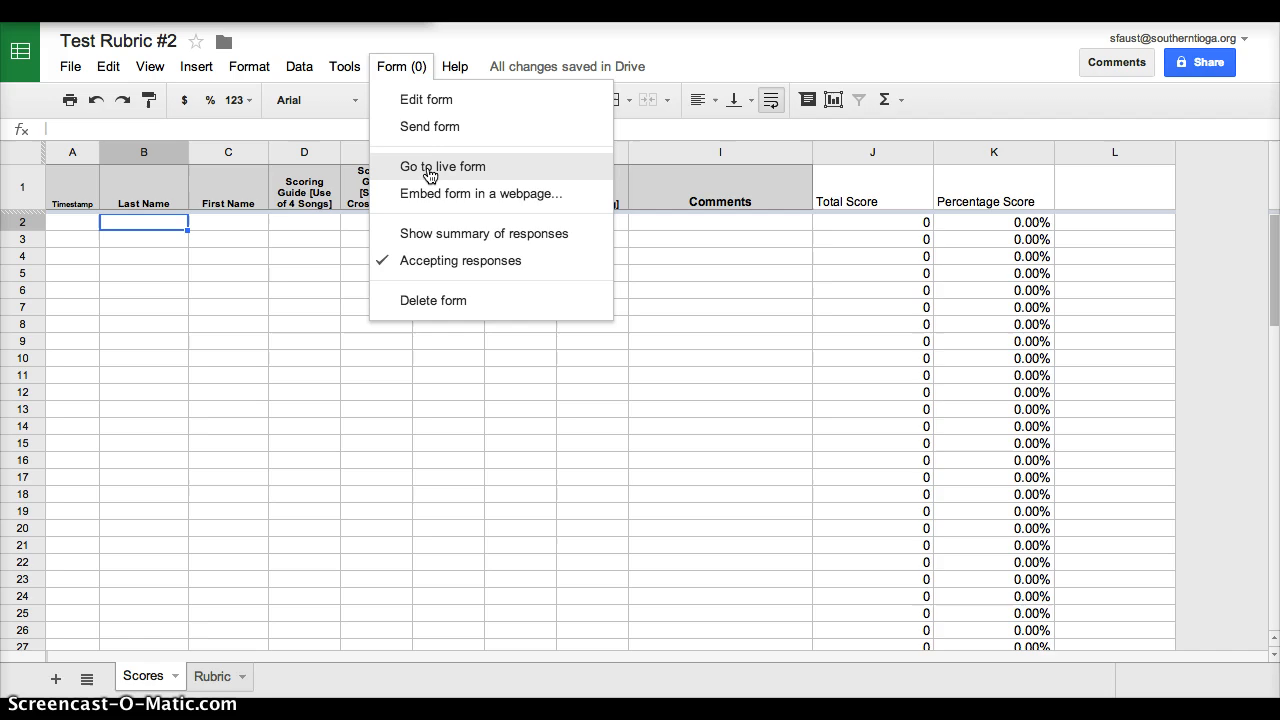
pyautogui.click(440, 166)
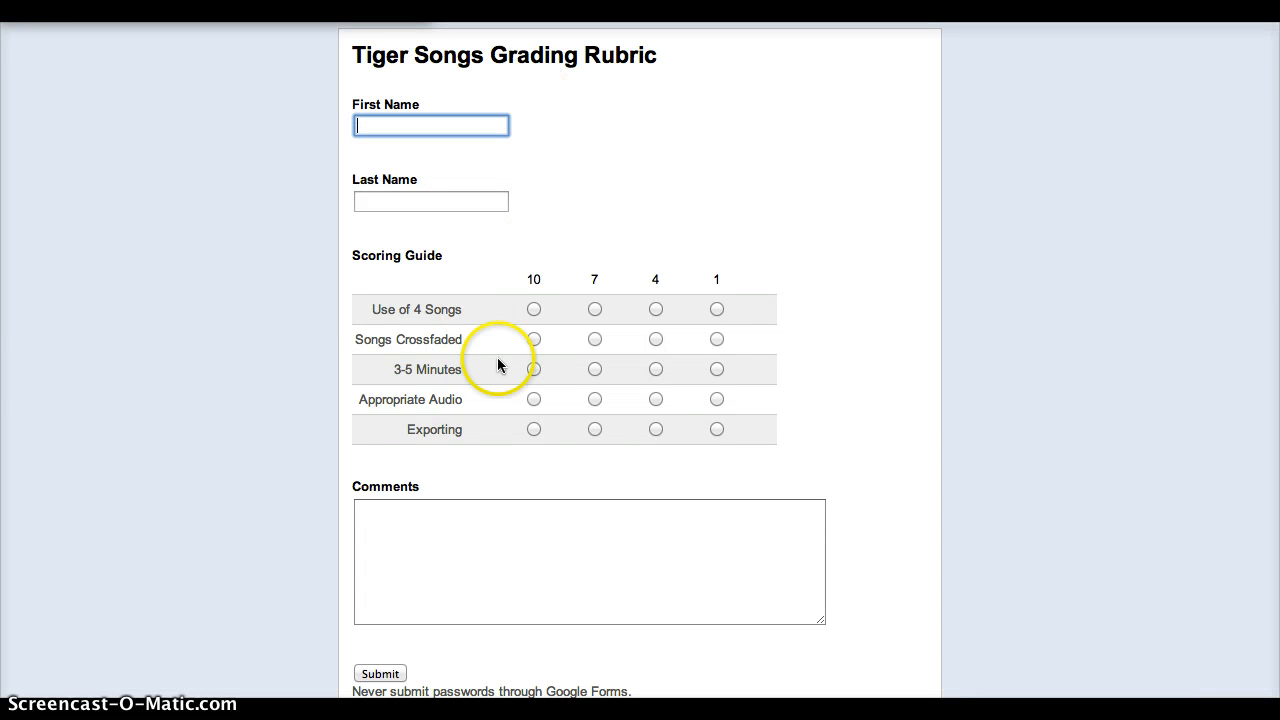
pyautogui.moveTo(576, 452)
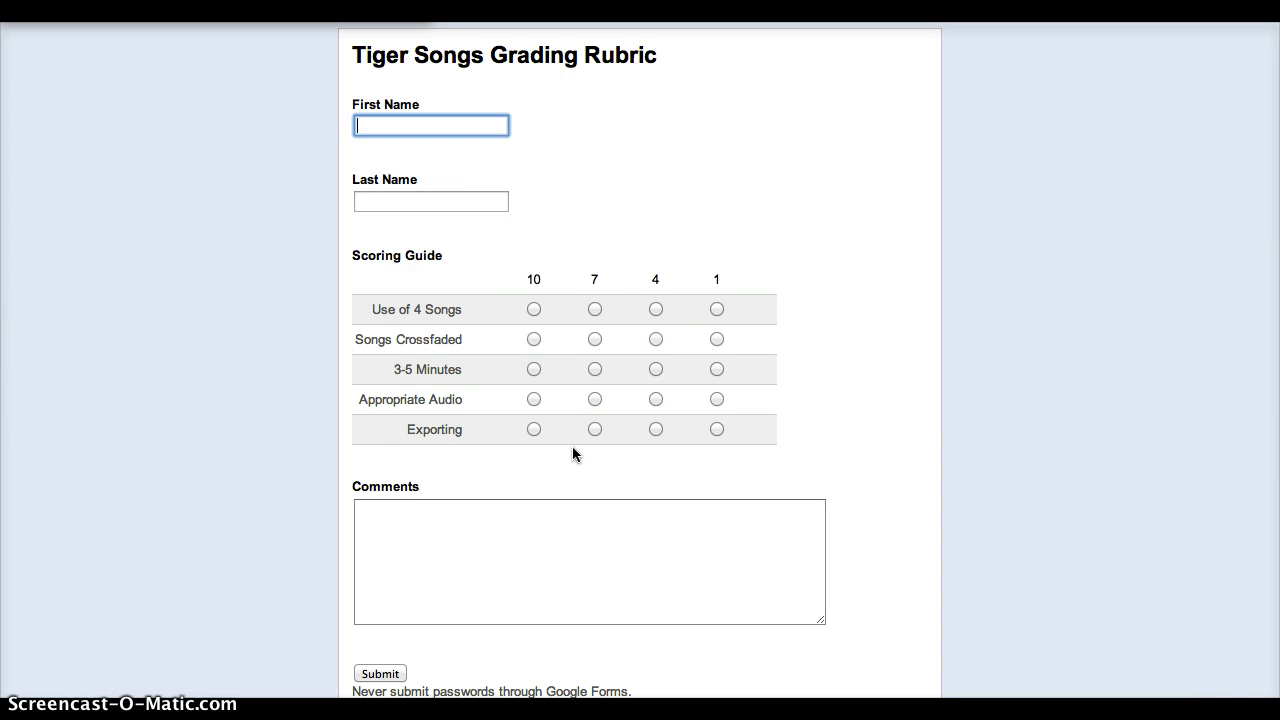